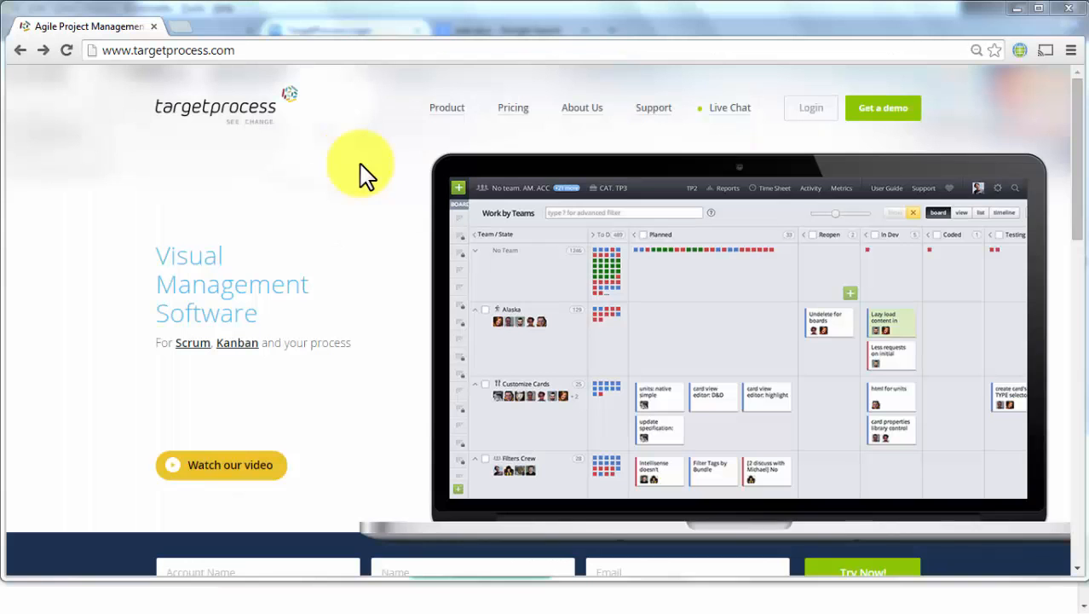
{"action": "mouse_move", "coordinate": [799, 120]}
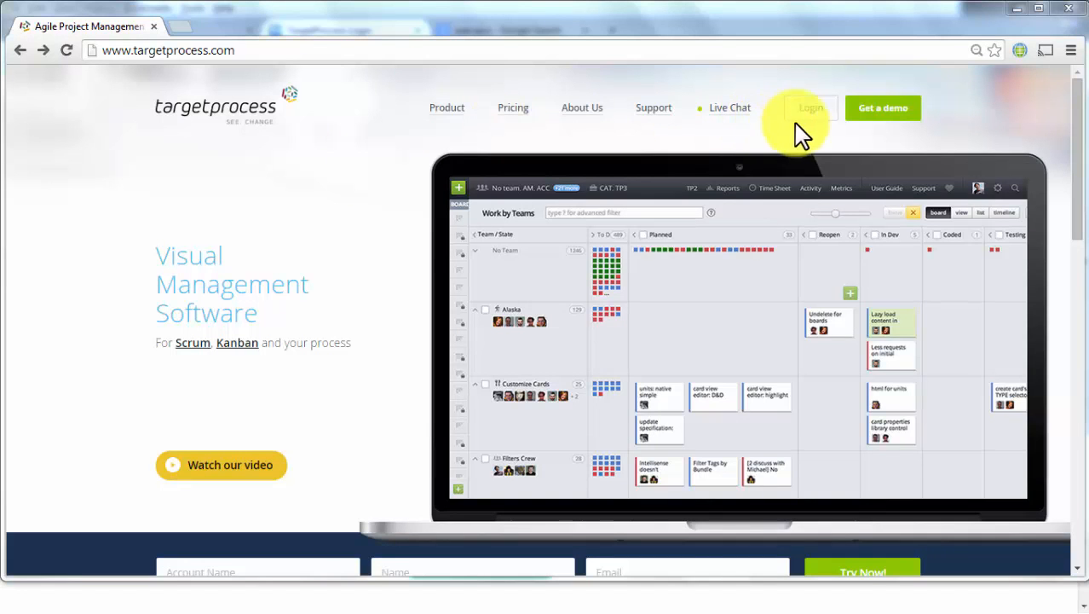
Sign in to Targetprocess from the website's Login link using the saved credentials
{"action": "left_click", "coordinate": [810, 107]}
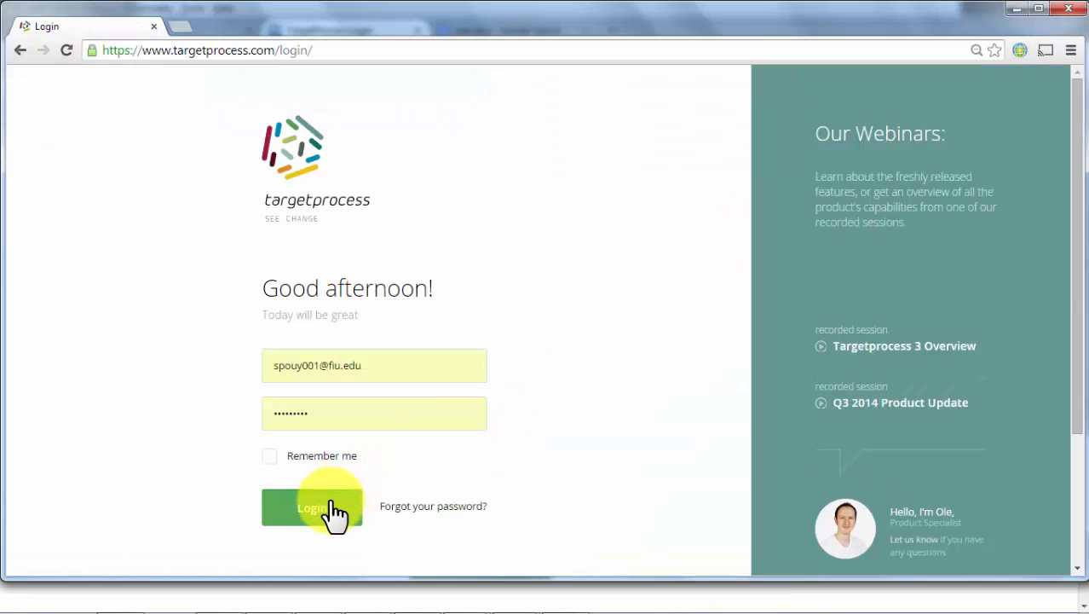
{"action": "left_click", "coordinate": [312, 506]}
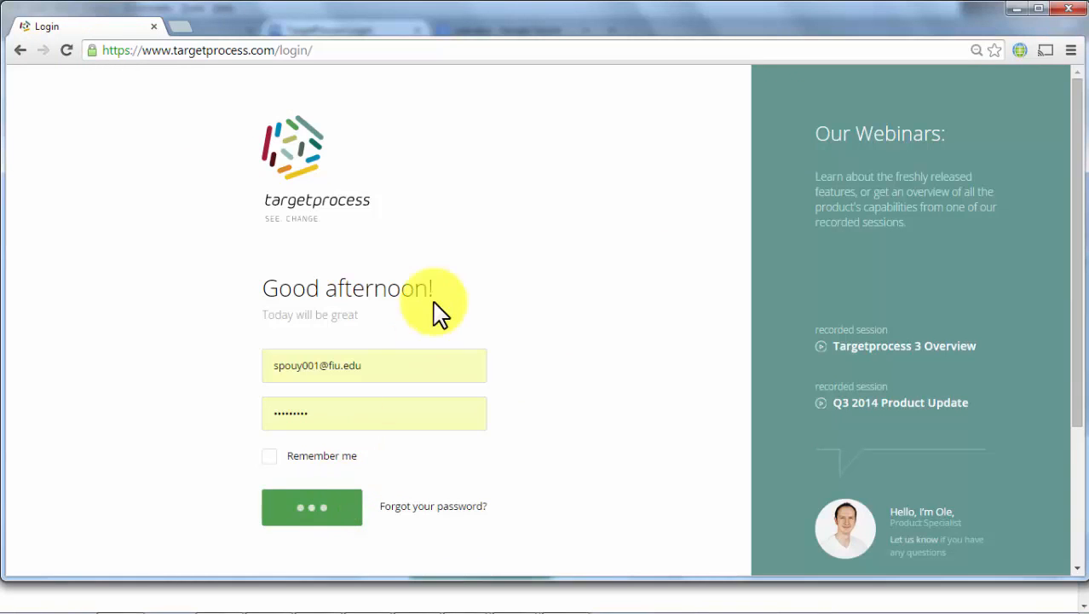
{"action": "left_click", "coordinate": [311, 506]}
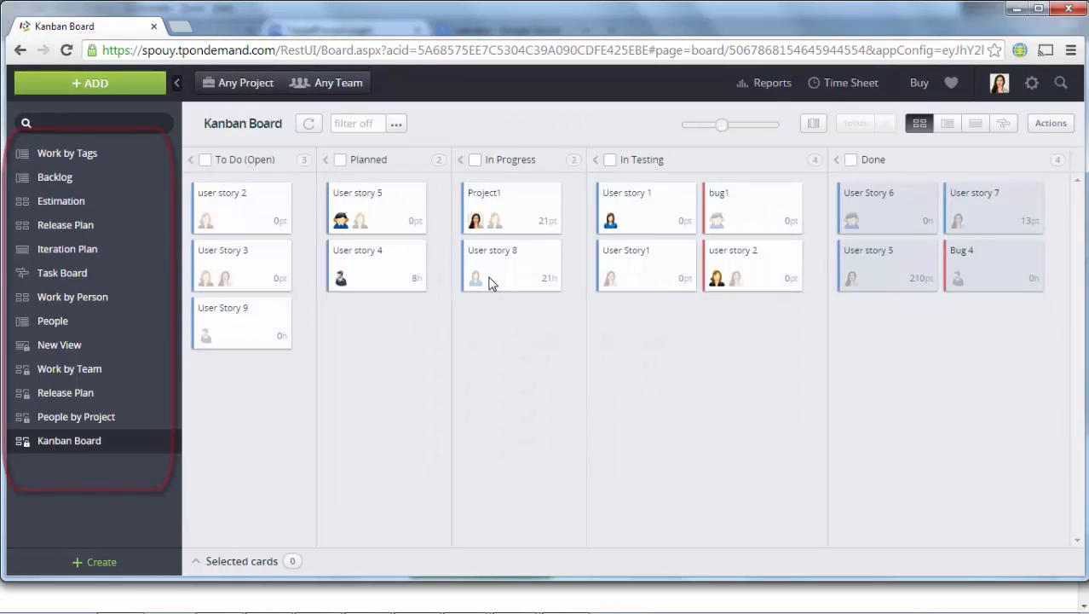
{"action": "mouse_move", "coordinate": [300, 402]}
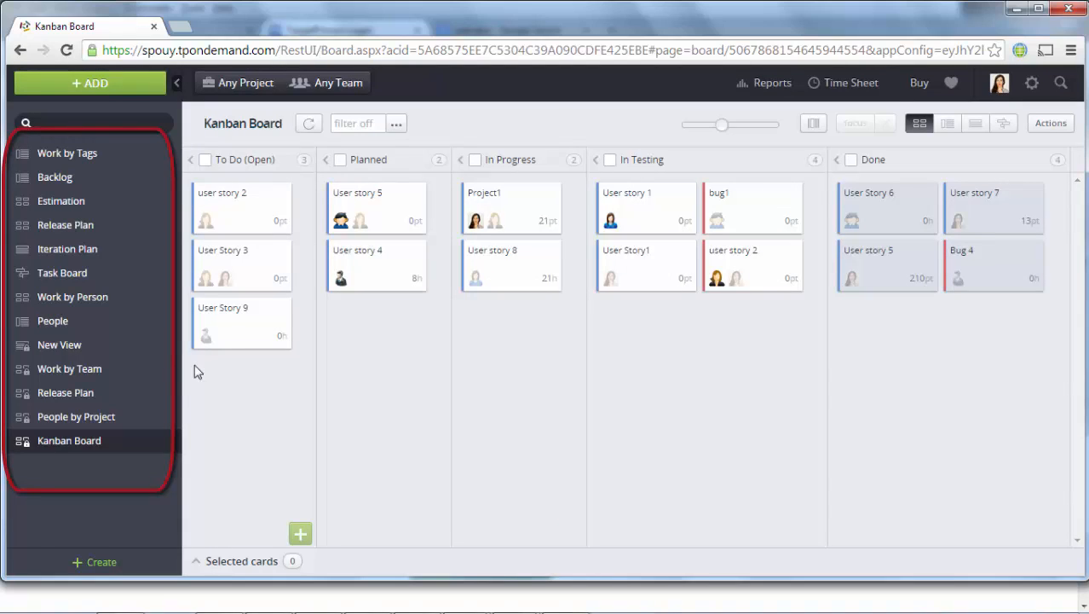
{"action": "mouse_move", "coordinate": [34, 522]}
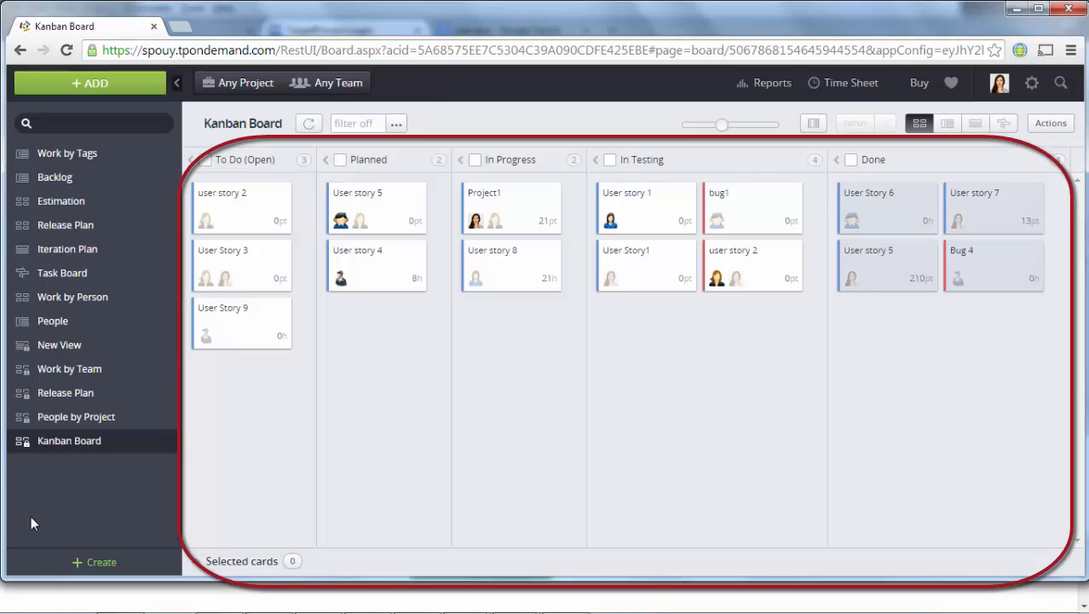
{"action": "mouse_move", "coordinate": [198, 265]}
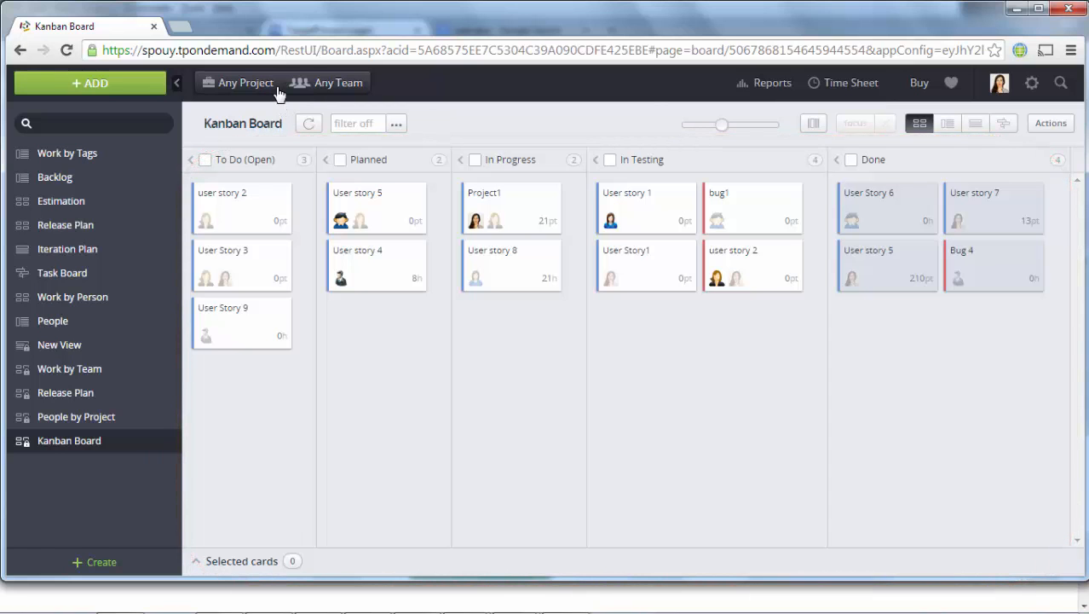
Filter the board to projects Target1, Test1 and teams Team 2, Team1, then reopen the selector
{"action": "left_click", "coordinate": [245, 82]}
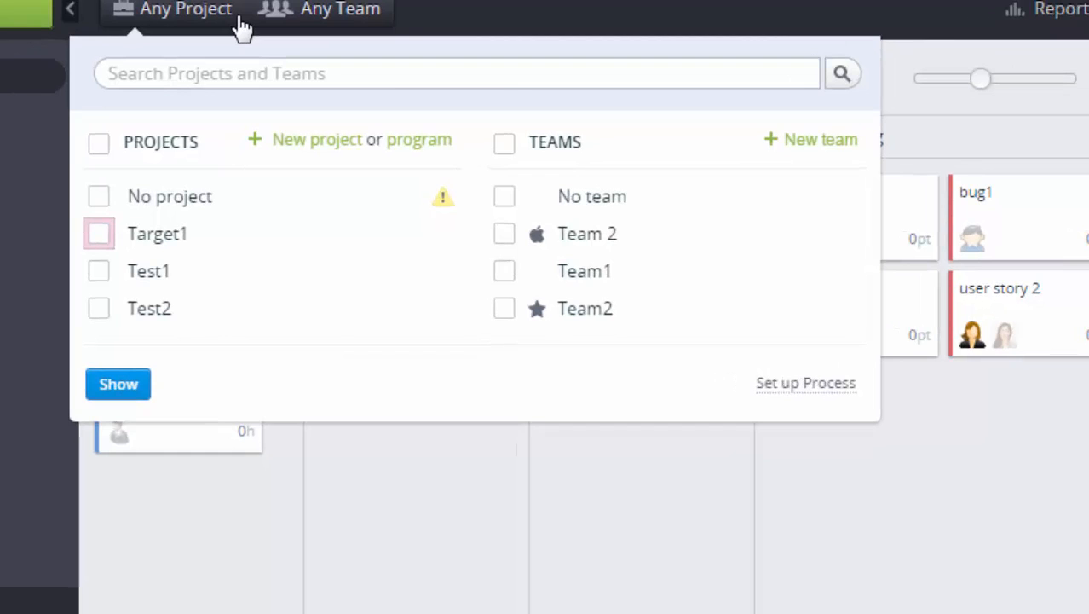
{"action": "mouse_move", "coordinate": [116, 236]}
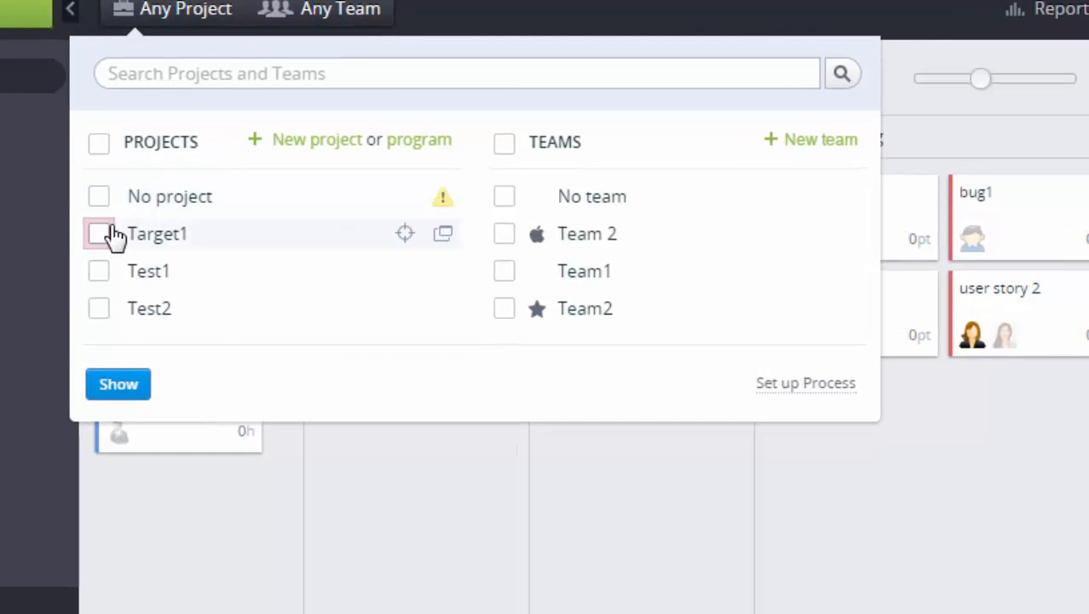
{"action": "left_click", "coordinate": [99, 233]}
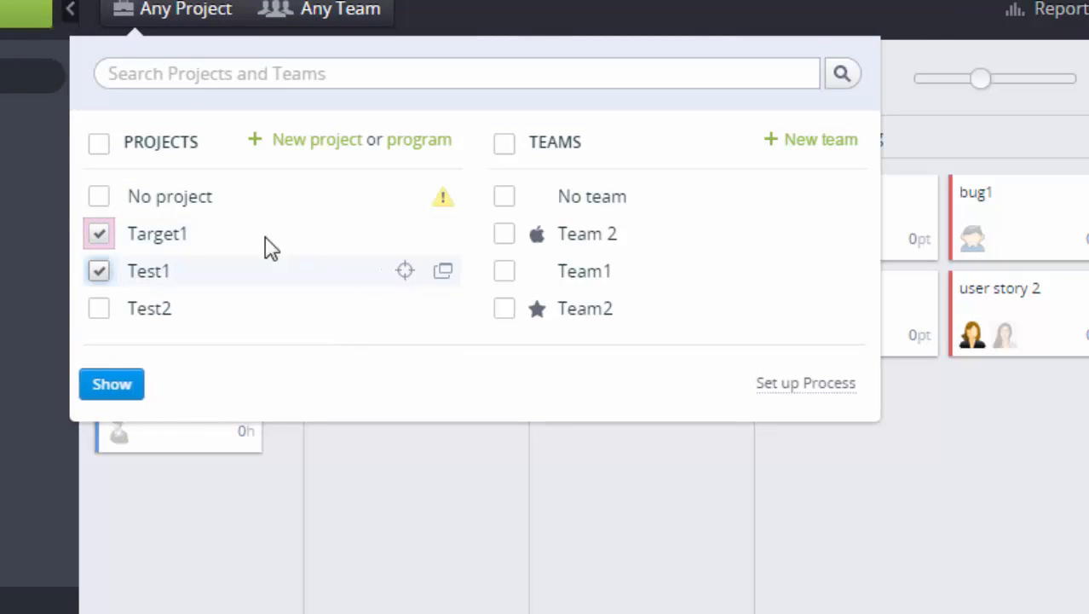
{"action": "left_click", "coordinate": [505, 234]}
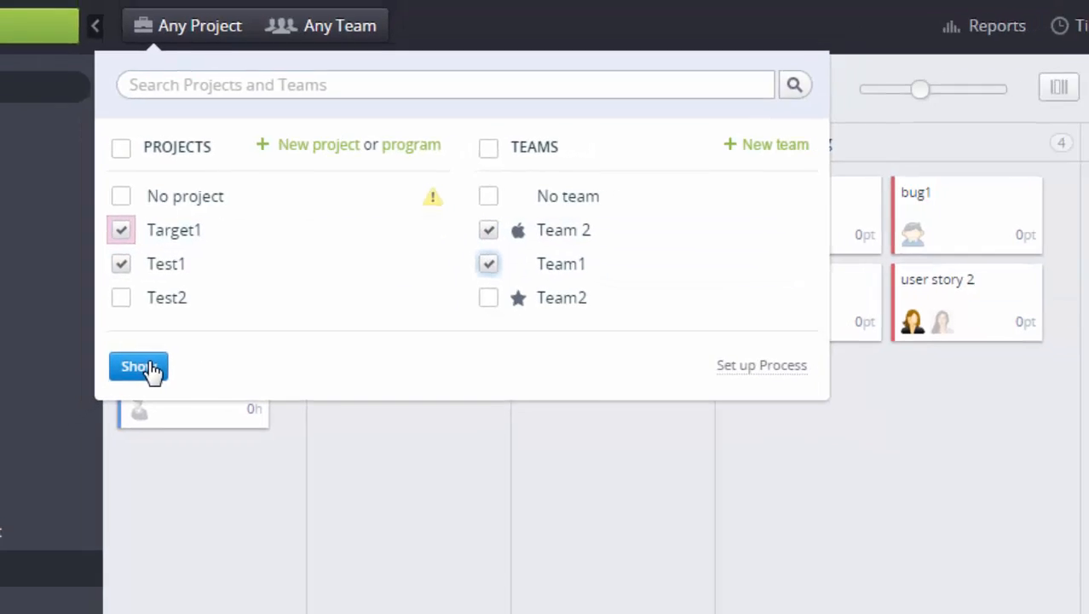
{"action": "left_click", "coordinate": [138, 365]}
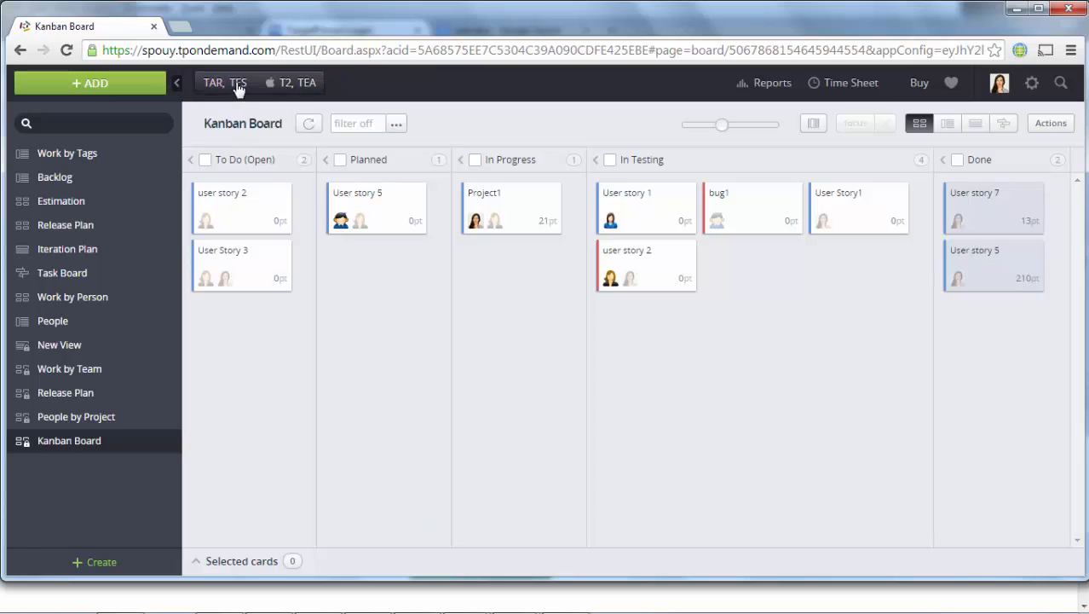
{"action": "left_click", "coordinate": [225, 82]}
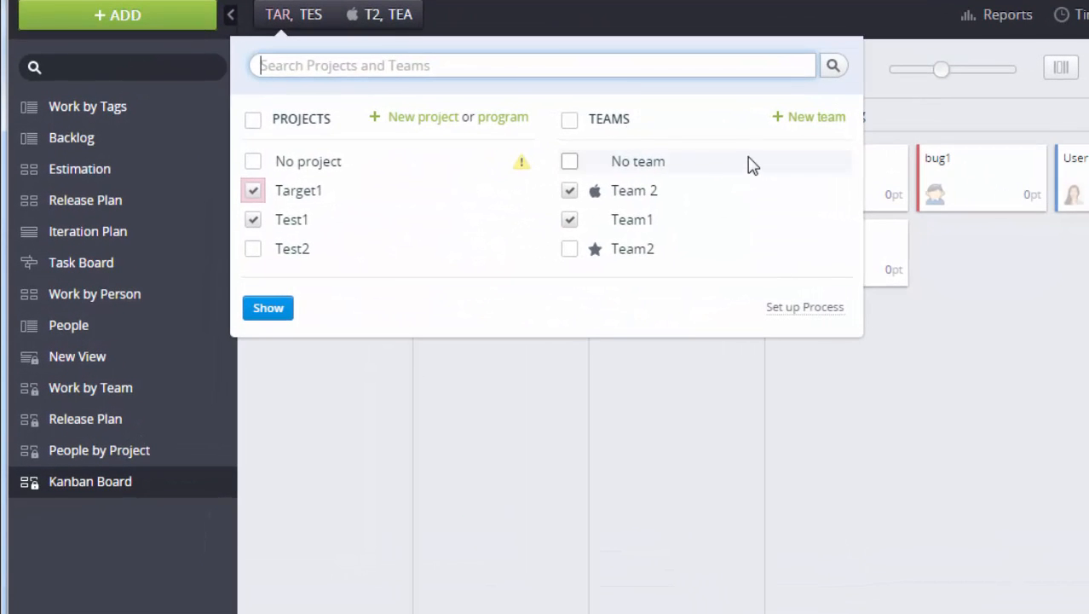
{"action": "mouse_move", "coordinate": [491, 249]}
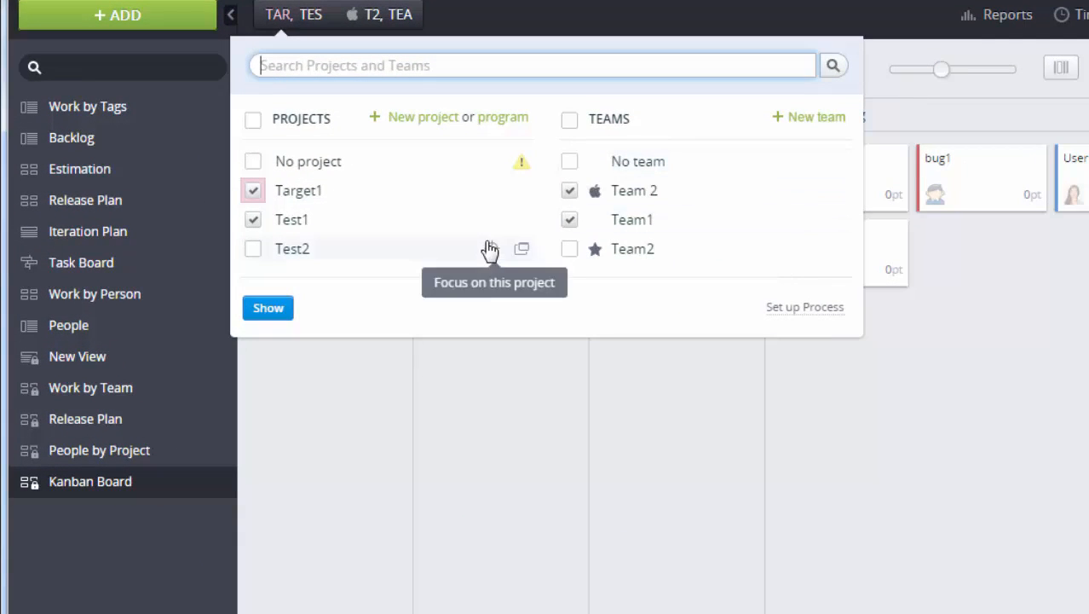
{"action": "mouse_move", "coordinate": [424, 123]}
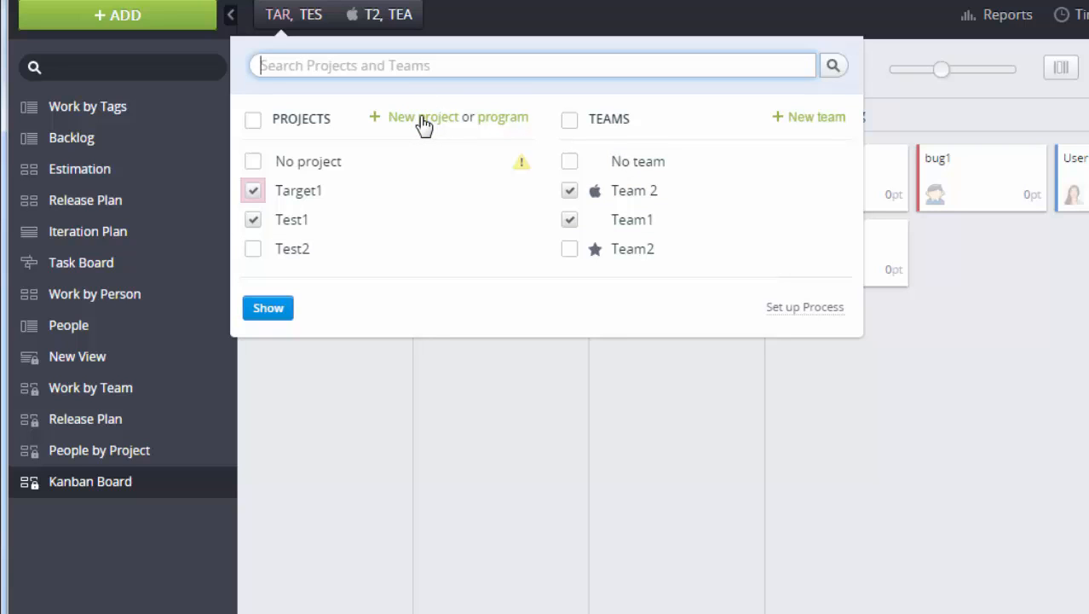
Create a new project named Project Test with Team 2 assigned
{"action": "left_click", "coordinate": [422, 116]}
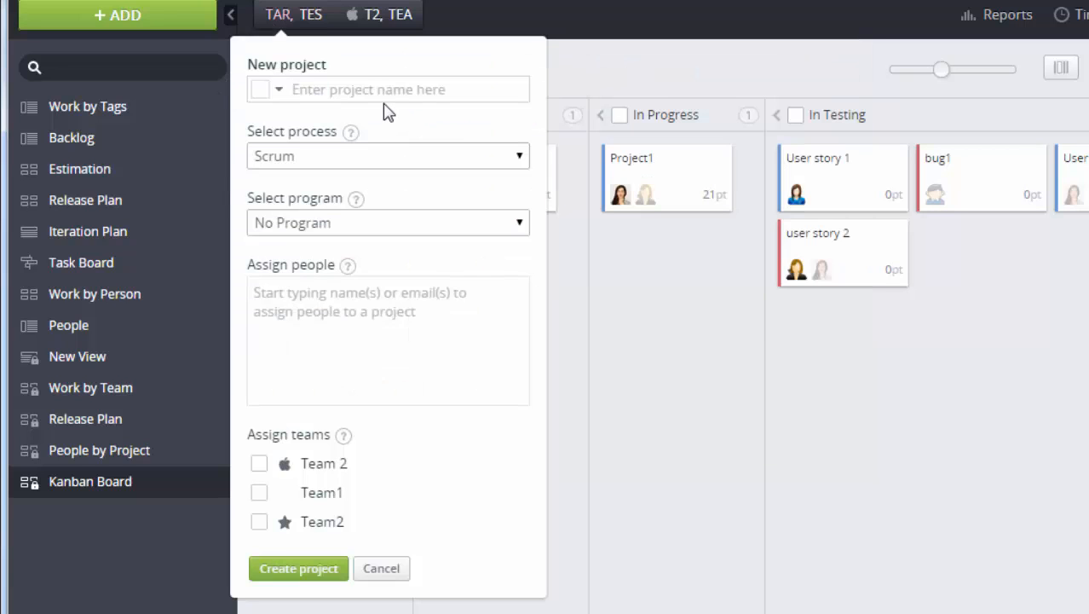
{"action": "type", "text": "Project T"}
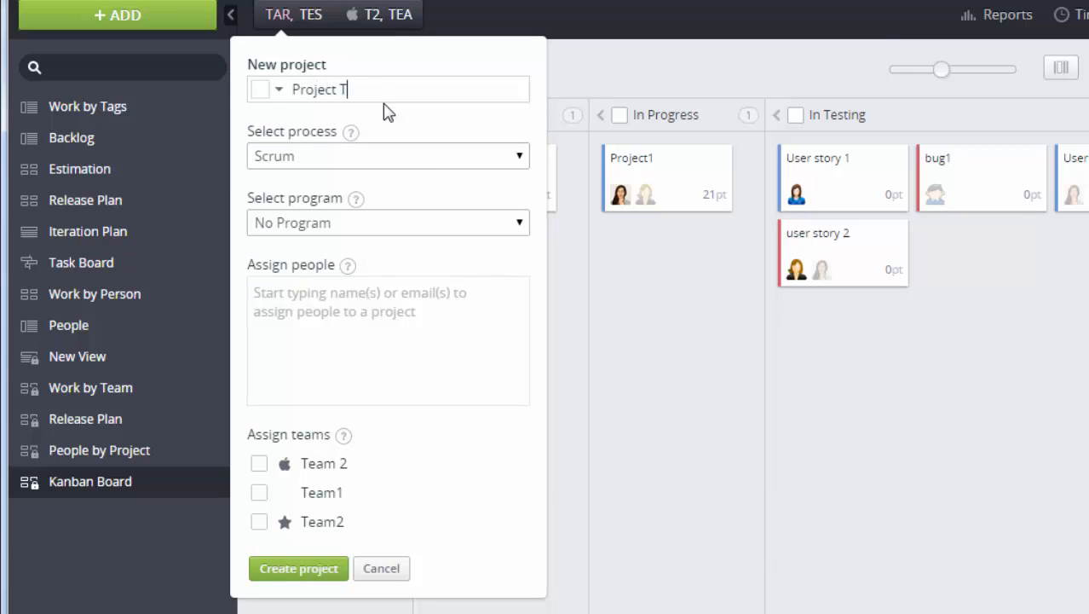
{"action": "type", "text": "est"}
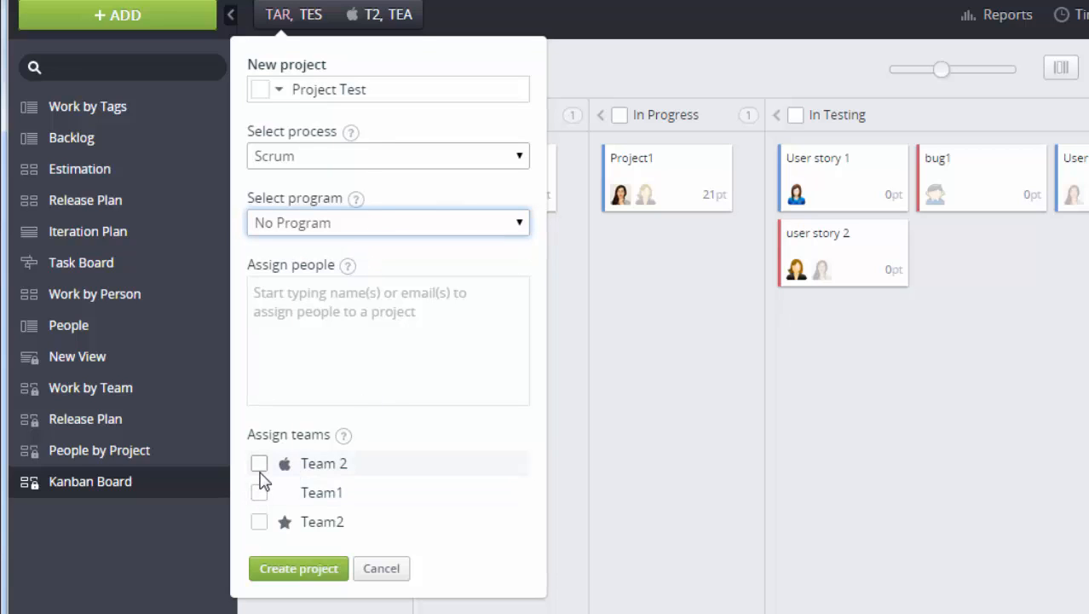
{"action": "left_click", "coordinate": [259, 464]}
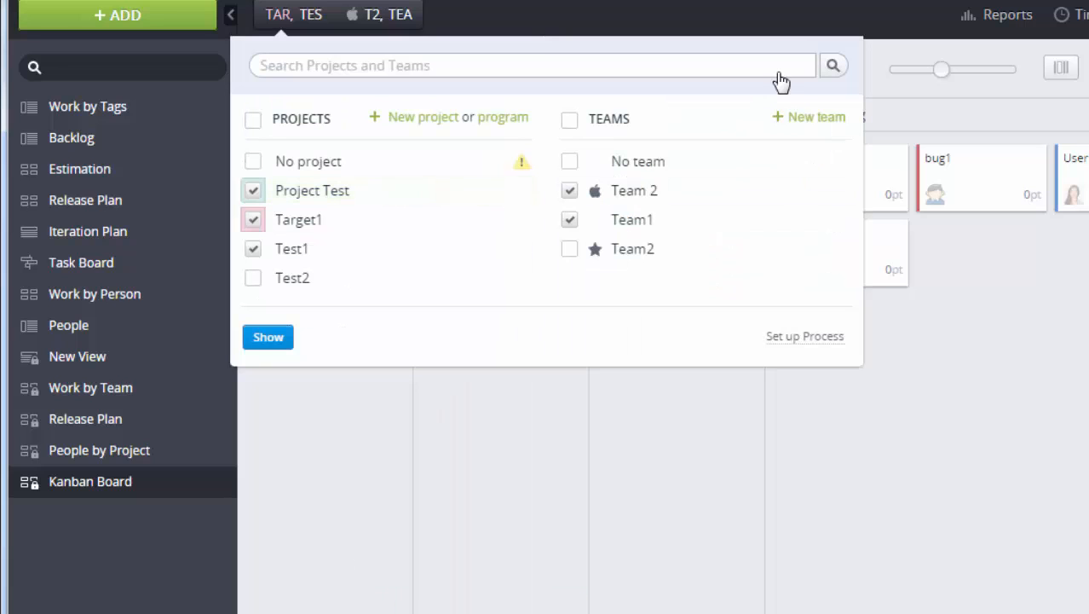
{"action": "left_click", "coordinate": [808, 115]}
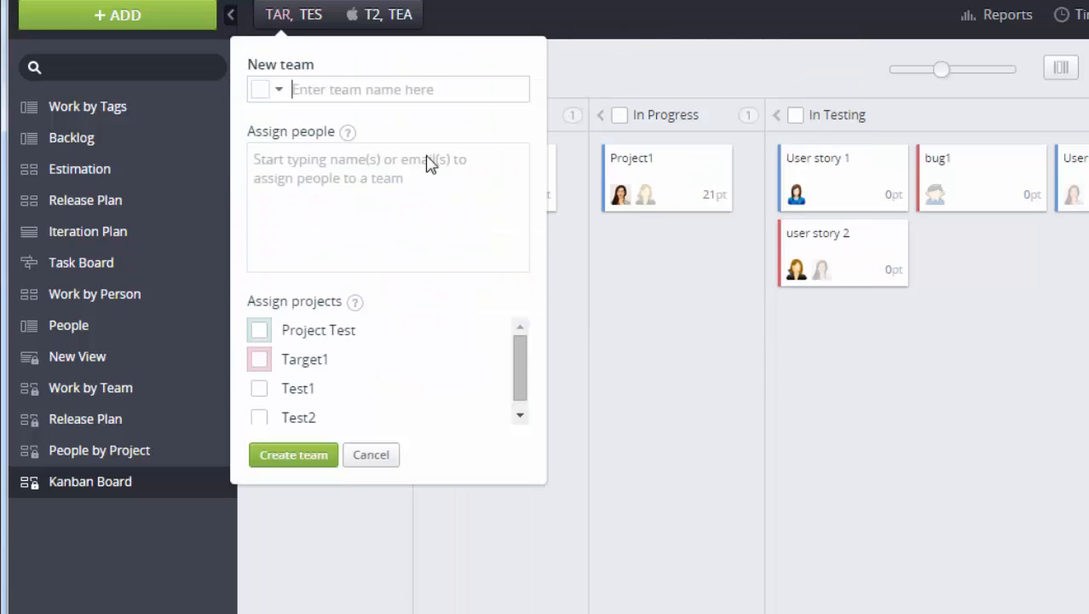
{"action": "type", "text": "Team"}
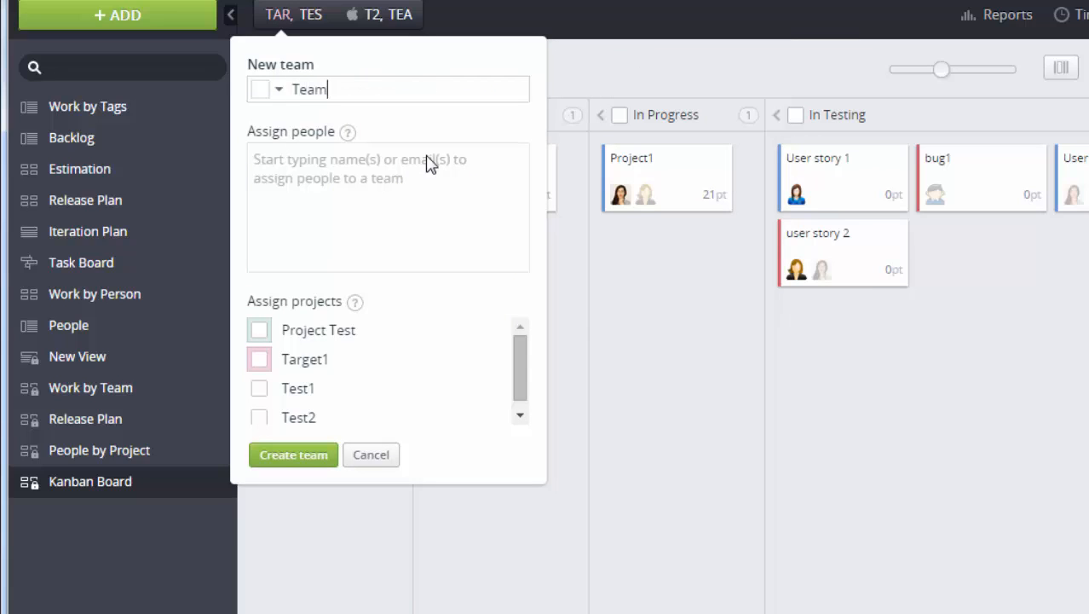
{"action": "type", "text": "3"}
{"action": "left_click", "coordinate": [388, 208]}
{"action": "type", "text": "sam"}
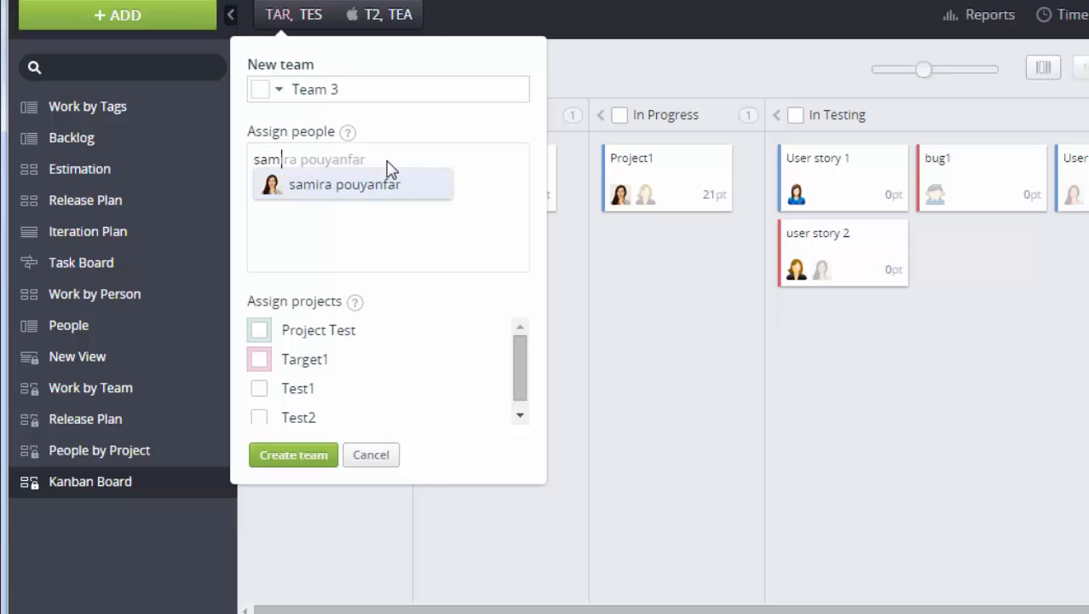
{"action": "left_click", "coordinate": [345, 184]}
{"action": "type", "text": "user"}
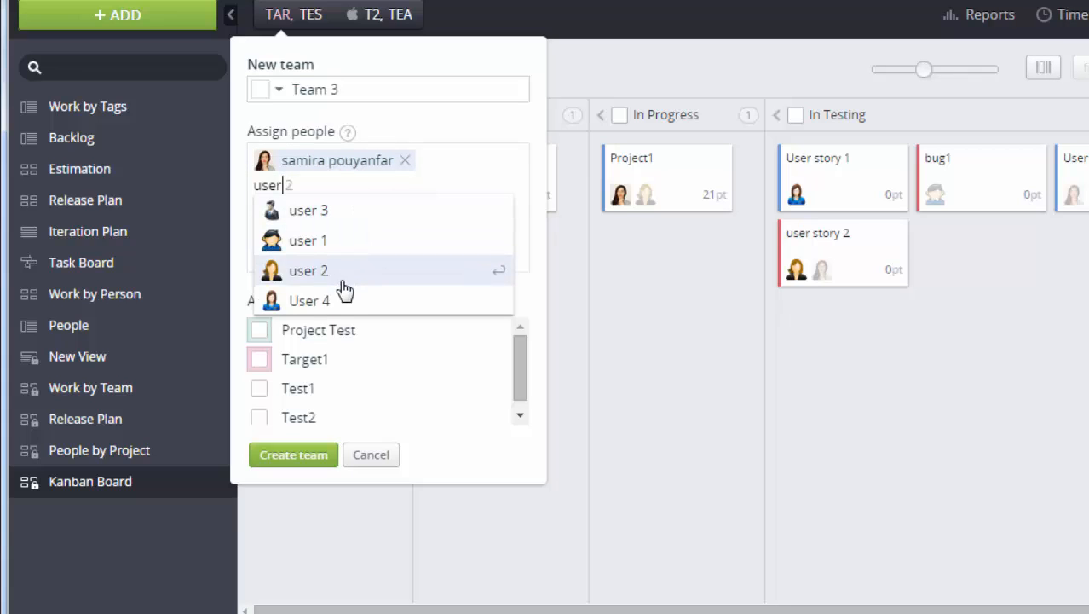
{"action": "left_click", "coordinate": [308, 300]}
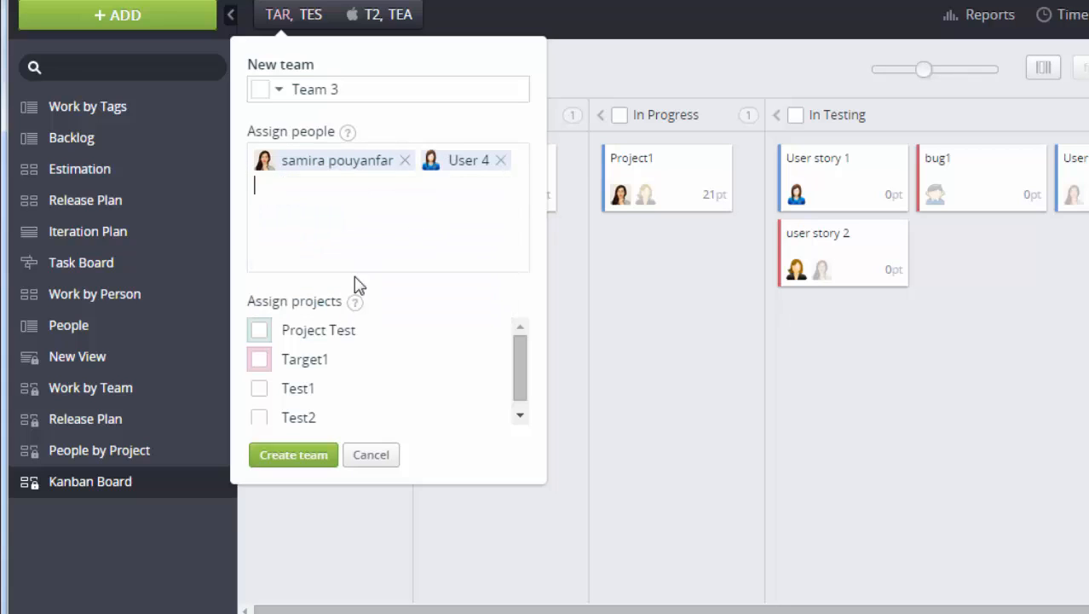
{"action": "left_click", "coordinate": [259, 331]}
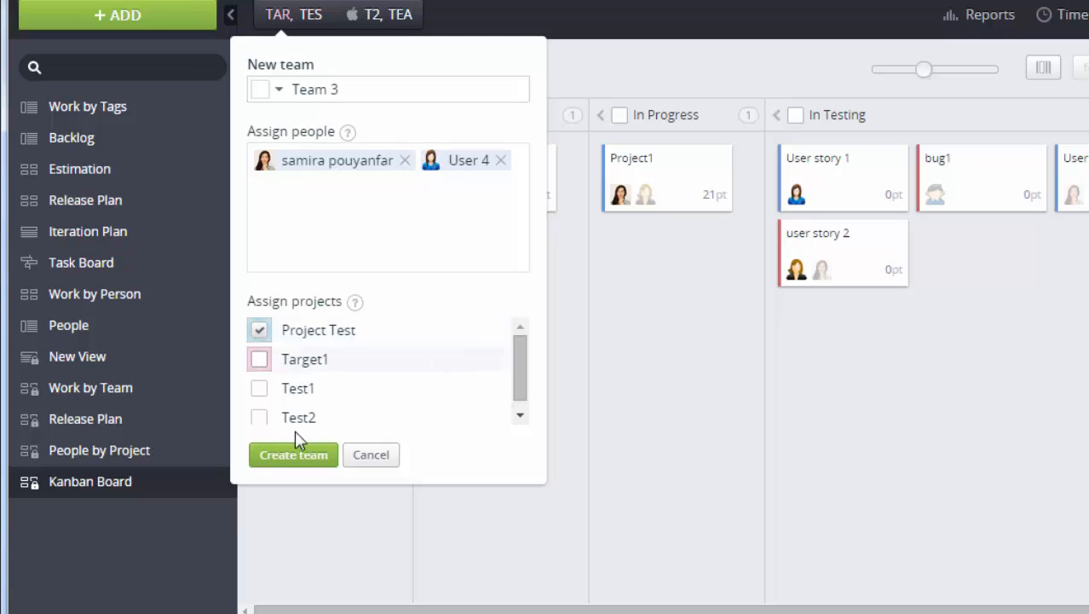
{"action": "left_click", "coordinate": [294, 453]}
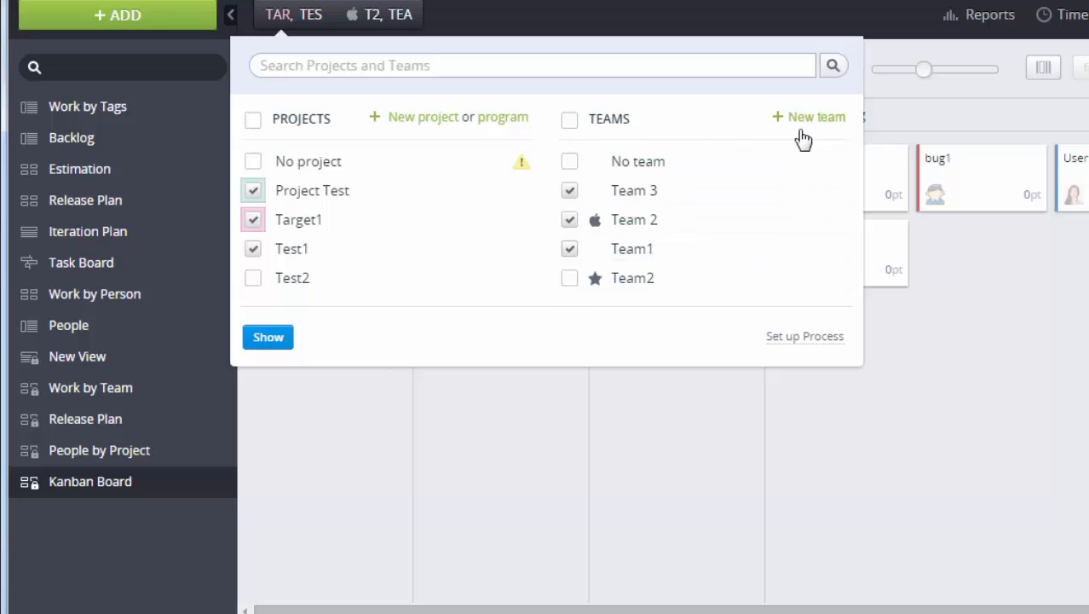
{"action": "mouse_move", "coordinate": [171, 17]}
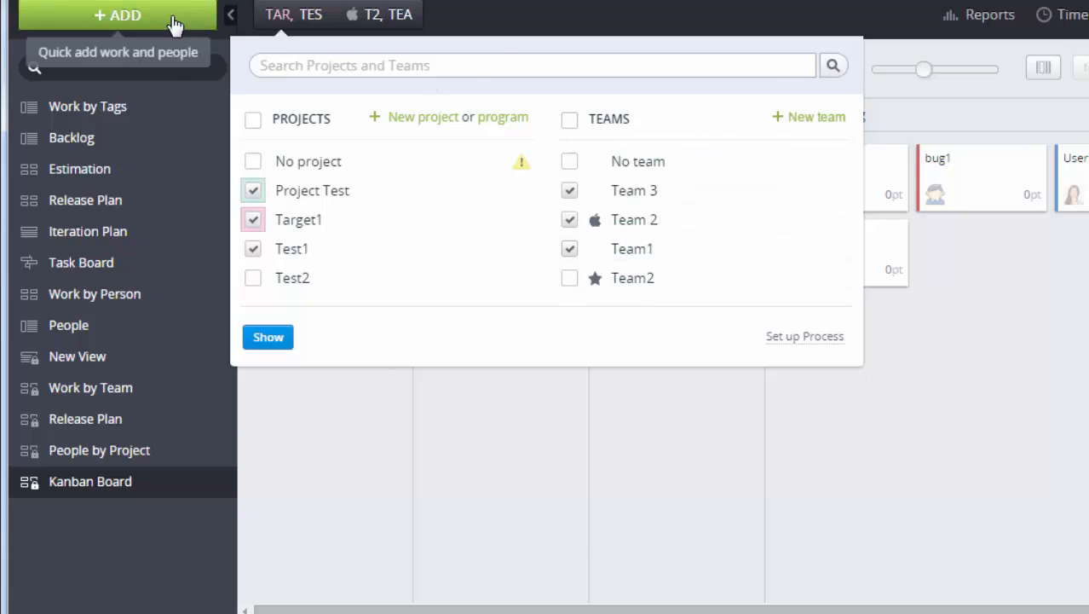
Add a test case named Test Case 1 under project Test1 via the quick add panel
{"action": "left_click", "coordinate": [116, 15]}
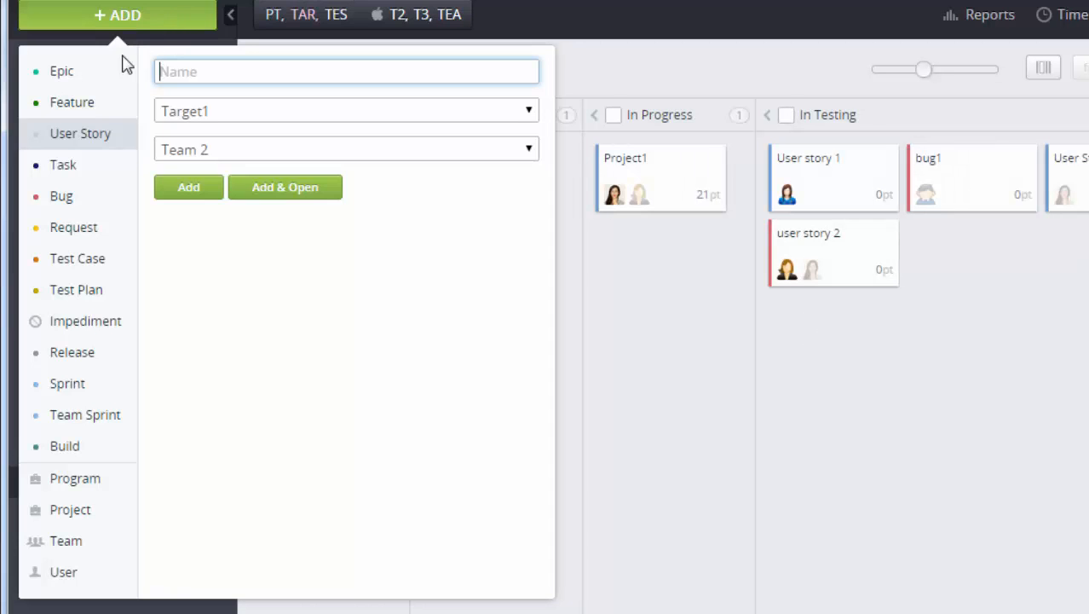
{"action": "mouse_move", "coordinate": [63, 196]}
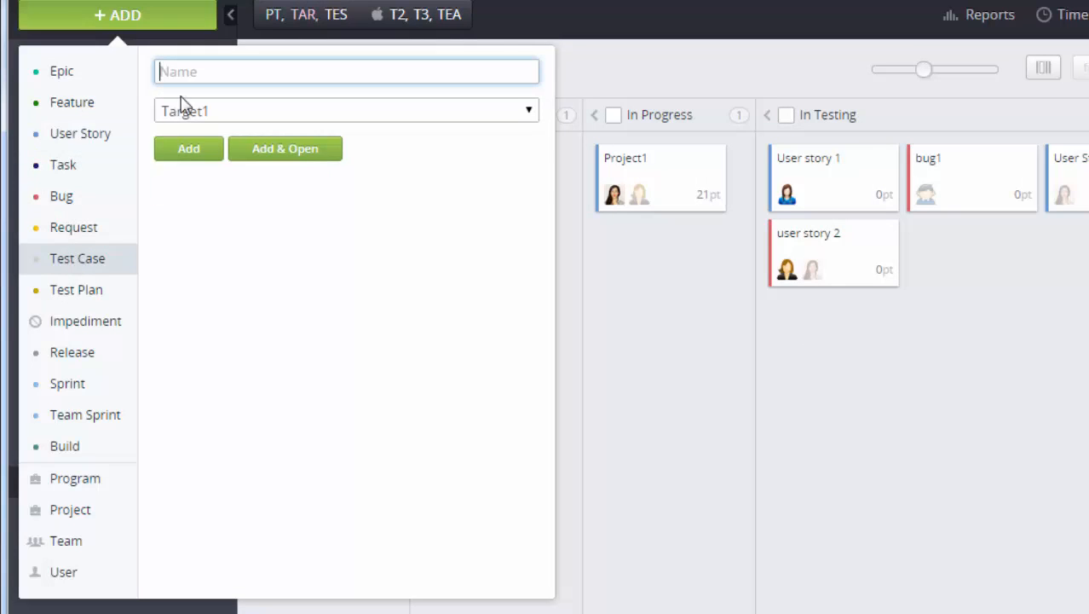
{"action": "type", "text": "Test"}
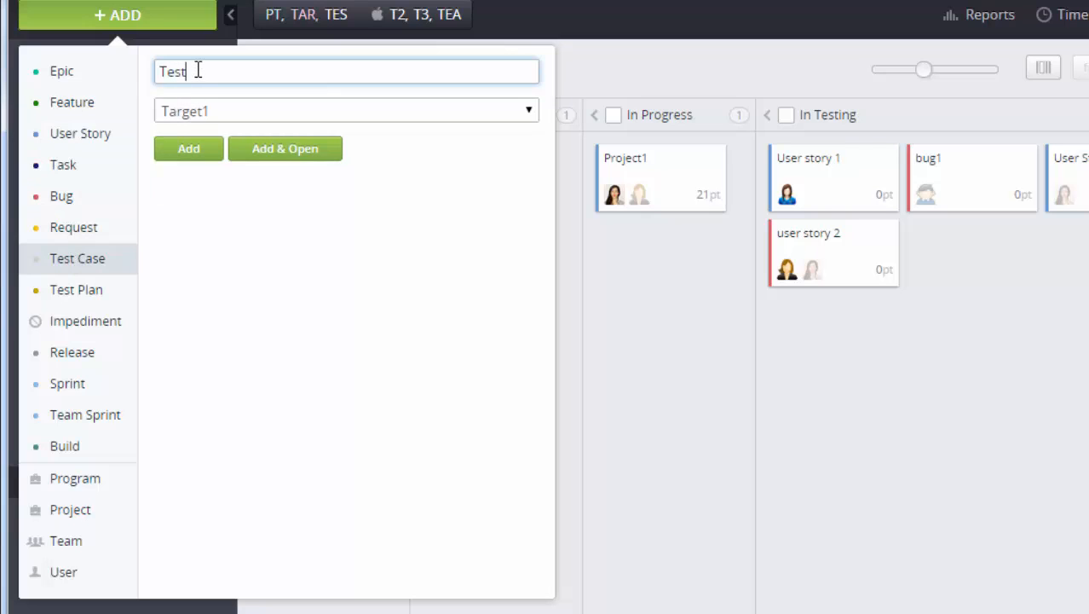
{"action": "type", "text": "Cad"}
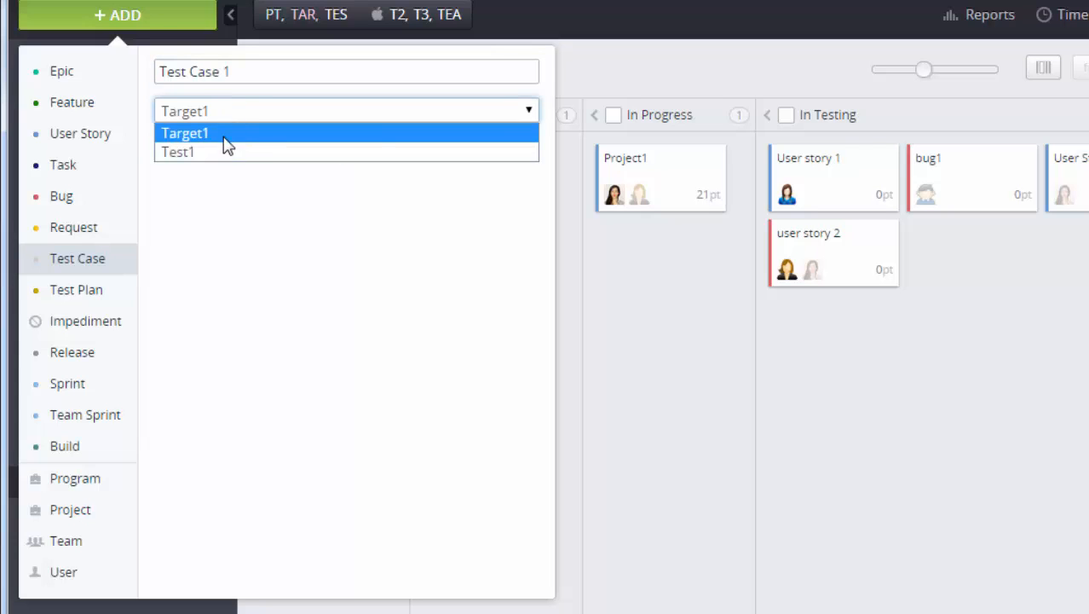
{"action": "left_click", "coordinate": [178, 152]}
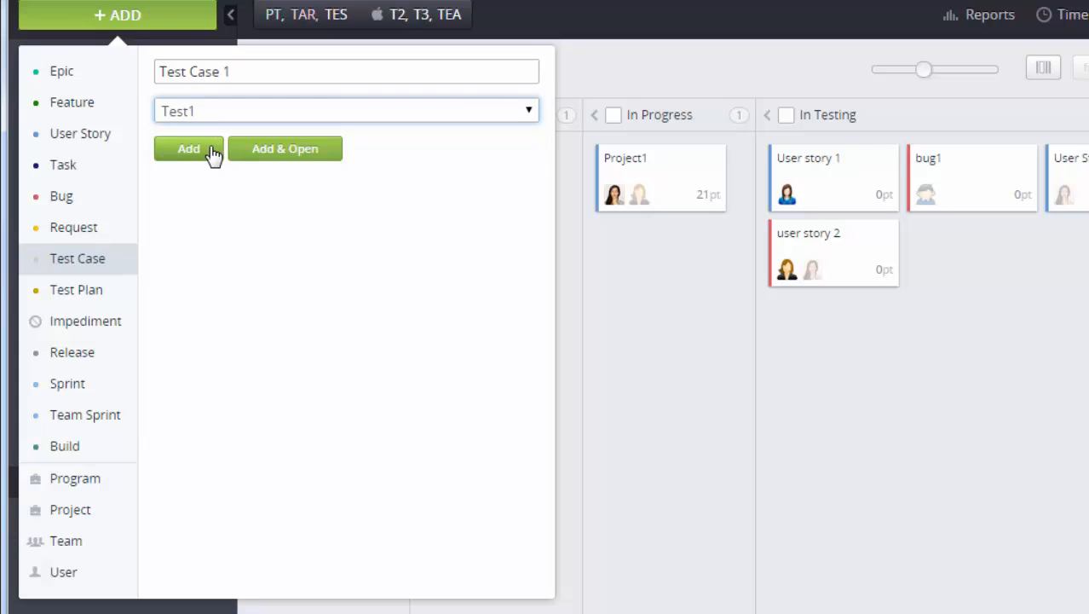
{"action": "left_click", "coordinate": [188, 149]}
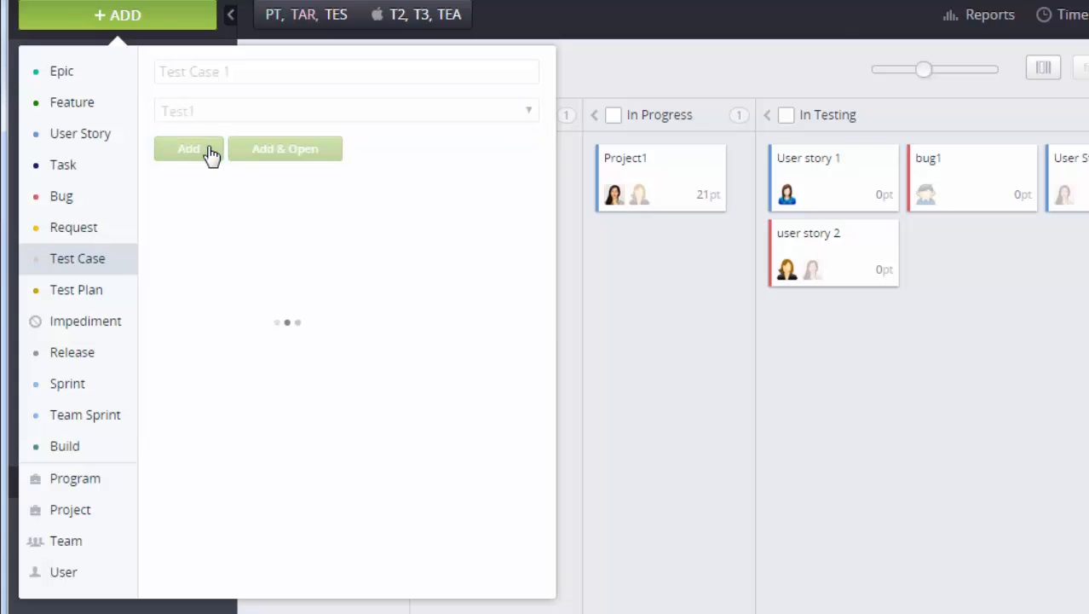
{"action": "left_click", "coordinate": [187, 149]}
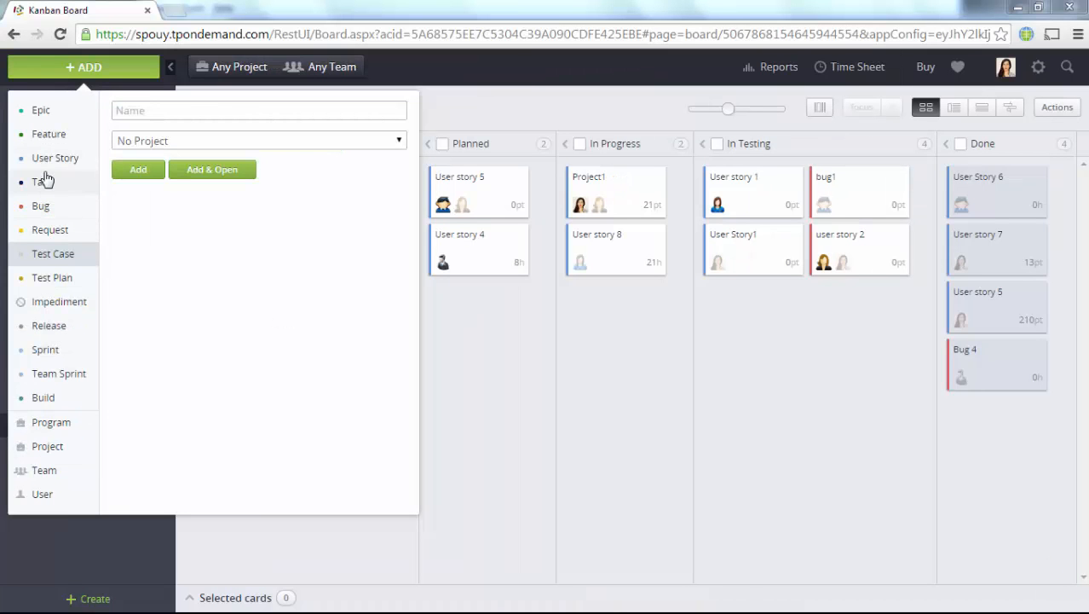
Add user story 'User Storty' in project Target1 and Team1, and open its details
{"action": "left_click", "coordinate": [54, 156]}
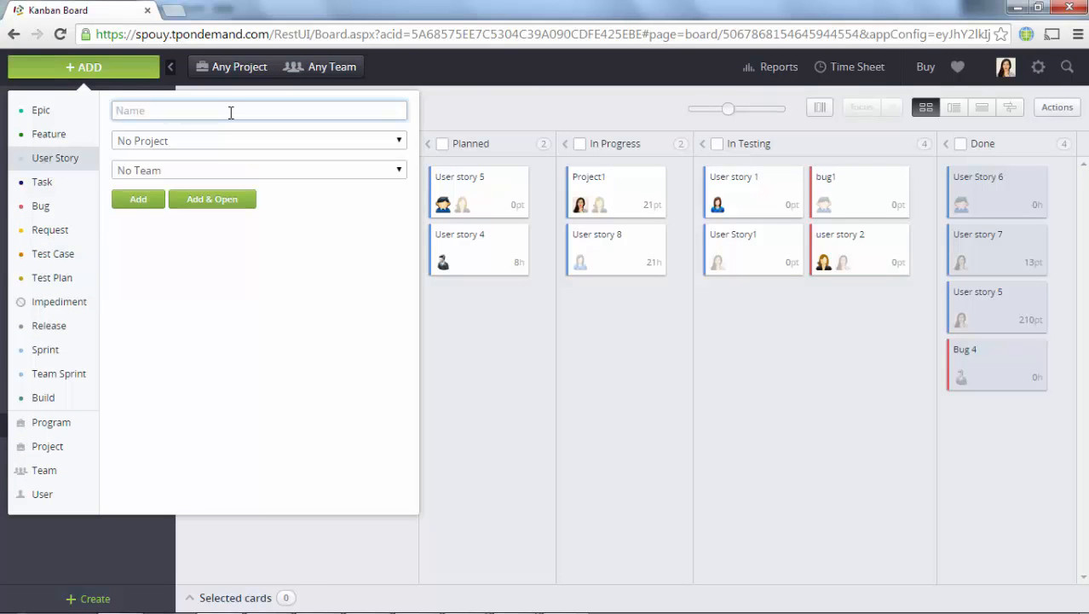
{"action": "type", "text": "User"}
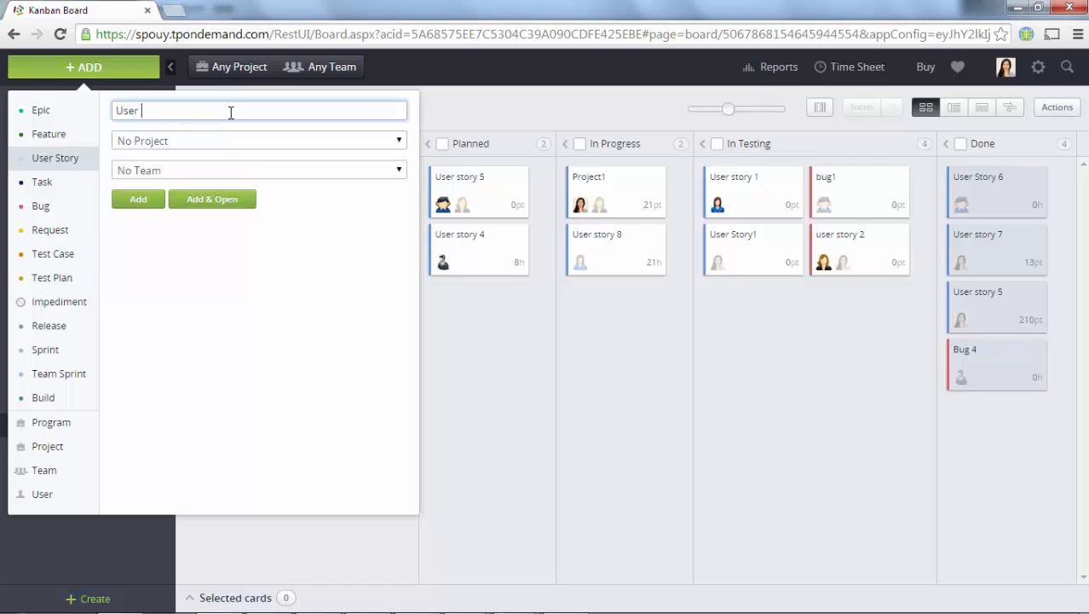
{"action": "type", "text": "Stor"}
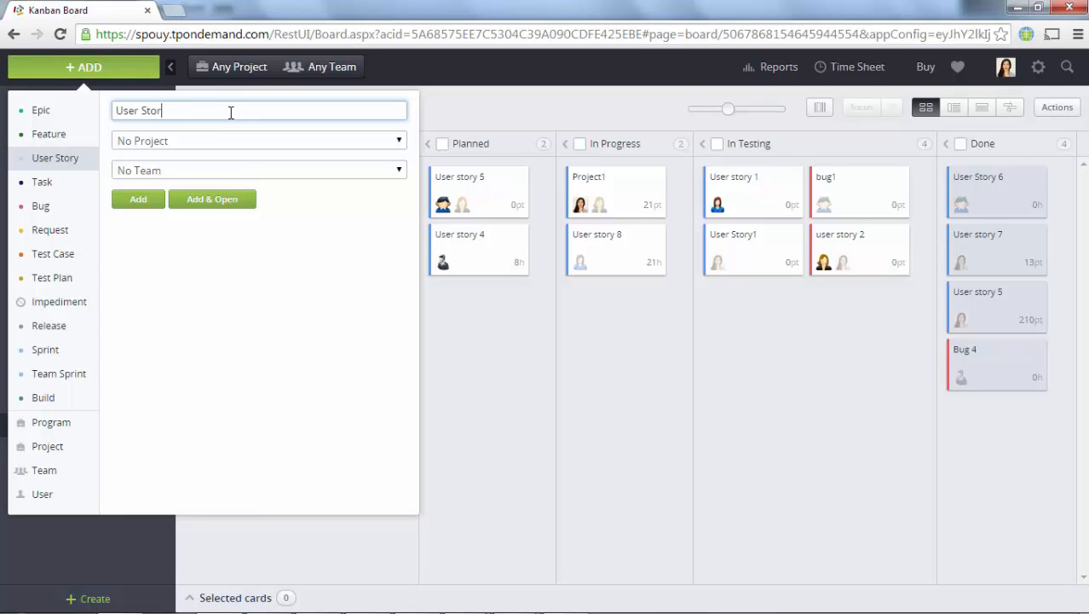
{"action": "type", "text": "y"}
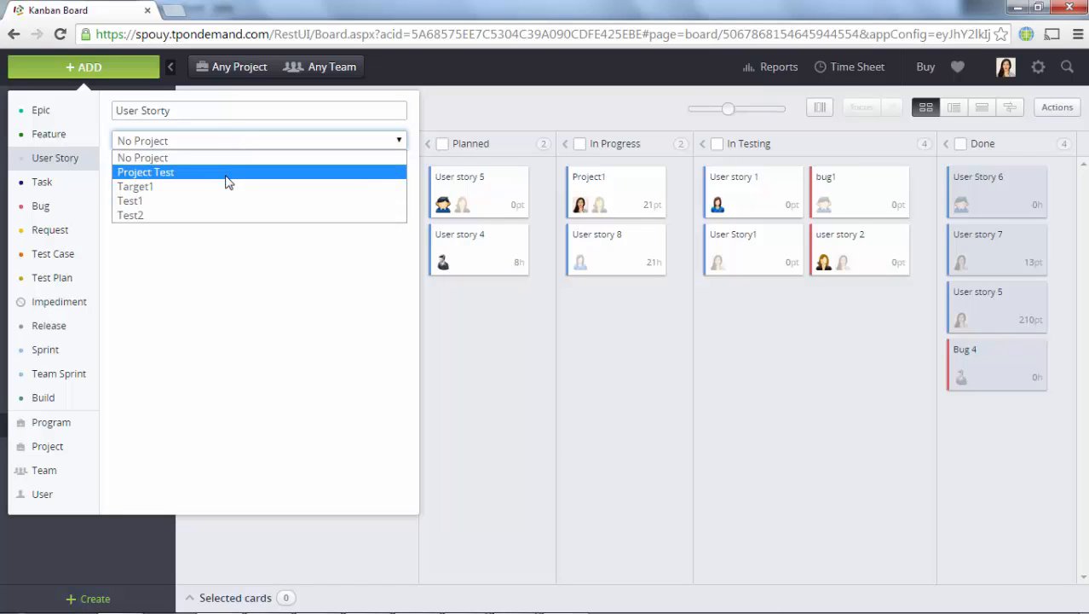
{"action": "left_click", "coordinate": [135, 186]}
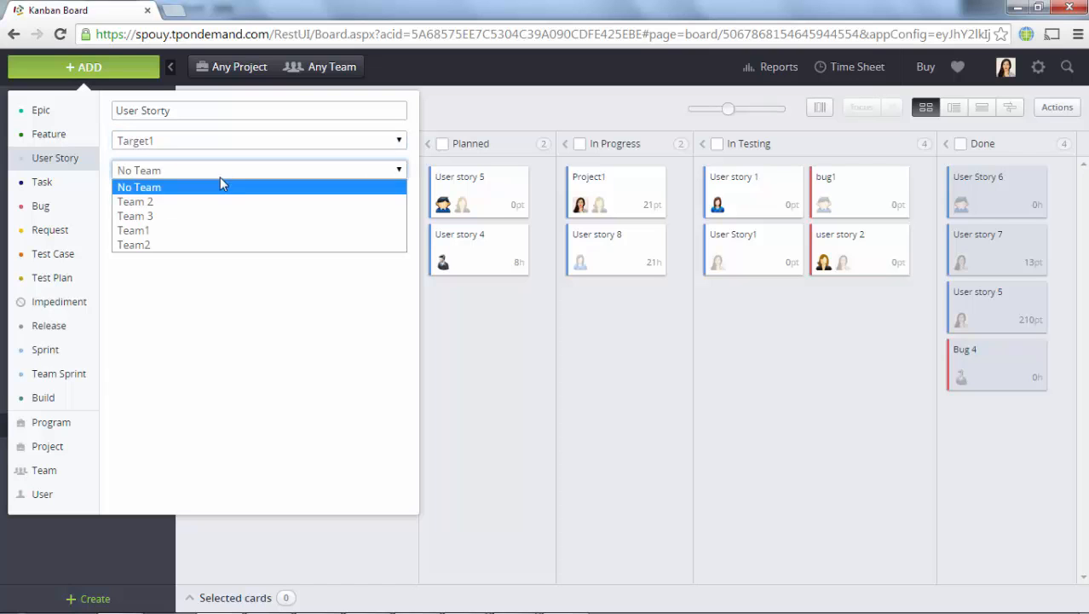
{"action": "mouse_move", "coordinate": [218, 230]}
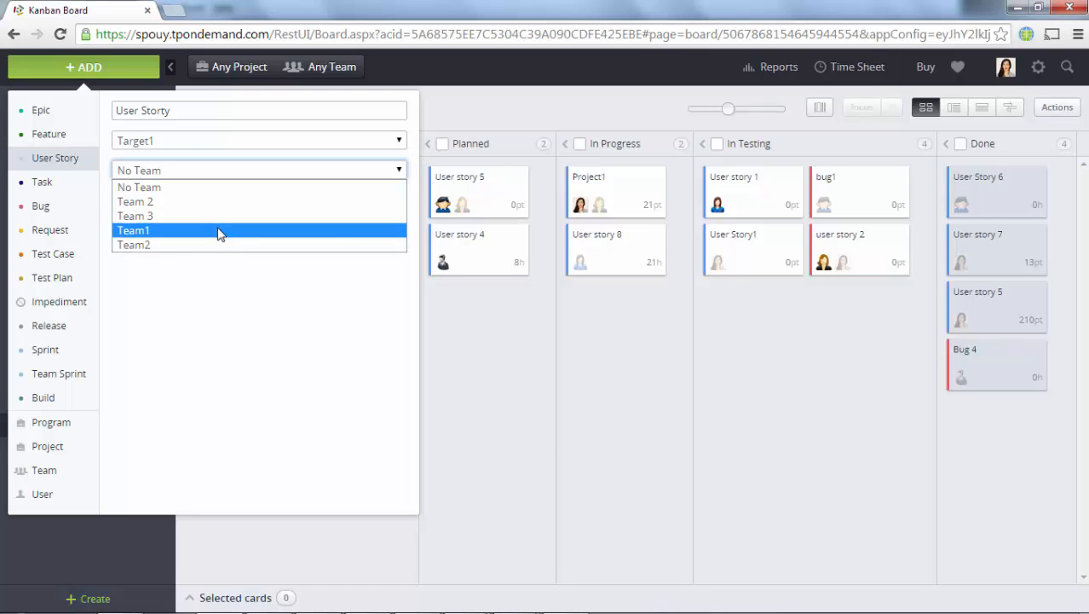
{"action": "left_click", "coordinate": [133, 230]}
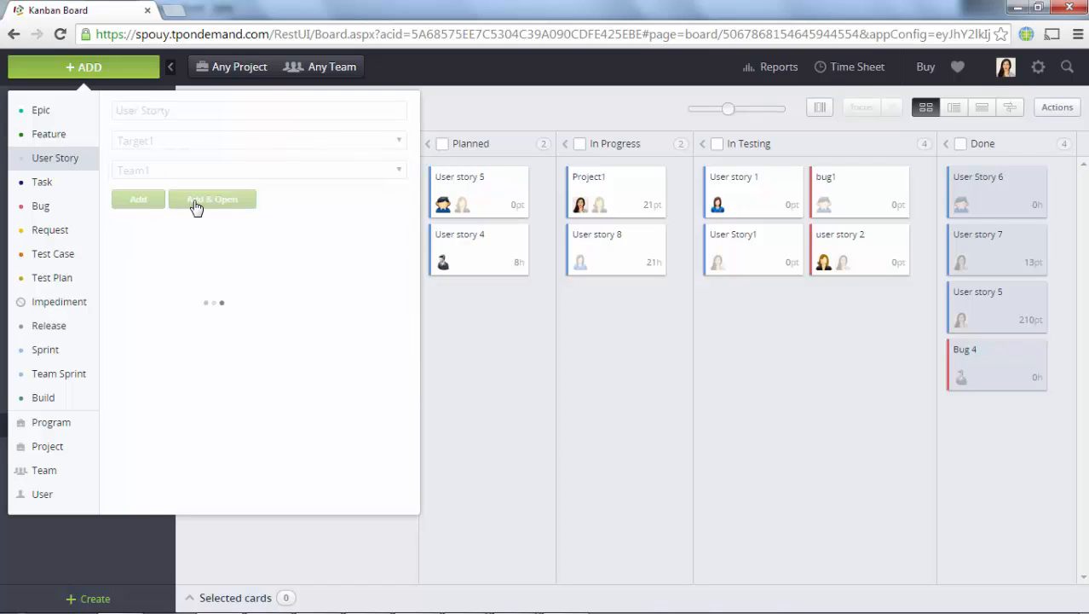
{"action": "left_click", "coordinate": [211, 198]}
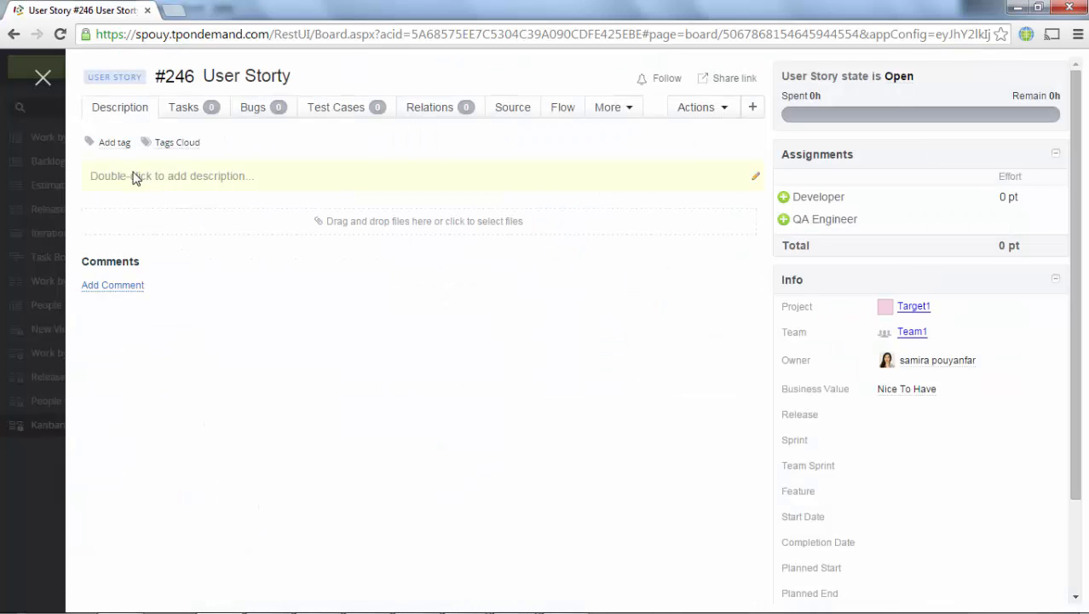
Enter a brief description 'Descr' on user story #246 and confirm with Done
{"action": "double_click", "coordinate": [171, 176]}
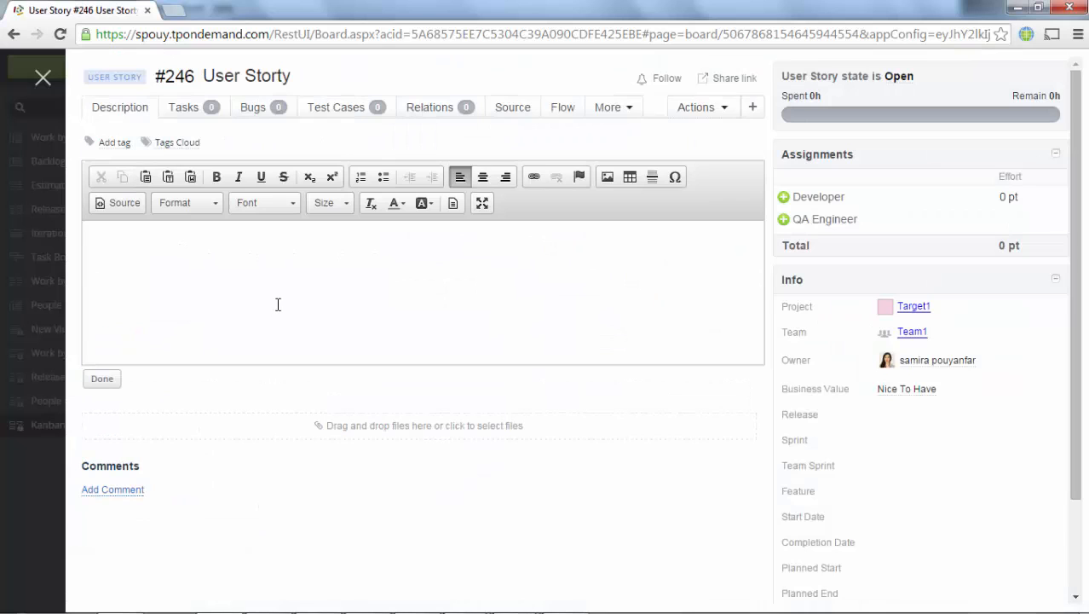
{"action": "type", "text": "Description"}
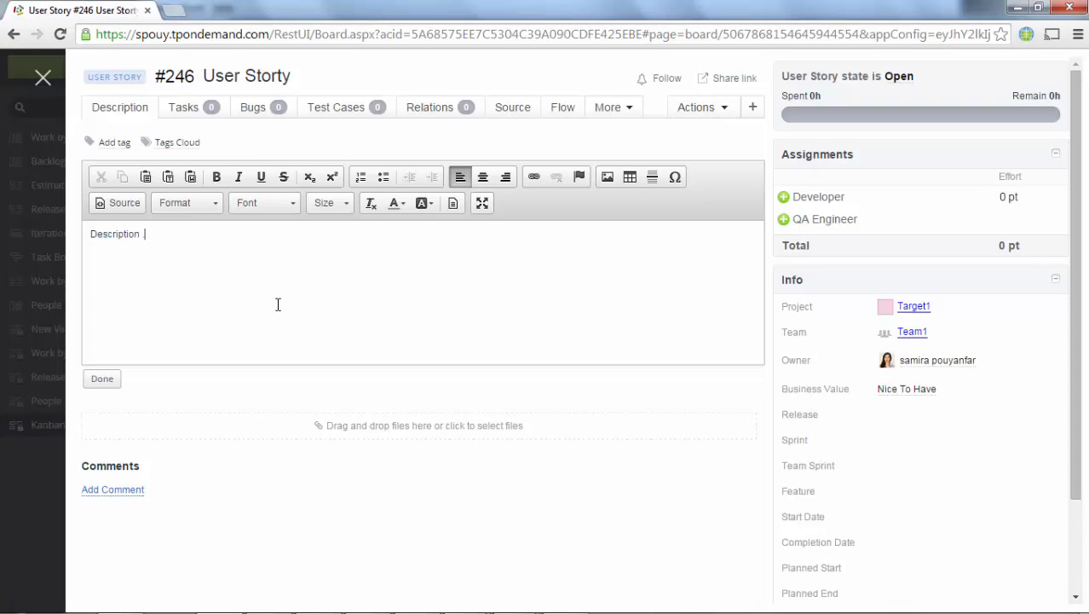
{"action": "left_click", "coordinate": [103, 378]}
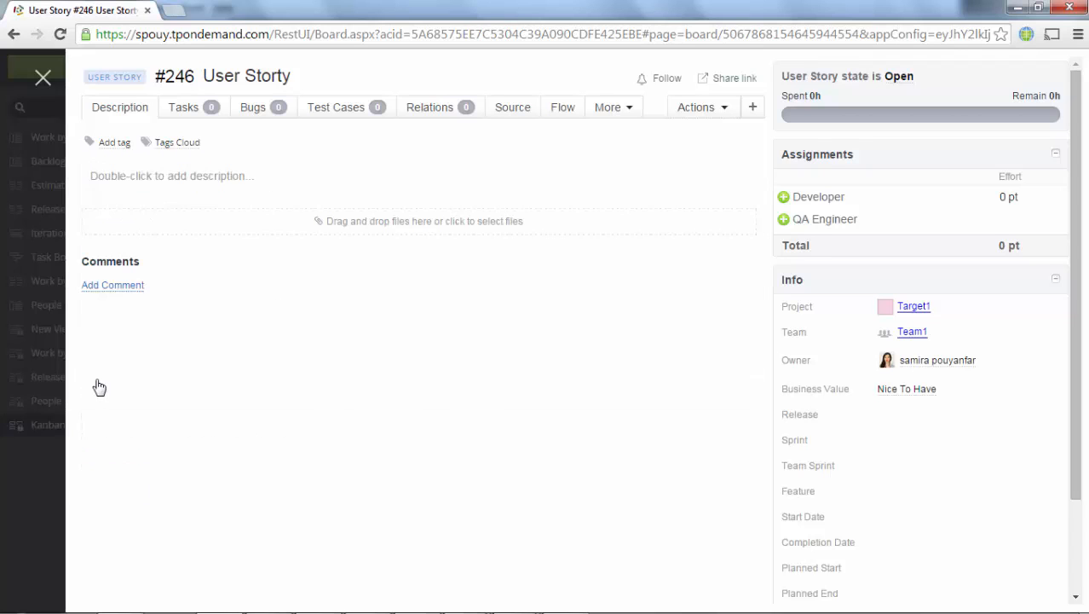
Post the comment 'need a comment...' on user story #246
{"action": "left_click", "coordinate": [112, 285]}
{"action": "type", "text": "n"}
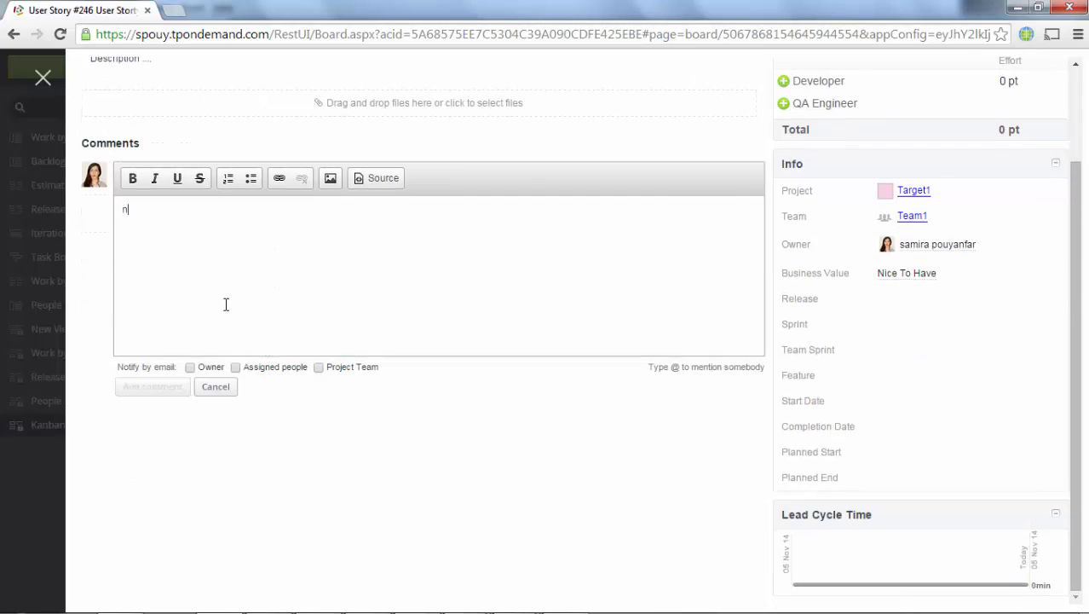
{"action": "type", "text": "eed a co"}
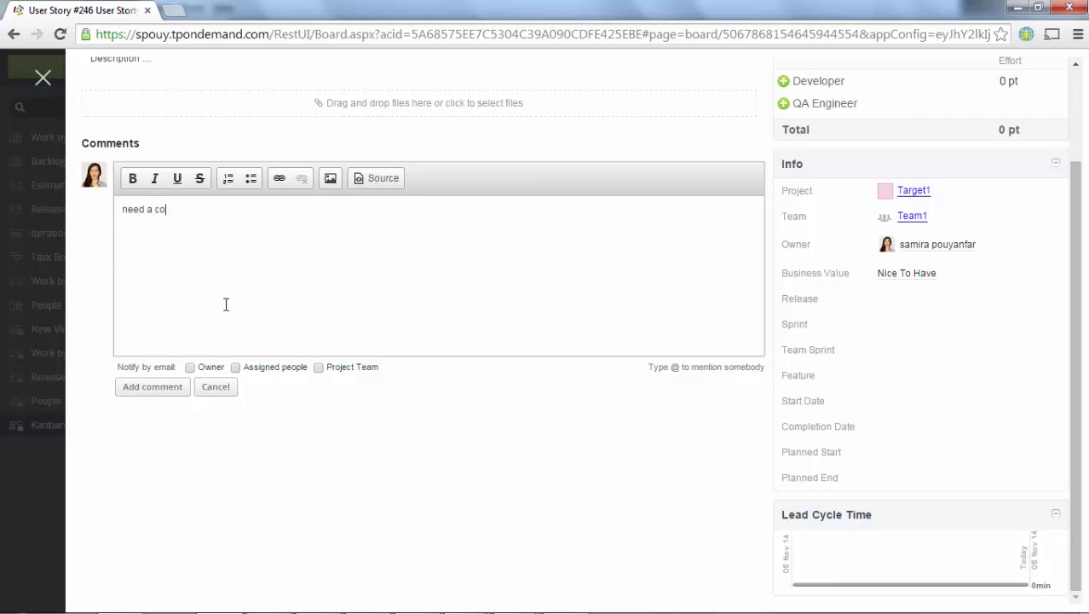
{"action": "type", "text": "mment..."}
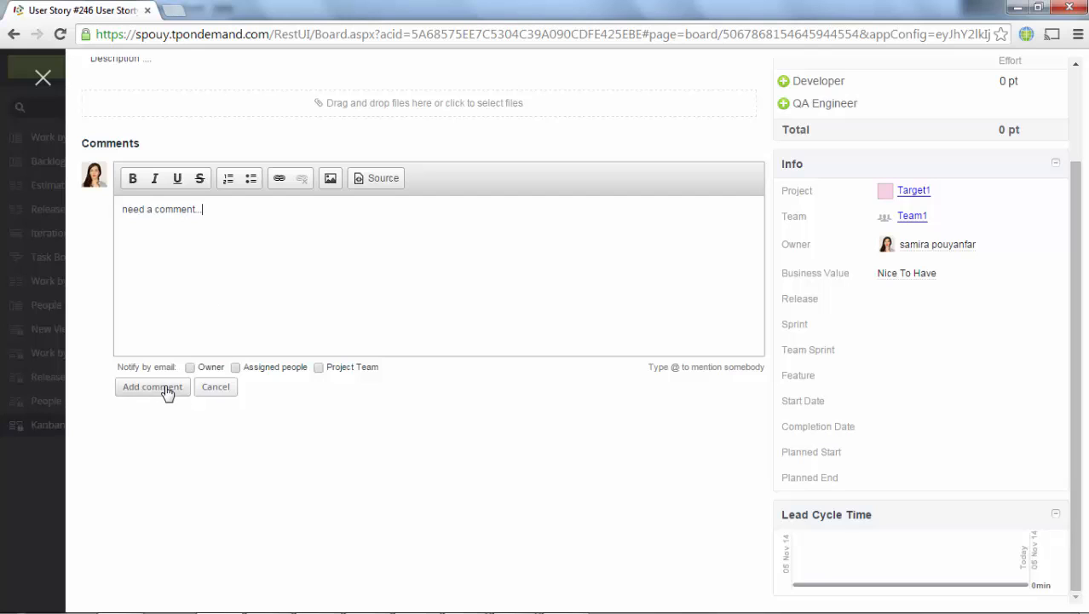
{"action": "left_click", "coordinate": [152, 385]}
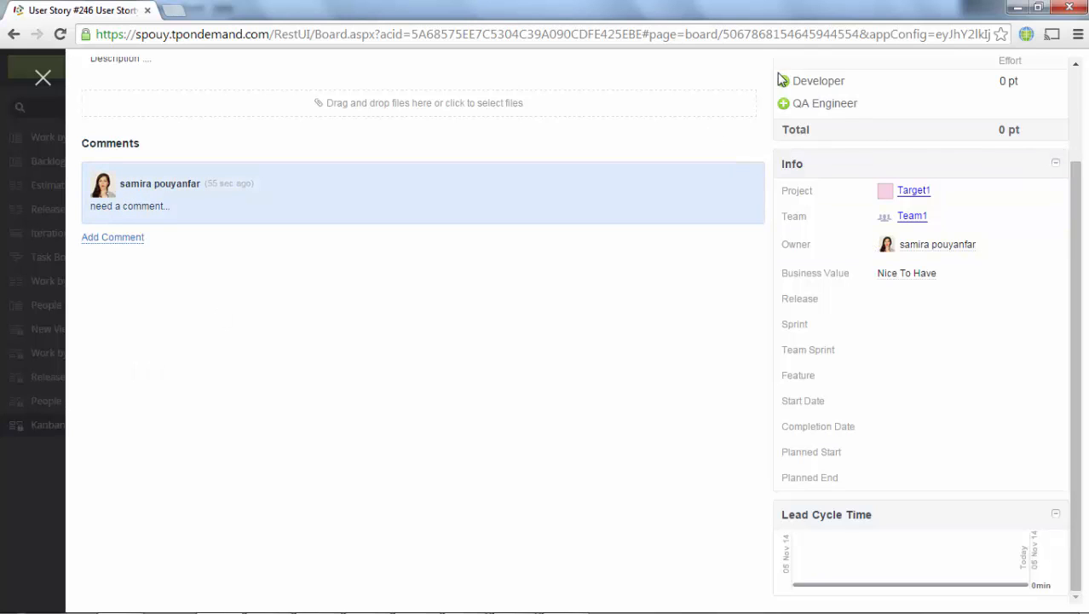
Assign user 3 as Developer on story #246 and close its details back to the board
{"action": "scroll", "scroll_direction": "up", "scroll_amount": 3}
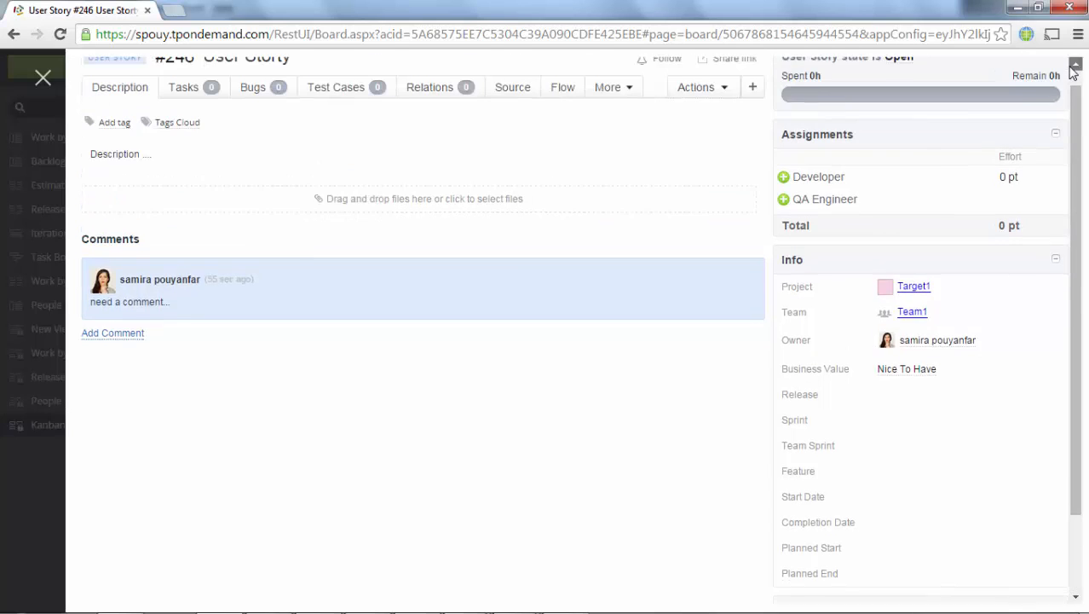
{"action": "left_click", "coordinate": [784, 197]}
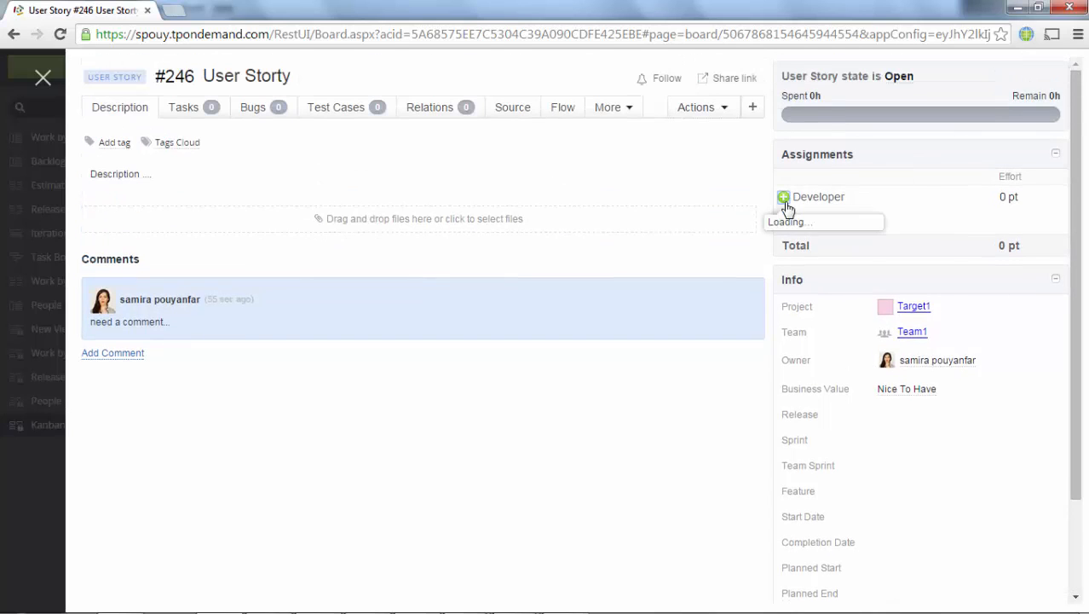
{"action": "left_click", "coordinate": [783, 198]}
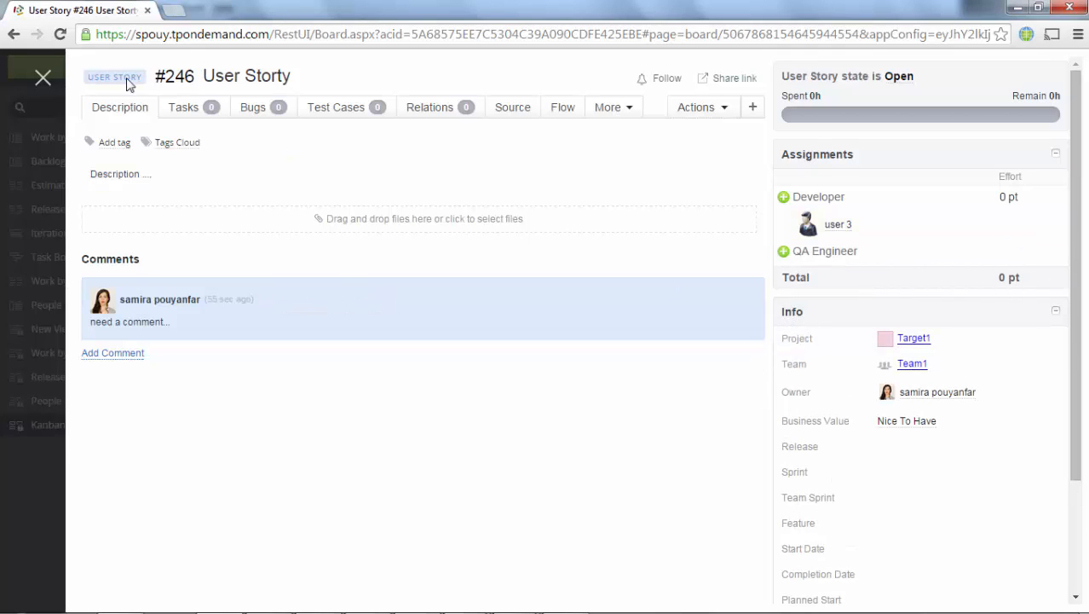
{"action": "left_click", "coordinate": [62, 425]}
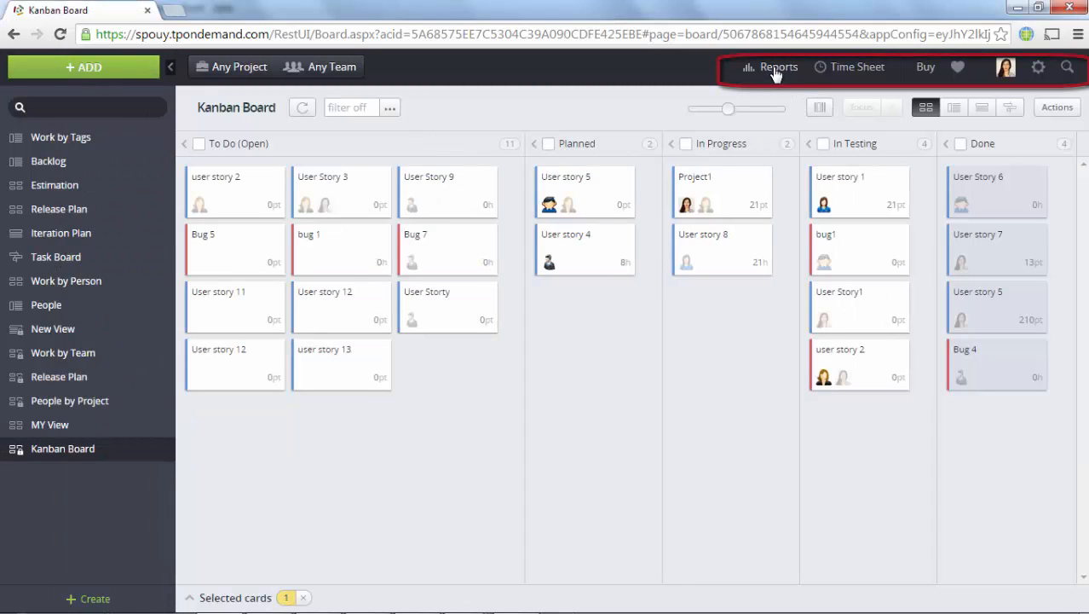
Browse the Reports menu, then the profile and settings/help menus in the top bar
{"action": "left_click", "coordinate": [778, 67]}
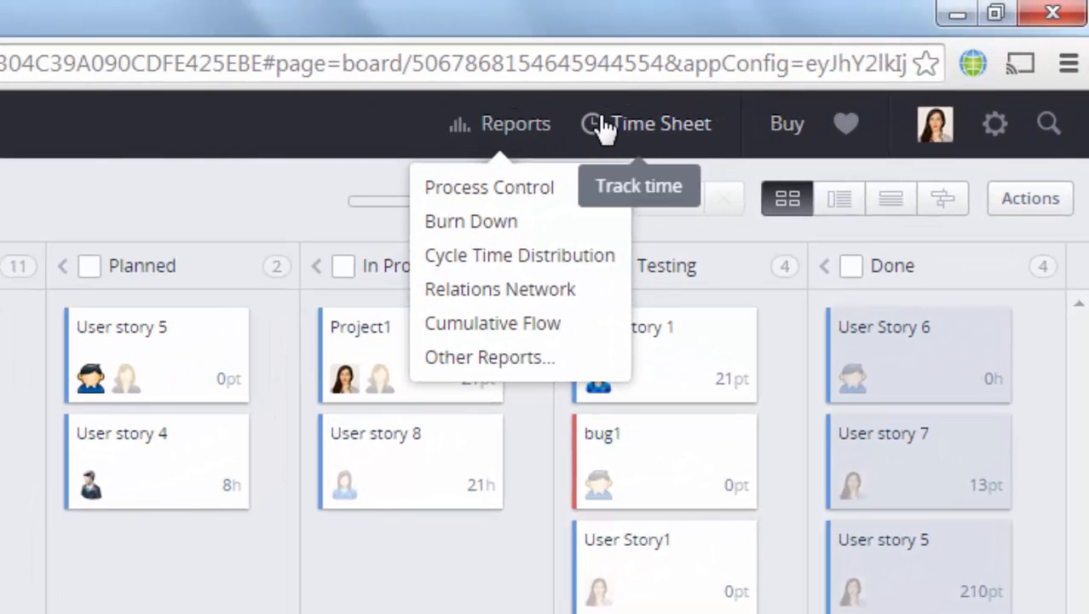
{"action": "left_click", "coordinate": [934, 122]}
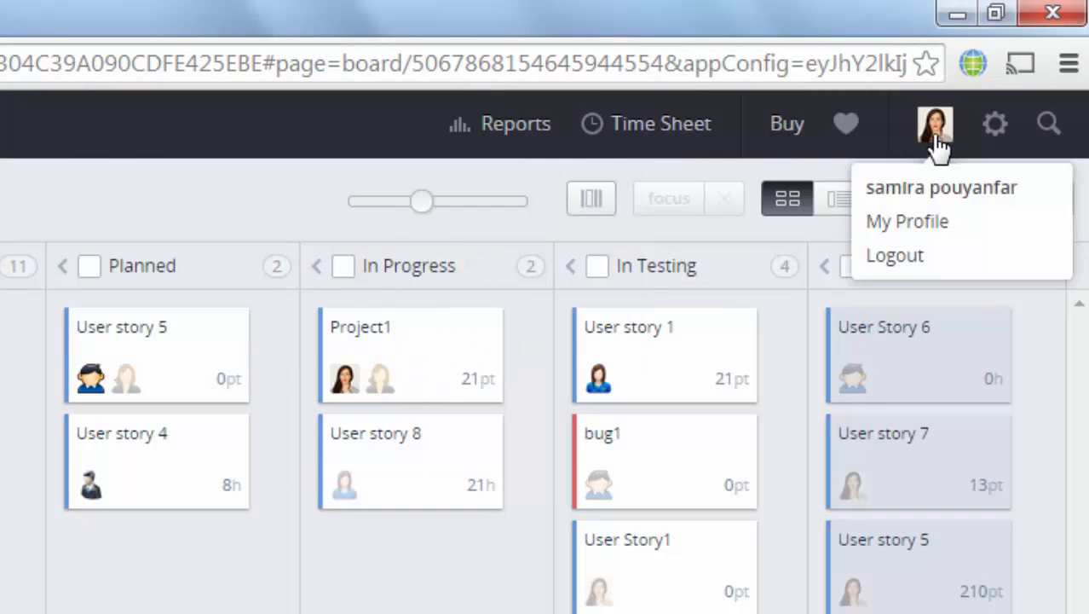
{"action": "left_click", "coordinate": [996, 125]}
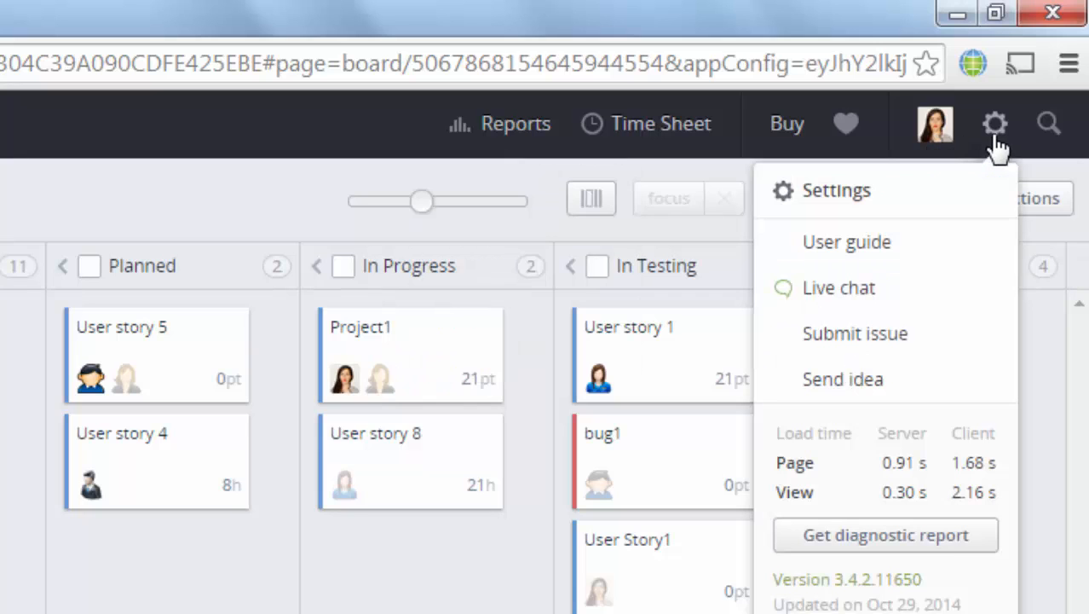
{"action": "mouse_move", "coordinate": [1049, 133]}
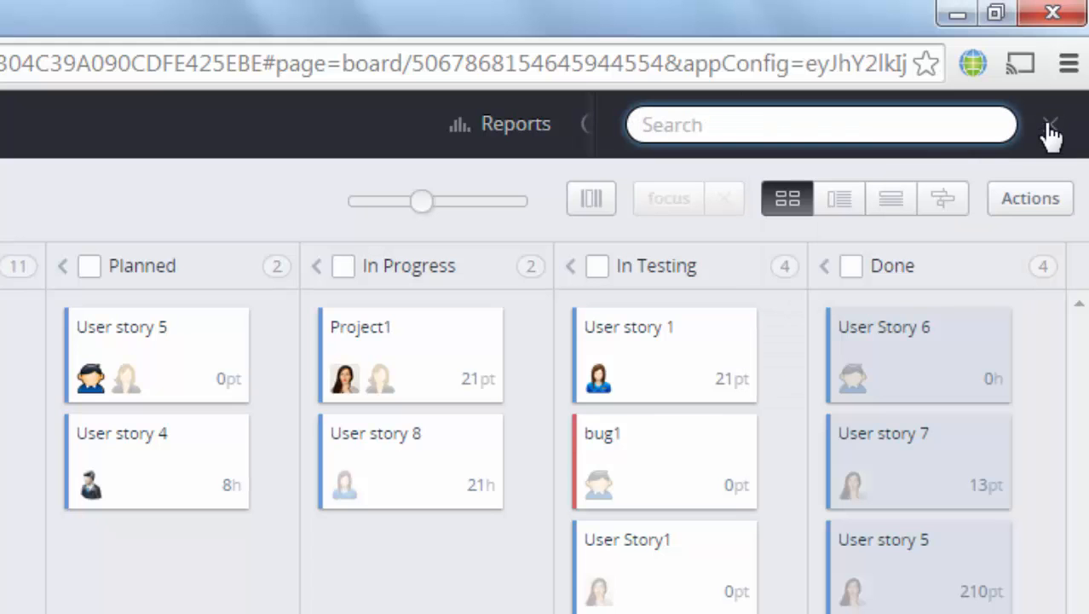
Search for 'featu' across all projects and teams, find feature1, then dismiss the results
{"action": "type", "text": "feature"}
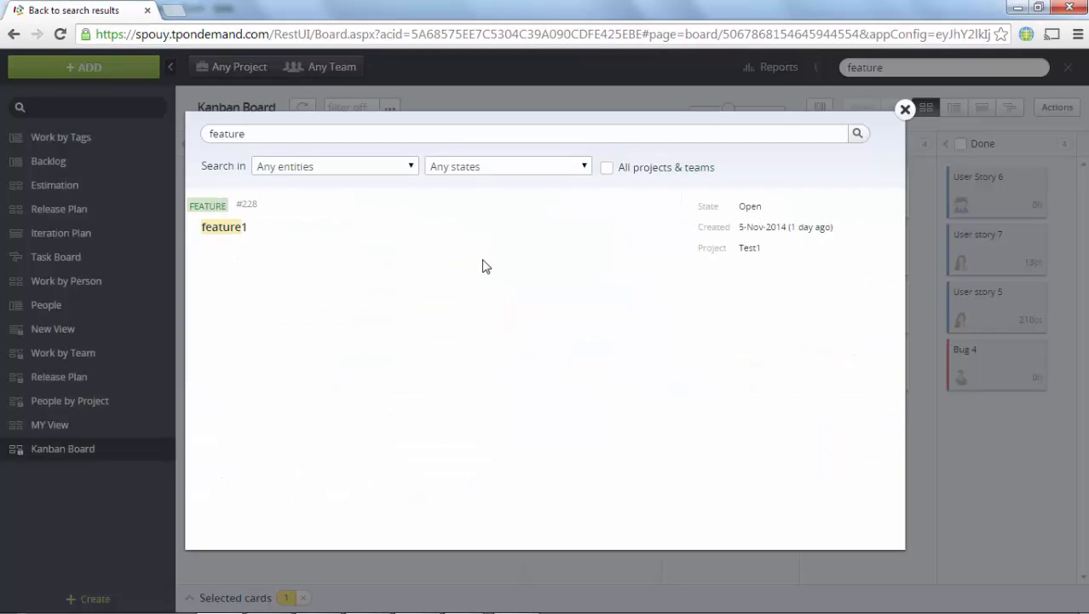
{"action": "left_click", "coordinate": [607, 167]}
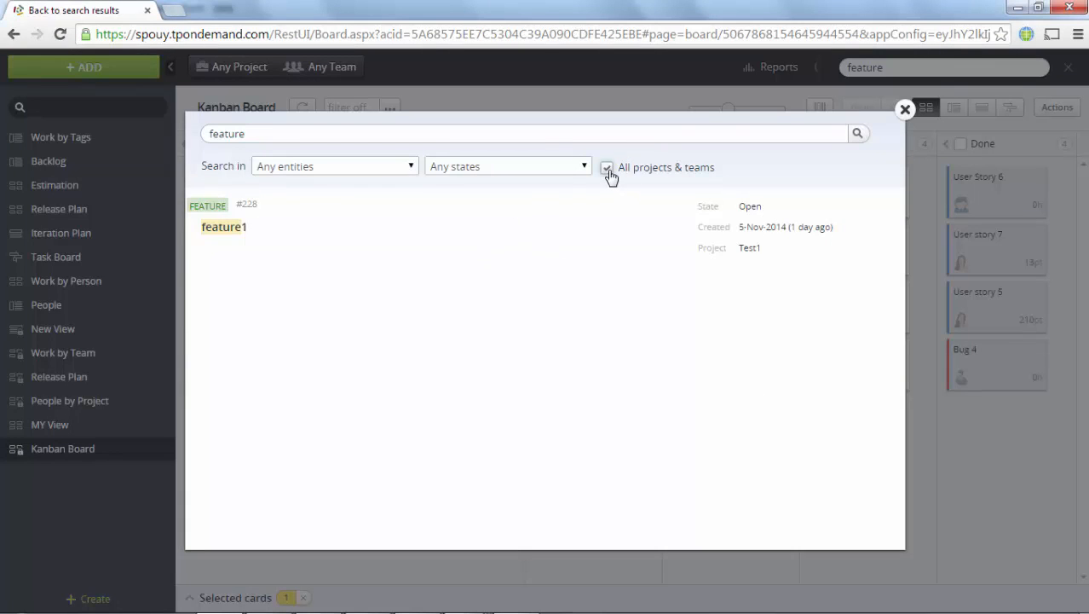
{"action": "left_click", "coordinate": [607, 167]}
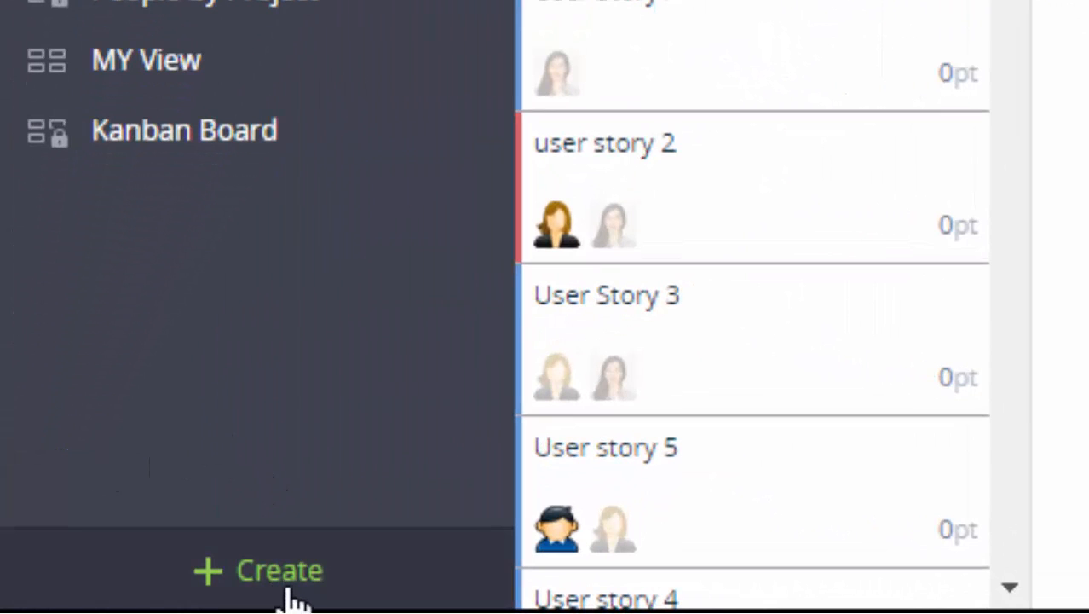
Create a new view from the Blank template out of the full template list
{"action": "left_click", "coordinate": [278, 569]}
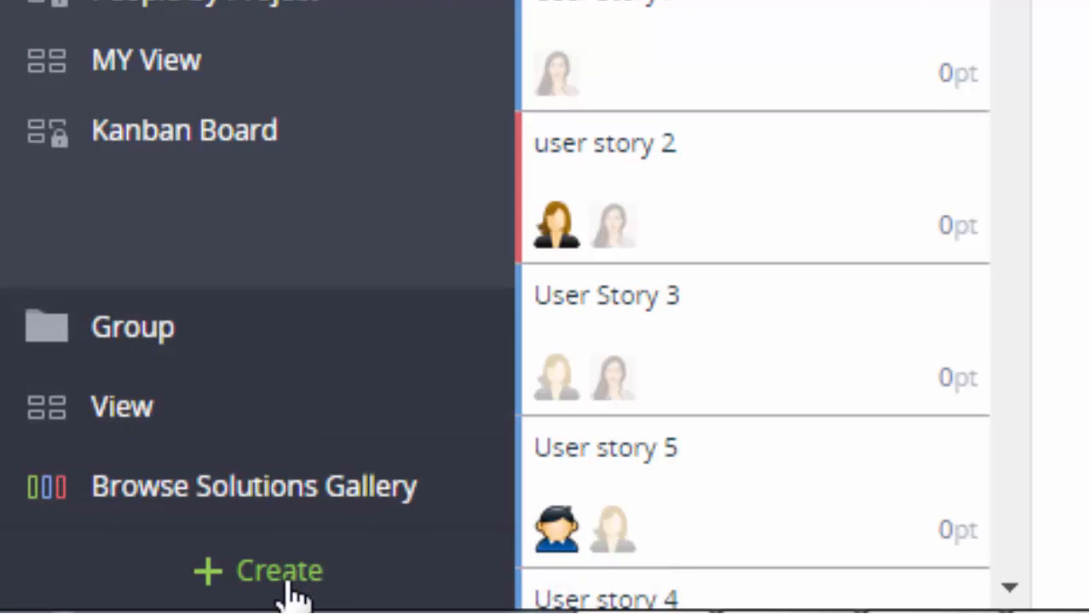
{"action": "left_click", "coordinate": [122, 406]}
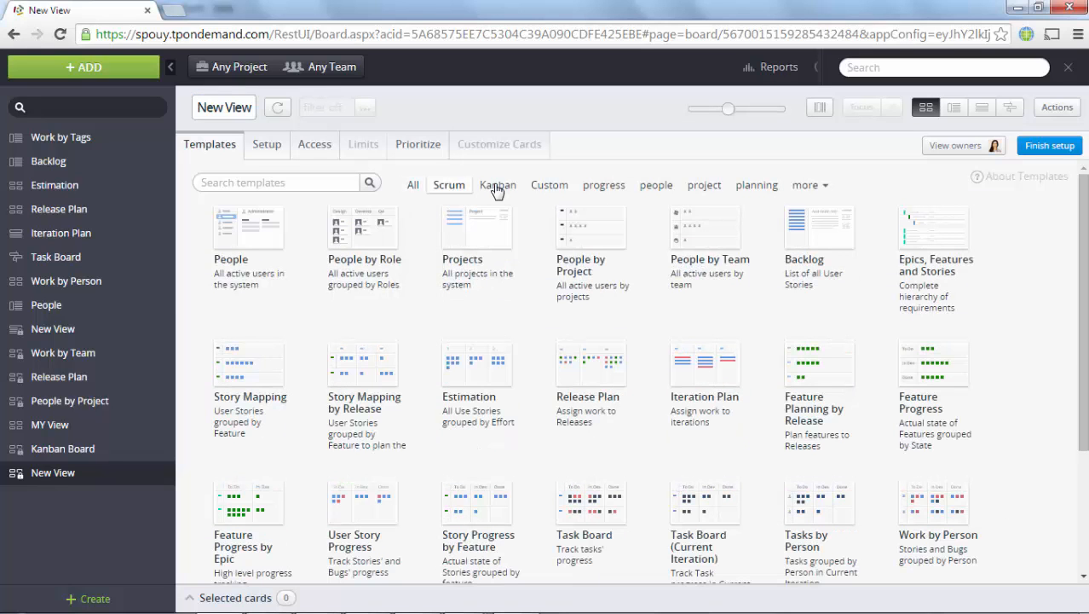
{"action": "left_click", "coordinate": [413, 184]}
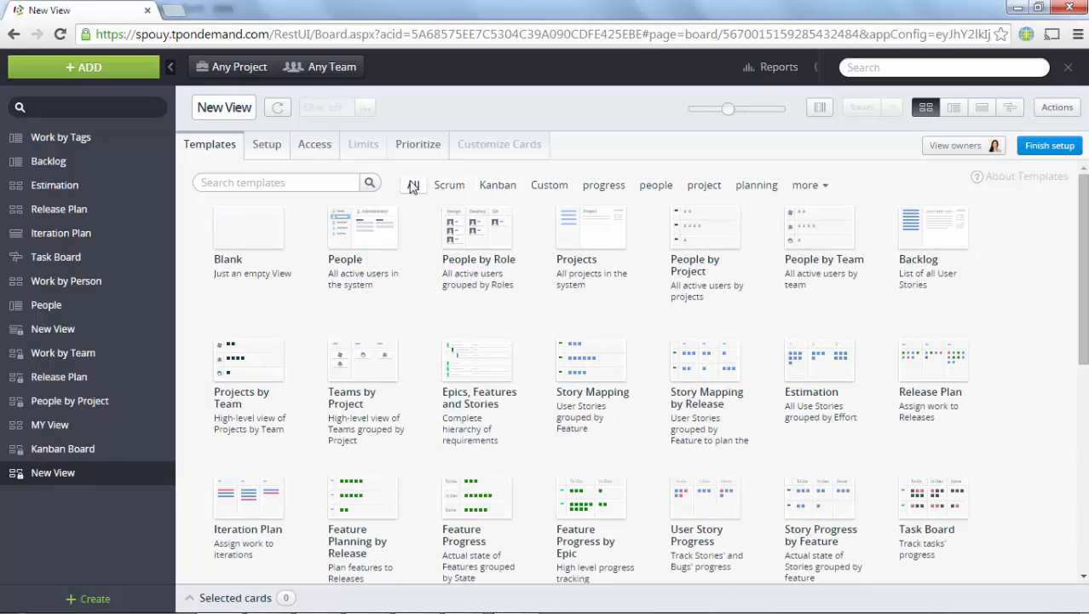
{"action": "left_click", "coordinate": [247, 225]}
{"action": "type", "text": "Test"}
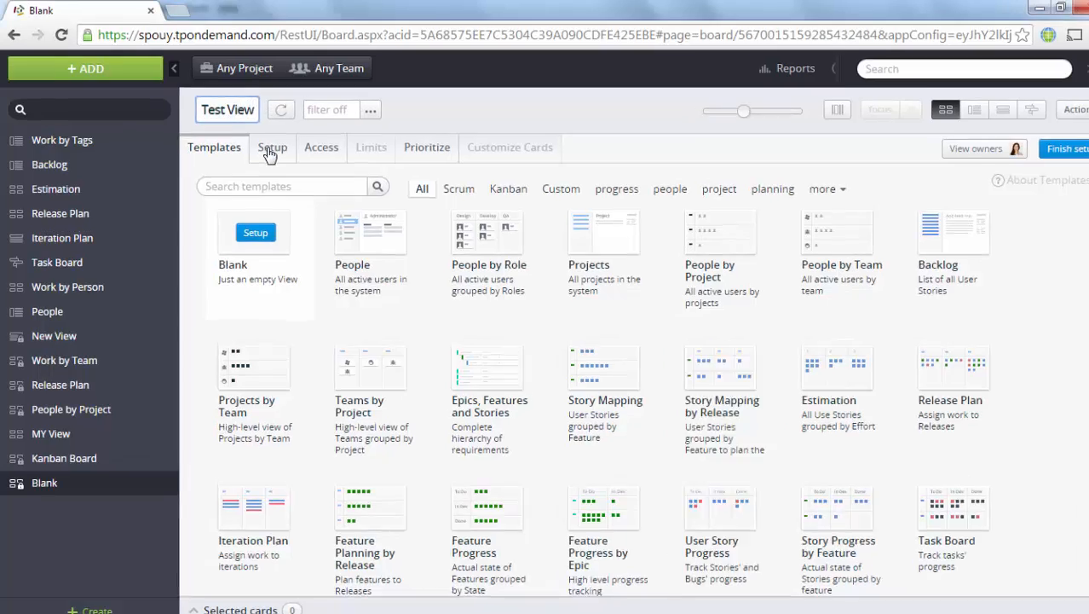
Set up Test View with Feature cards, Person as vertical lanes and State as horizontal lanes
{"action": "left_click", "coordinate": [273, 147]}
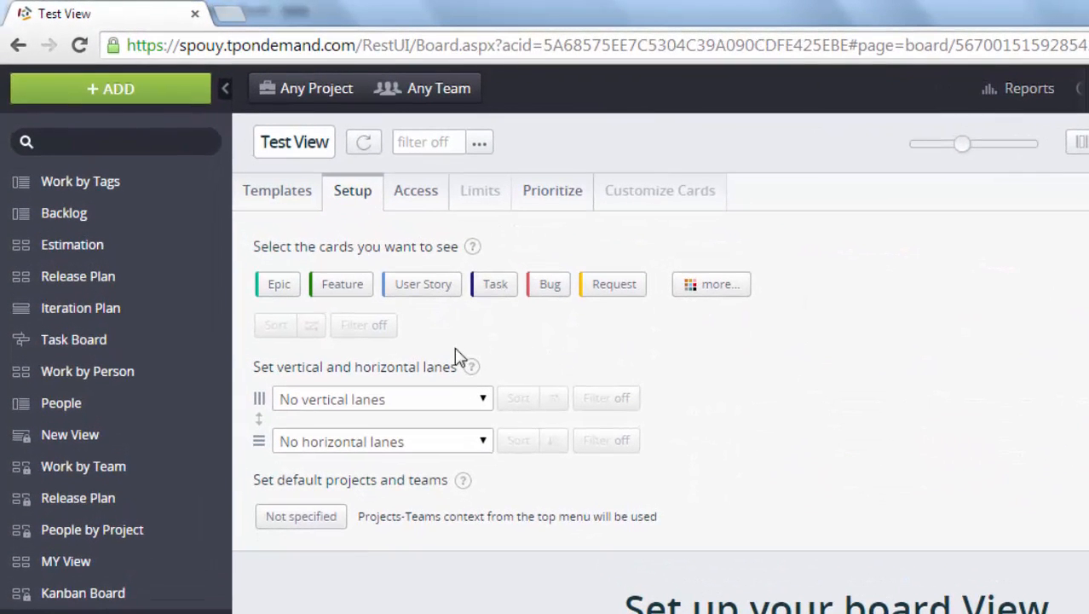
{"action": "mouse_move", "coordinate": [341, 283]}
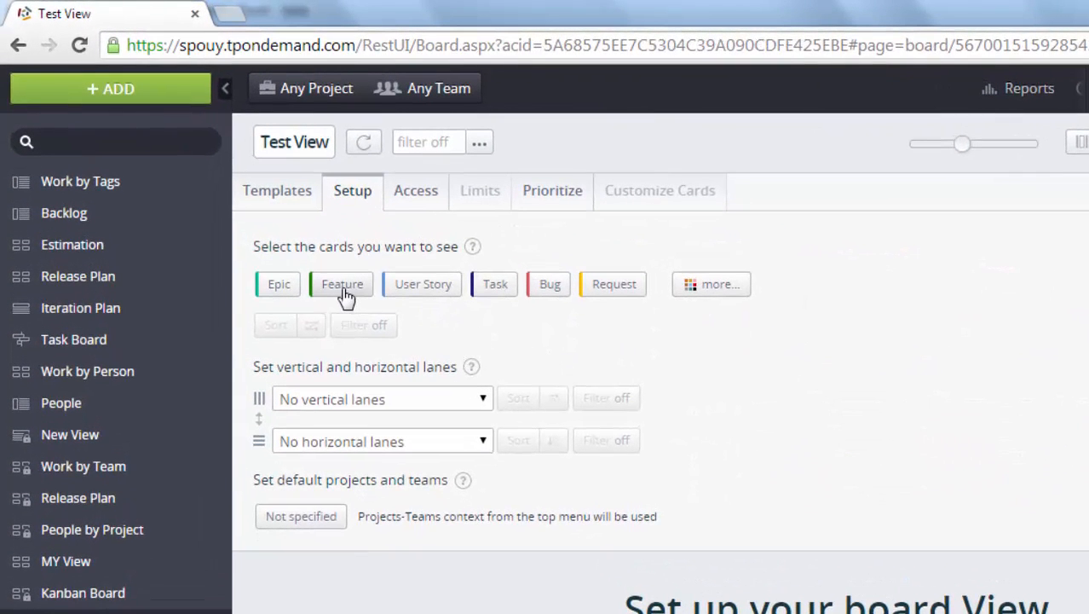
{"action": "left_click", "coordinate": [341, 283]}
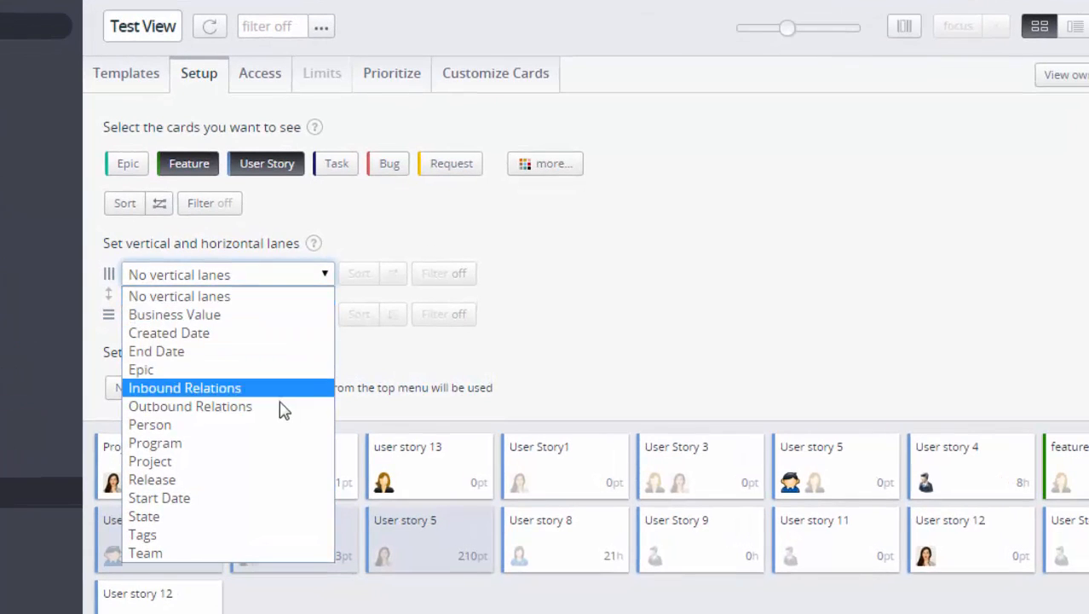
{"action": "left_click", "coordinate": [150, 423]}
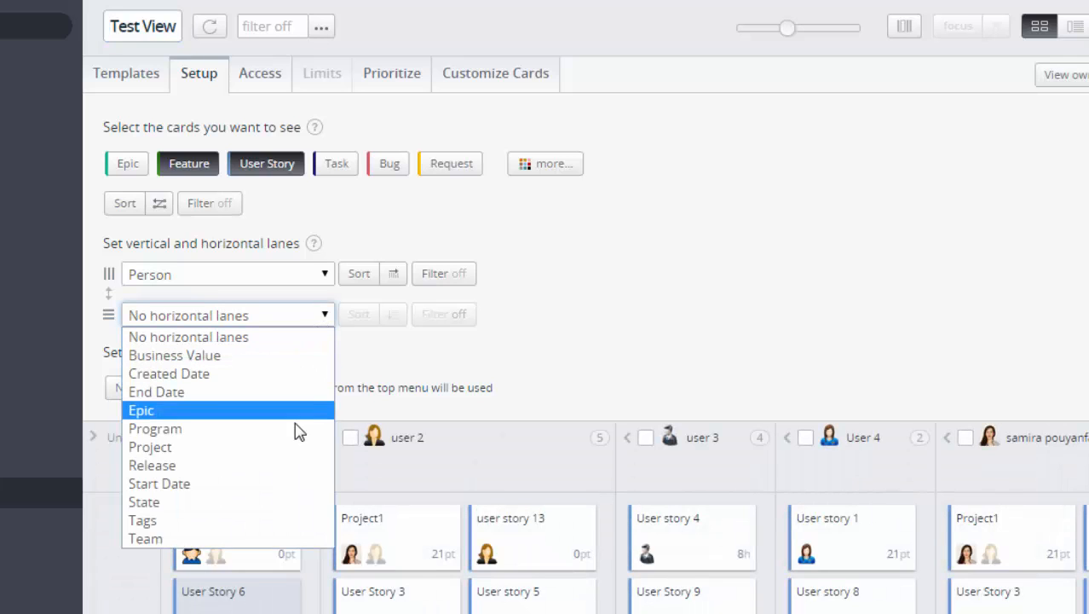
{"action": "mouse_move", "coordinate": [283, 484]}
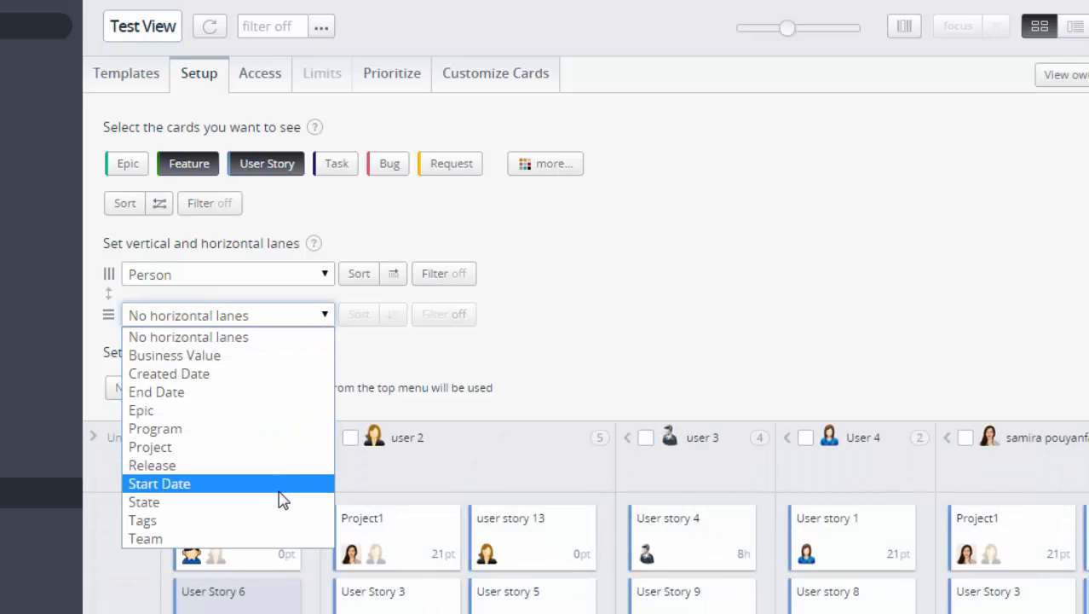
{"action": "left_click", "coordinate": [143, 501]}
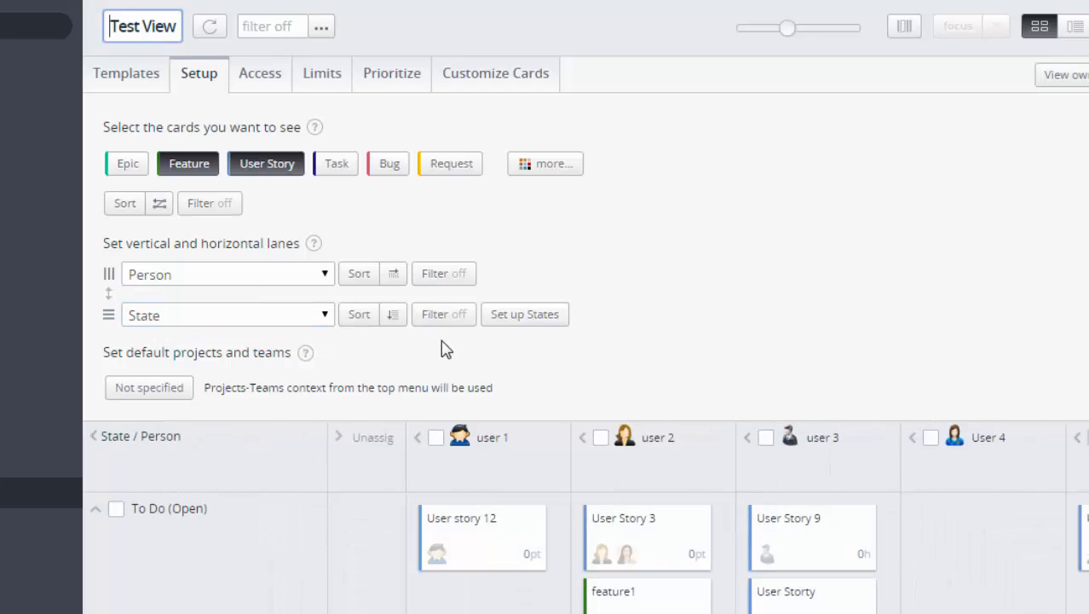
{"action": "mouse_move", "coordinate": [358, 273]}
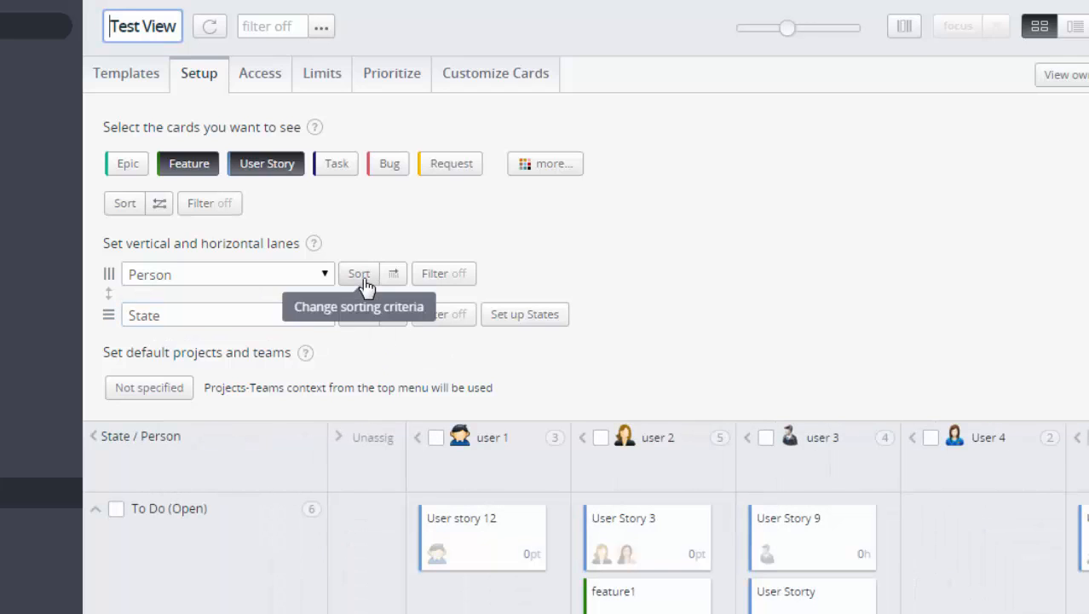
Sort the Person lanes of Test View by Default Role
{"action": "left_click", "coordinate": [358, 273]}
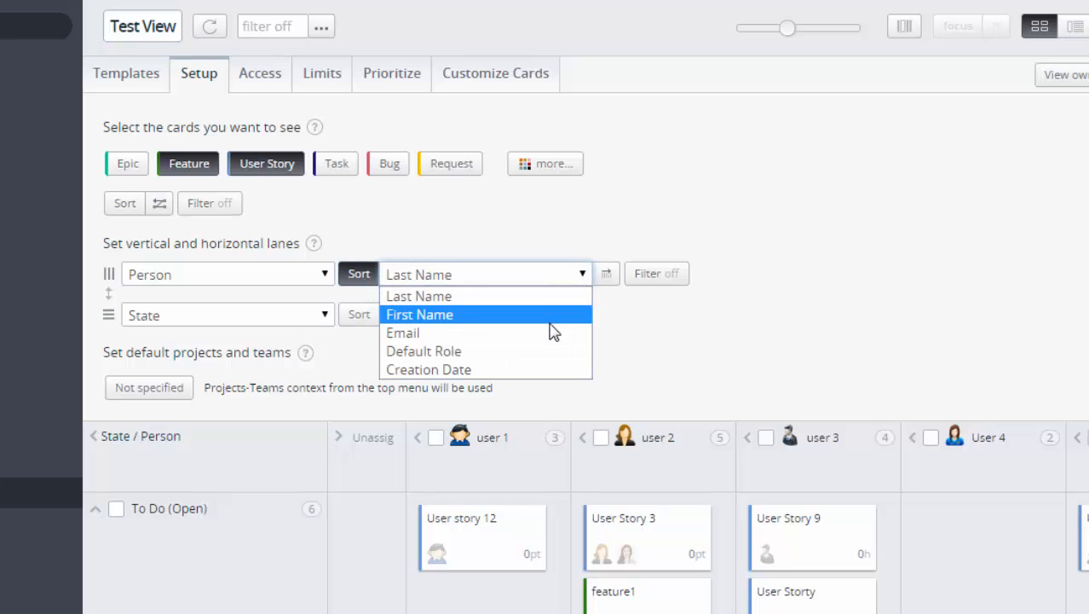
{"action": "mouse_move", "coordinate": [549, 351]}
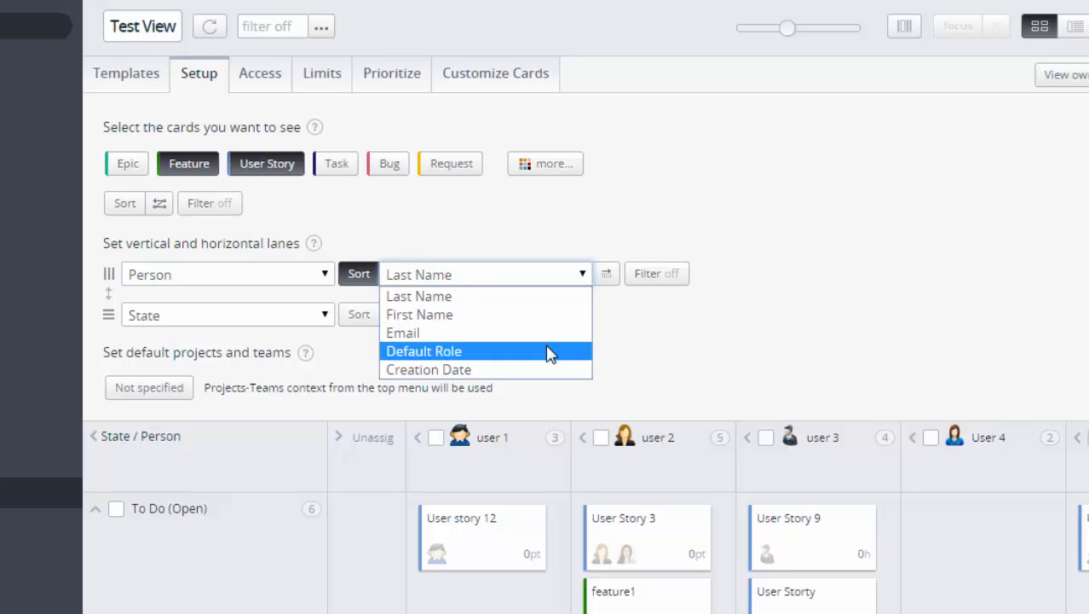
{"action": "left_click", "coordinate": [423, 351]}
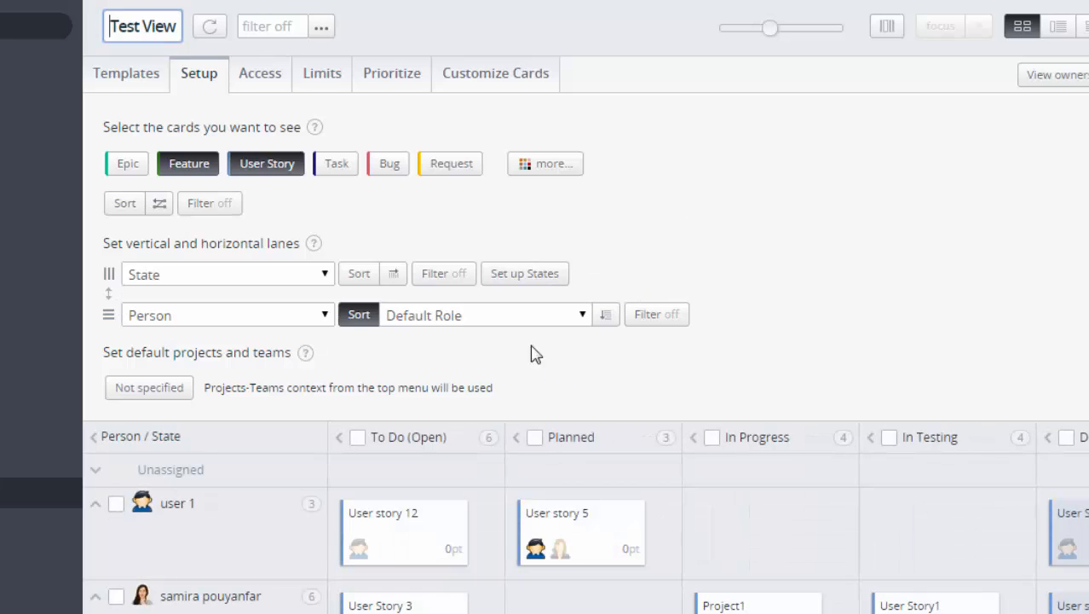
{"action": "mouse_move", "coordinate": [624, 341]}
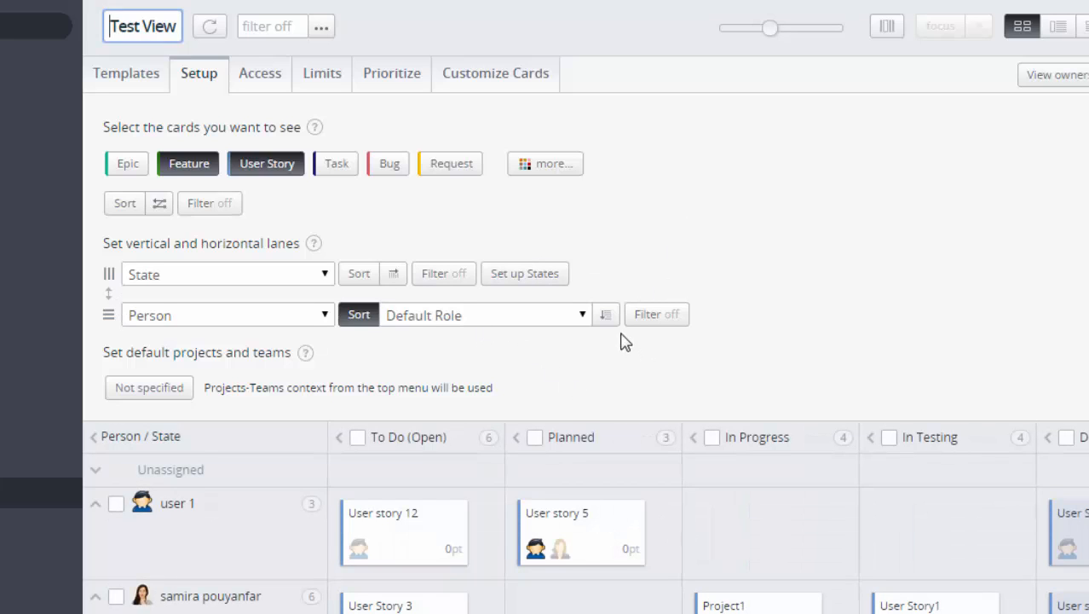
{"action": "mouse_move", "coordinate": [641, 328]}
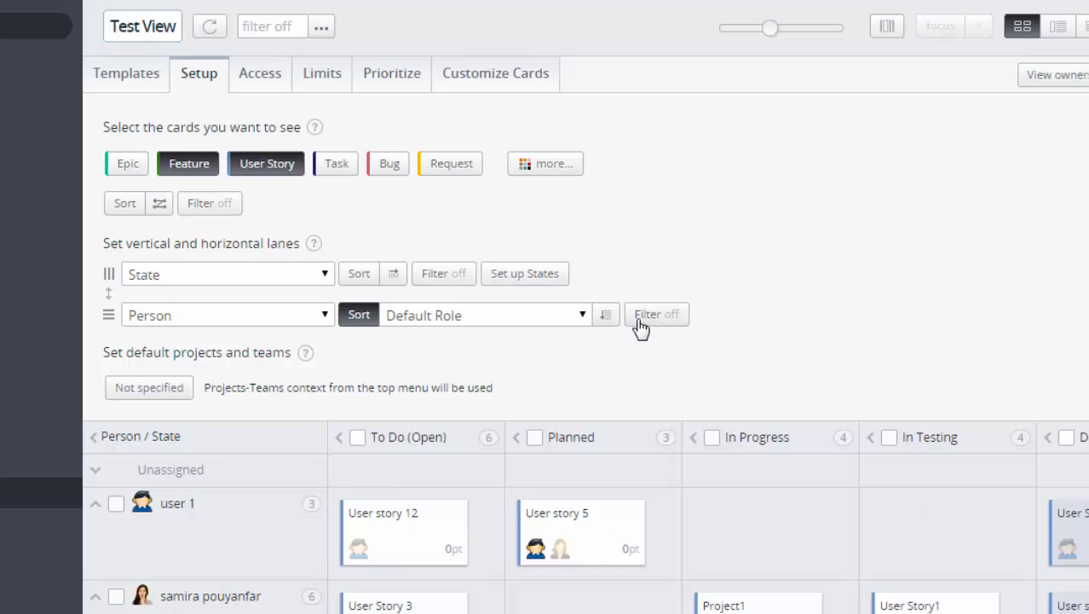
Filter the Person lanes with ?Role.Name is 'Developer' and apply it
{"action": "left_click", "coordinate": [655, 313]}
{"action": "type", "text": "?"}
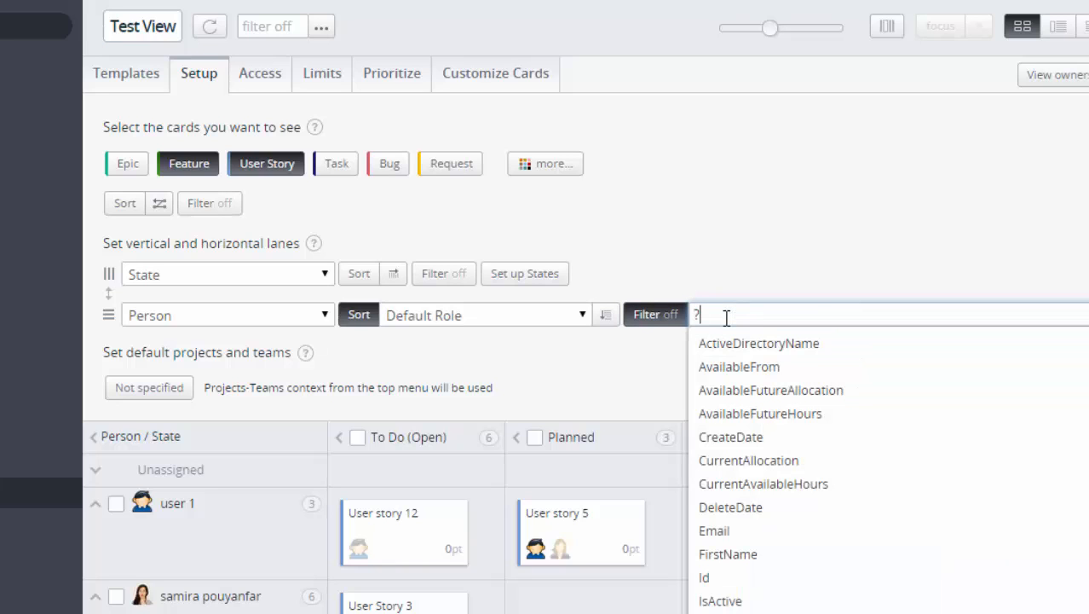
{"action": "type", "text": "RoleName is"}
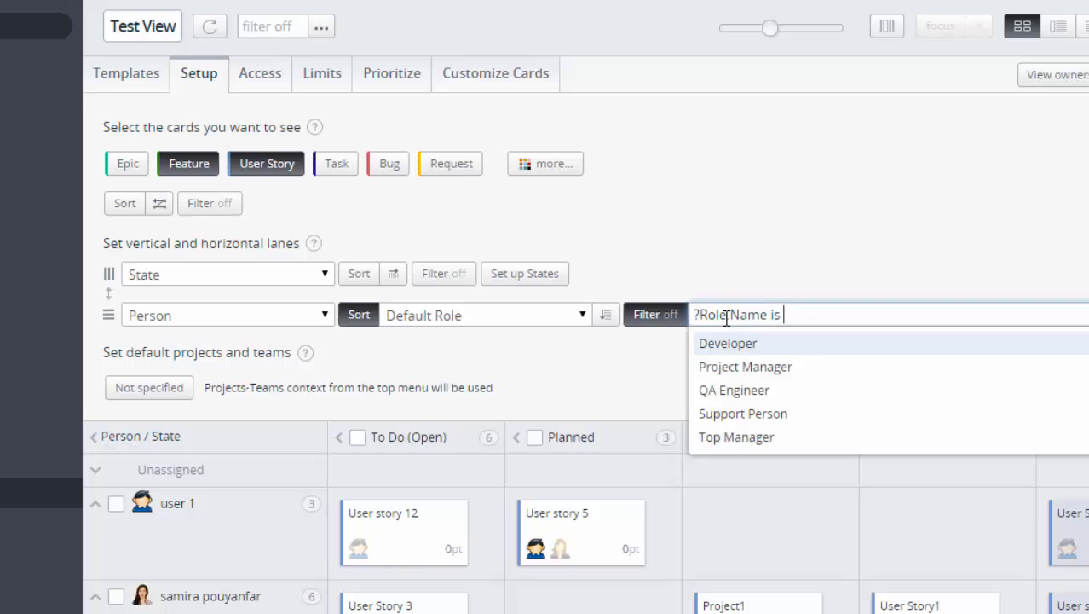
{"action": "left_click", "coordinate": [727, 342]}
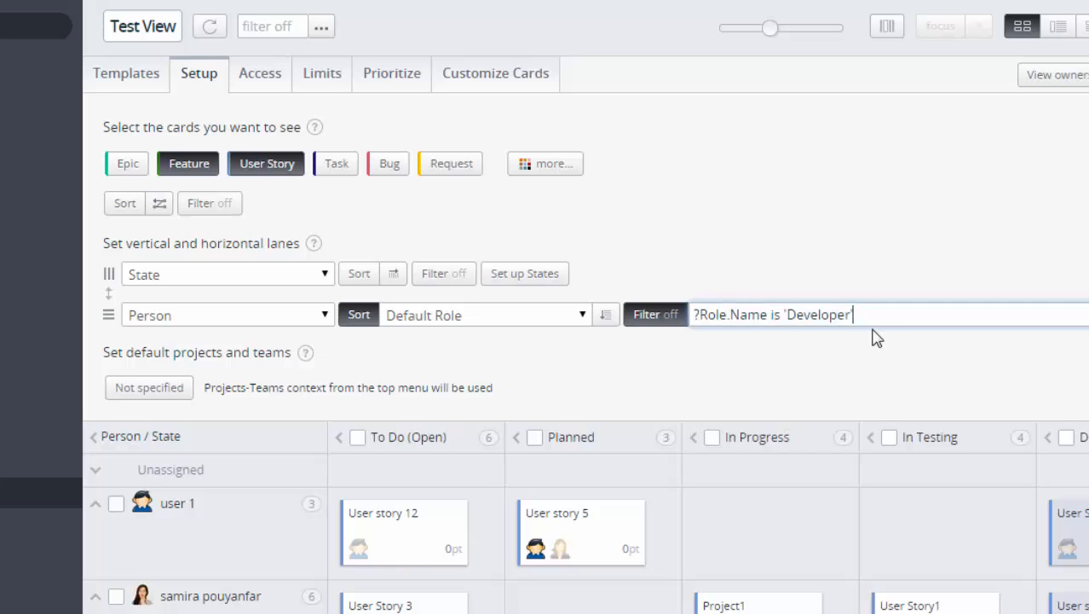
{"action": "left_click", "coordinate": [655, 314]}
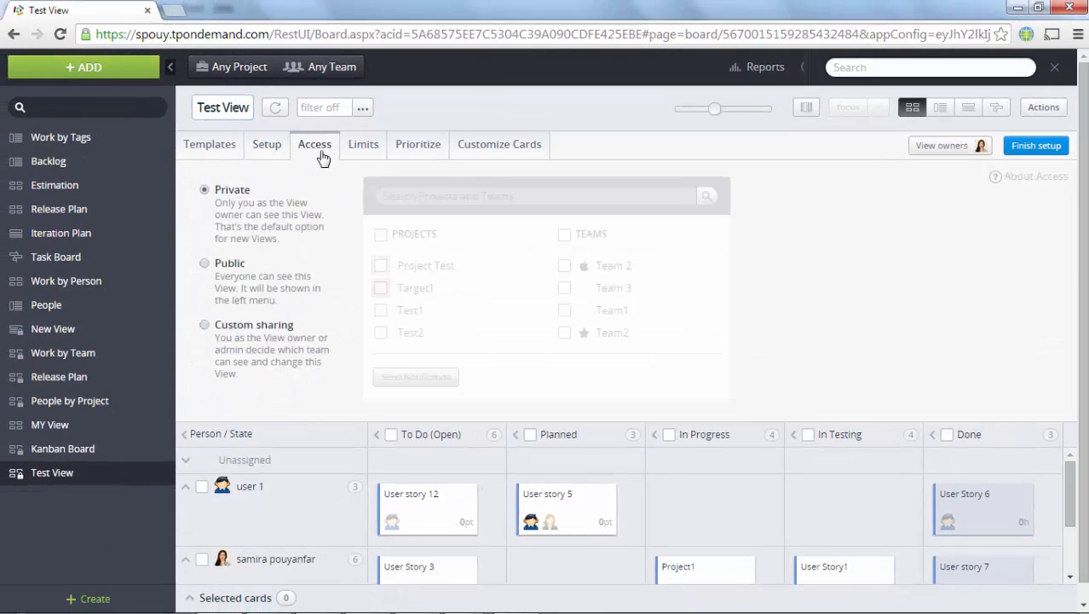
{"action": "mouse_move", "coordinate": [975, 153]}
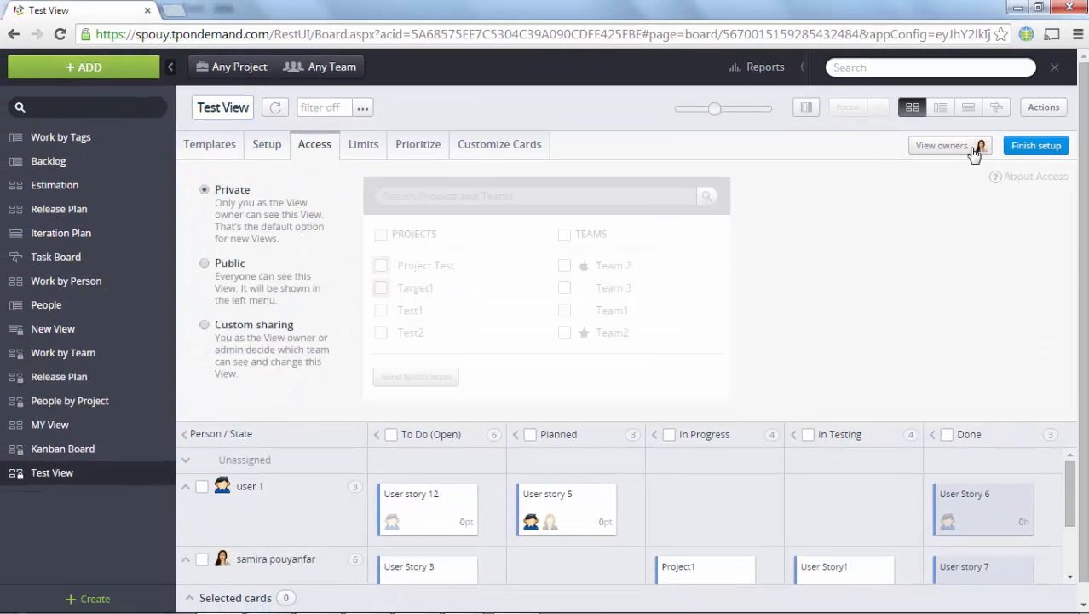
Add User 4 as a second owner of Test View
{"action": "left_click", "coordinate": [941, 145]}
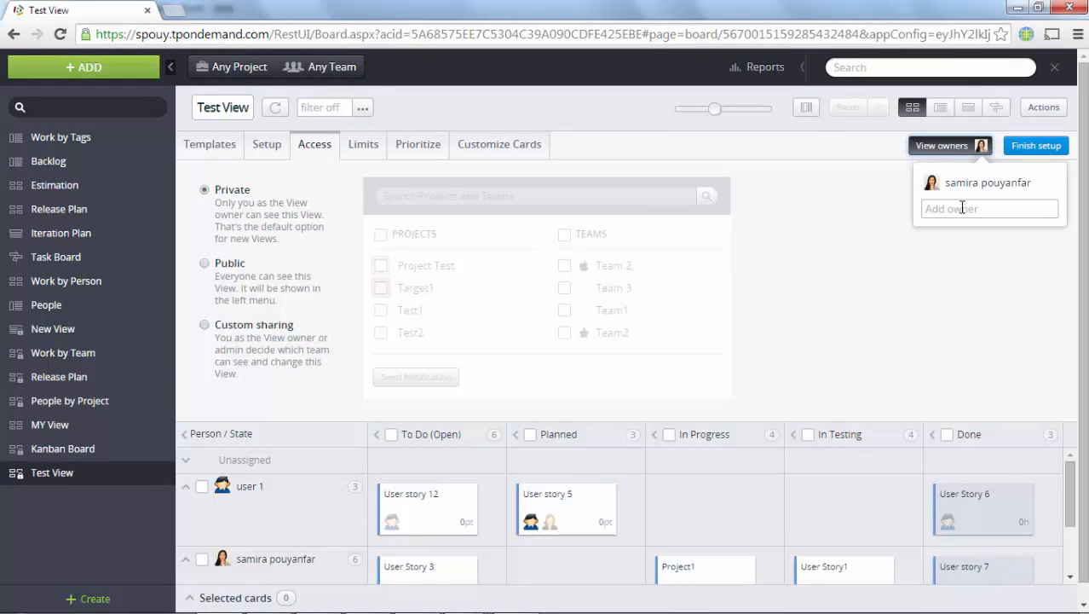
{"action": "type", "text": "user"}
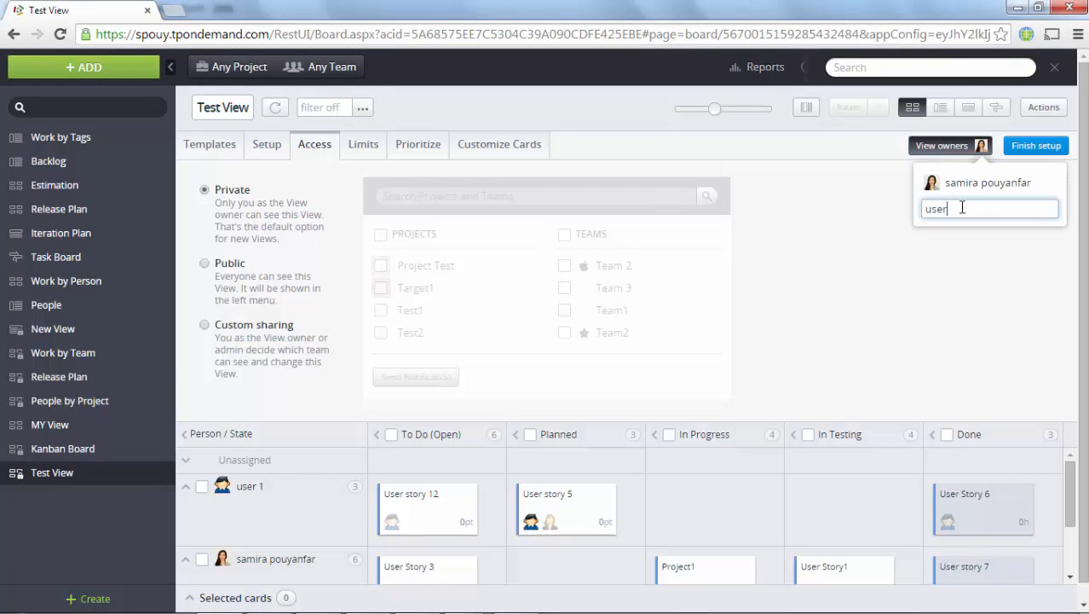
{"action": "type", "text": "4"}
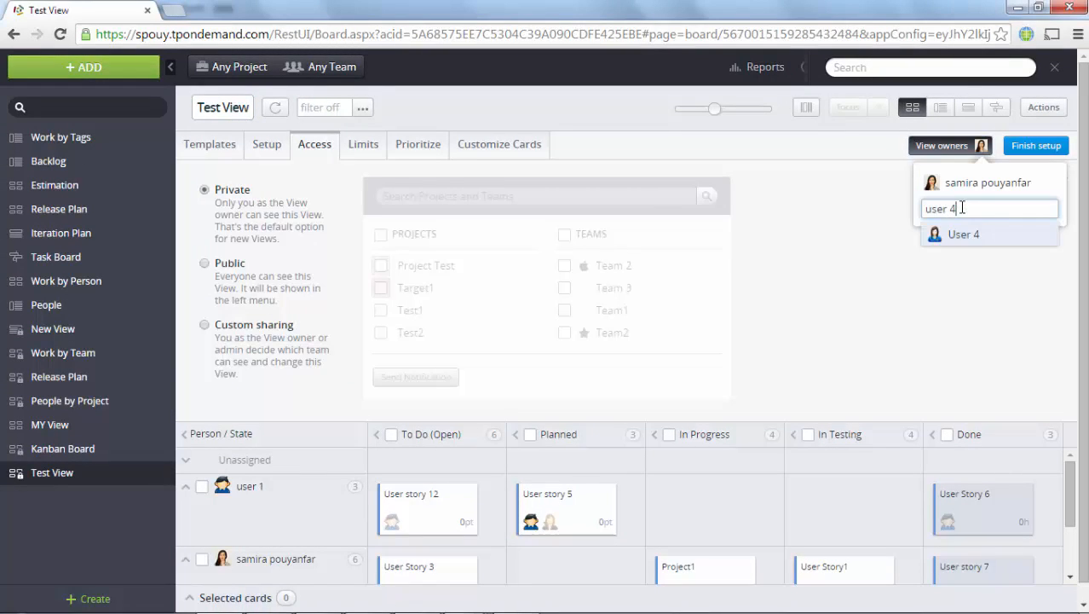
{"action": "left_click", "coordinate": [965, 234]}
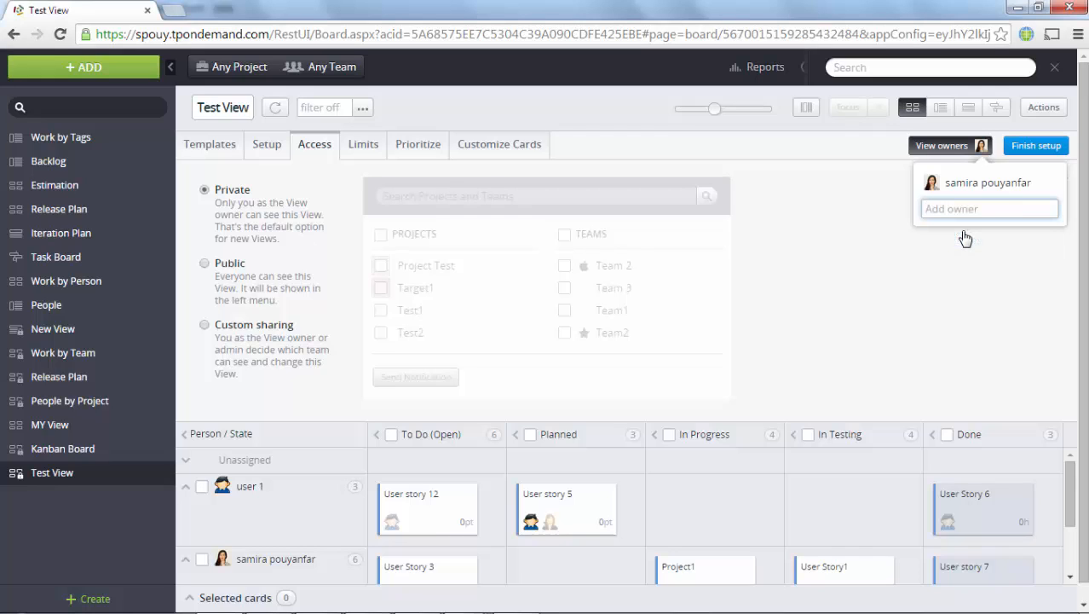
{"action": "left_click", "coordinate": [883, 249]}
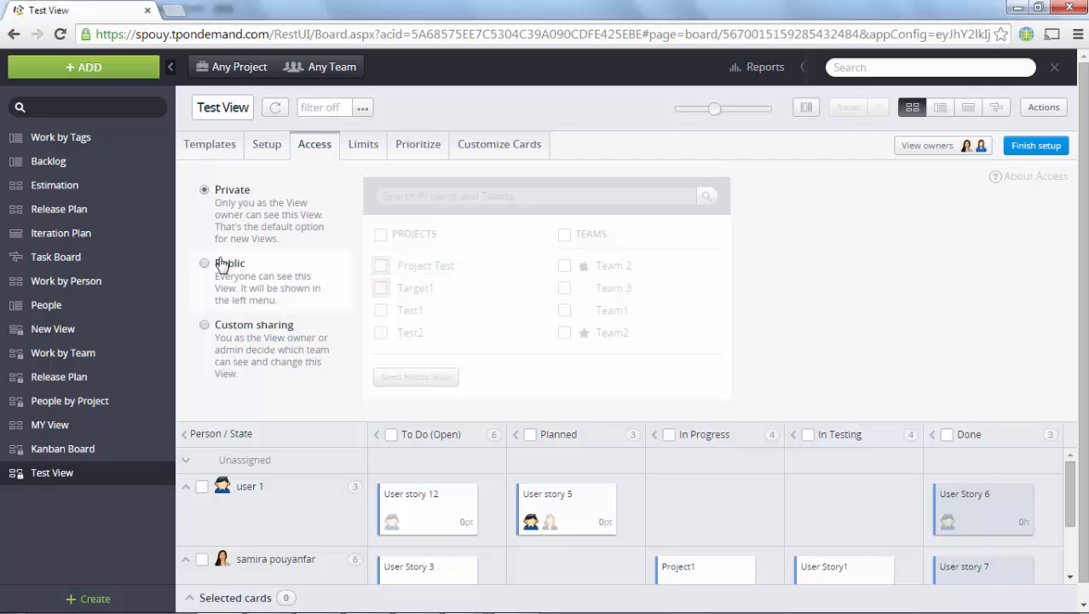
Make Test View Public and finish its setup
{"action": "left_click", "coordinate": [204, 263]}
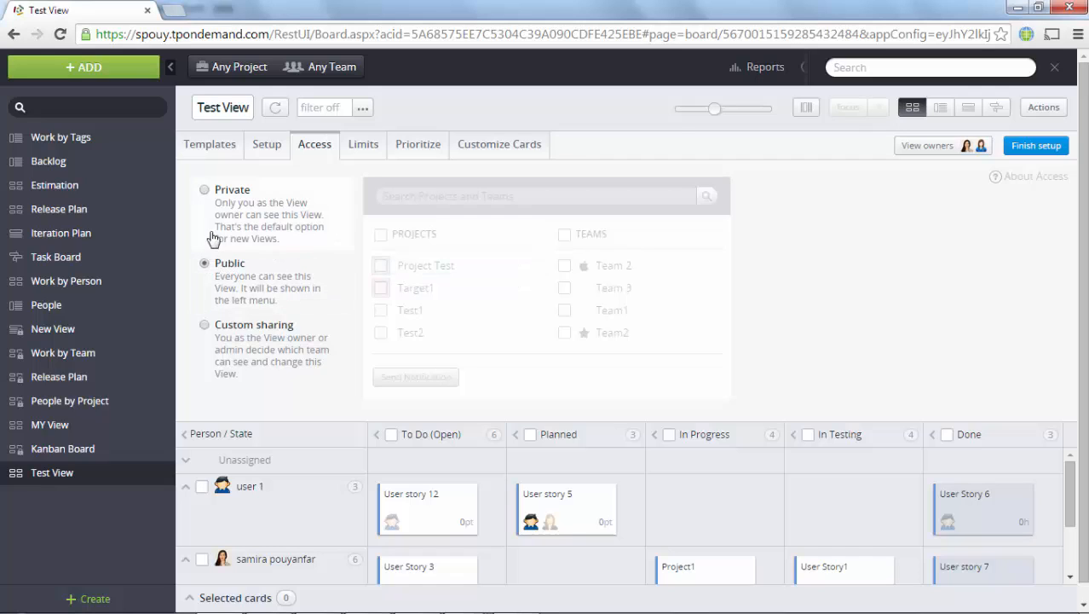
{"action": "left_click", "coordinate": [205, 189]}
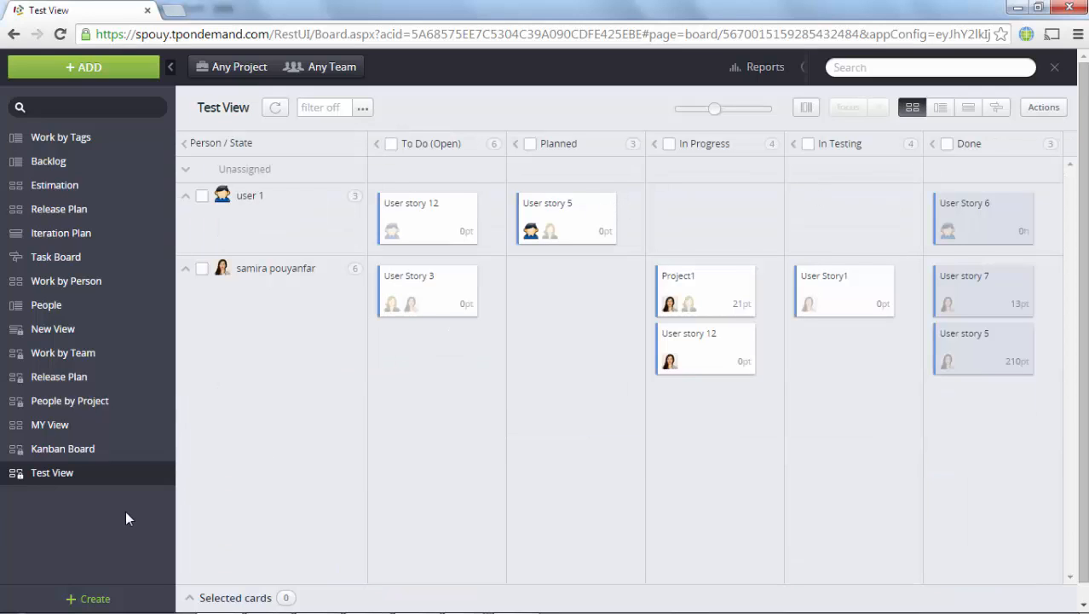
On the Kanban Board move User story 5 to Done and Bug 7 with User Storty to In Progress
{"action": "left_click", "coordinate": [61, 449]}
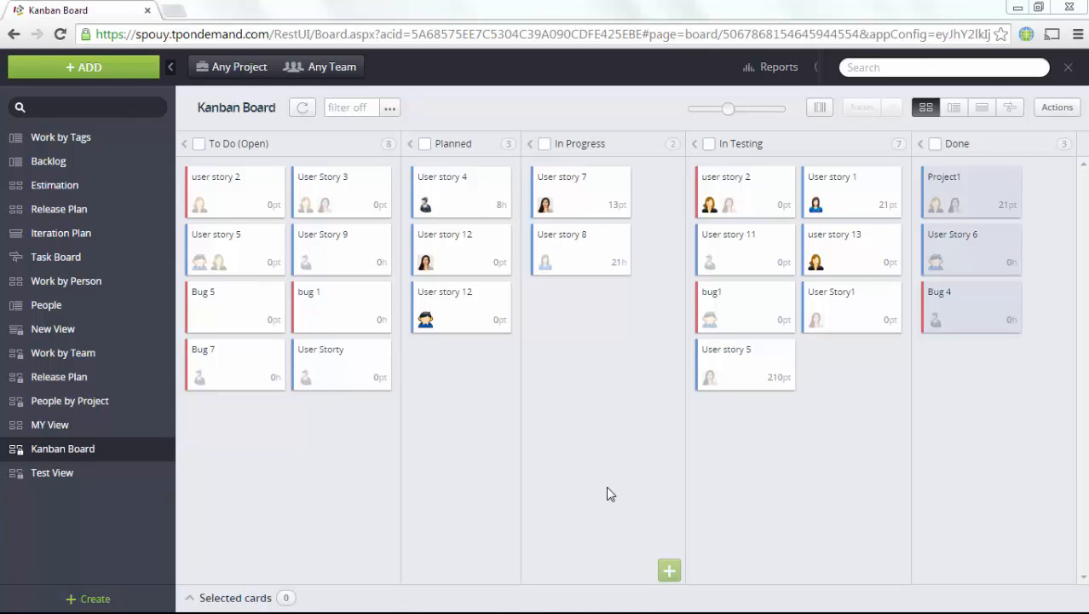
{"action": "mouse_move", "coordinate": [593, 433]}
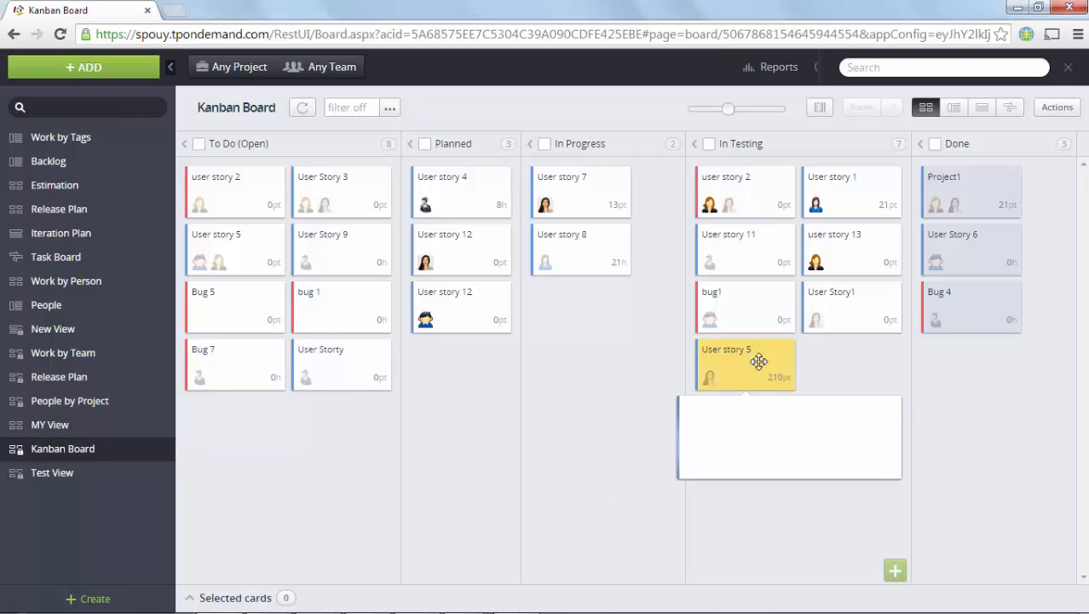
{"action": "left_click_drag", "start_coordinate": [747, 361], "coordinate": [971, 379]}
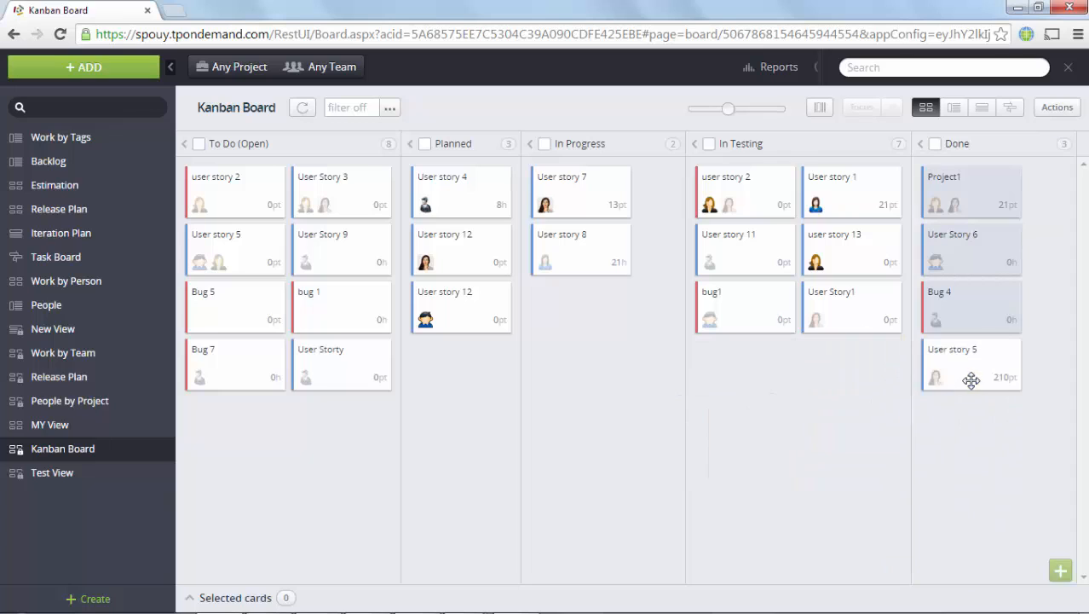
{"action": "left_click_drag", "start_coordinate": [972, 361], "coordinate": [972, 293]}
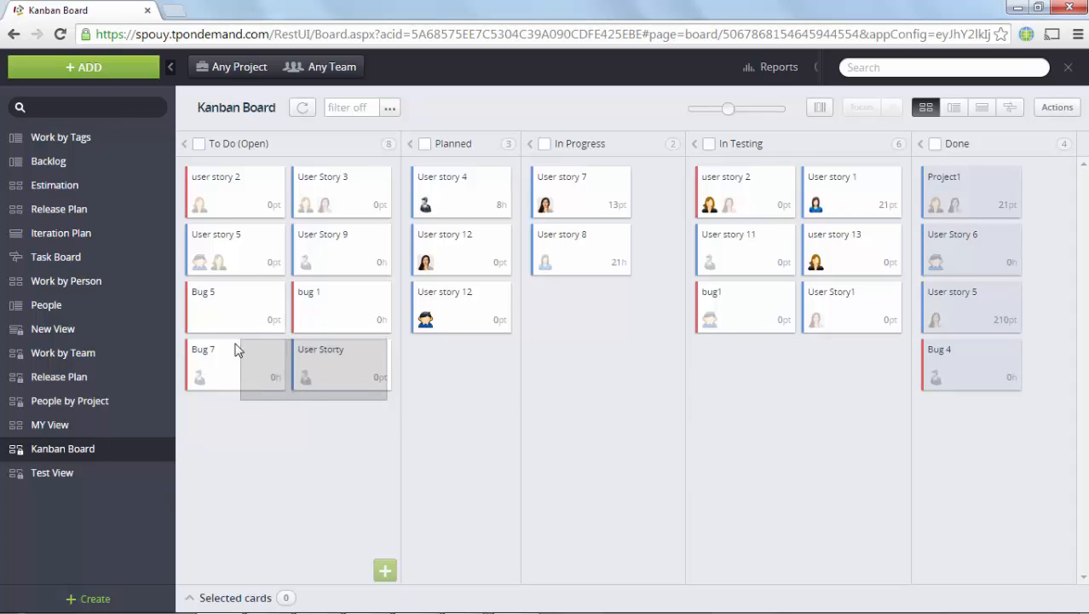
{"action": "left_click", "coordinate": [341, 361]}
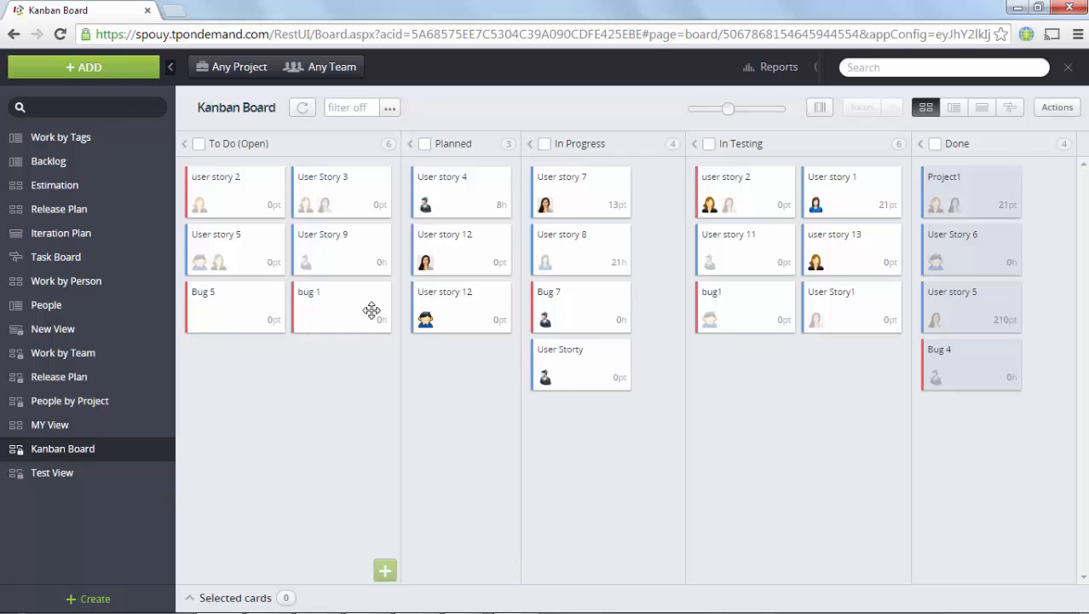
Drag bug 1 to the top of the To Do (Open) column, ahead of user story 2
{"action": "left_click_drag", "start_coordinate": [308, 307], "coordinate": [298, 239]}
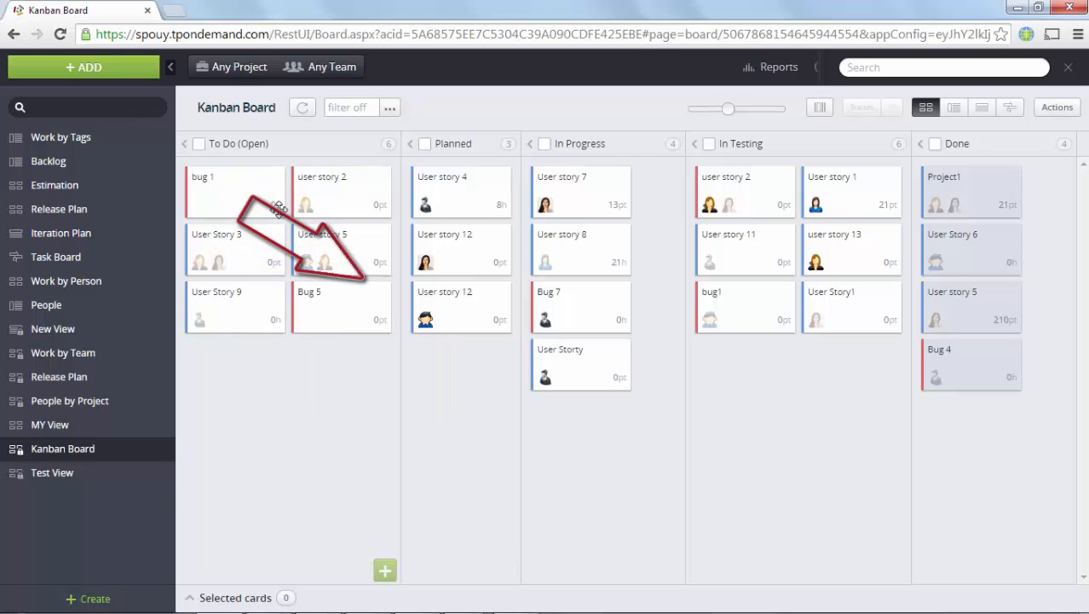
{"action": "mouse_move", "coordinate": [356, 386]}
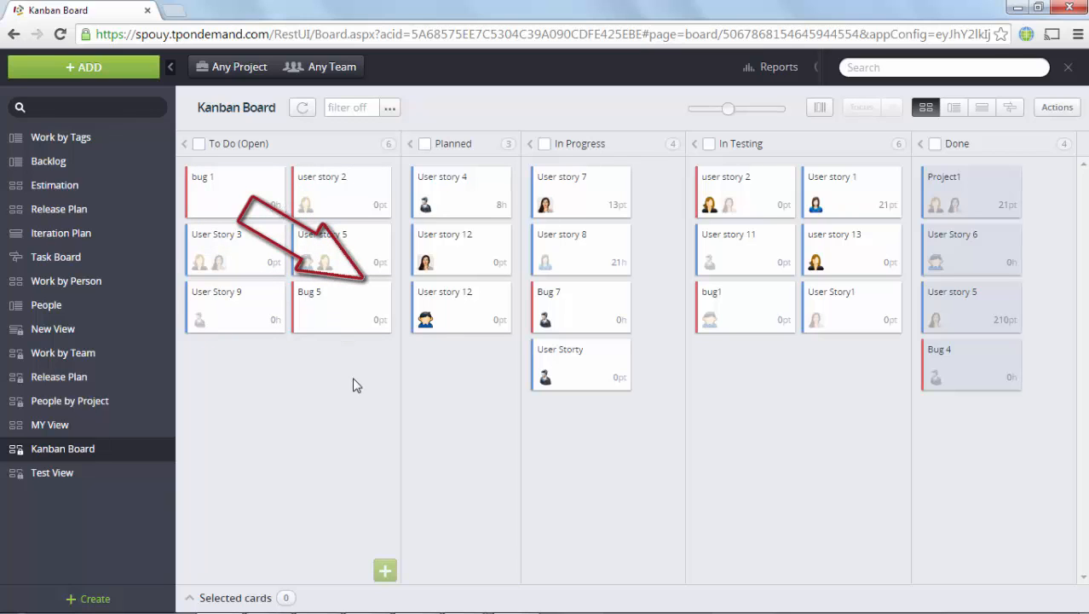
{"action": "mouse_move", "coordinate": [624, 296]}
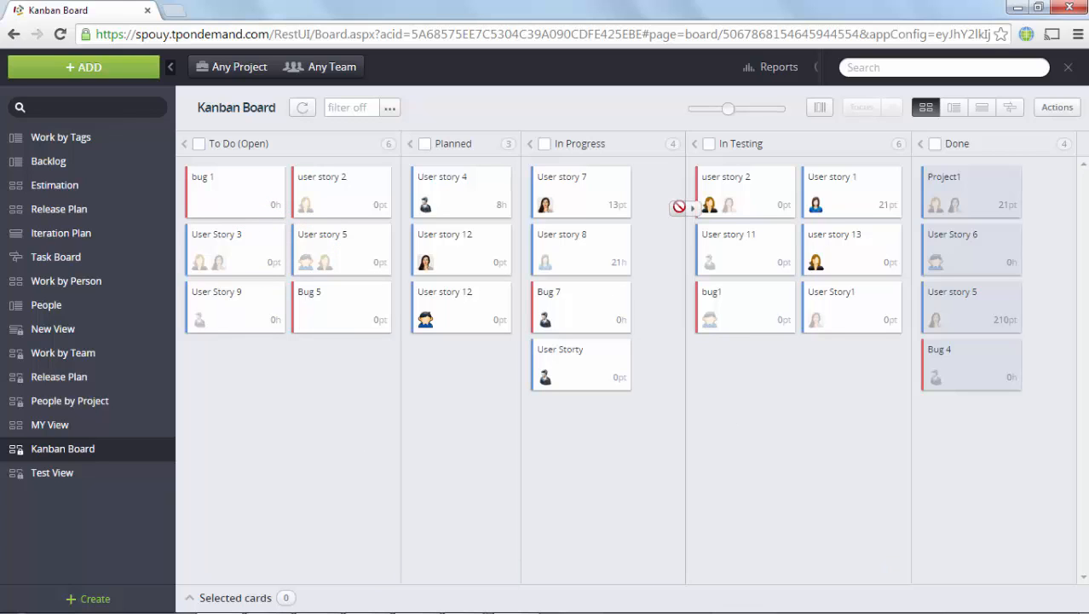
{"action": "mouse_move", "coordinate": [910, 235]}
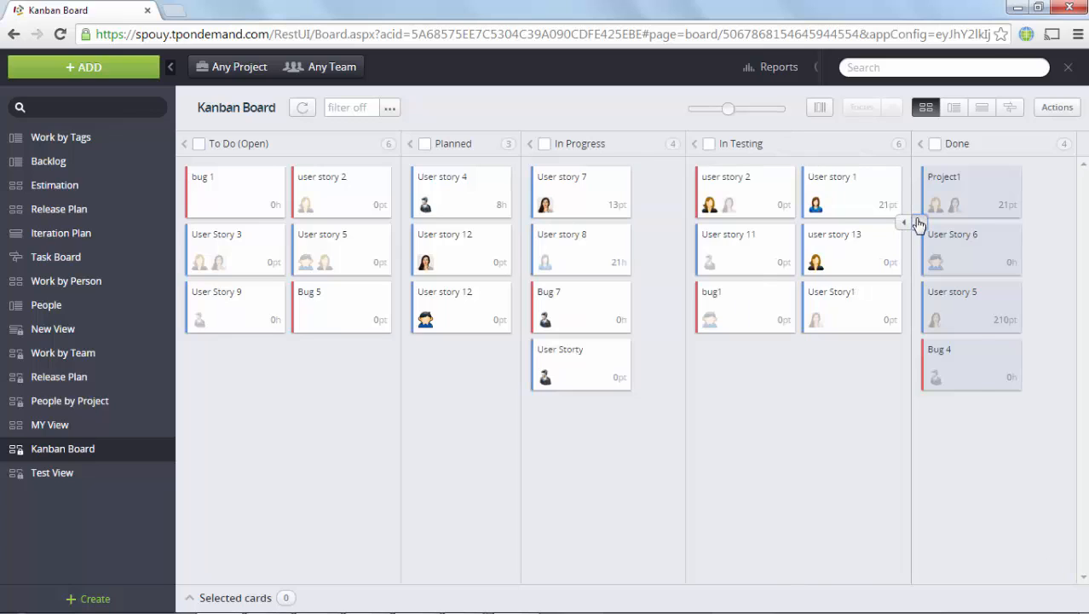
Widen the In Testing column so it fits three cards per row
{"action": "left_click", "coordinate": [904, 221]}
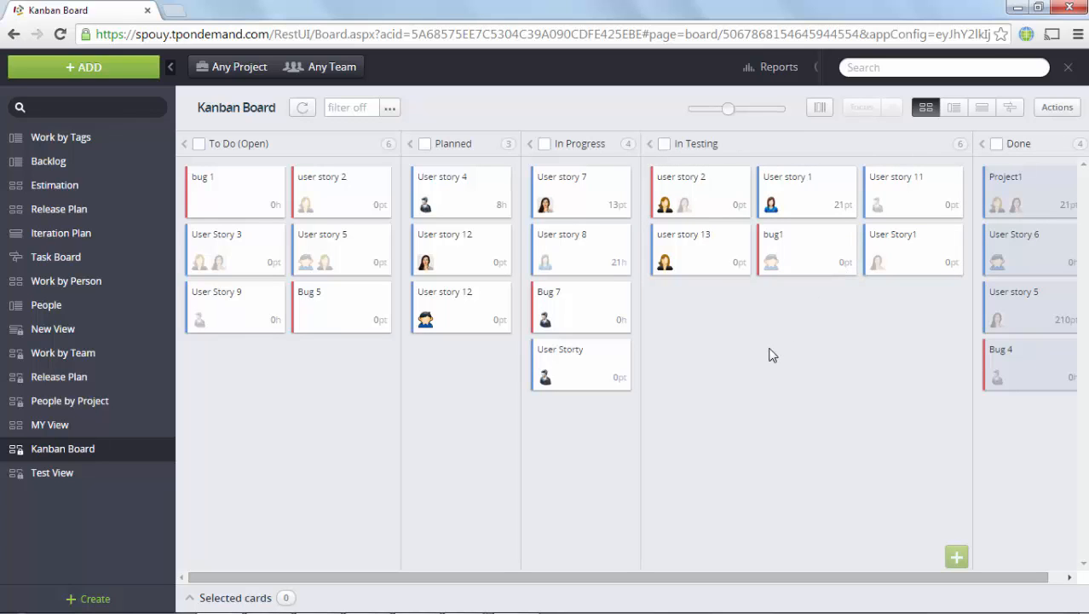
{"action": "mouse_move", "coordinate": [716, 191]}
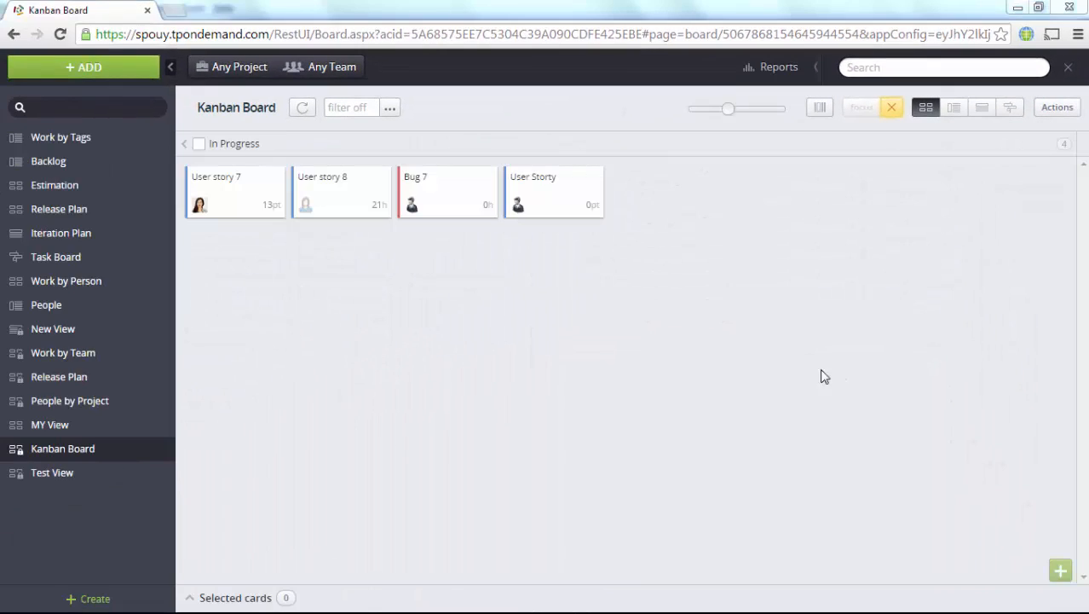
{"action": "mouse_move", "coordinate": [890, 179]}
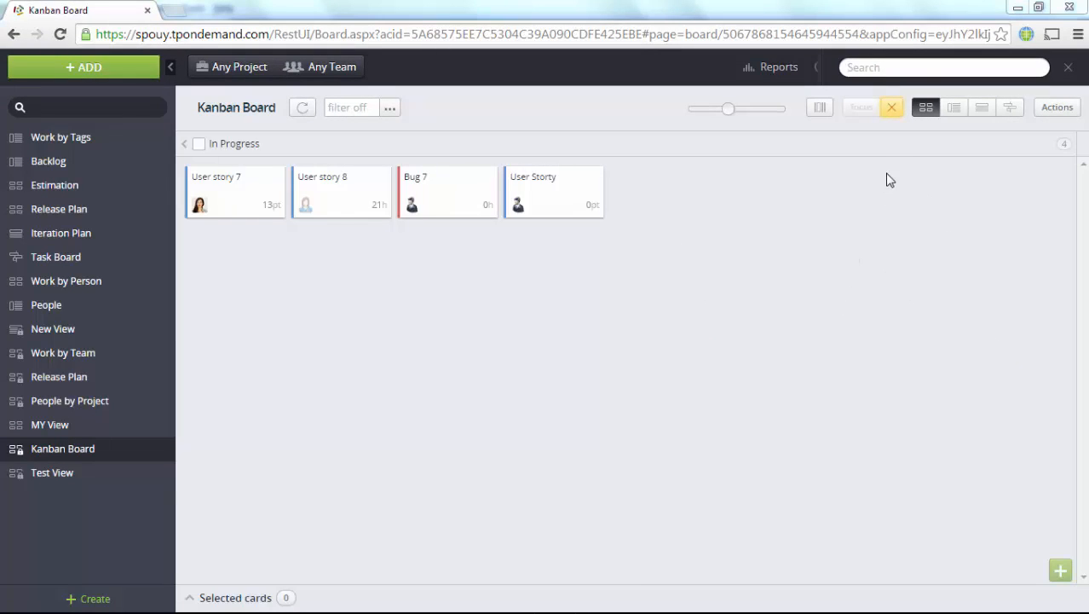
{"action": "mouse_move", "coordinate": [893, 111]}
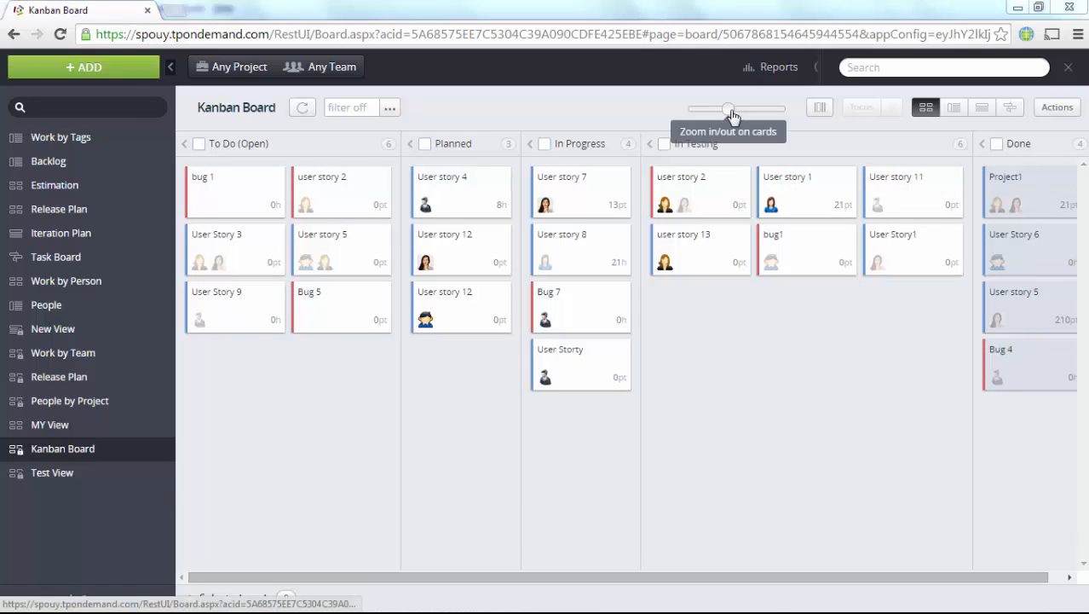
{"action": "left_click_drag", "start_coordinate": [730, 109], "coordinate": [748, 109]}
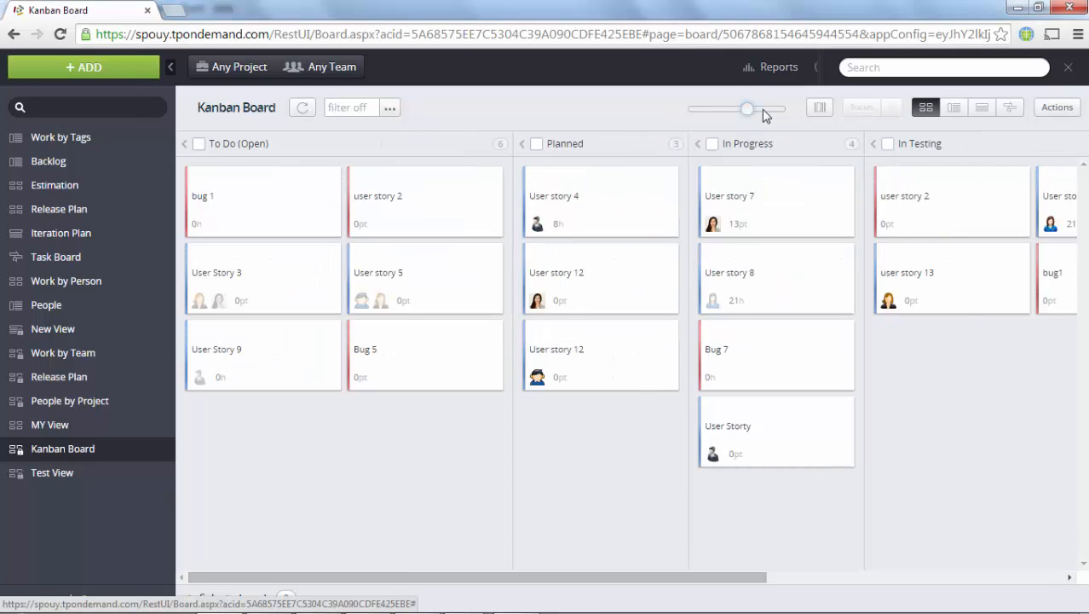
{"action": "left_click_drag", "start_coordinate": [746, 109], "coordinate": [767, 109]}
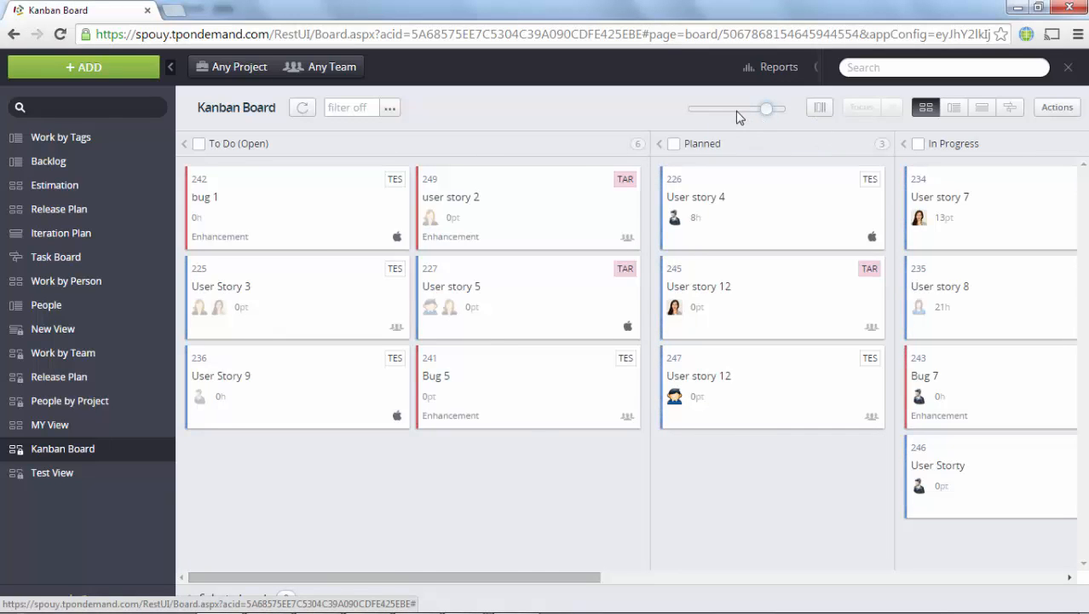
{"action": "left_click_drag", "start_coordinate": [765, 109], "coordinate": [719, 109]}
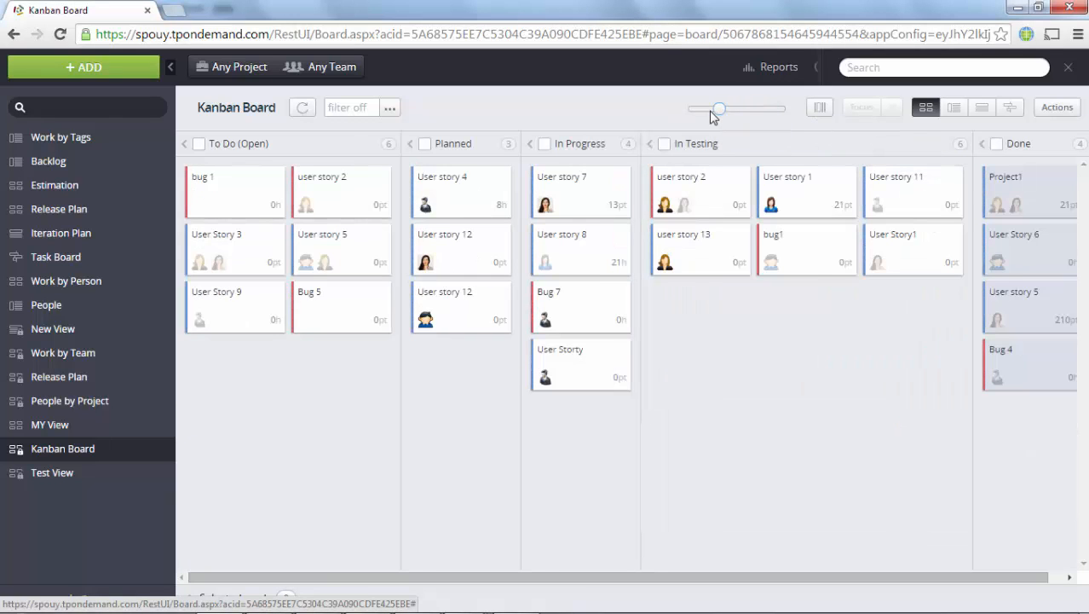
{"action": "left_click_drag", "start_coordinate": [719, 109], "coordinate": [690, 110]}
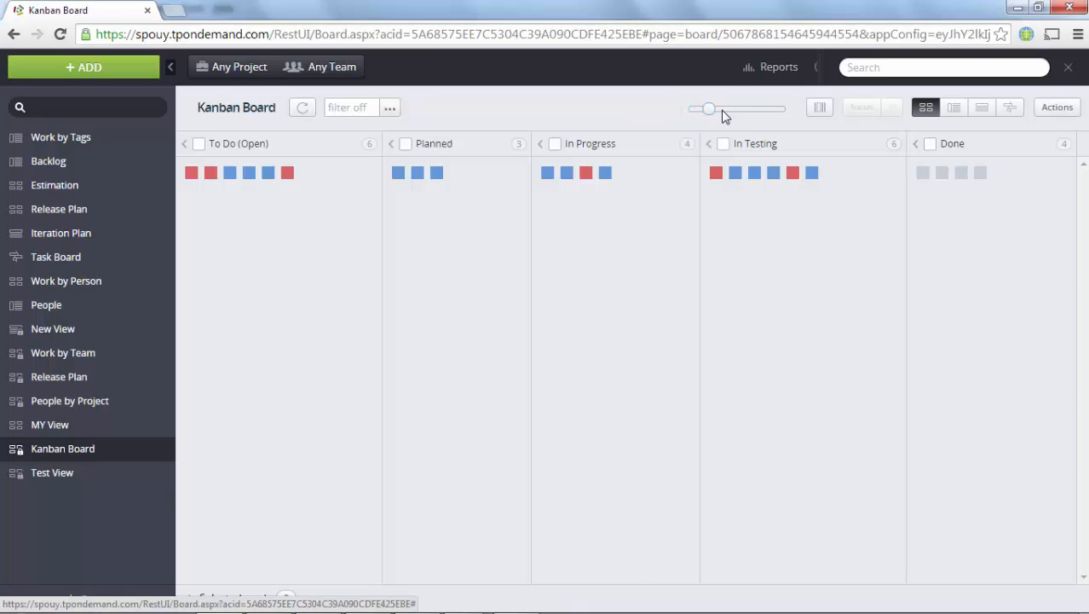
{"action": "left_click_drag", "start_coordinate": [709, 109], "coordinate": [747, 109]}
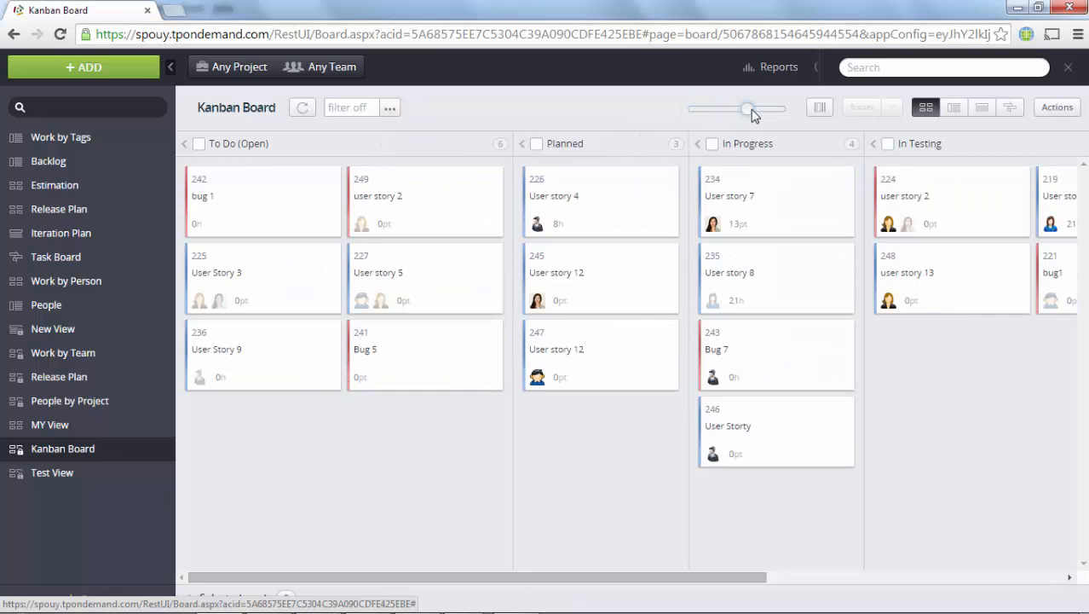
{"action": "left_click_drag", "start_coordinate": [749, 109], "coordinate": [766, 109]}
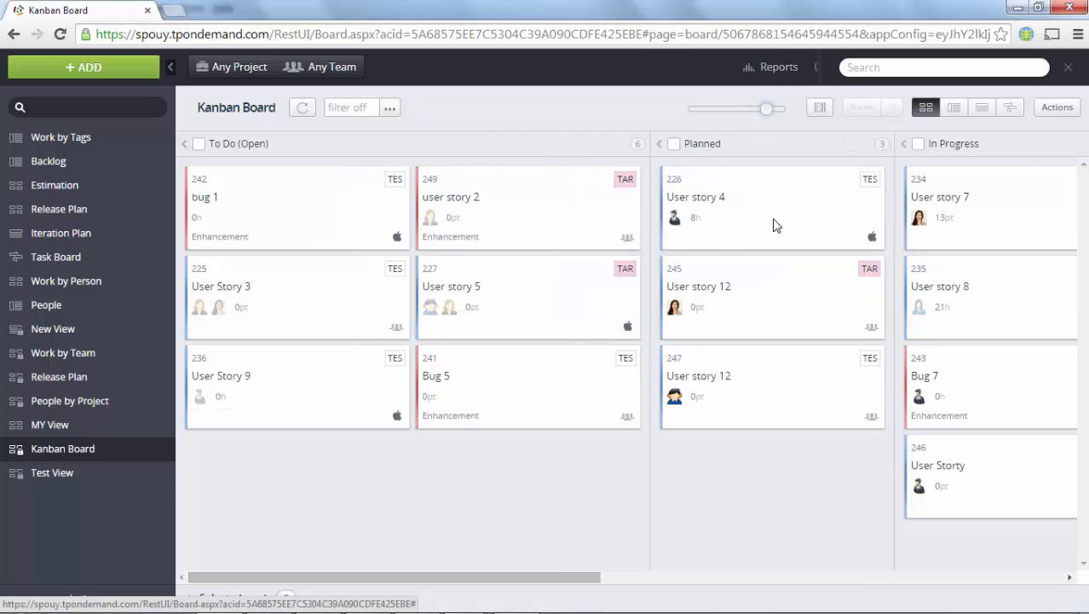
{"action": "left_click", "coordinate": [349, 106]}
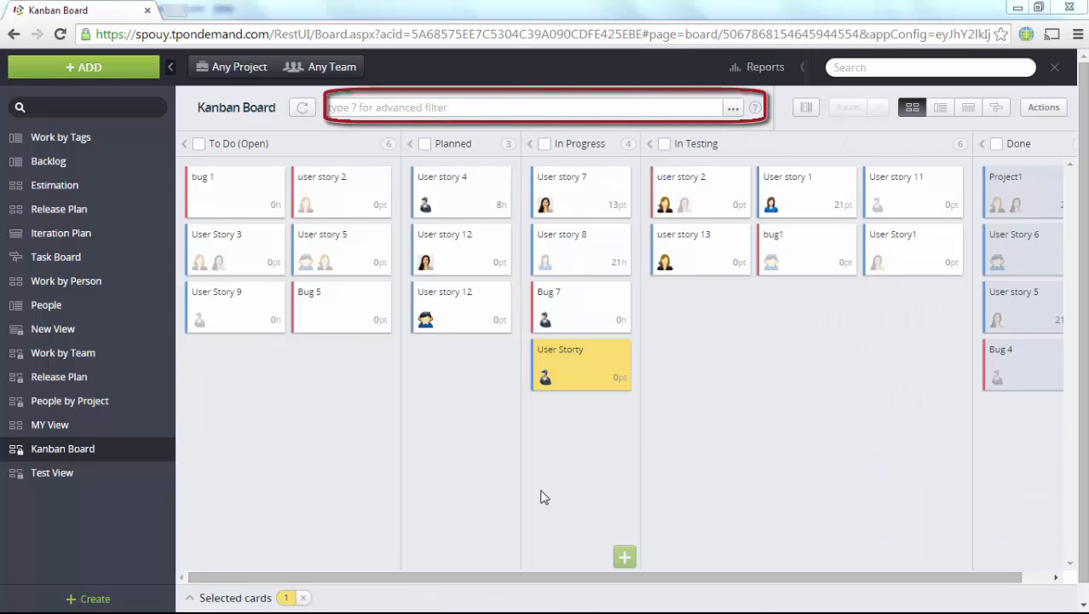
{"action": "mouse_move", "coordinate": [535, 492]}
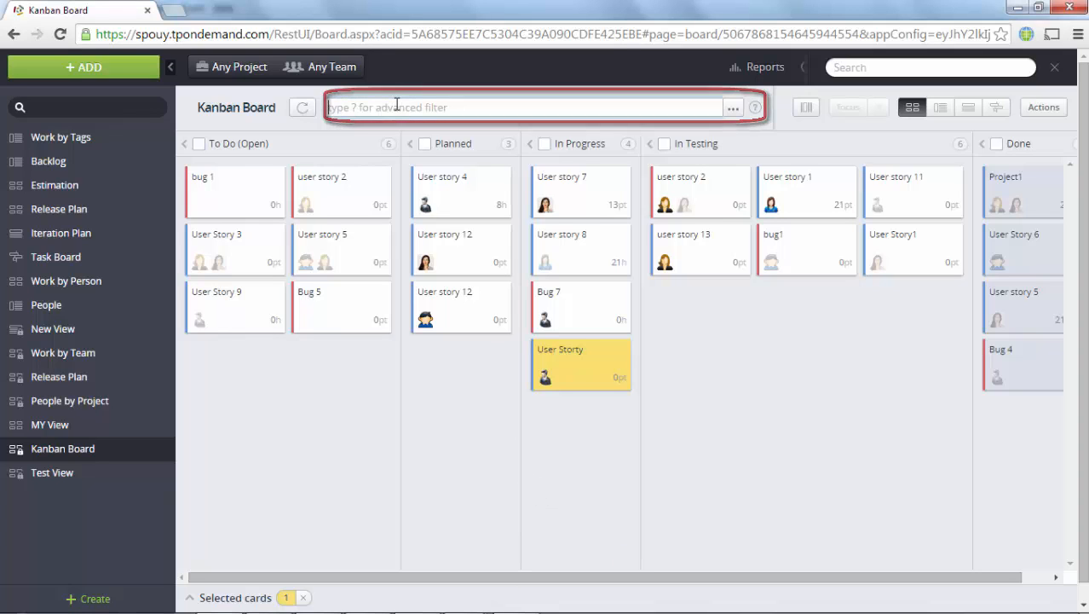
Filter the board to 'bug', then clear the filter again
{"action": "type", "text": "bug"}
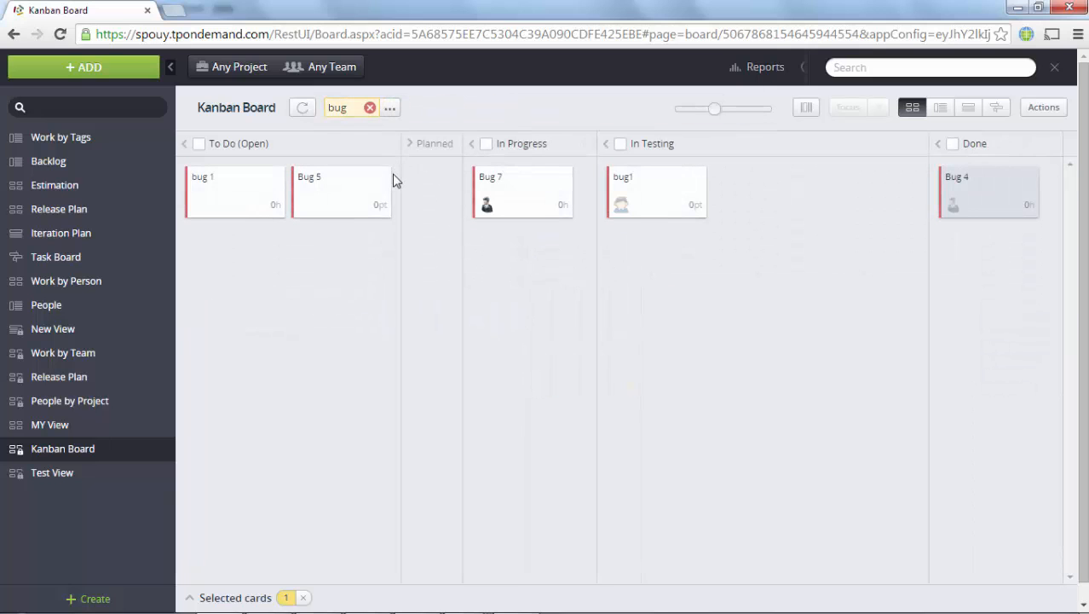
{"action": "left_click", "coordinate": [369, 108]}
{"action": "type", "text": "?"}
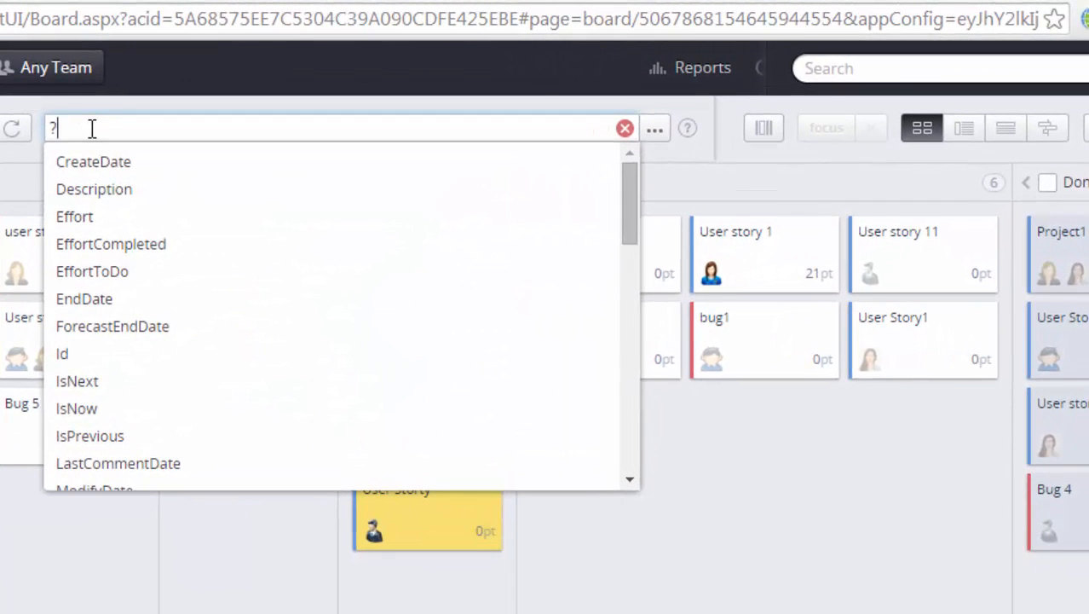
Filter the board by Description, leaving Bug 7 and User Storty, and view advanced filter examples
{"action": "type", "text": "Description"}
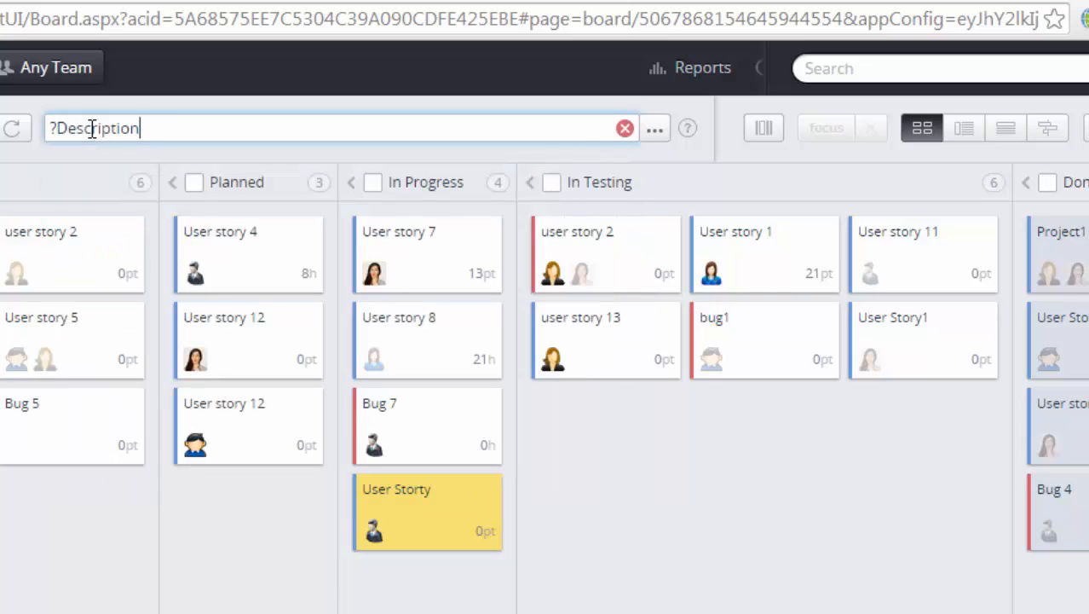
{"action": "type", "text": "i"}
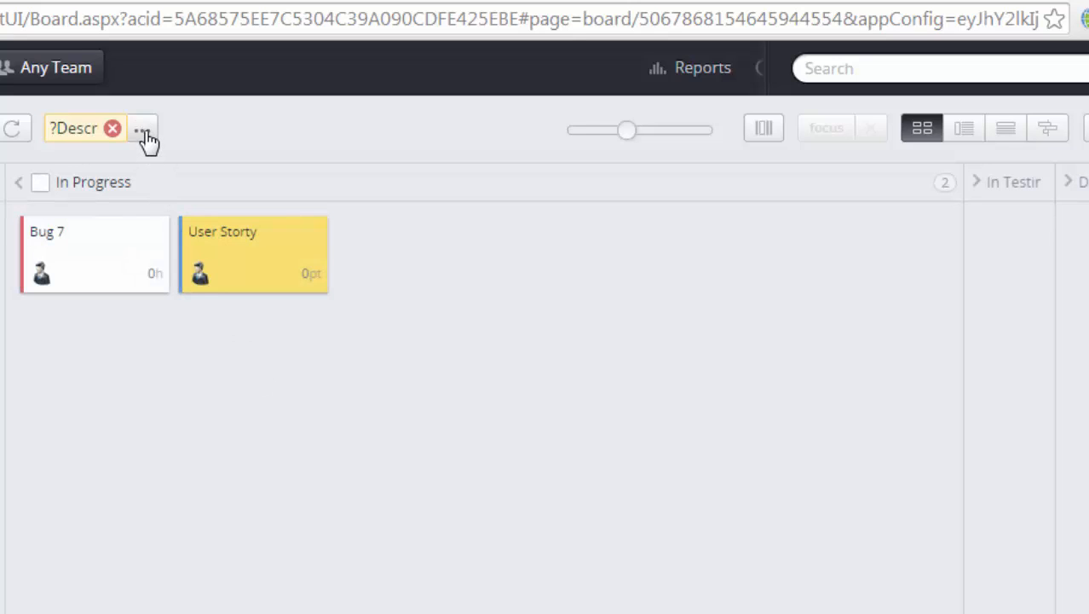
{"action": "left_click", "coordinate": [143, 128]}
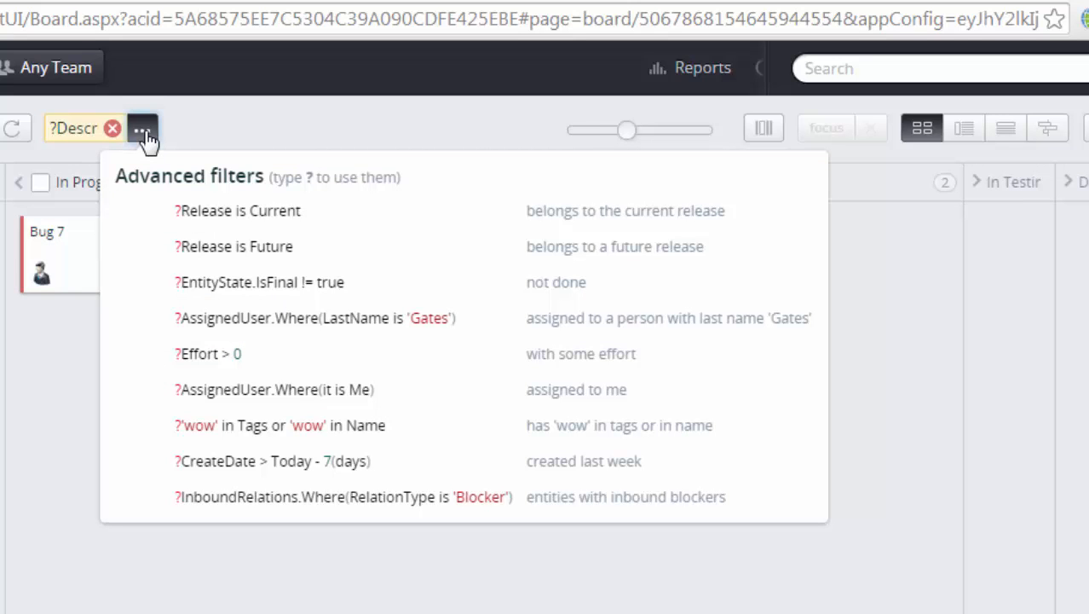
{"action": "mouse_move", "coordinate": [112, 135]}
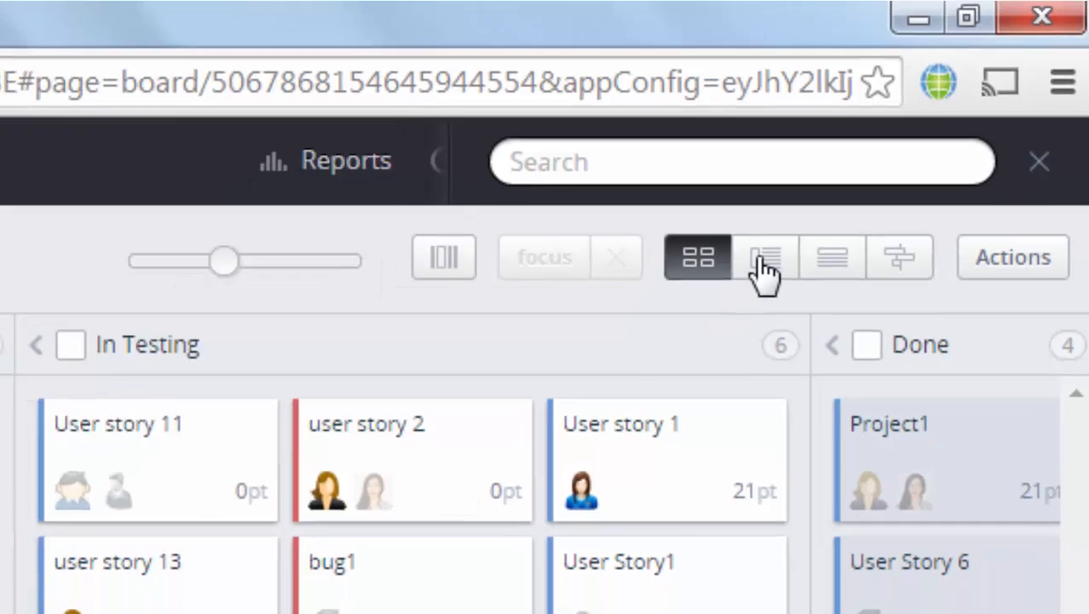
View the Project1 card details, then show the Kanban Board as a list grouped by state
{"action": "left_click", "coordinate": [764, 256]}
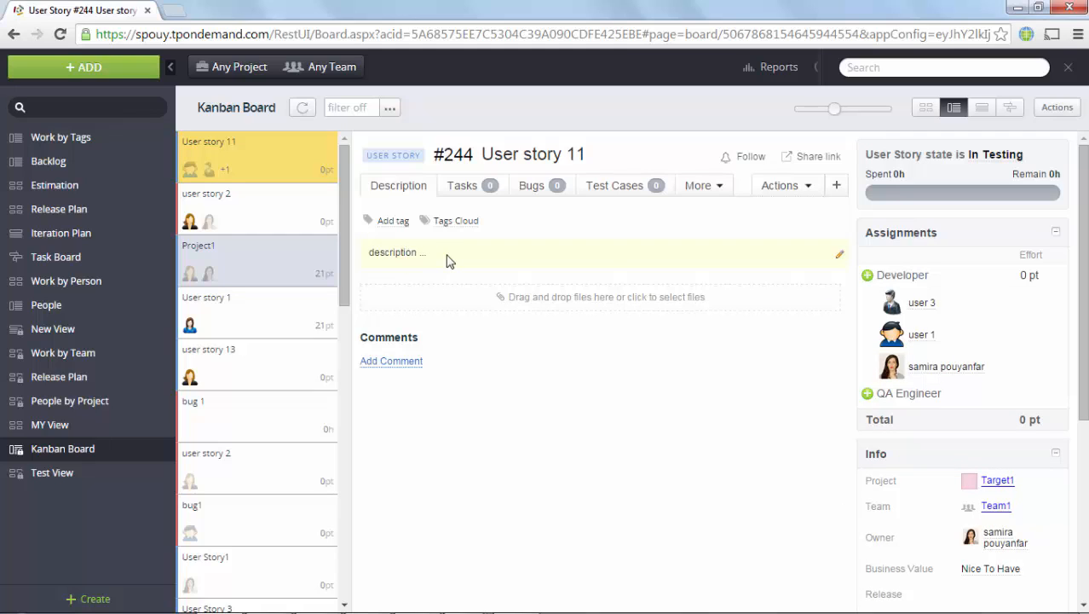
{"action": "mouse_move", "coordinate": [839, 263]}
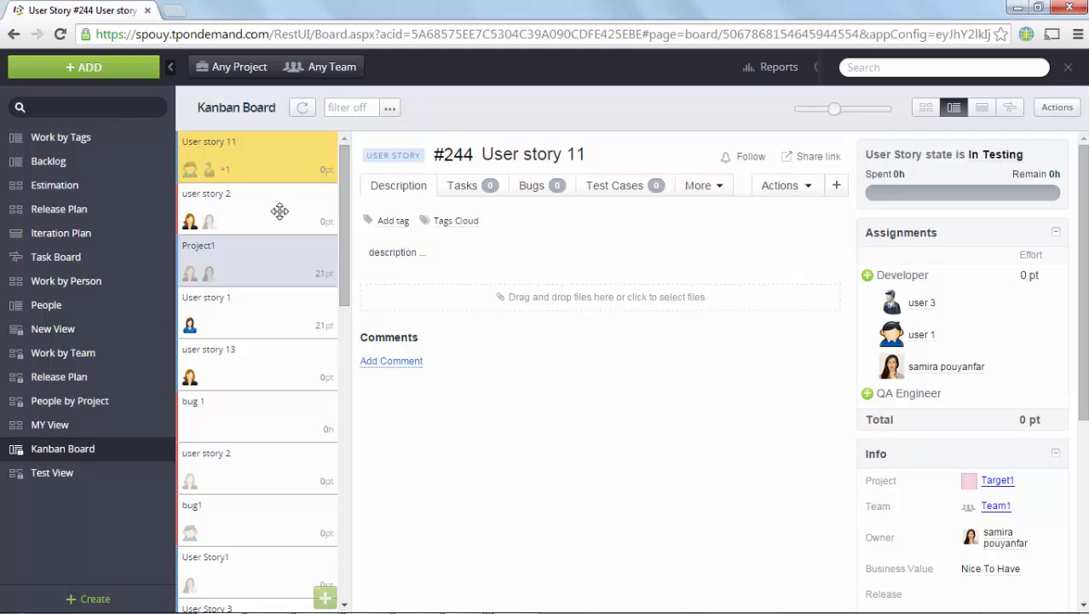
{"action": "left_click", "coordinate": [256, 259]}
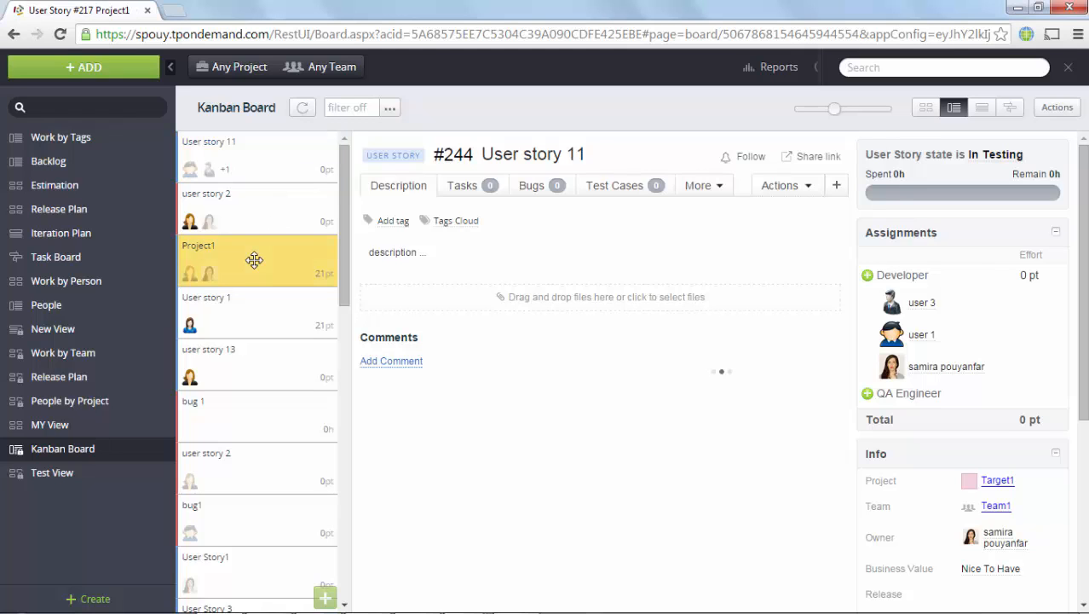
{"action": "left_click", "coordinate": [256, 259]}
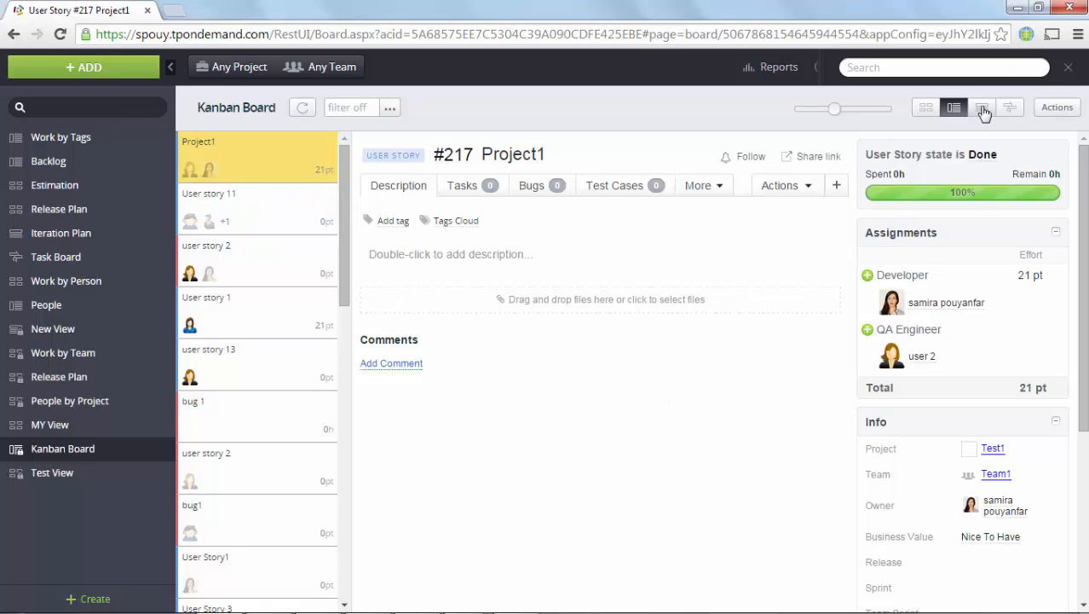
{"action": "left_click", "coordinate": [981, 108]}
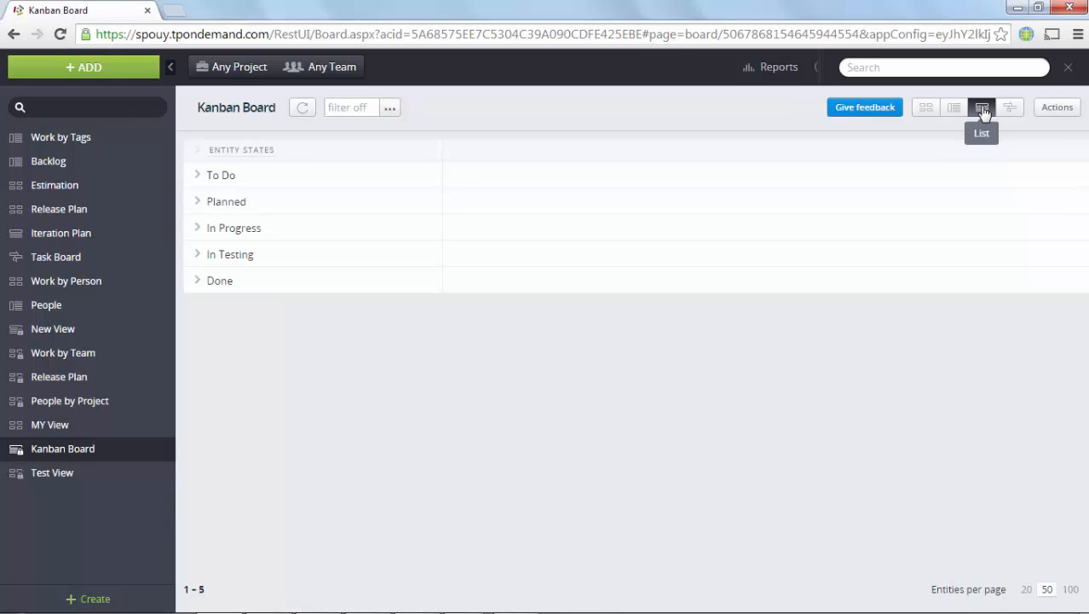
{"action": "left_click", "coordinate": [982, 106]}
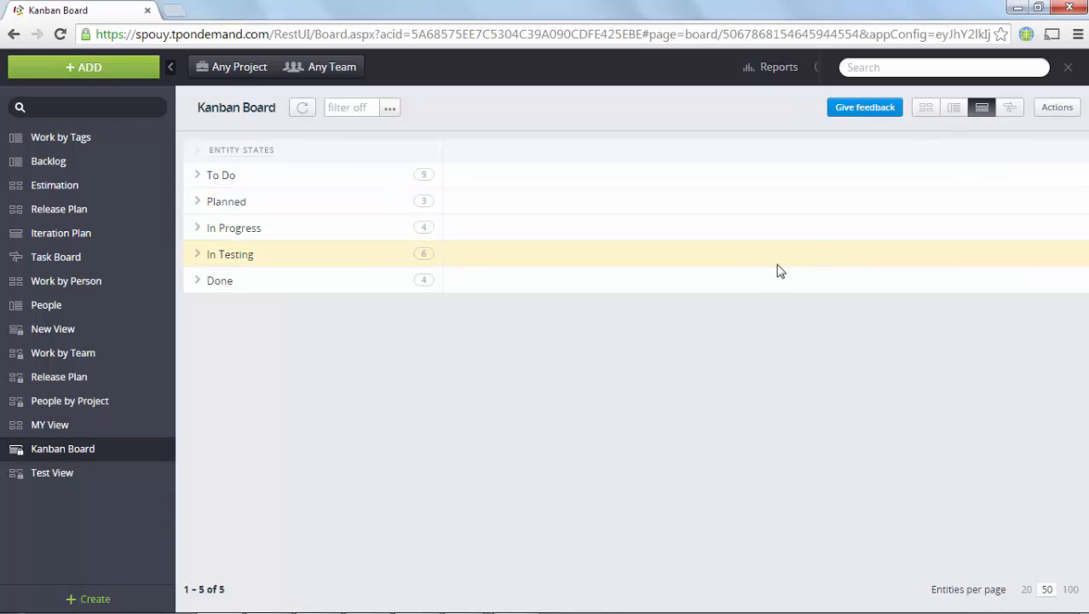
{"action": "mouse_move", "coordinate": [203, 235]}
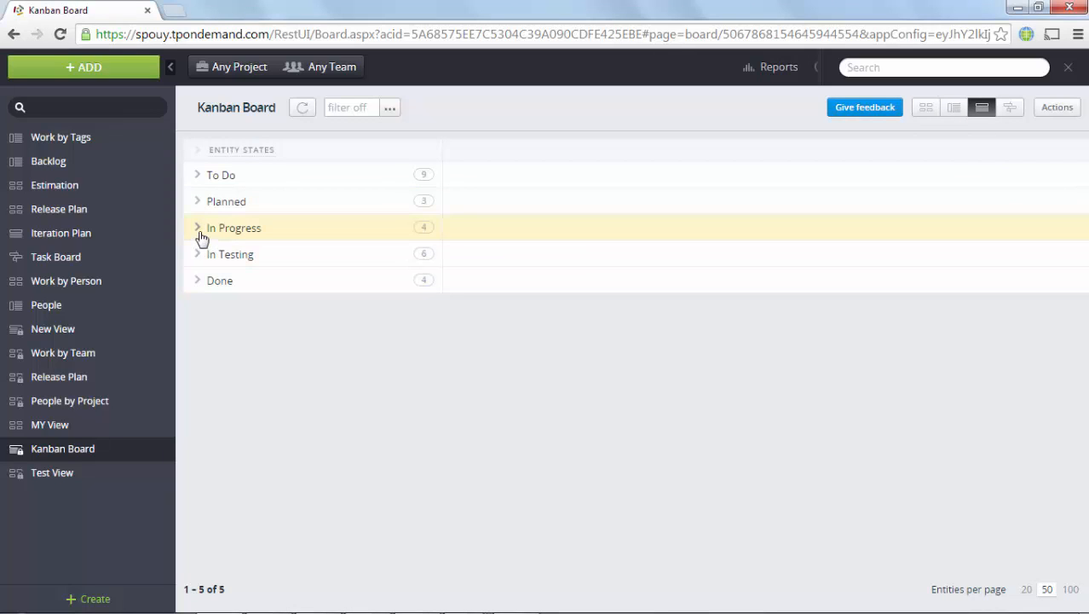
{"action": "left_click", "coordinate": [198, 228]}
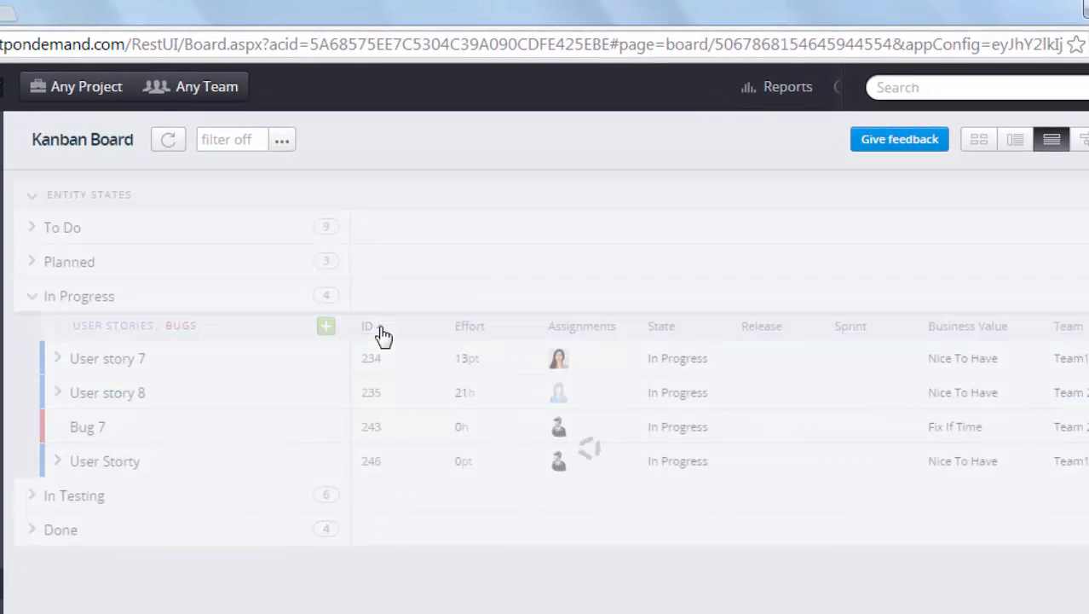
{"action": "left_click", "coordinate": [368, 325]}
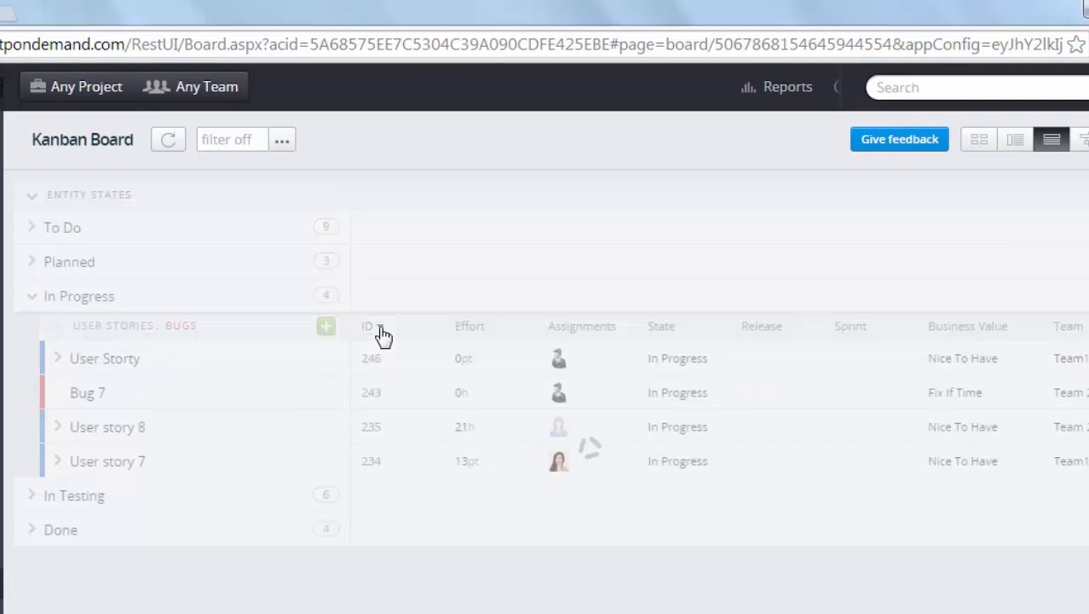
{"action": "left_click", "coordinate": [368, 326]}
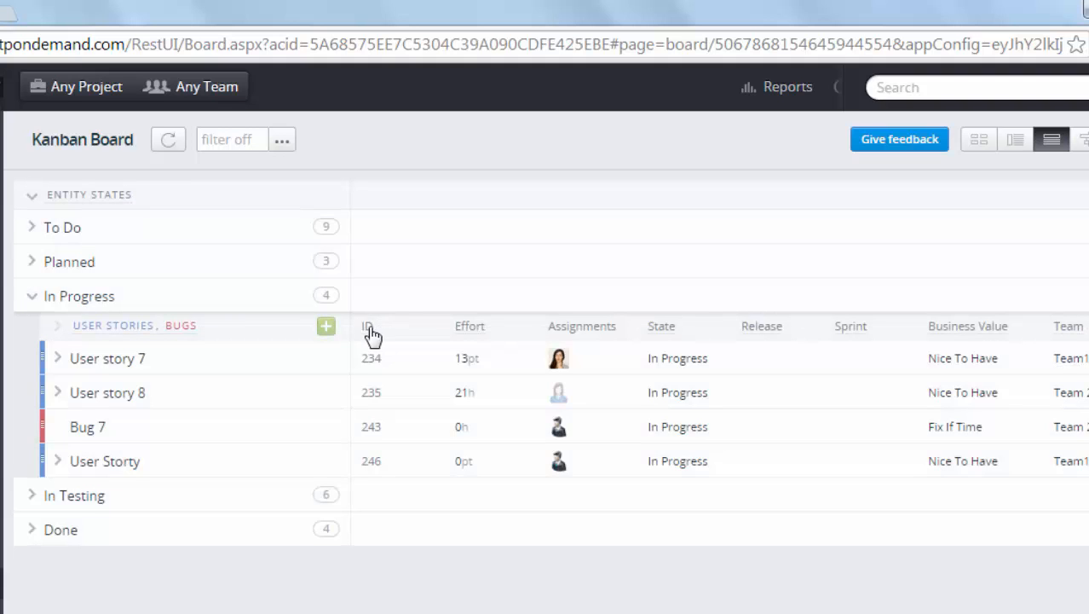
{"action": "mouse_move", "coordinate": [43, 392]}
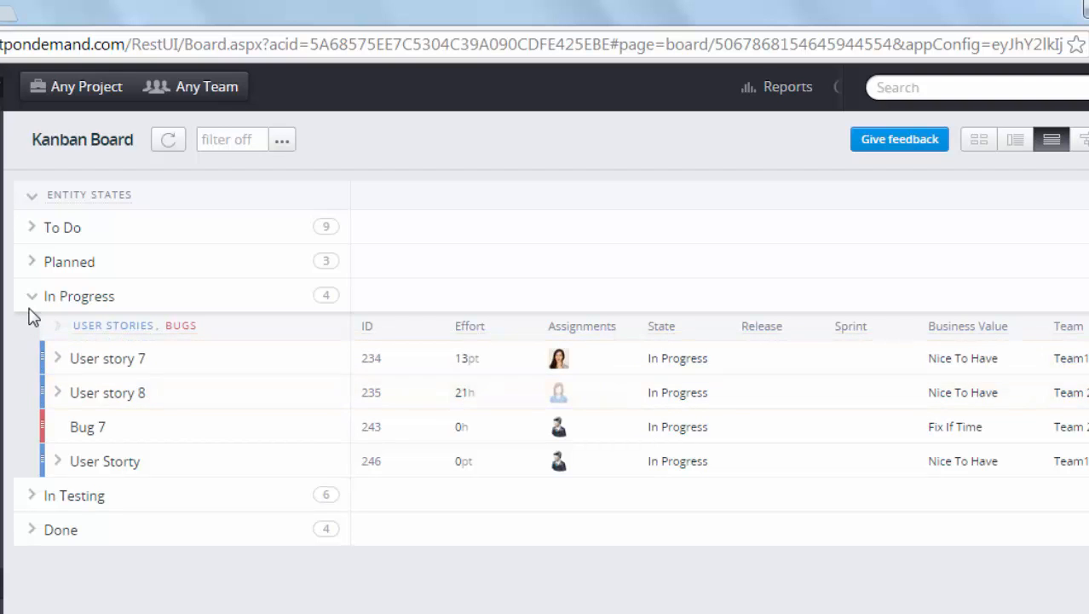
{"action": "left_click", "coordinate": [31, 297]}
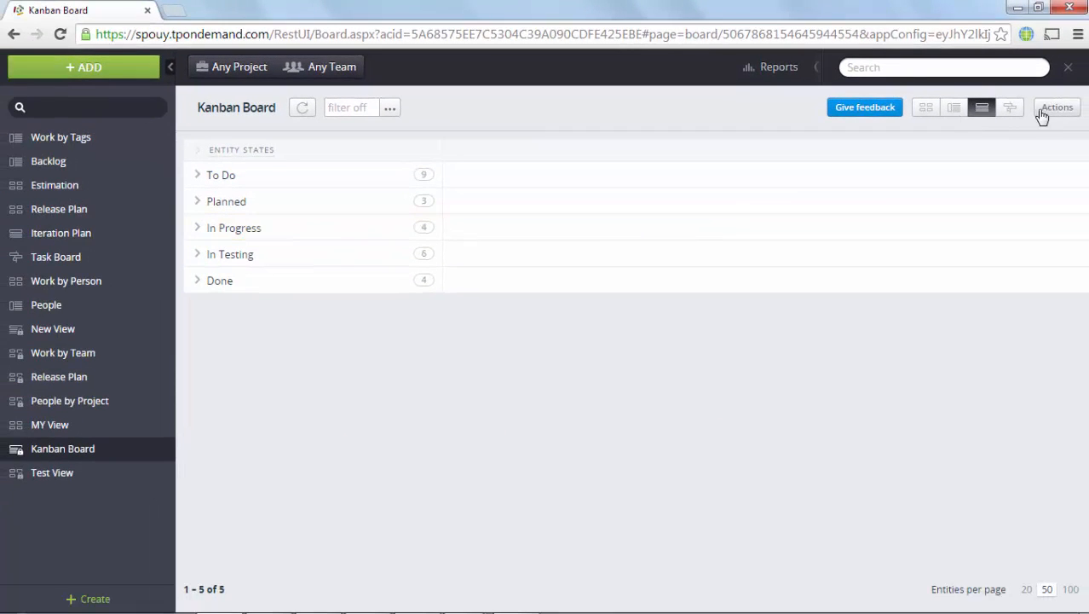
Show the board as a timeline and apply the 7 Oct–6 Nov 2014 date range
{"action": "left_click", "coordinate": [1009, 106]}
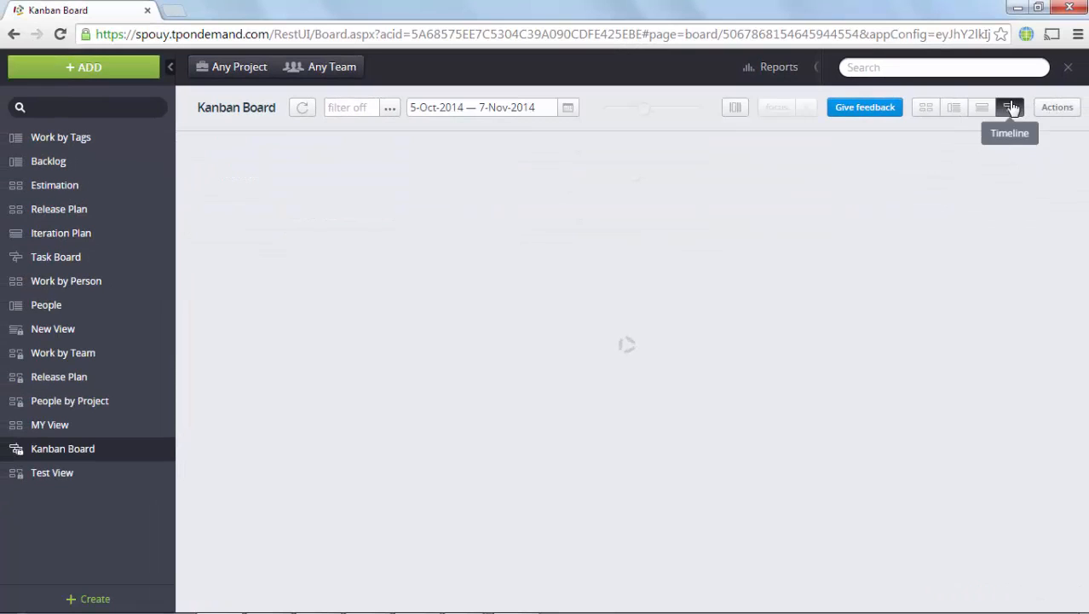
{"action": "left_click", "coordinate": [1009, 106]}
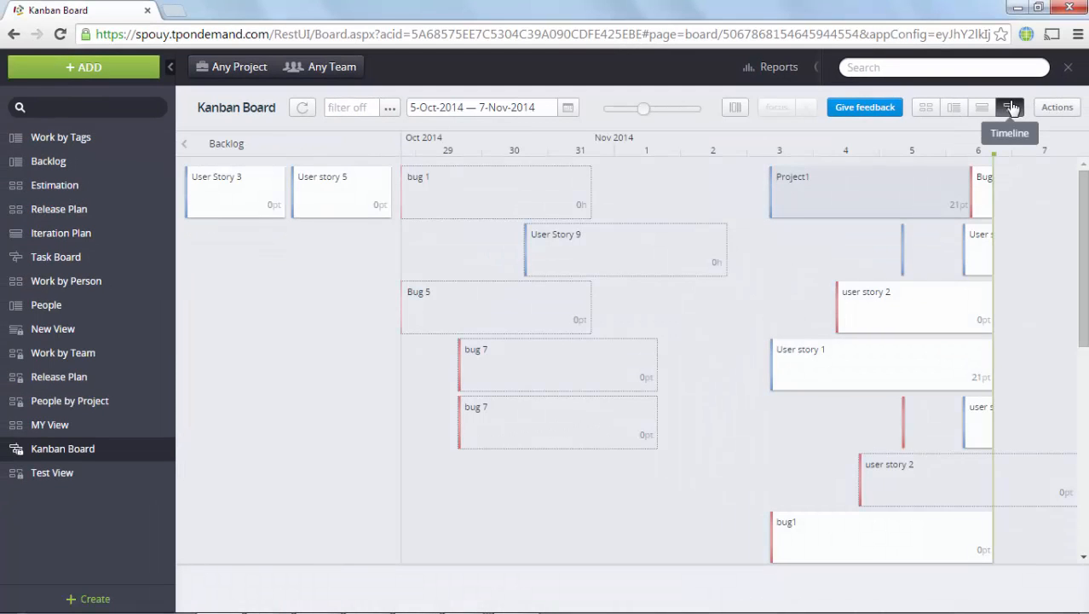
{"action": "left_click", "coordinate": [1009, 106]}
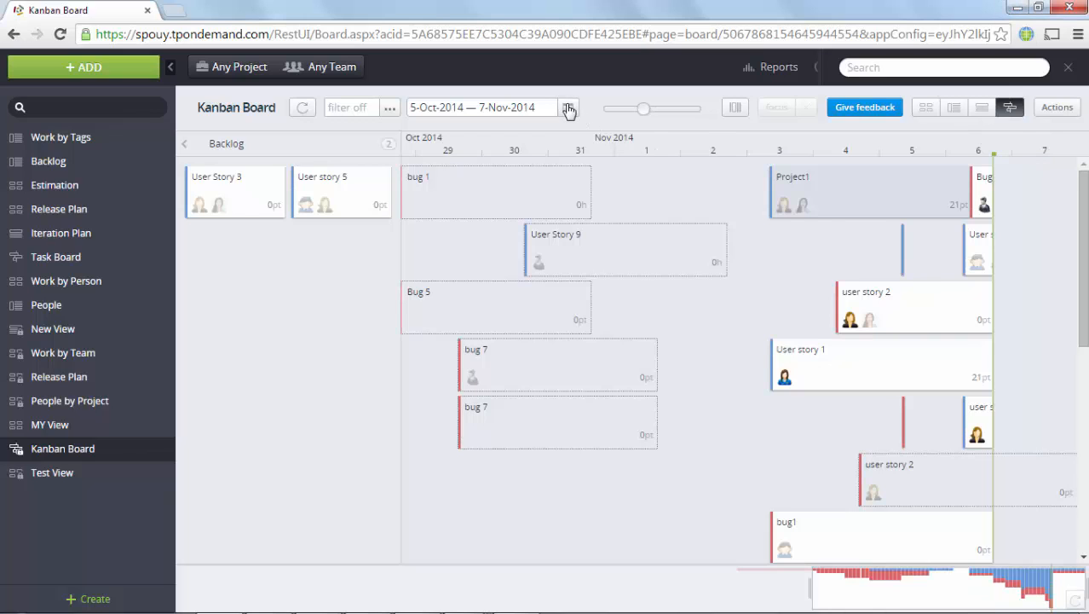
{"action": "left_click", "coordinate": [567, 105]}
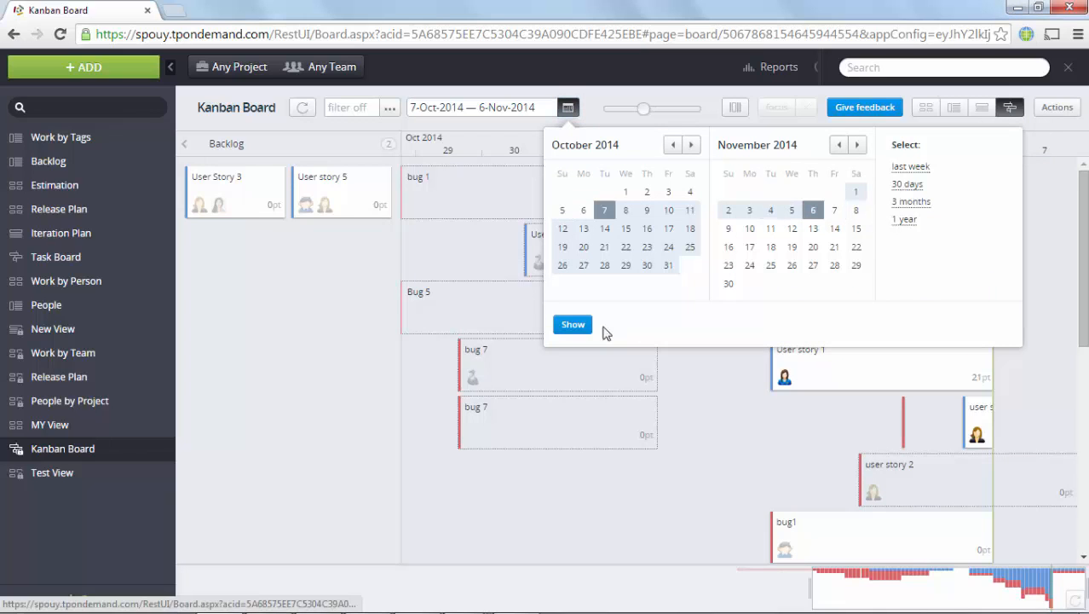
{"action": "left_click", "coordinate": [572, 323]}
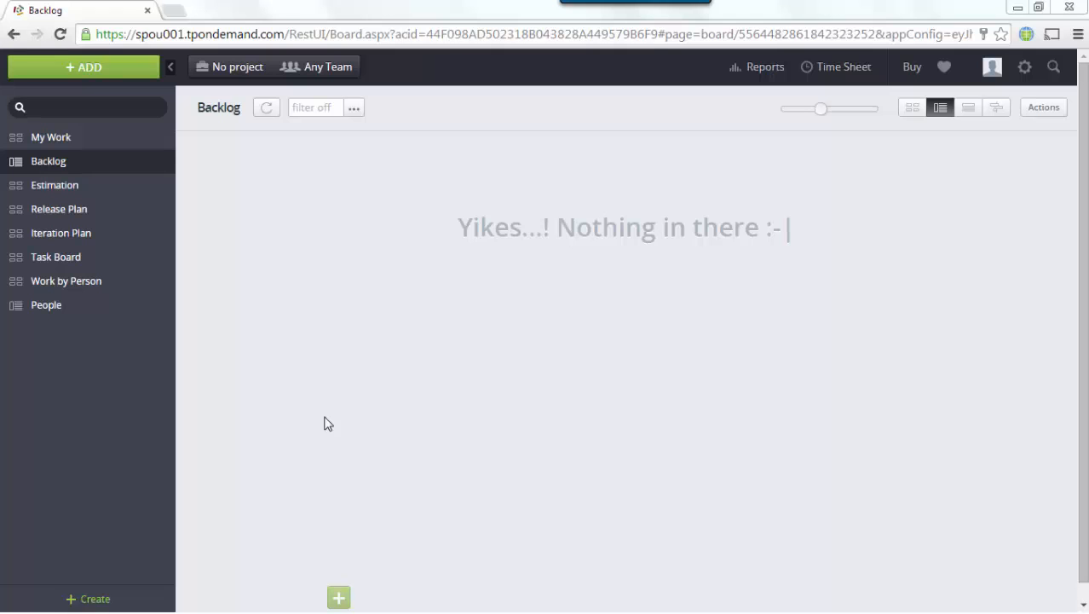
{"action": "mouse_move", "coordinate": [324, 415]}
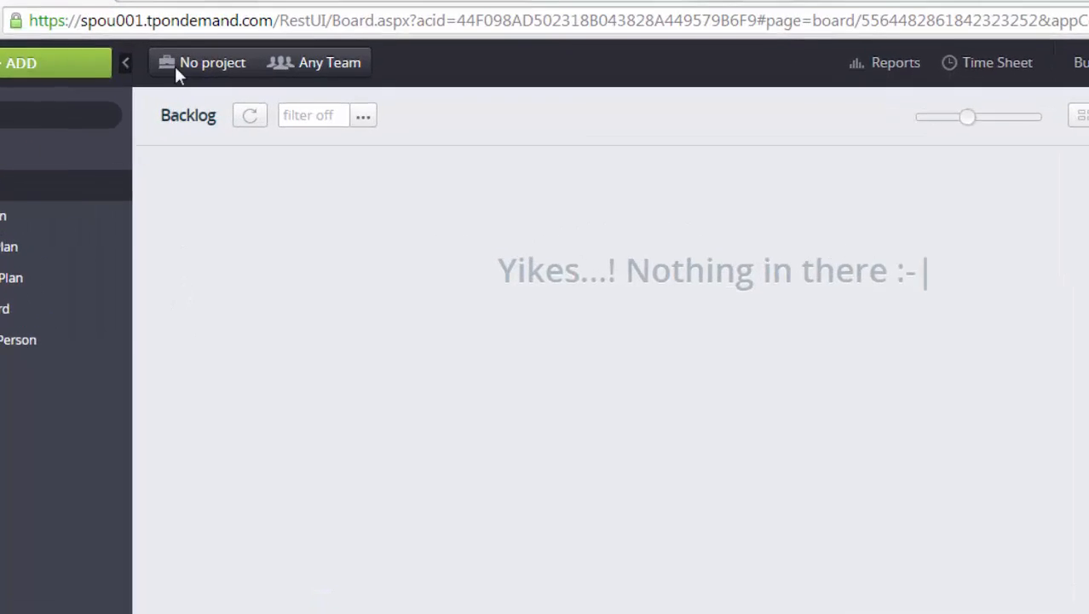
Create a new Scrum project named scrum 1 from the project and team selector
{"action": "left_click", "coordinate": [211, 62]}
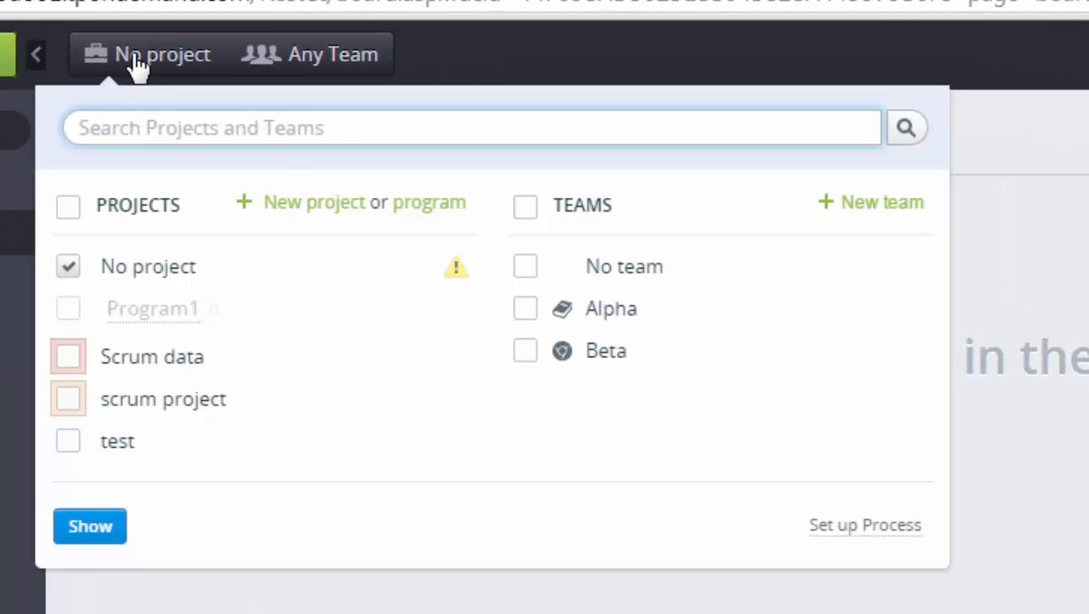
{"action": "left_click", "coordinate": [313, 201]}
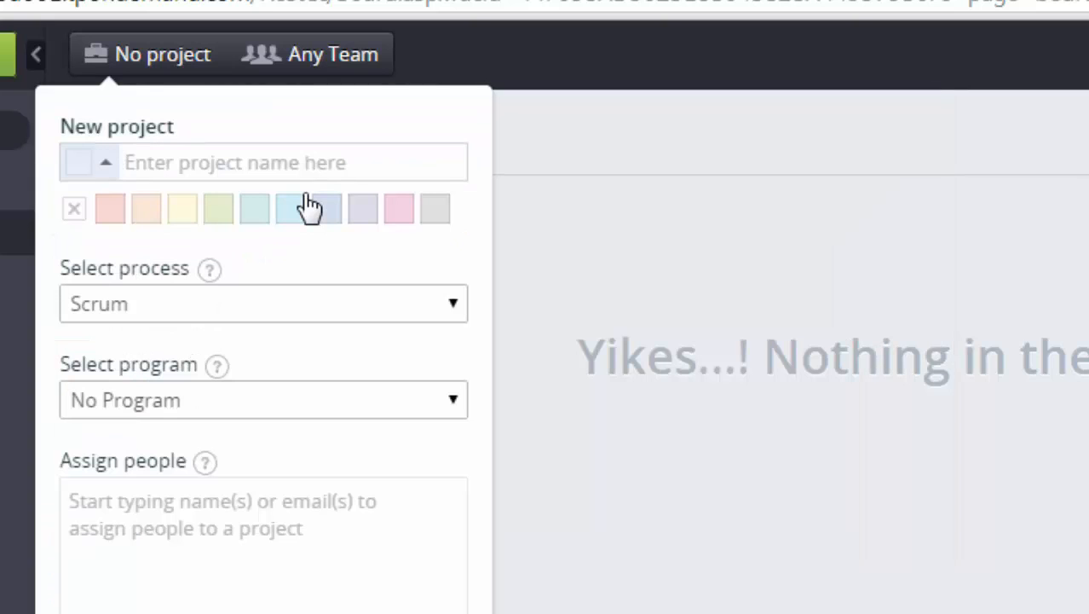
{"action": "type", "text": "scr"}
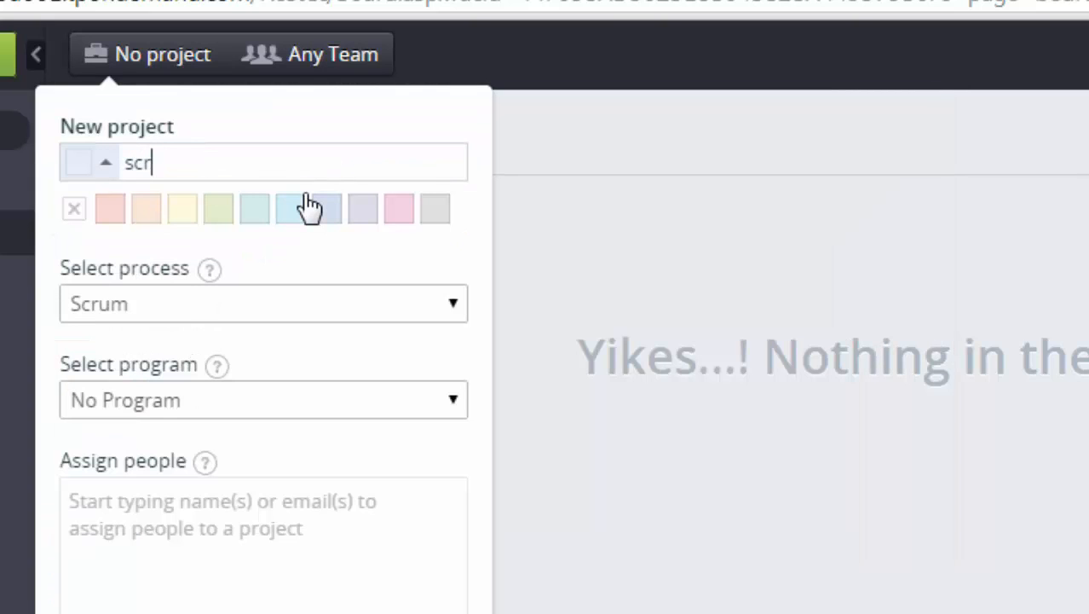
{"action": "type", "text": "um 1"}
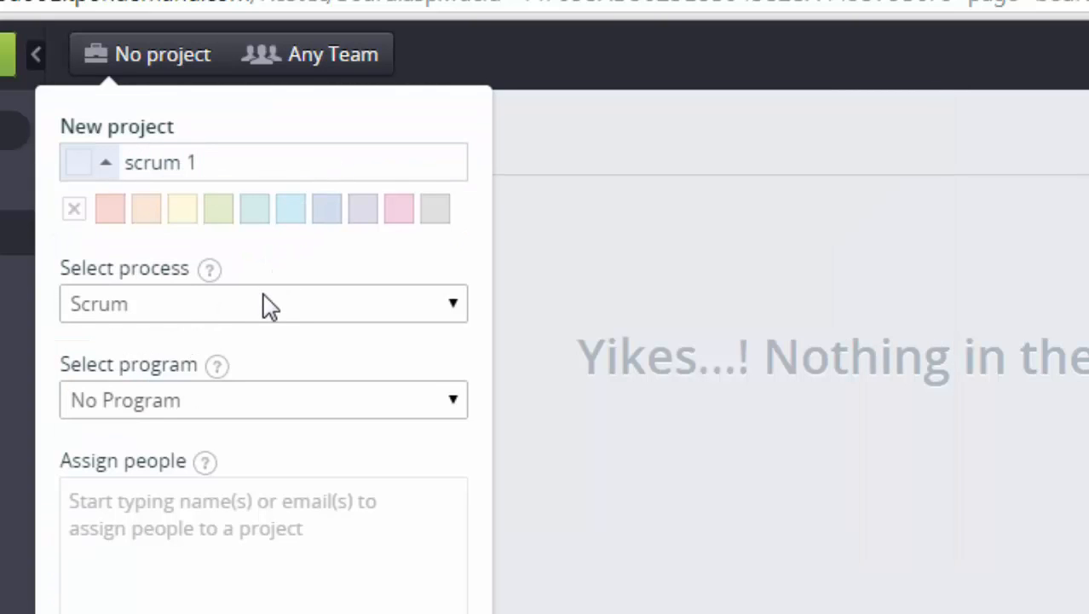
{"action": "left_click", "coordinate": [109, 207]}
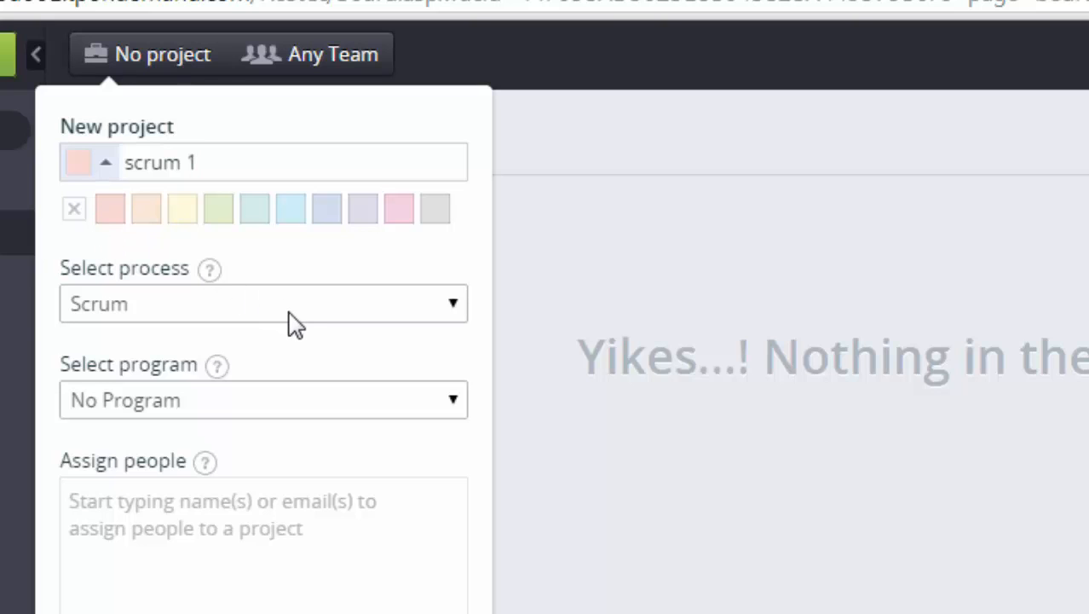
Assign two suggested people to scrum 1 and finish creating the project
{"action": "left_click", "coordinate": [262, 304]}
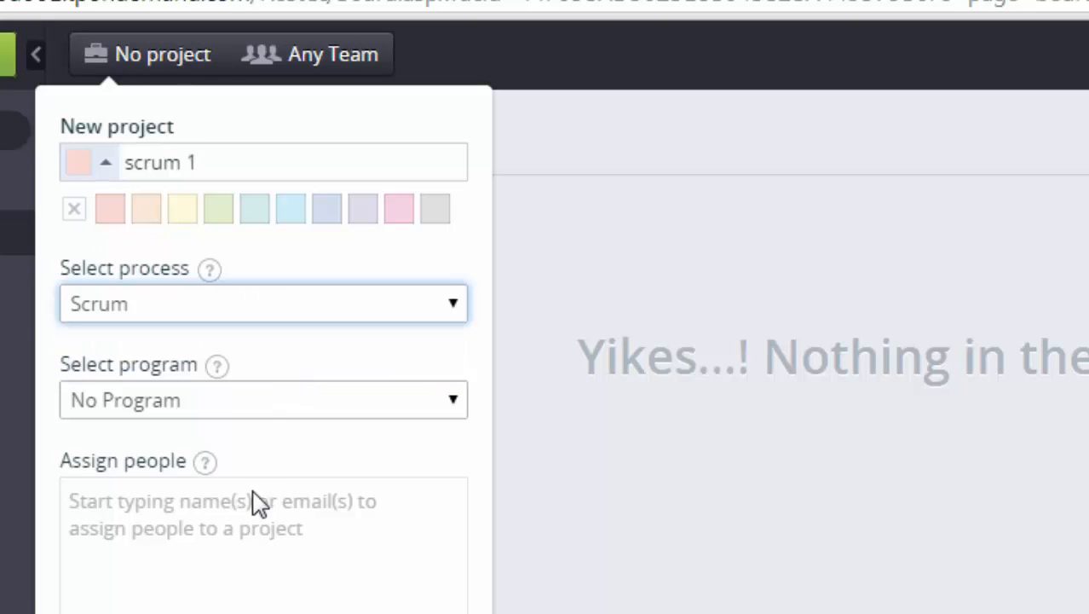
{"action": "type", "text": "spo"}
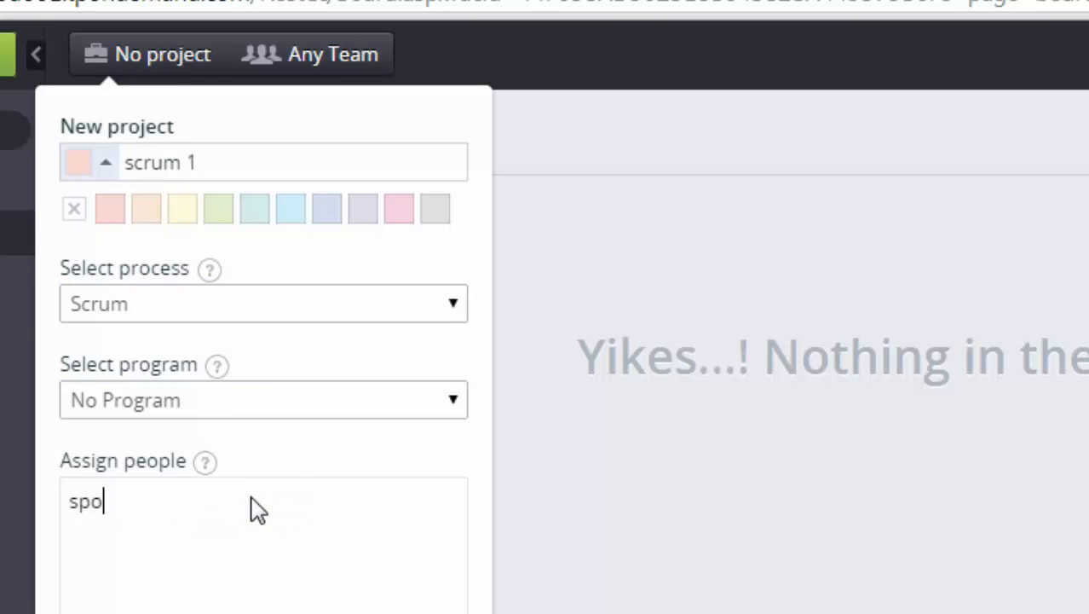
{"action": "type", "text": "u"}
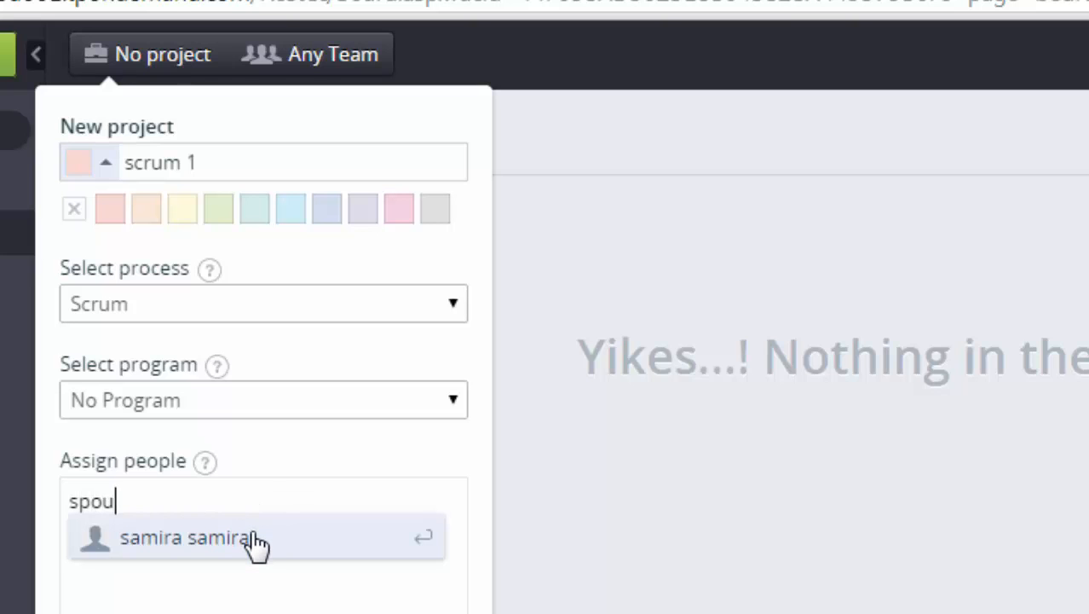
{"action": "left_click", "coordinate": [184, 537]}
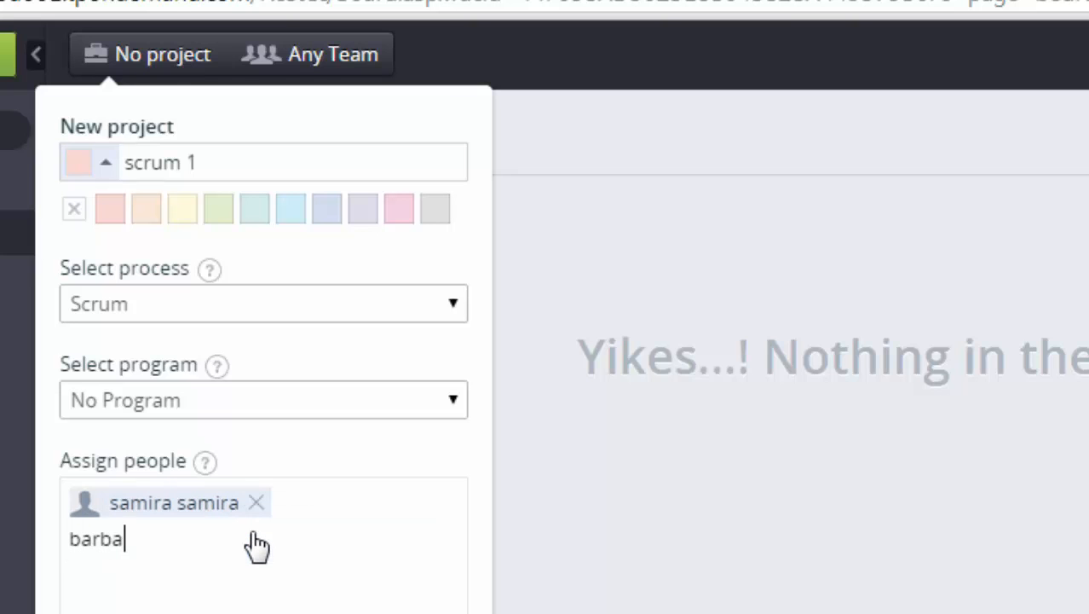
{"action": "type", "text": "ra b"}
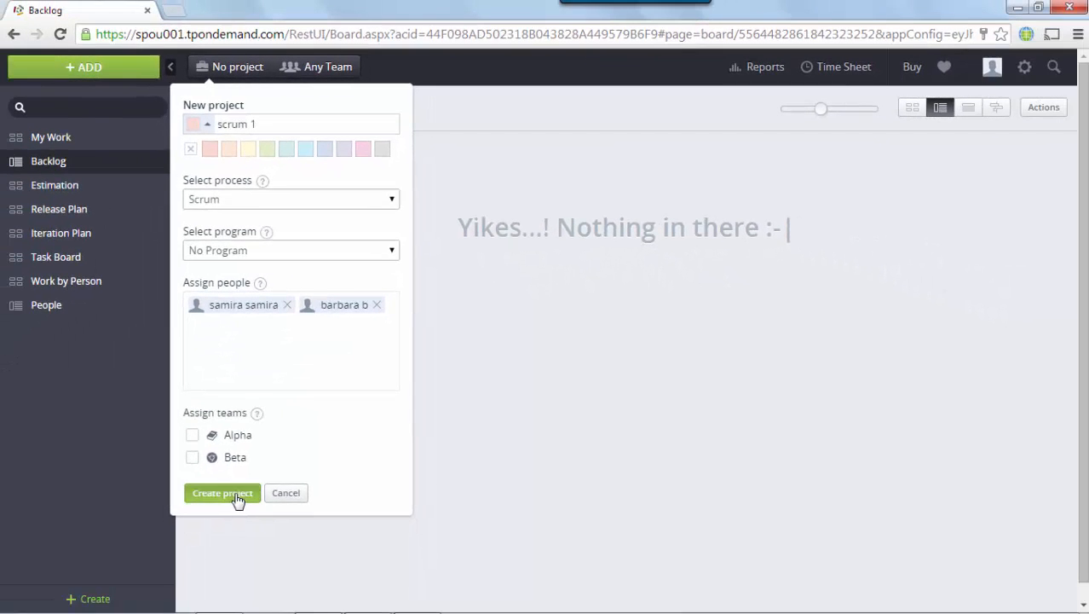
{"action": "left_click", "coordinate": [221, 492]}
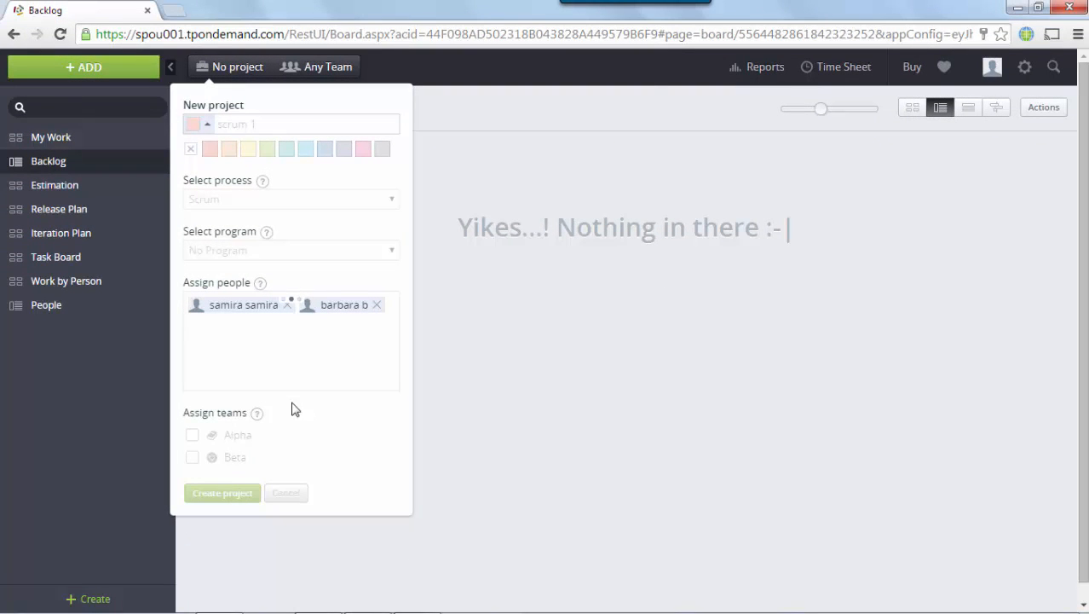
Include the scrum 1 project in the Backlog view selection
{"action": "left_click", "coordinate": [221, 492]}
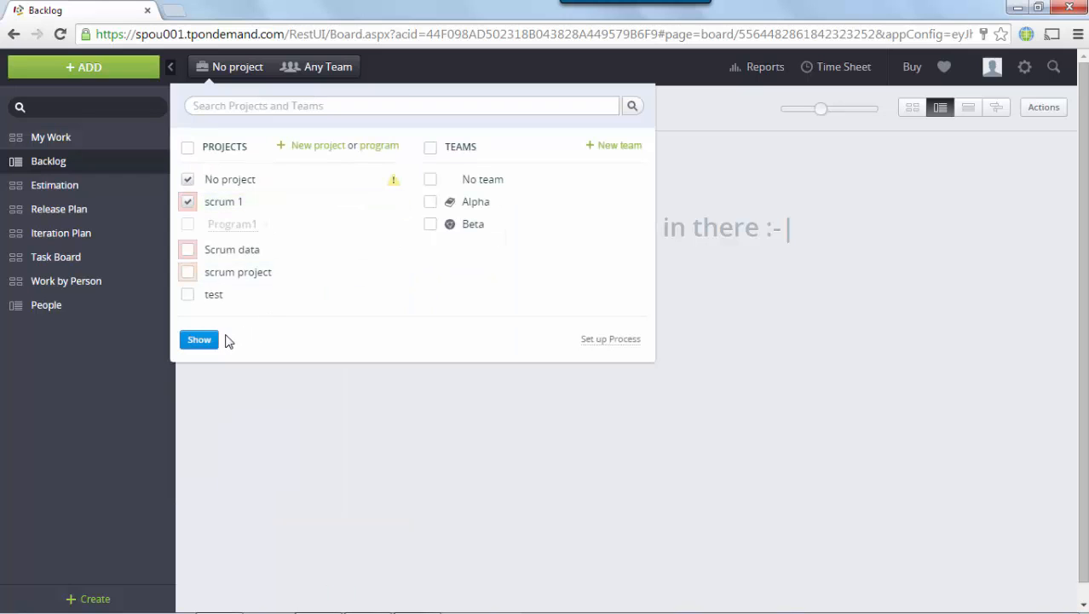
{"action": "mouse_move", "coordinate": [197, 324]}
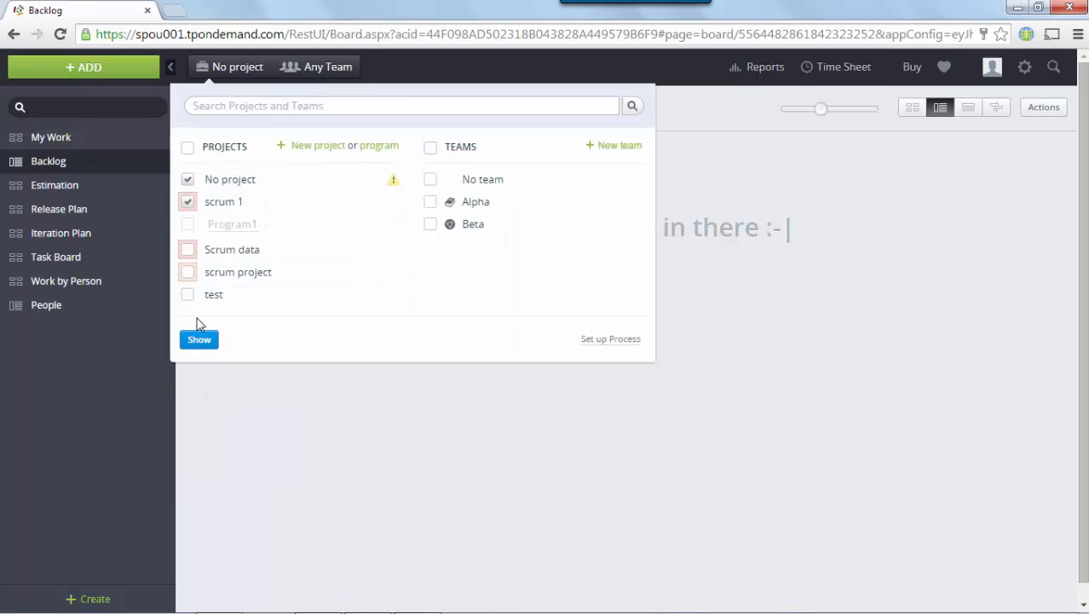
{"action": "left_click", "coordinate": [197, 340]}
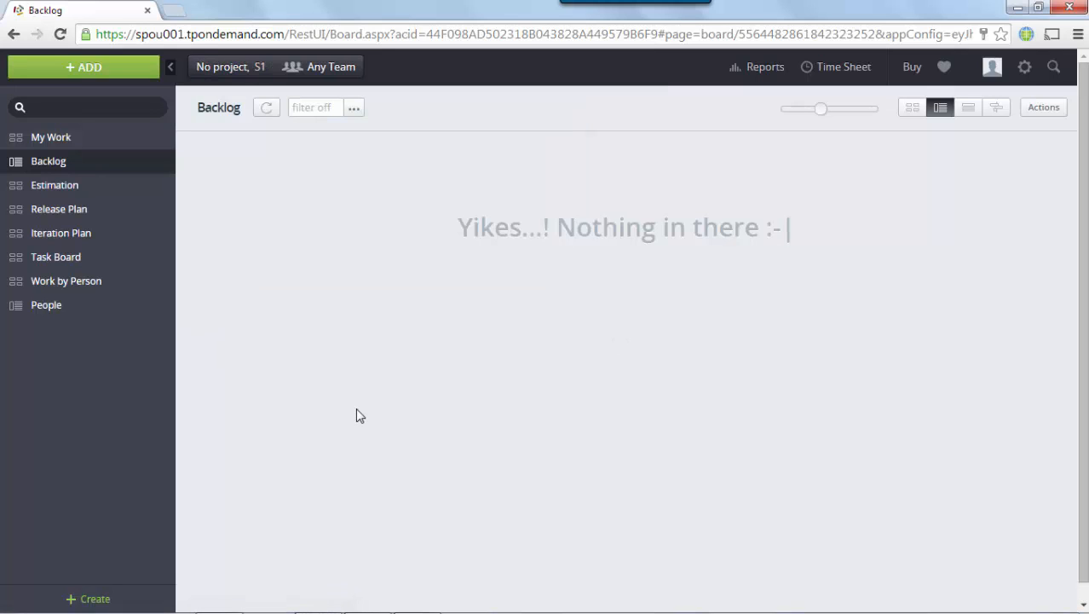
Quick-add a feature named data managment in scrum 1, then pick User Story for the next item
{"action": "left_click", "coordinate": [338, 597]}
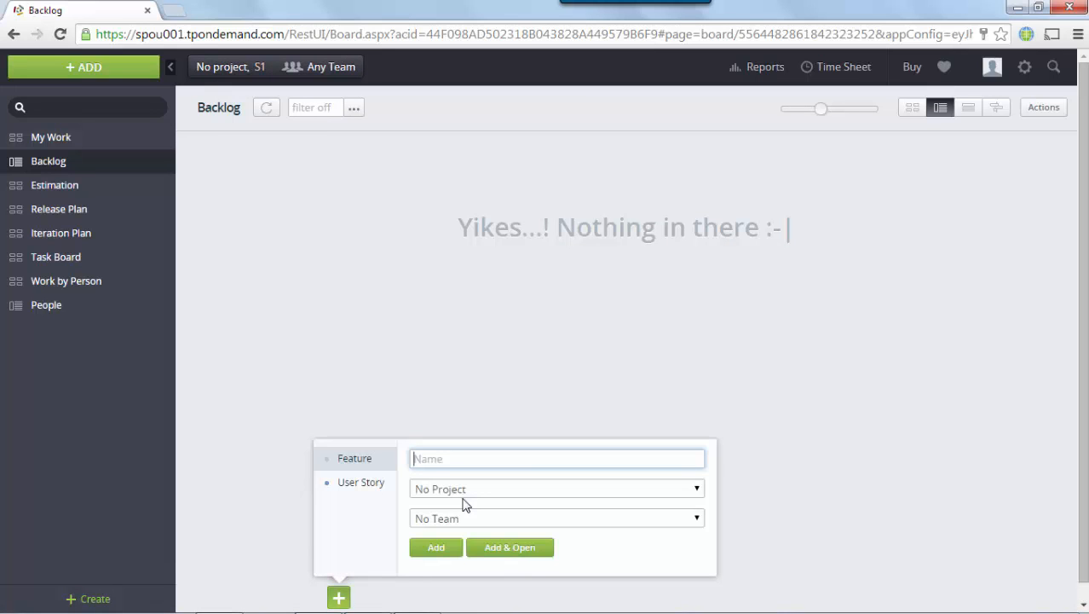
{"action": "type", "text": "data"}
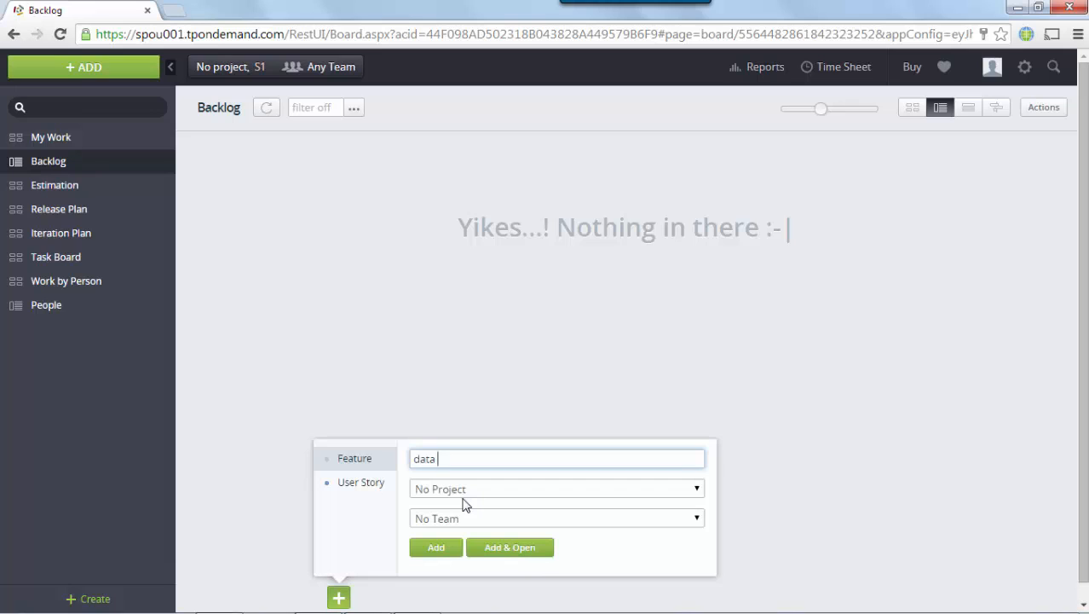
{"action": "type", "text": "managment"}
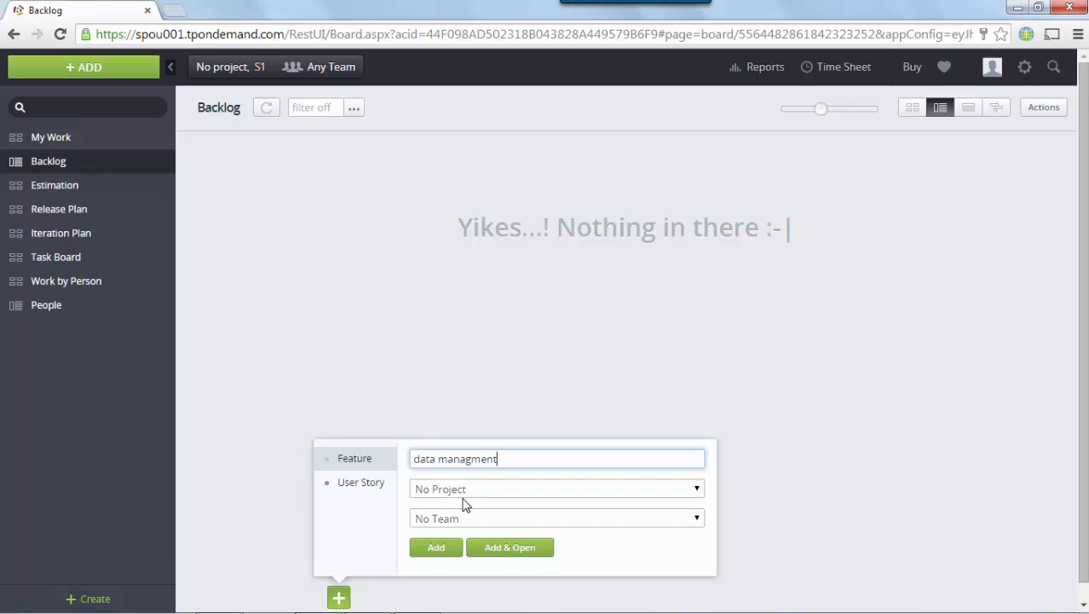
{"action": "left_click", "coordinate": [556, 488]}
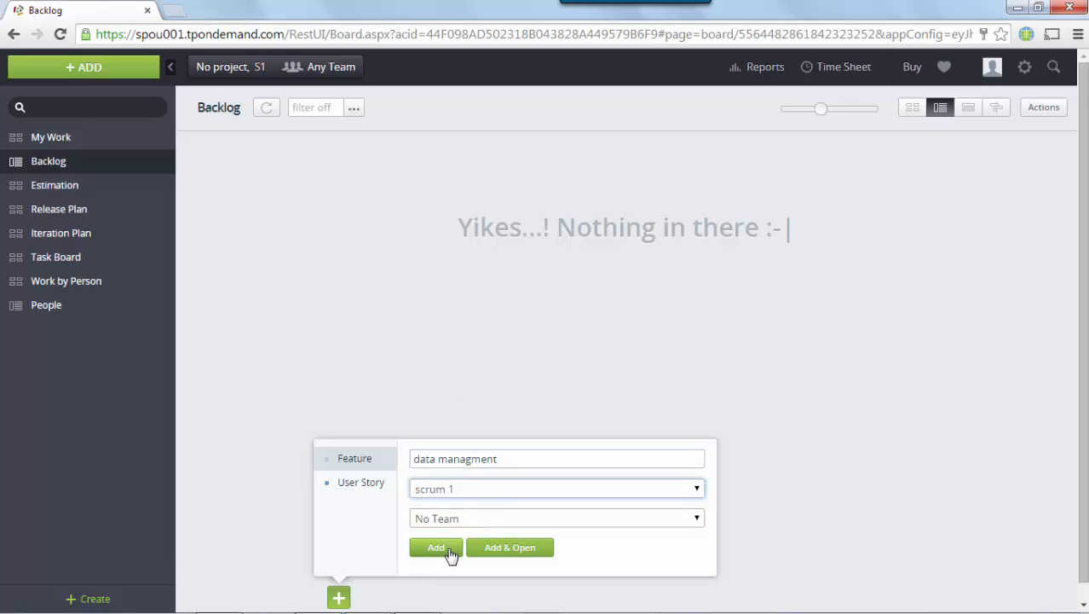
{"action": "left_click", "coordinate": [437, 547]}
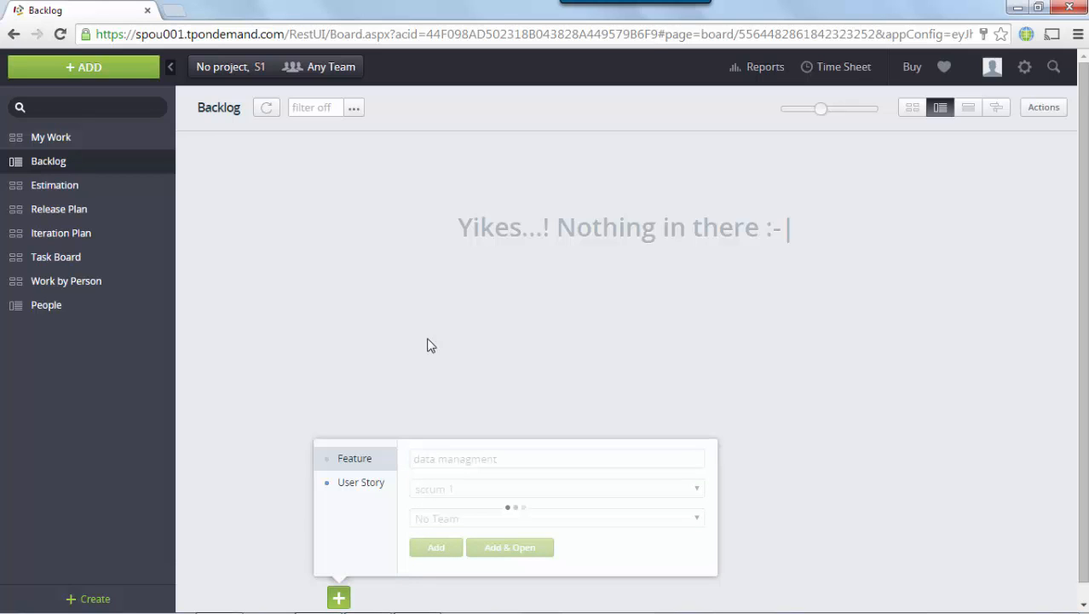
{"action": "left_click", "coordinate": [437, 547]}
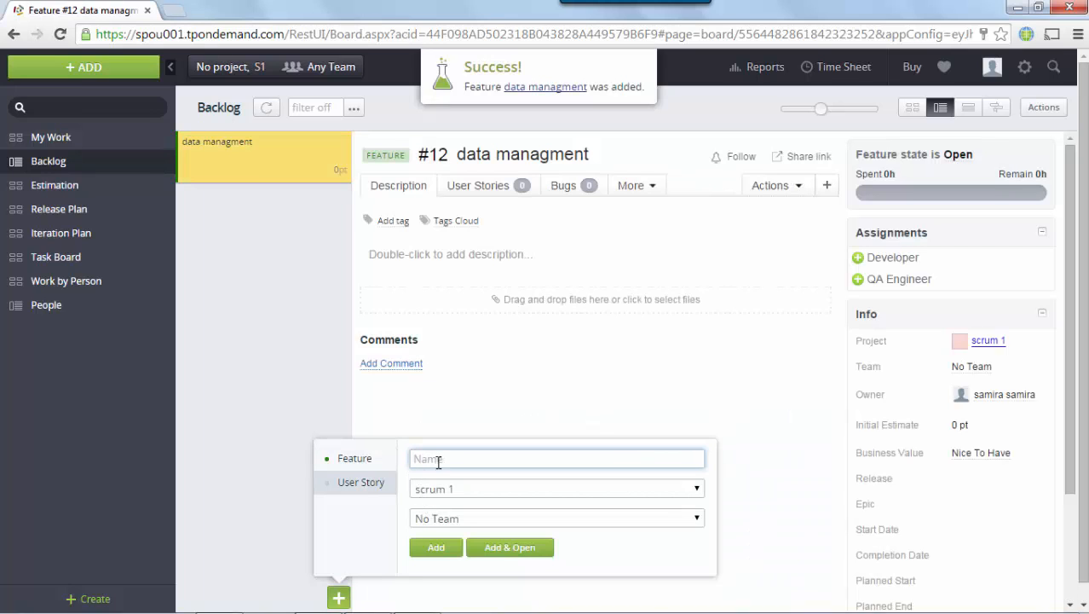
Quick-add user stories database, datamining and storage to the scrum 1 backlog
{"action": "type", "text": "datab"}
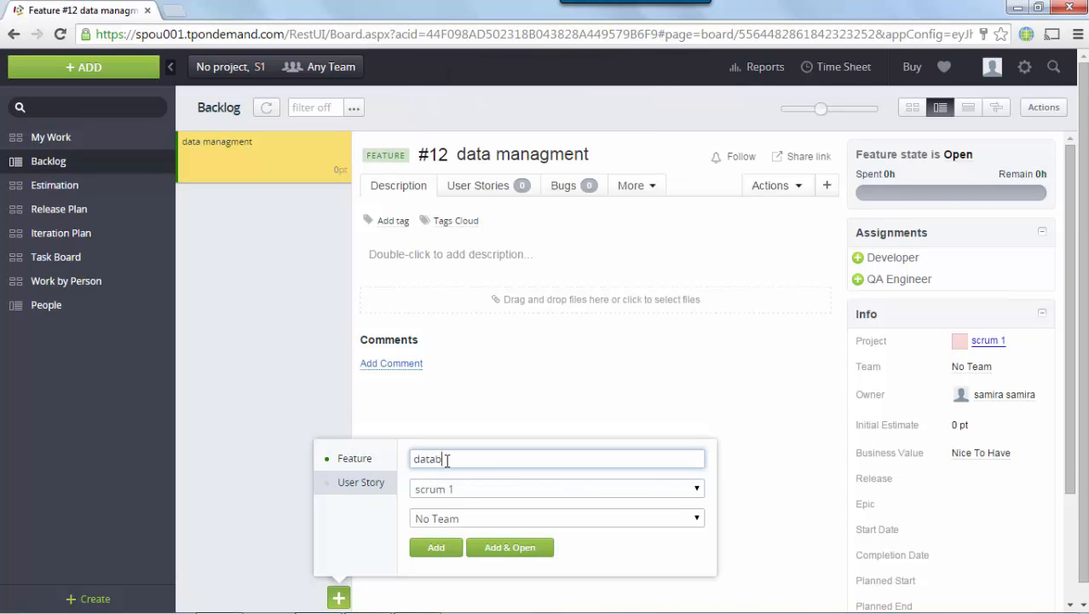
{"action": "left_click", "coordinate": [437, 547]}
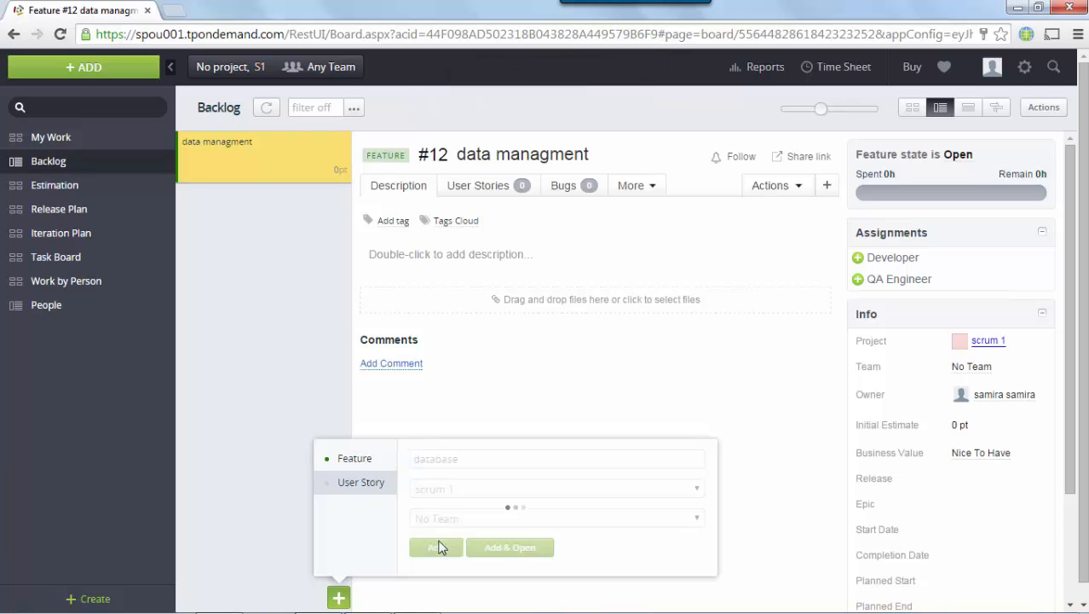
{"action": "left_click", "coordinate": [437, 546]}
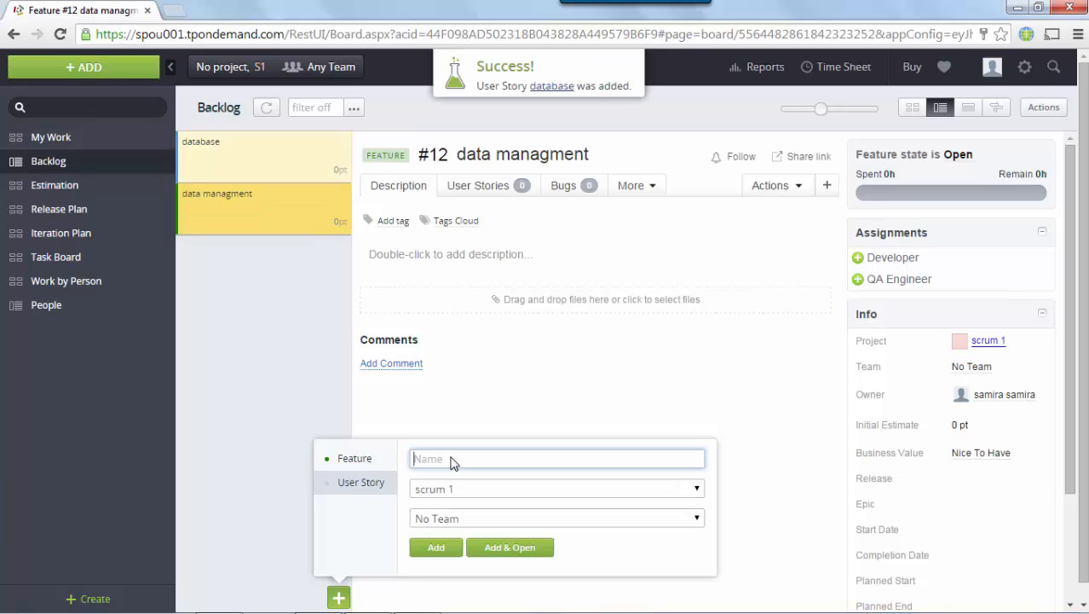
{"action": "type", "text": "datamin"}
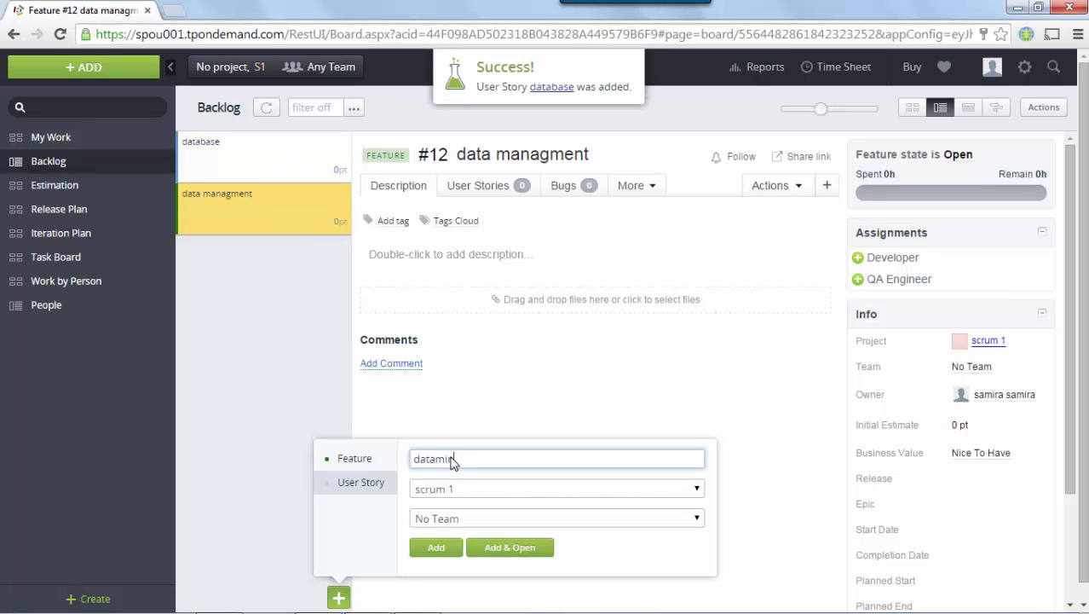
{"action": "type", "text": "ing"}
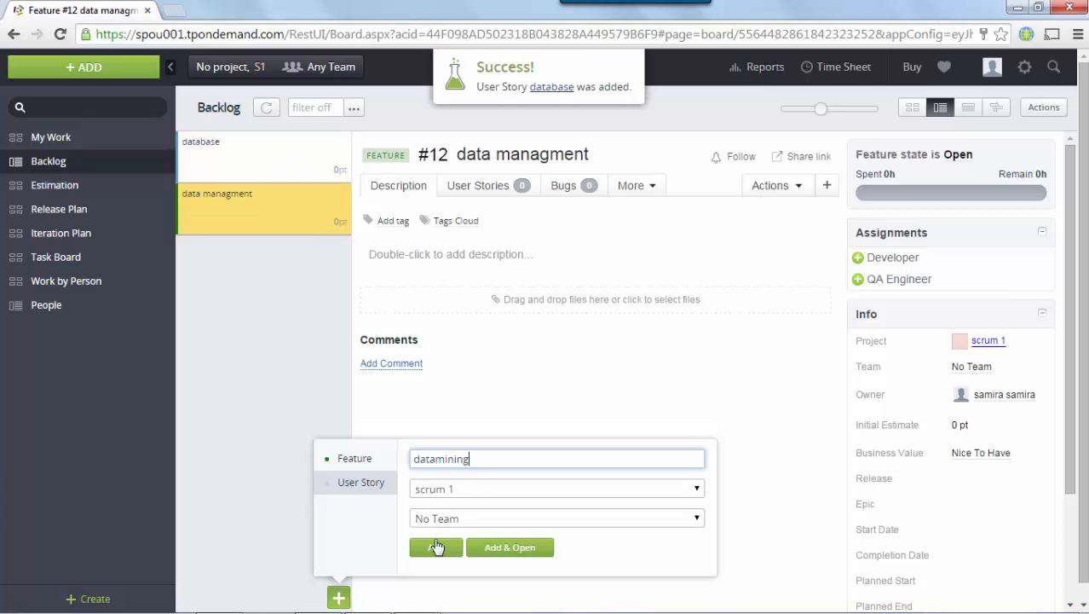
{"action": "left_click", "coordinate": [436, 545]}
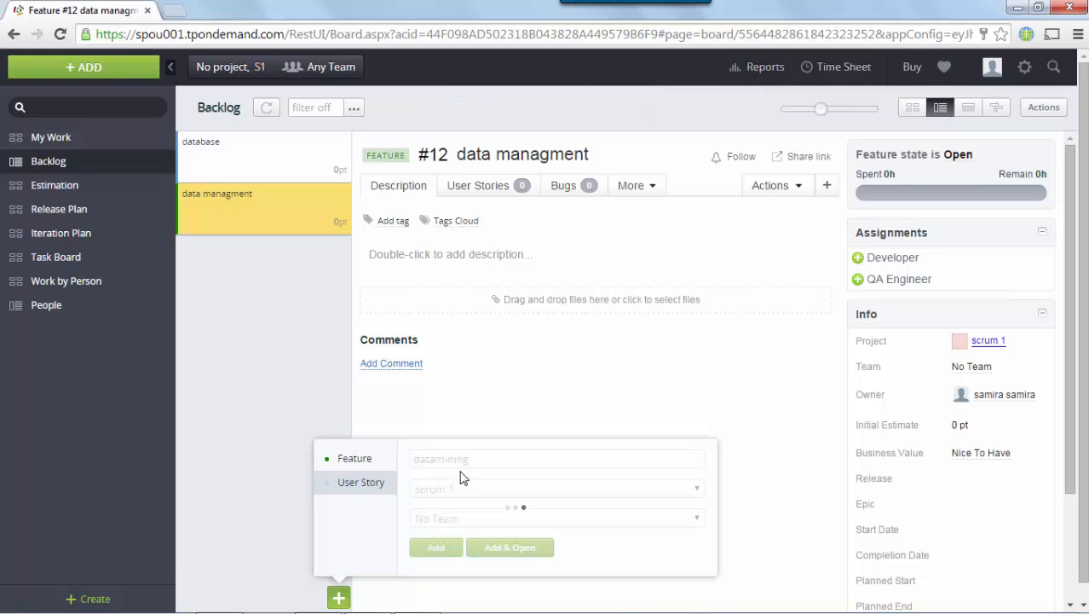
{"action": "left_click", "coordinate": [436, 547]}
{"action": "type", "text": "storage"}
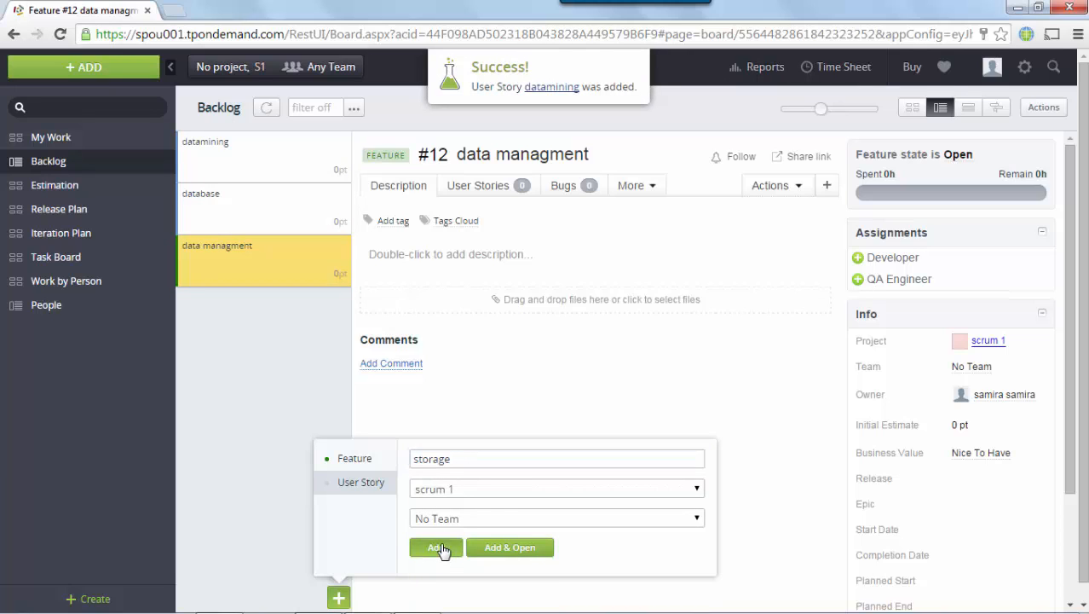
{"action": "left_click", "coordinate": [436, 547]}
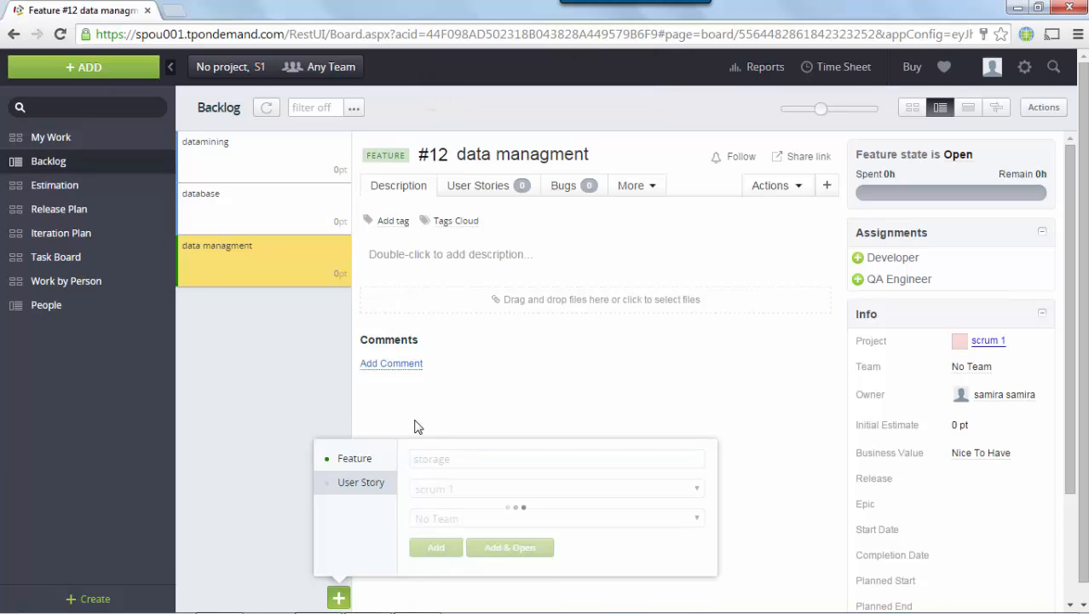
{"action": "left_click", "coordinate": [436, 545]}
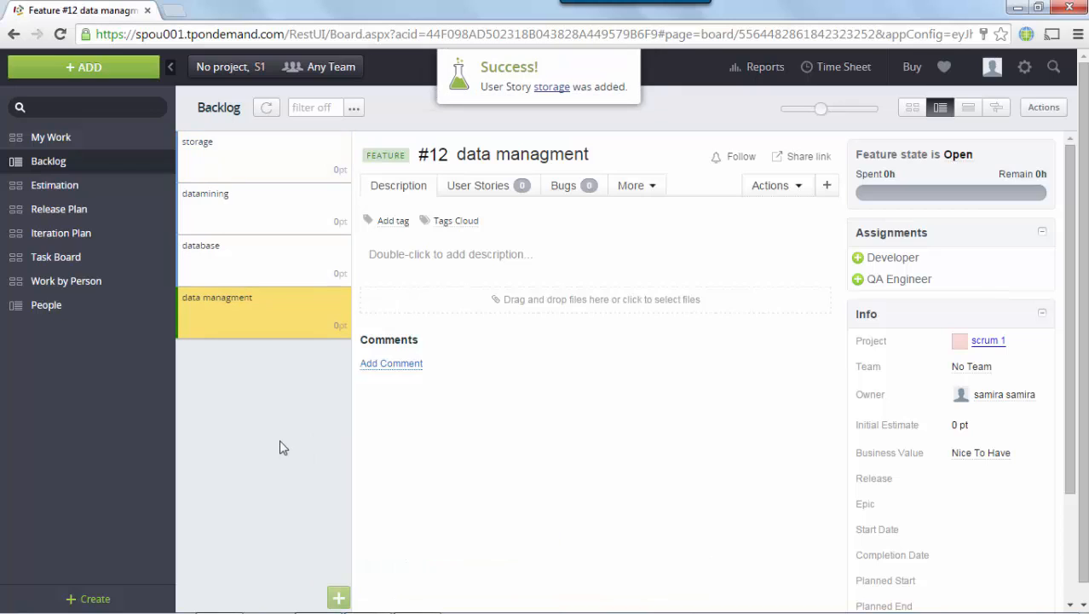
{"action": "mouse_move", "coordinate": [283, 252]}
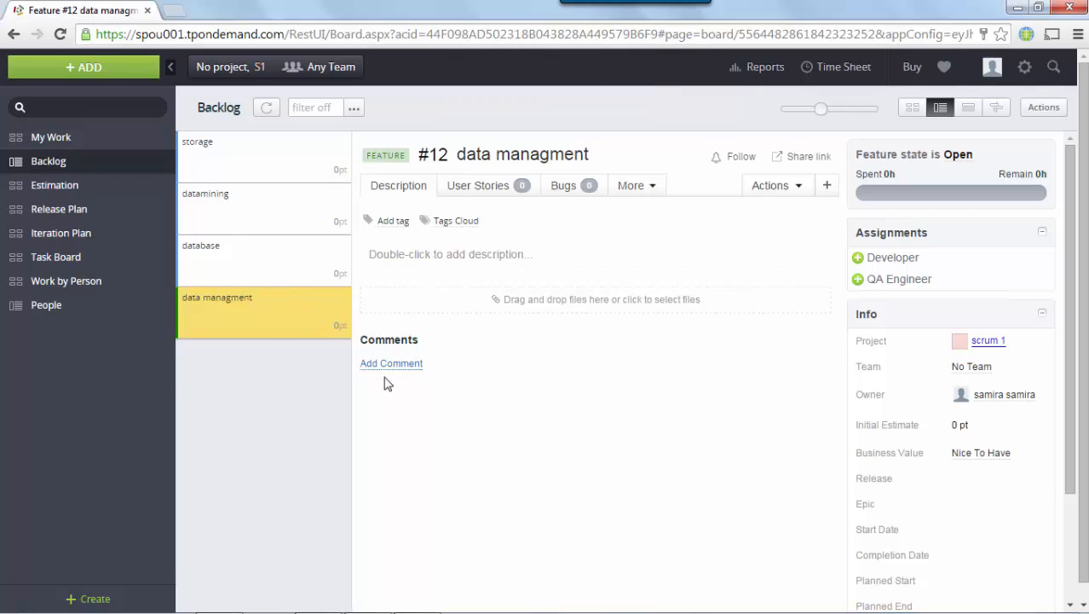
Post a comment of '...' on feature #12 data managment
{"action": "left_click", "coordinate": [393, 363]}
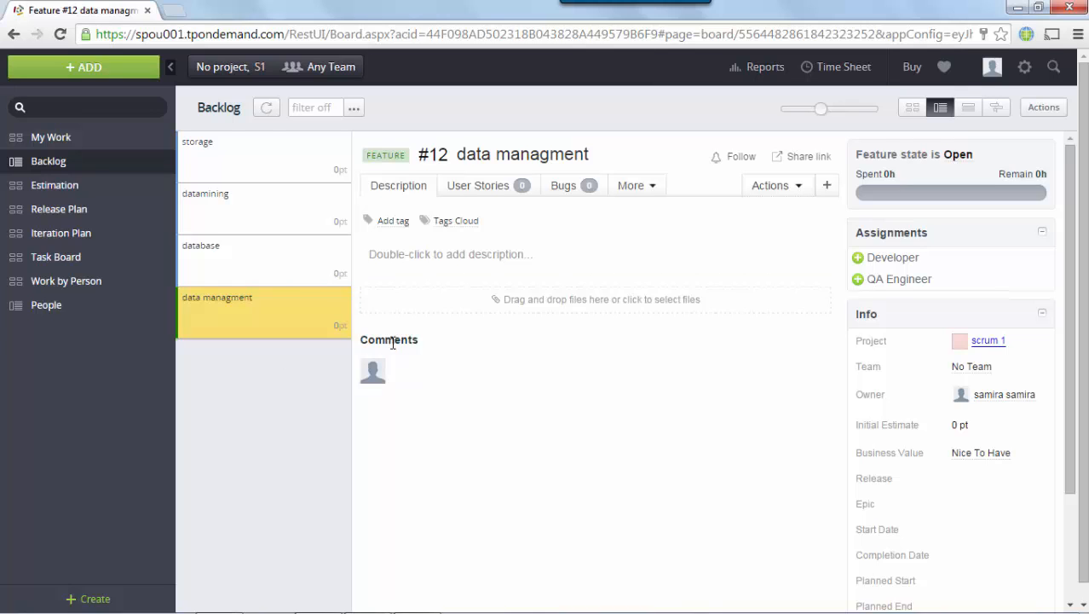
{"action": "left_click", "coordinate": [371, 370]}
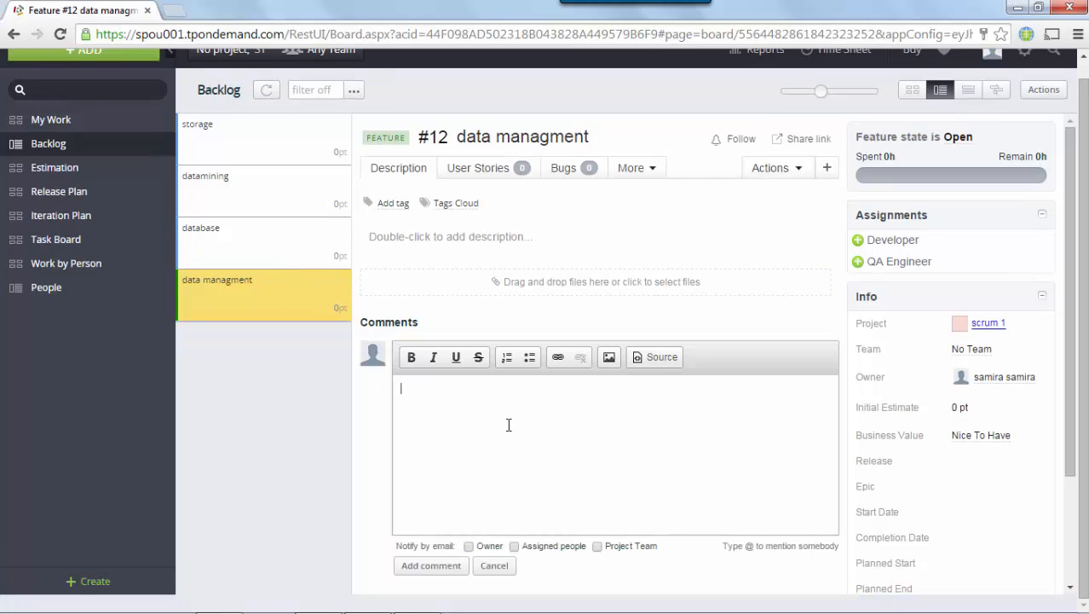
{"action": "type", "text": "..."}
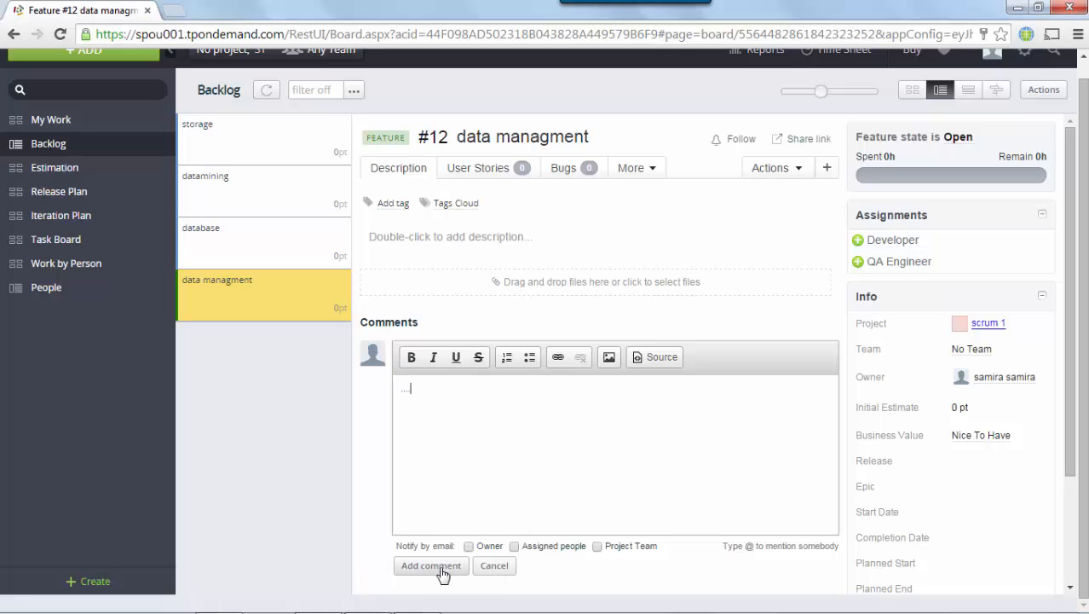
{"action": "left_click", "coordinate": [429, 566]}
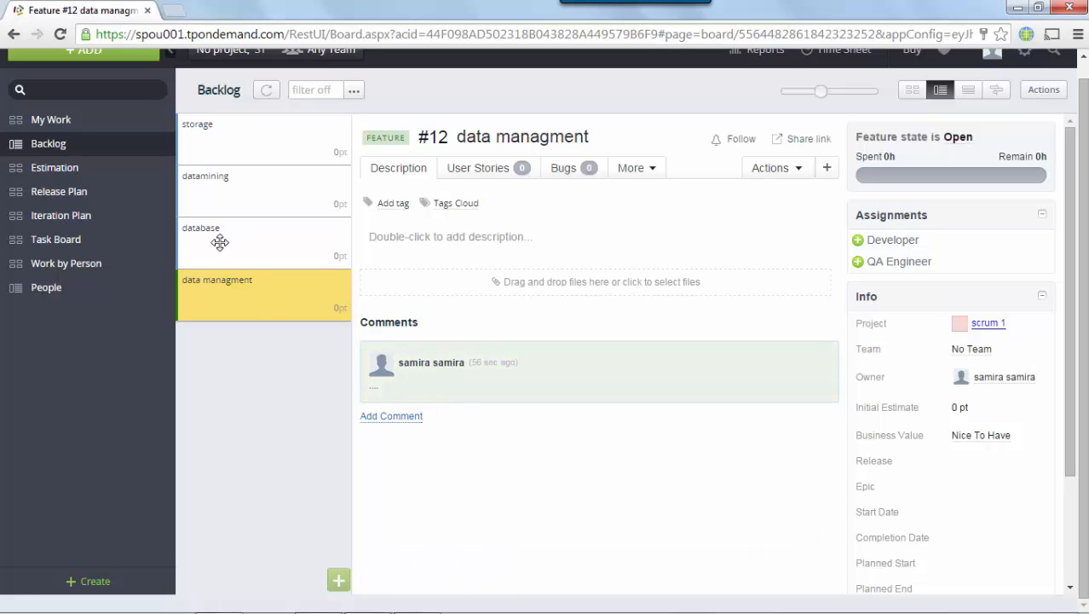
View the database story (#13) and rank it above datamining in the backlog
{"action": "left_click", "coordinate": [201, 228]}
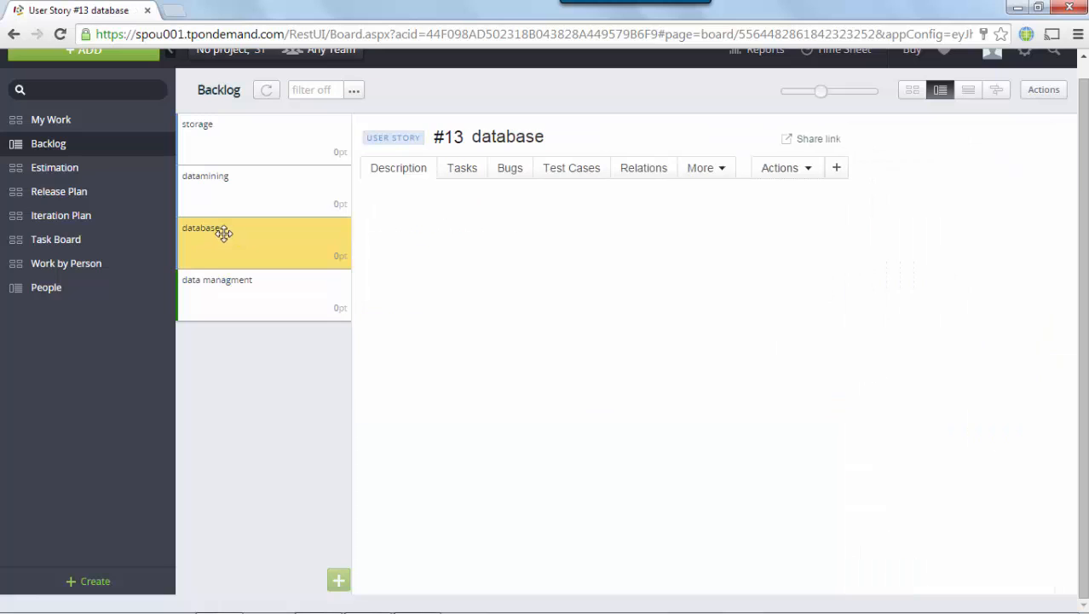
{"action": "left_click_drag", "start_coordinate": [223, 235], "coordinate": [226, 195]}
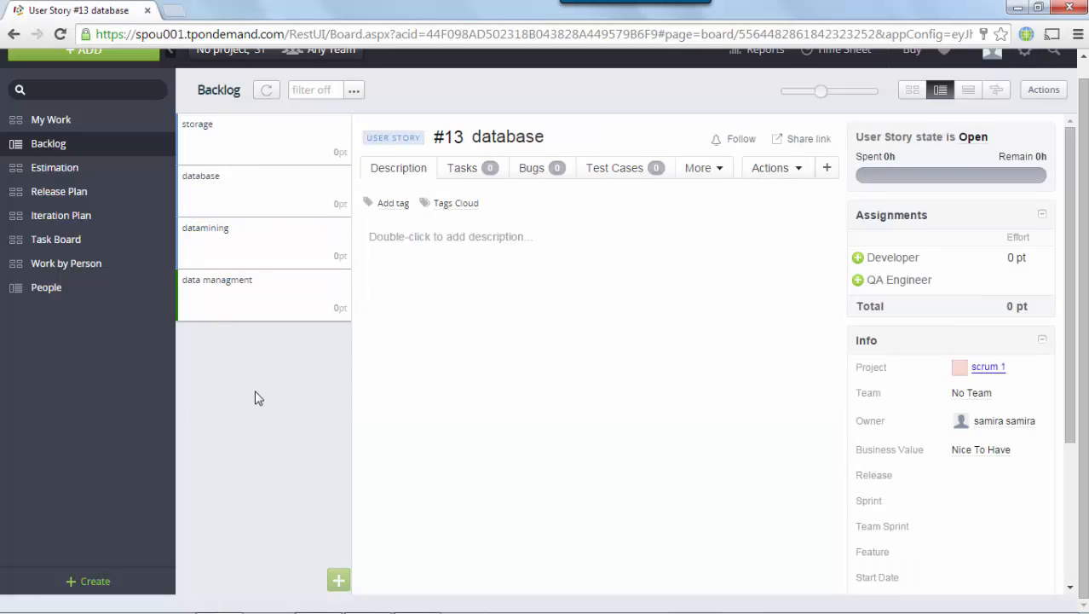
{"action": "left_click", "coordinate": [265, 190]}
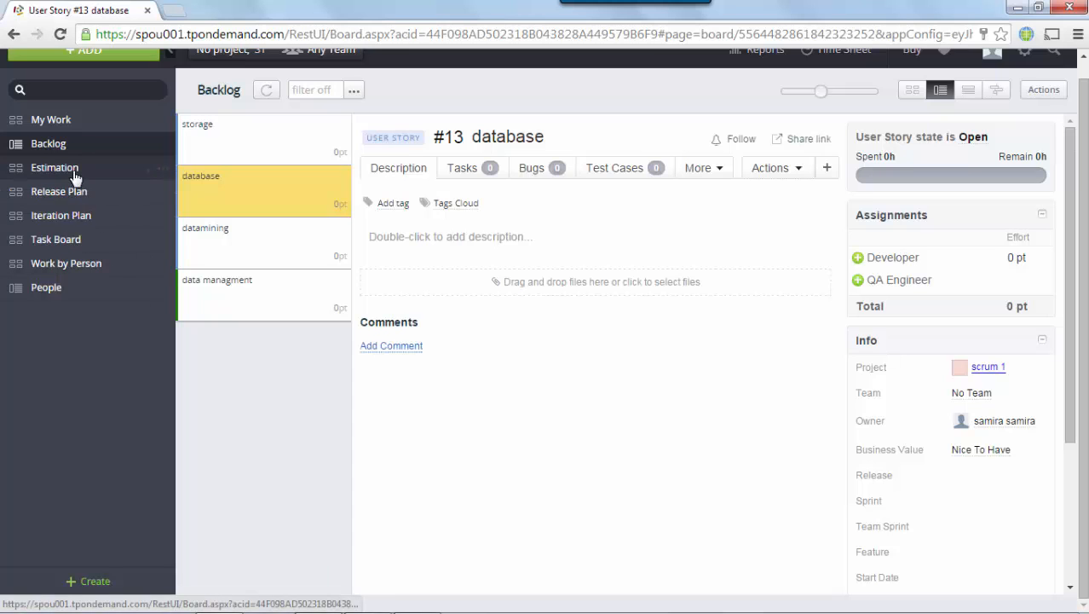
On the Estimation board, estimate datamining at 21 points, storage at 5 and database in the last column
{"action": "left_click", "coordinate": [55, 167]}
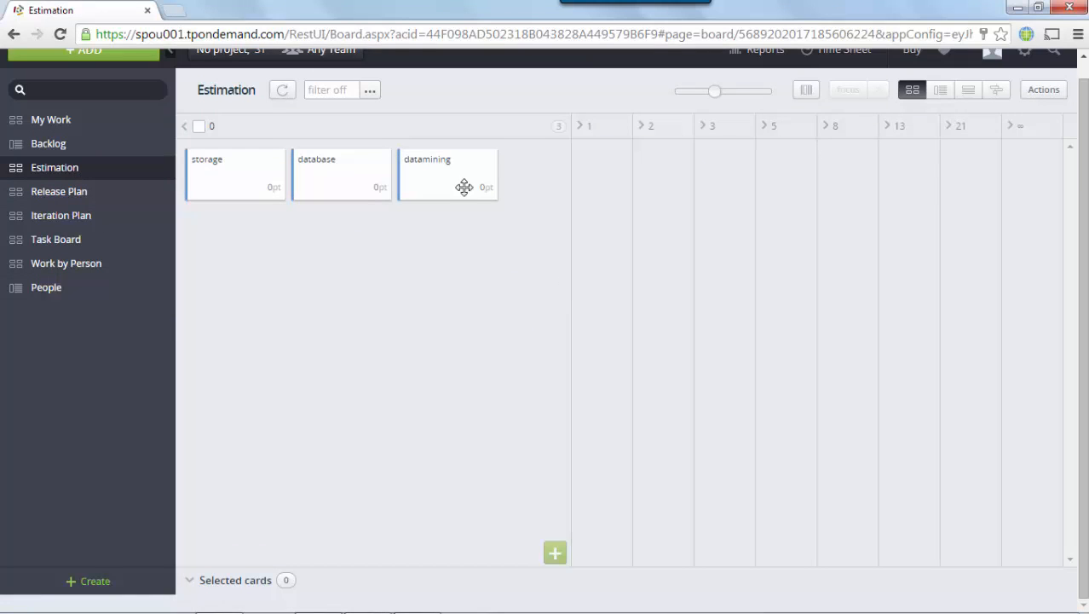
{"action": "left_click_drag", "start_coordinate": [464, 186], "coordinate": [786, 276]}
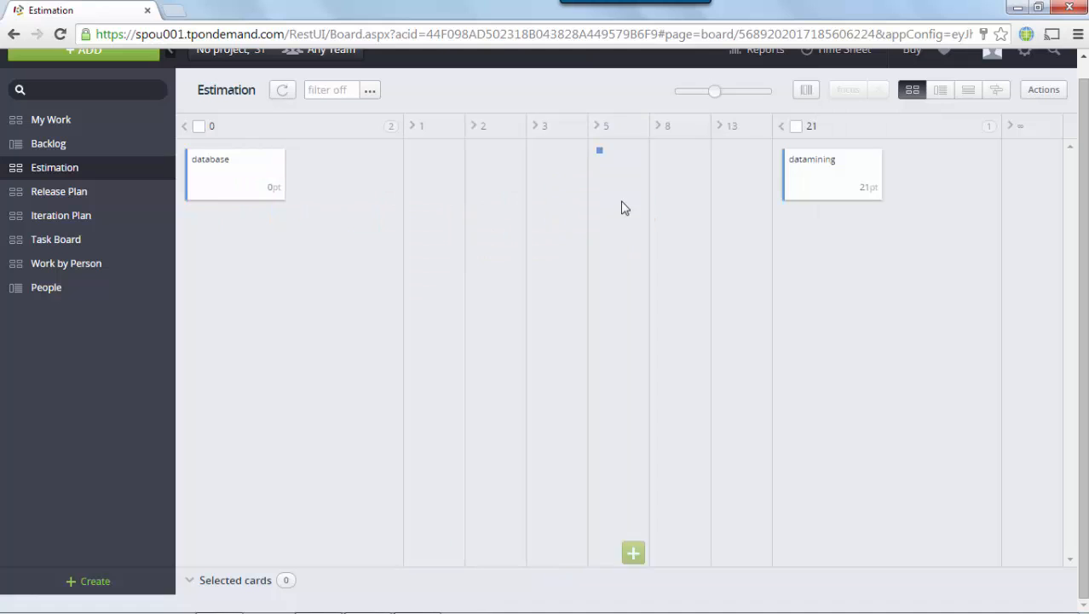
{"action": "left_click_drag", "start_coordinate": [235, 174], "coordinate": [460, 204]}
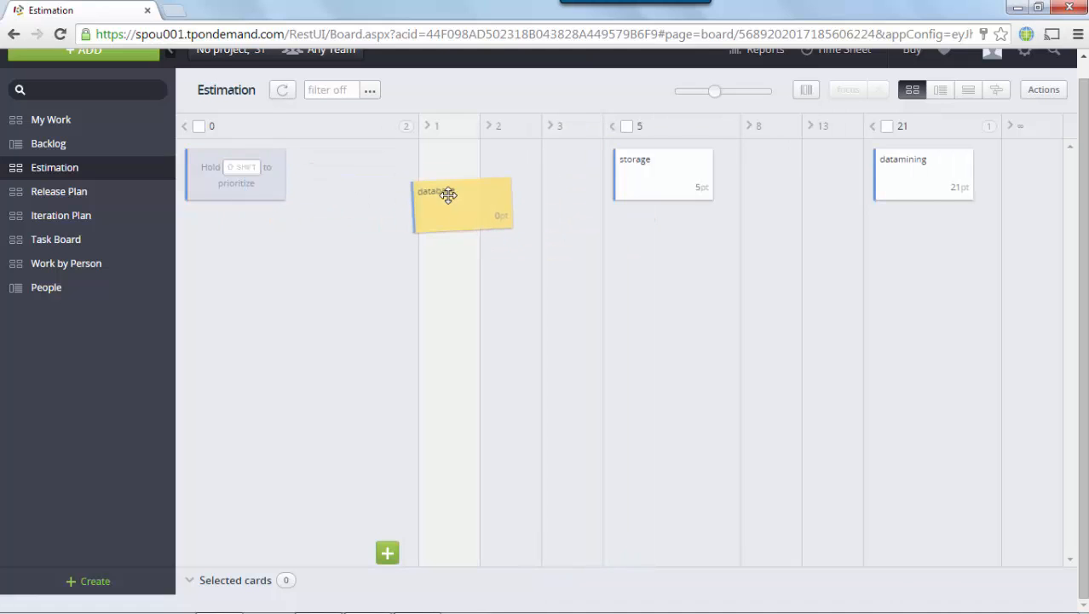
{"action": "left_click_drag", "start_coordinate": [447, 205], "coordinate": [1023, 176]}
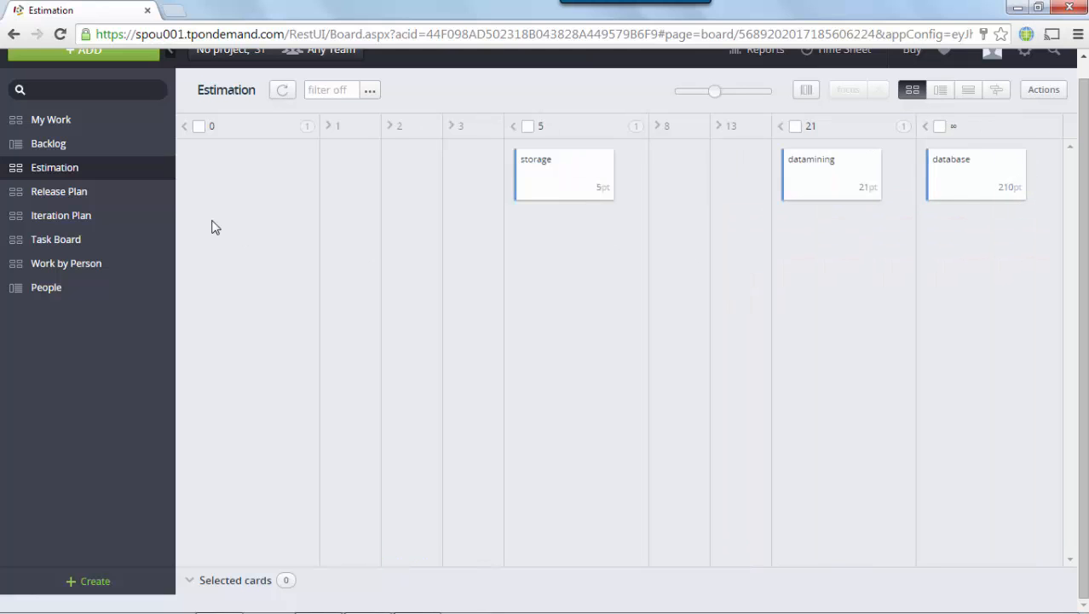
{"action": "left_click", "coordinate": [58, 191]}
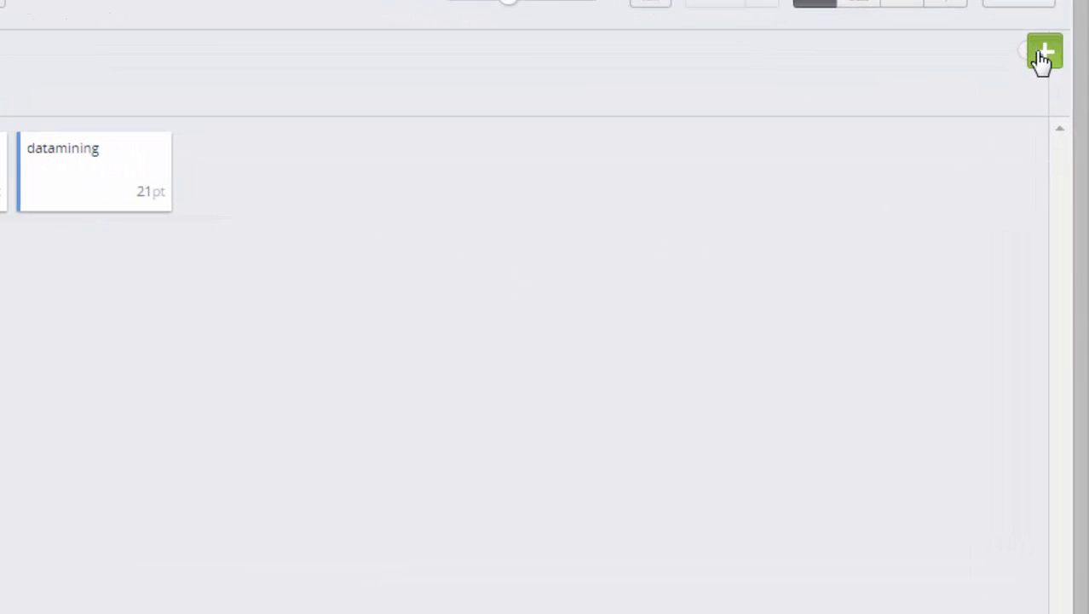
Add a release named alpha release and set its end date from the calendar
{"action": "left_click", "coordinate": [1045, 51]}
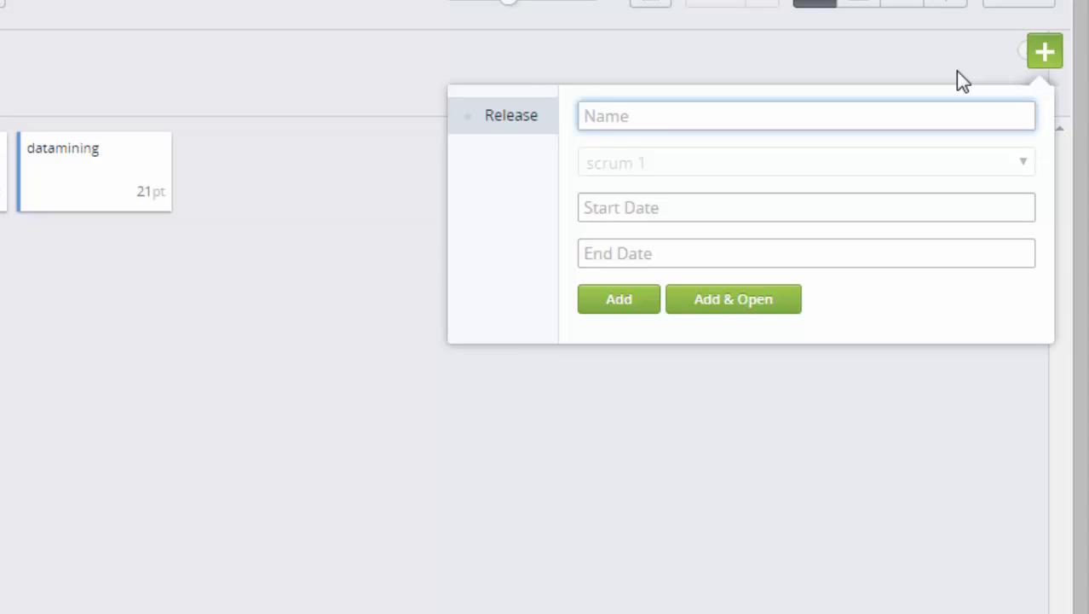
{"action": "type", "text": "alpha"}
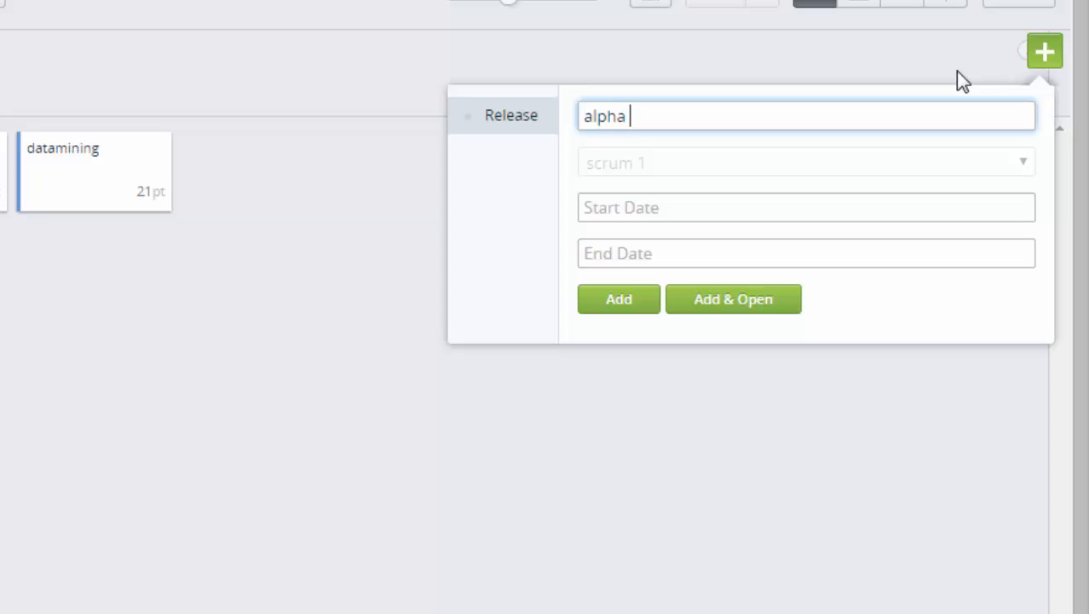
{"action": "type", "text": "release"}
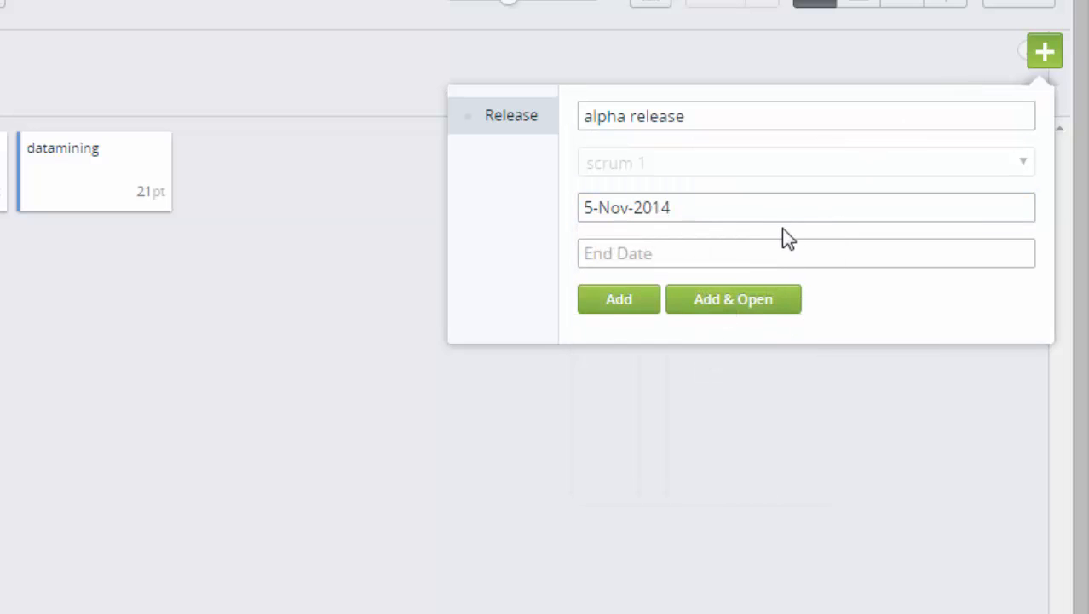
{"action": "left_click", "coordinate": [804, 252]}
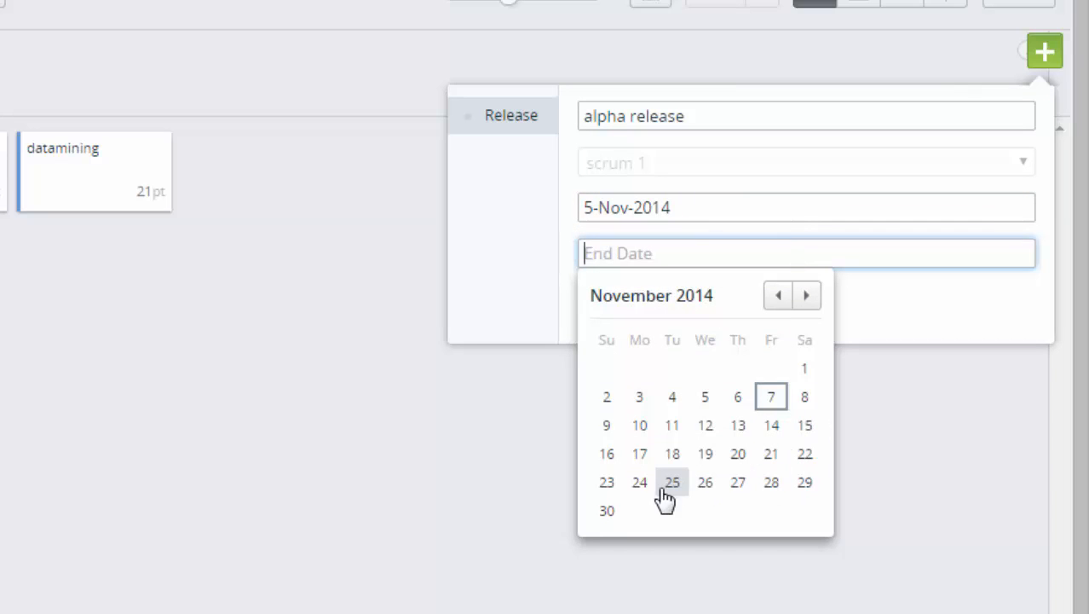
{"action": "left_click", "coordinate": [607, 510]}
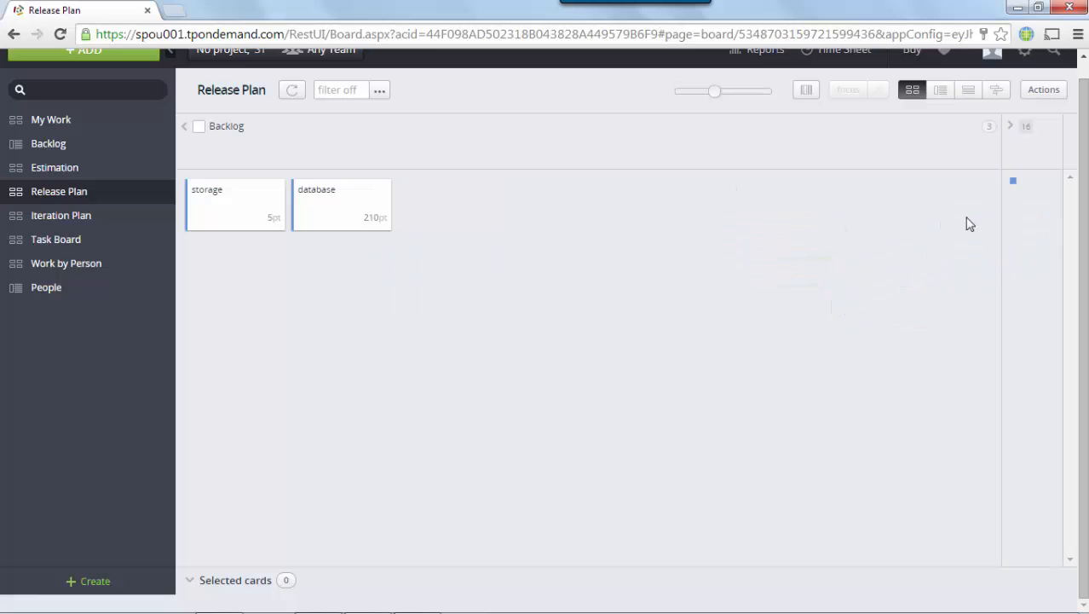
Move database and storage from Backlog into the alpha release, database ahead of datamining
{"action": "left_click", "coordinate": [1011, 126]}
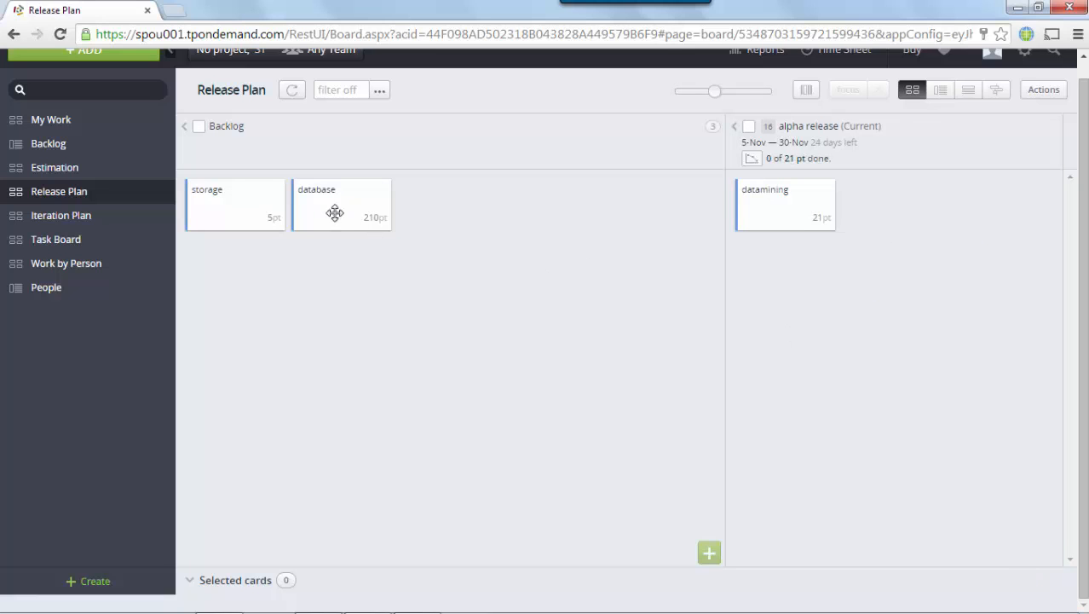
{"action": "left_click_drag", "start_coordinate": [341, 205], "coordinate": [892, 205]}
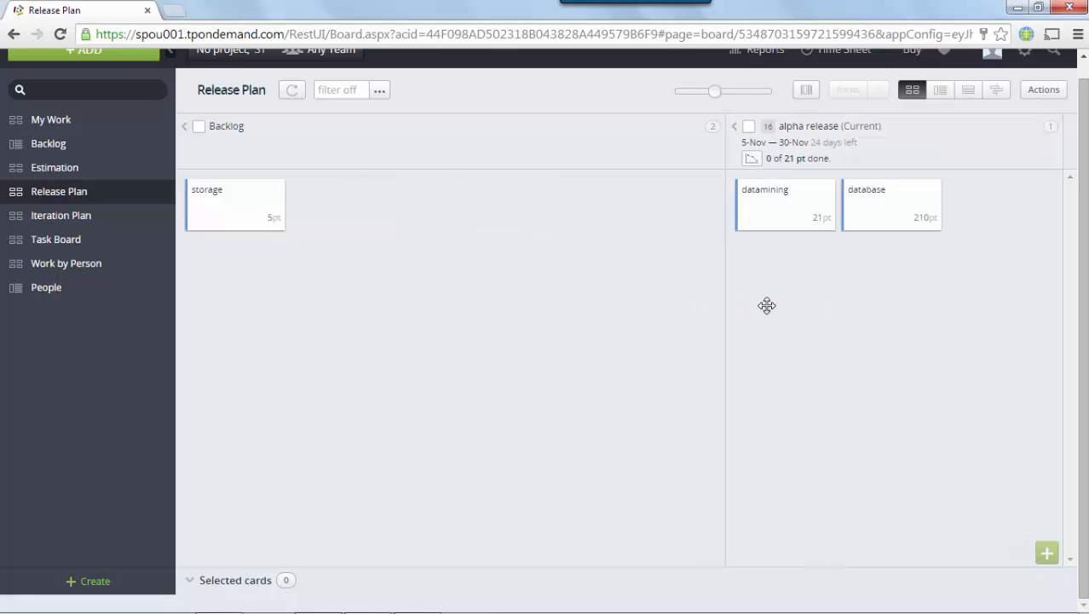
{"action": "left_click_drag", "start_coordinate": [235, 205], "coordinate": [644, 401]}
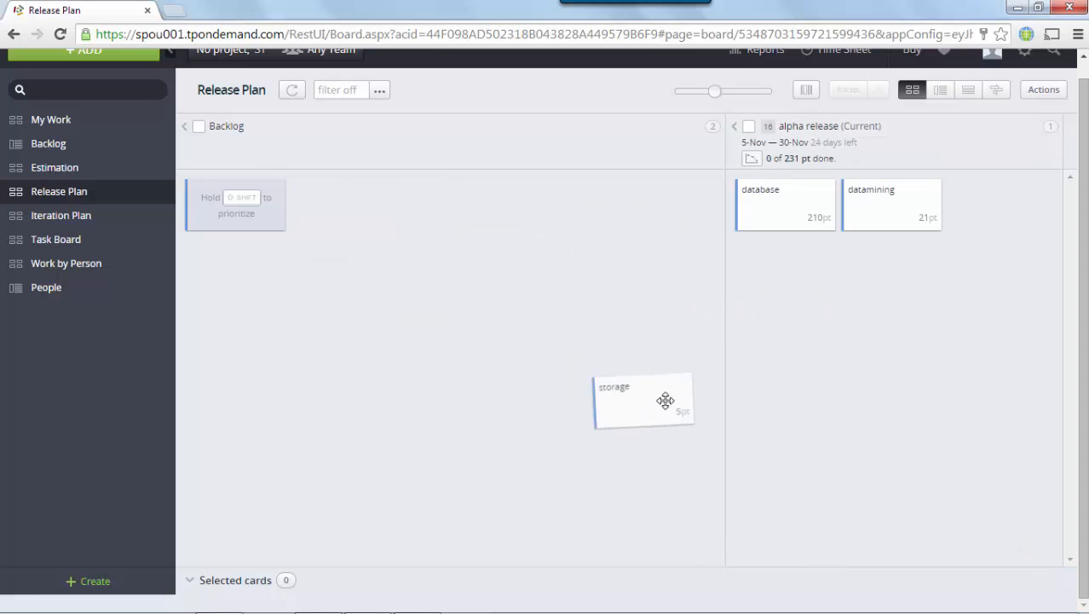
{"action": "left_click_drag", "start_coordinate": [645, 401], "coordinate": [784, 205]}
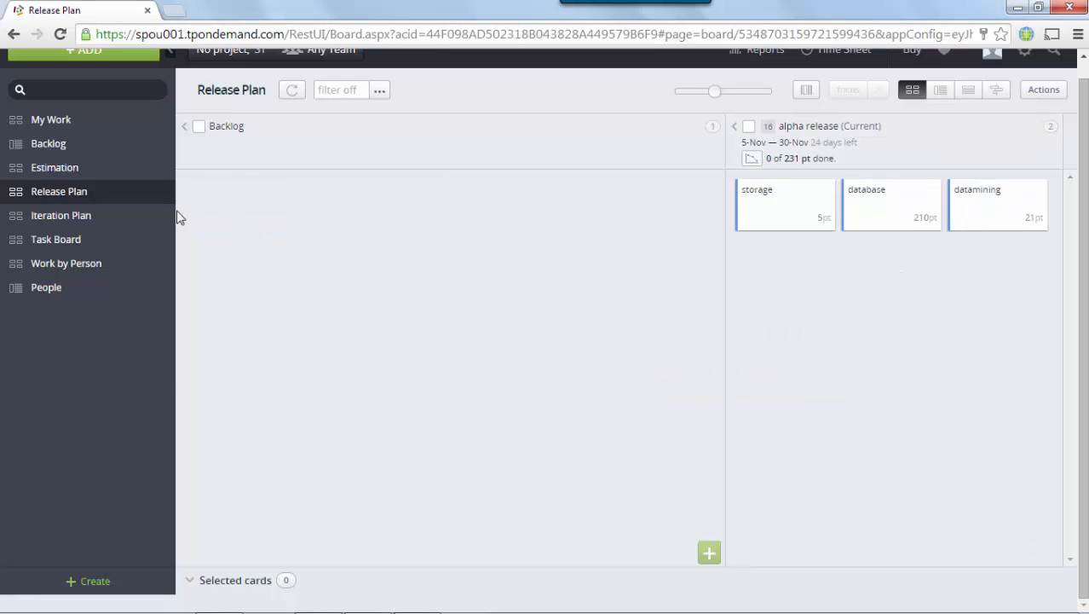
{"action": "left_click", "coordinate": [62, 215]}
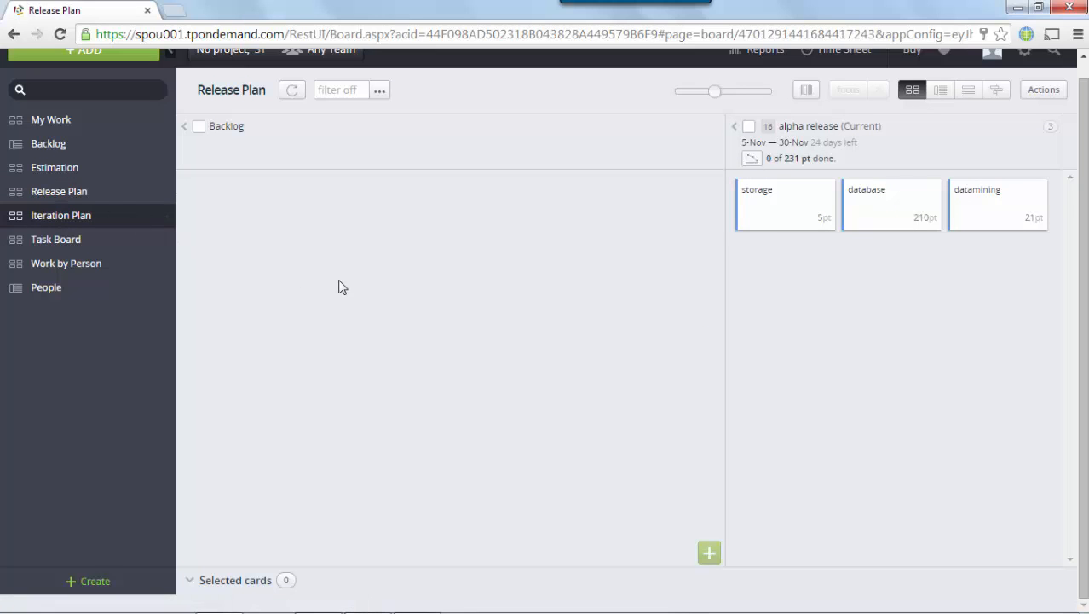
Start a new sprint on the Iteration Plan named 'sprint # 1'
{"action": "left_click", "coordinate": [61, 215]}
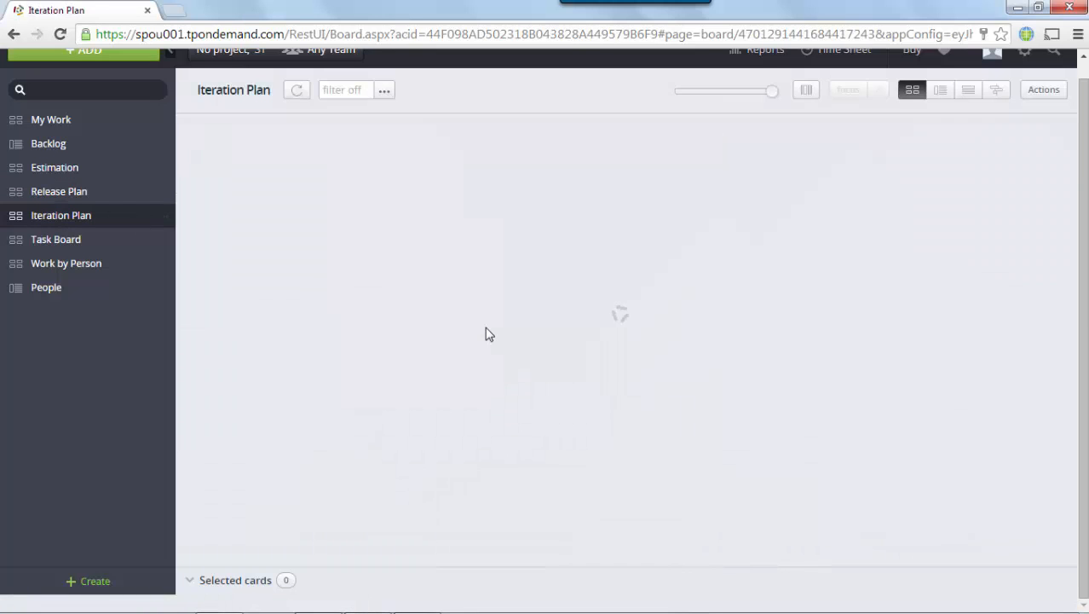
{"action": "left_click", "coordinate": [1049, 89]}
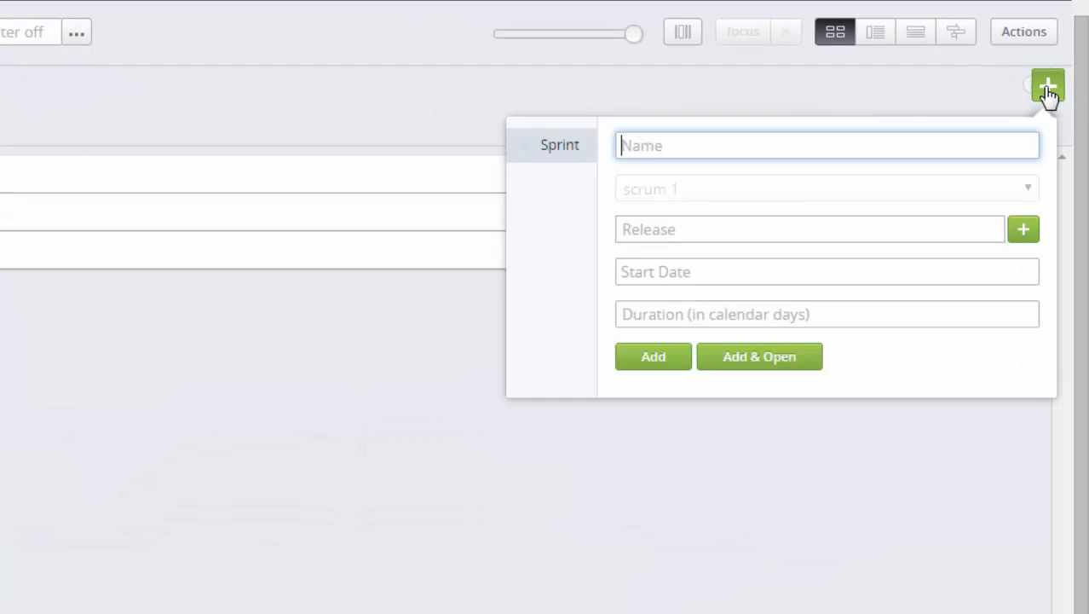
{"action": "type", "text": "sp"}
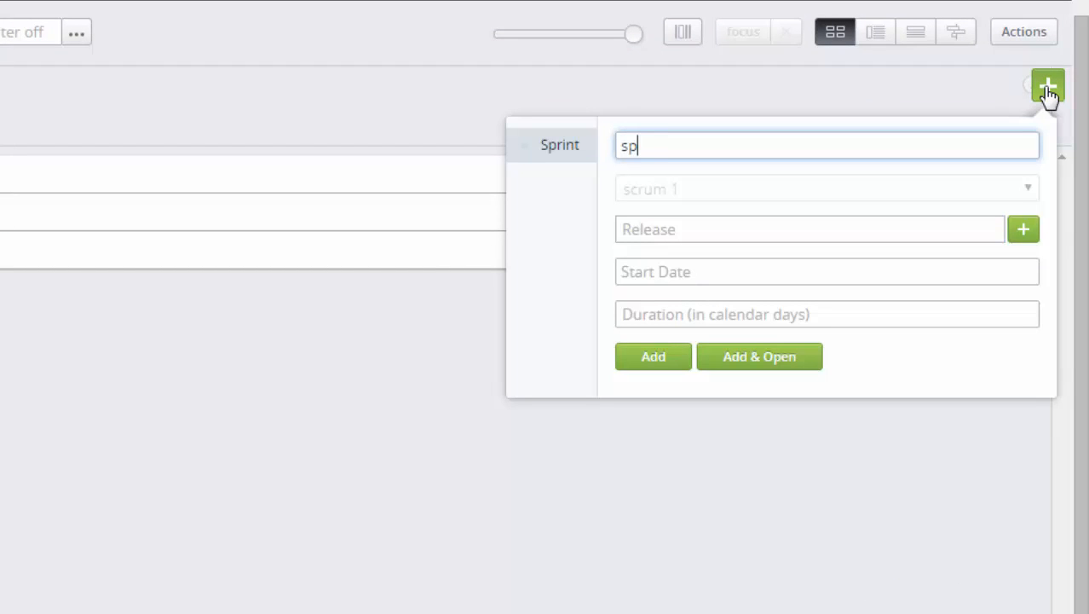
{"action": "type", "text": "rint"}
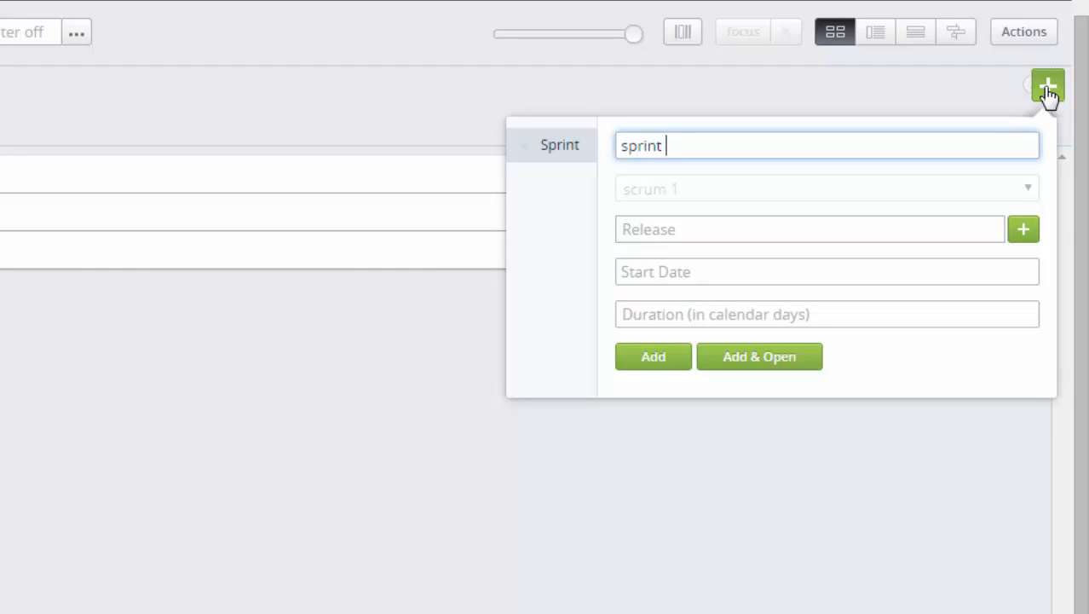
{"action": "type", "text": "# 1"}
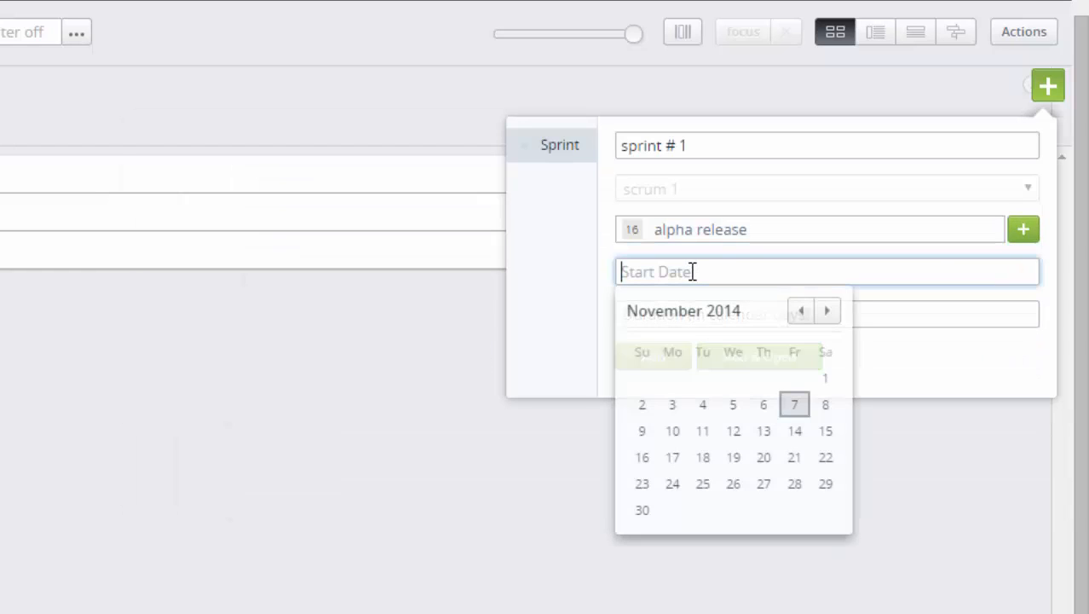
{"action": "mouse_move", "coordinate": [795, 430]}
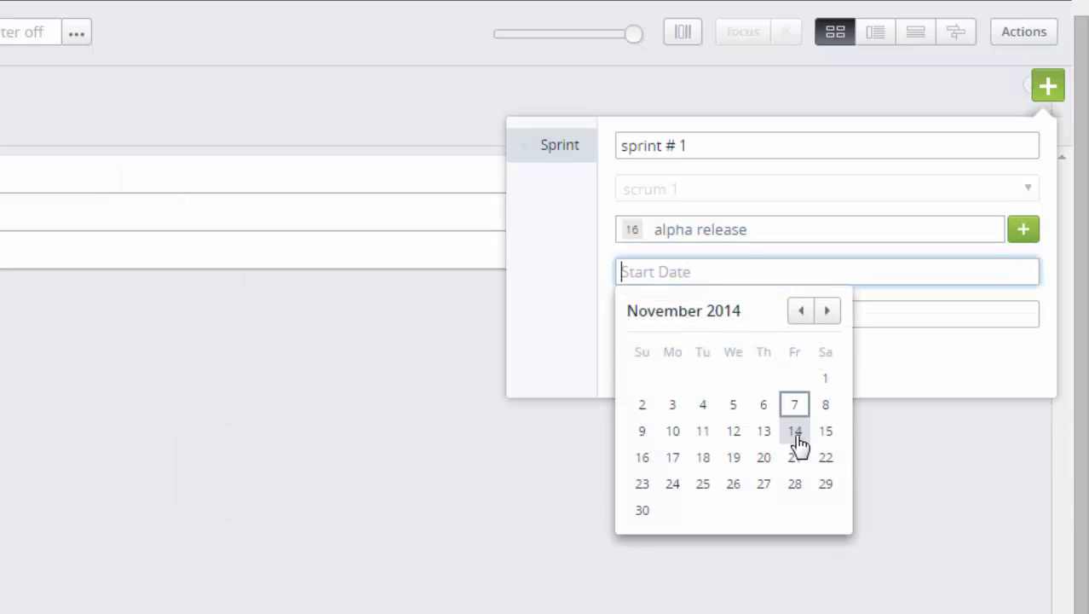
Give sprint # 1 a 14-Nov-2014 start and 6-day duration in the alpha release and add it
{"action": "left_click", "coordinate": [795, 430]}
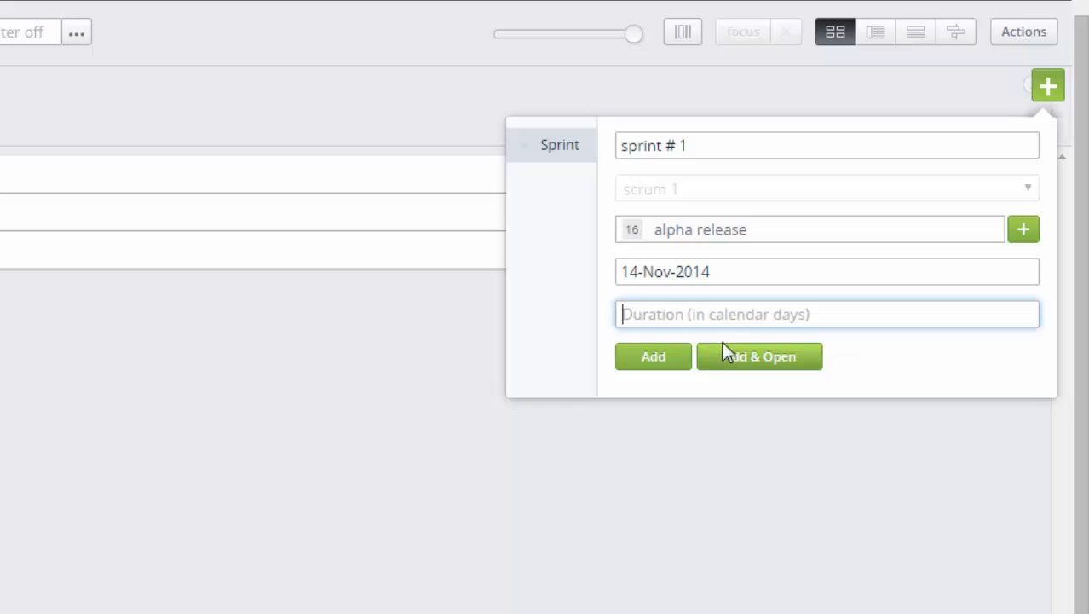
{"action": "mouse_move", "coordinate": [723, 314]}
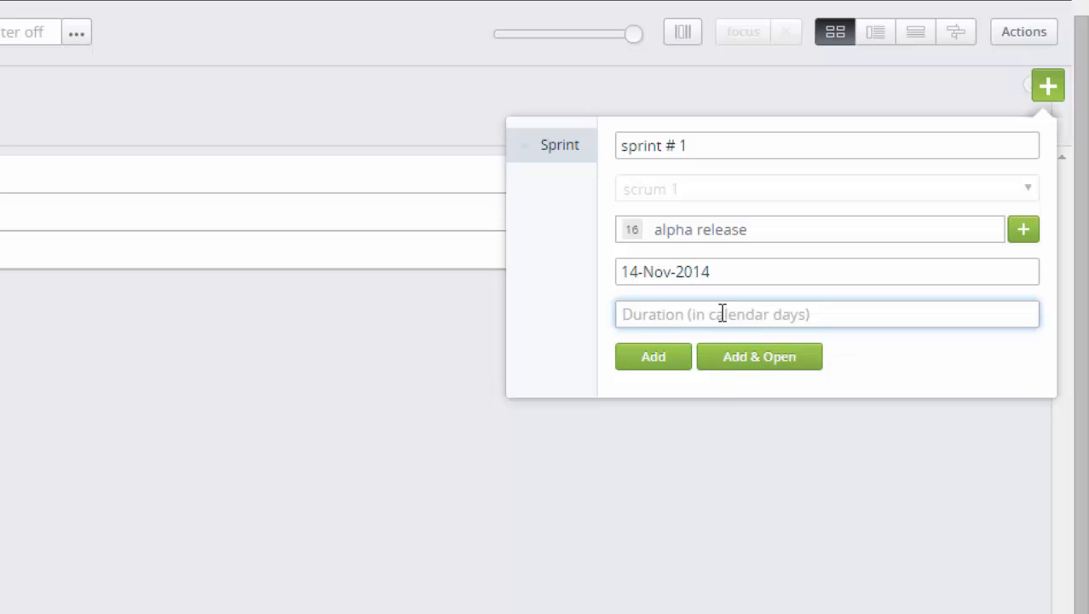
{"action": "left_click", "coordinate": [653, 356]}
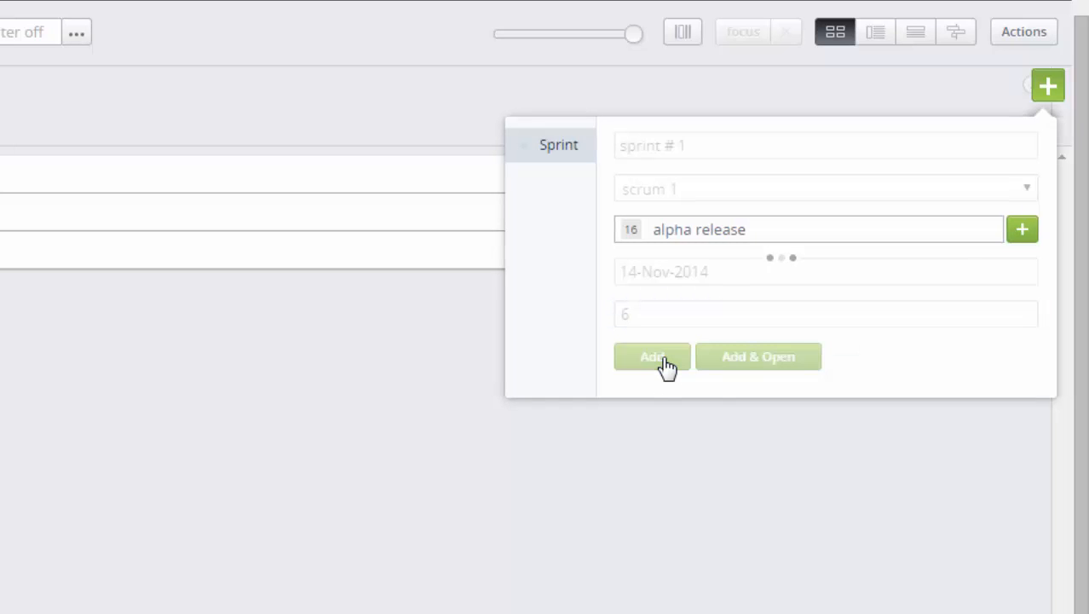
{"action": "left_click", "coordinate": [652, 356]}
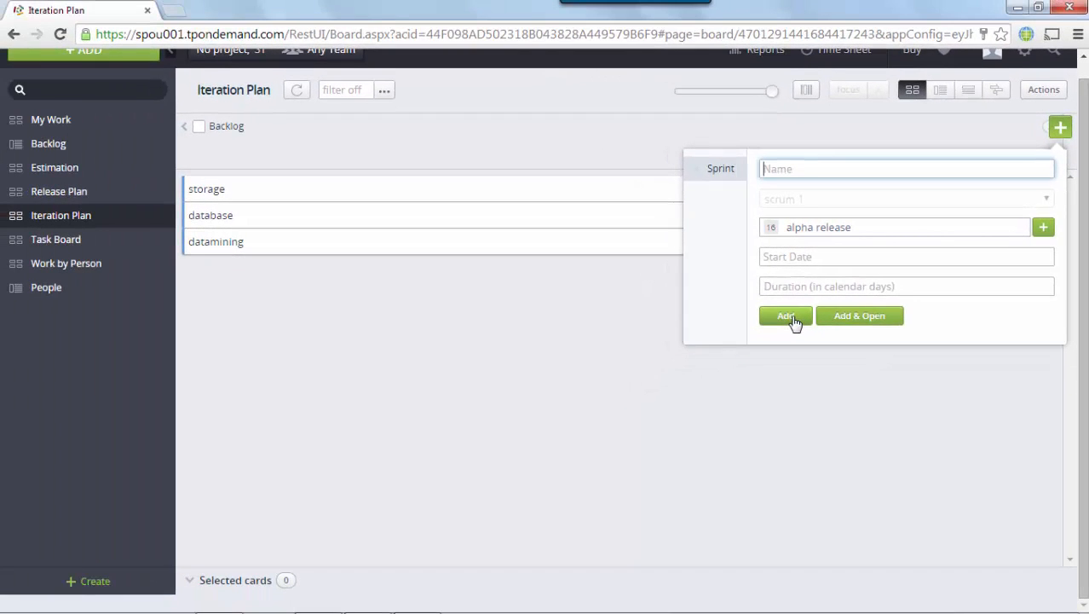
{"action": "left_click", "coordinate": [784, 316]}
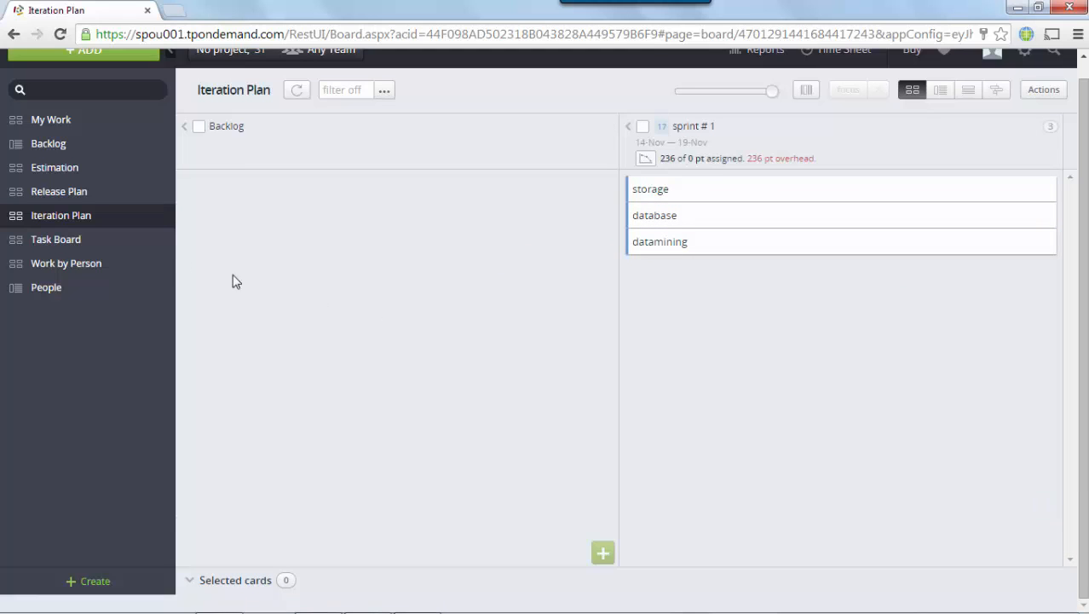
{"action": "mouse_move", "coordinate": [65, 262]}
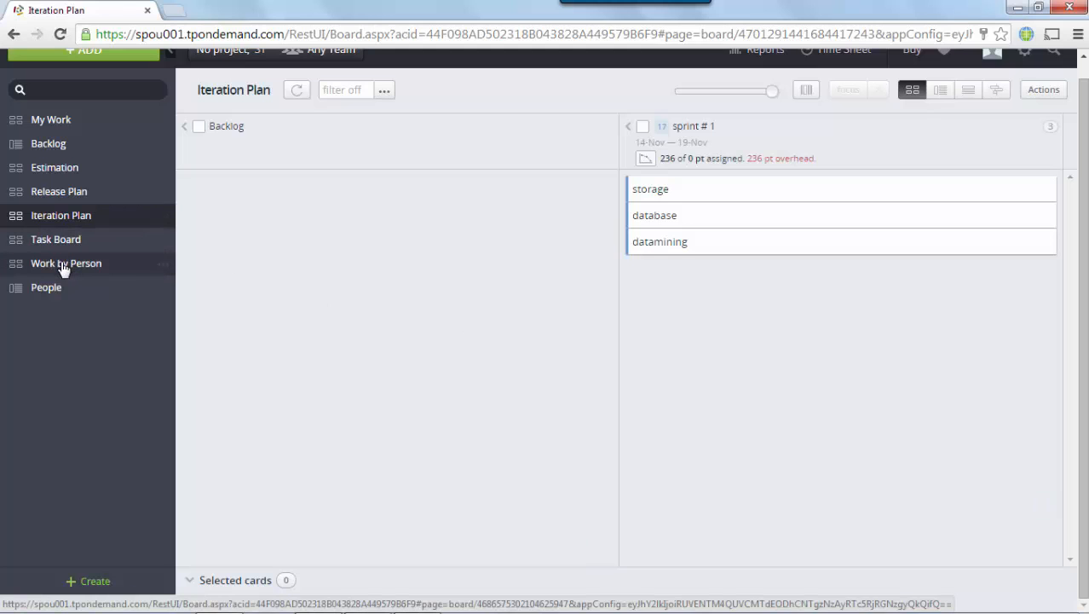
Check the Work by Person and My Work boards, select database, then go to Backlog
{"action": "left_click", "coordinate": [65, 263]}
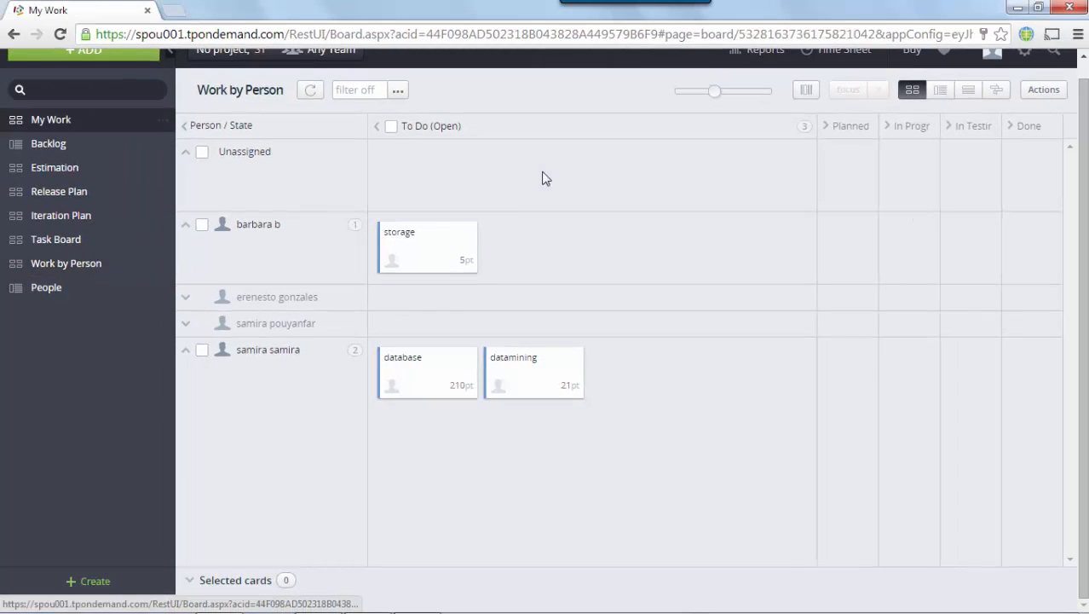
{"action": "left_click", "coordinate": [51, 136]}
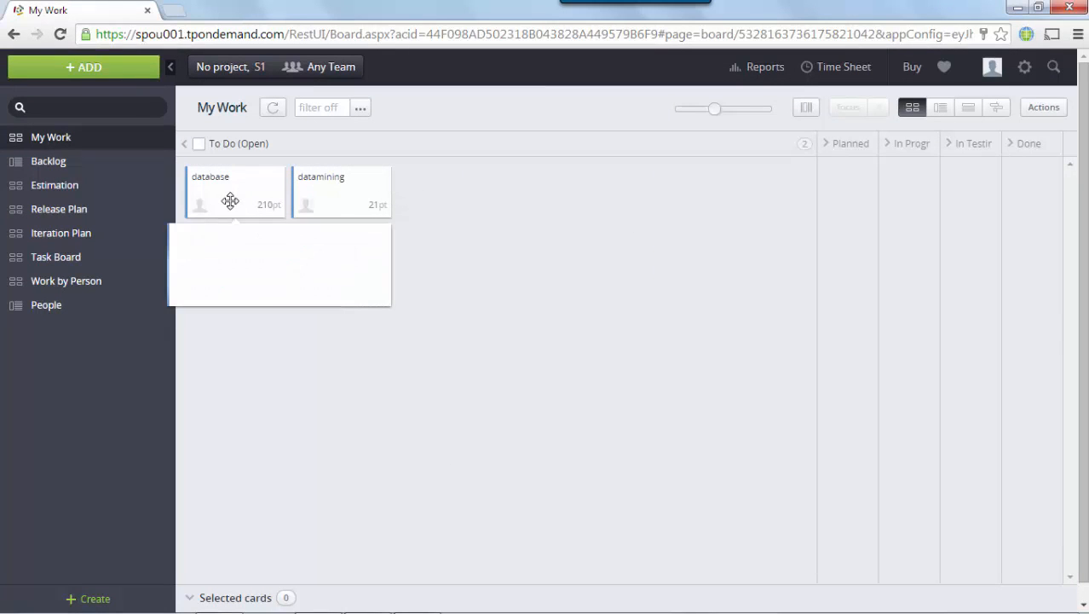
{"action": "left_click", "coordinate": [235, 191]}
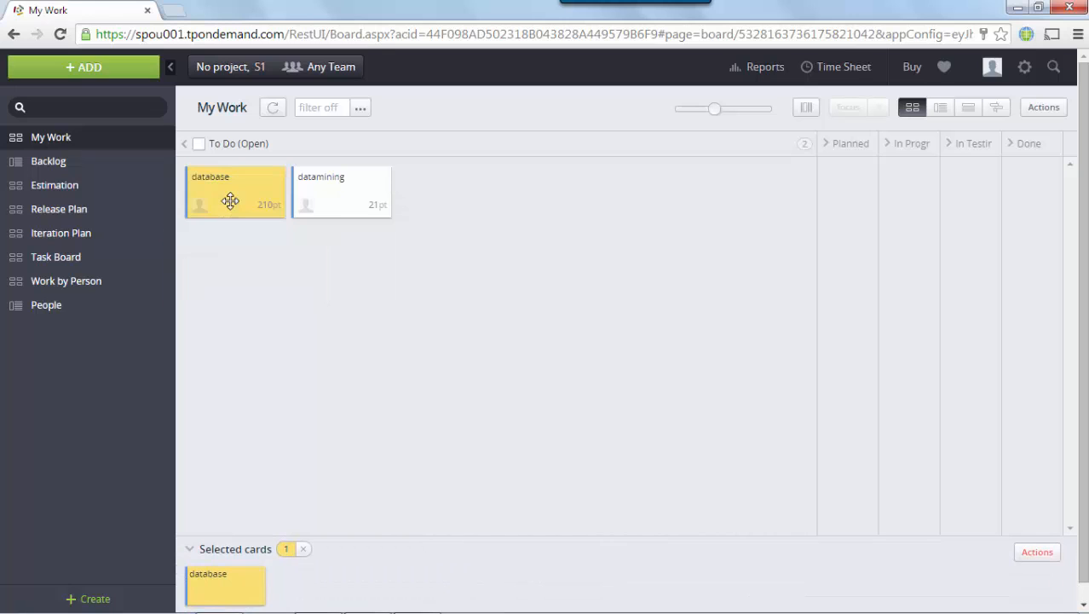
{"action": "left_click", "coordinate": [304, 549]}
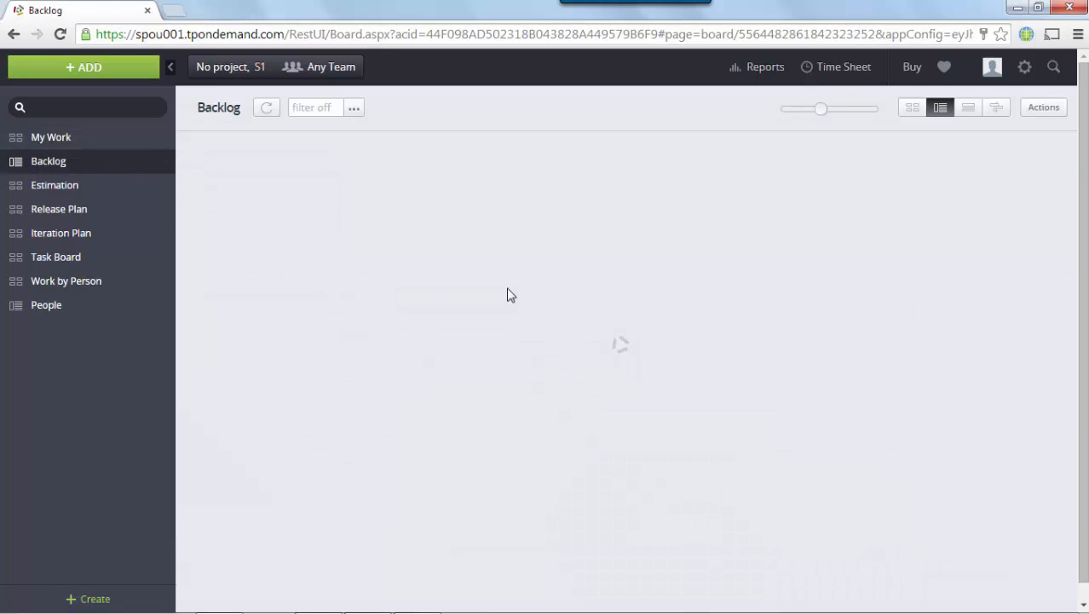
Bring up the datamining story's Tasks list ready for new tasks
{"action": "left_click", "coordinate": [238, 155]}
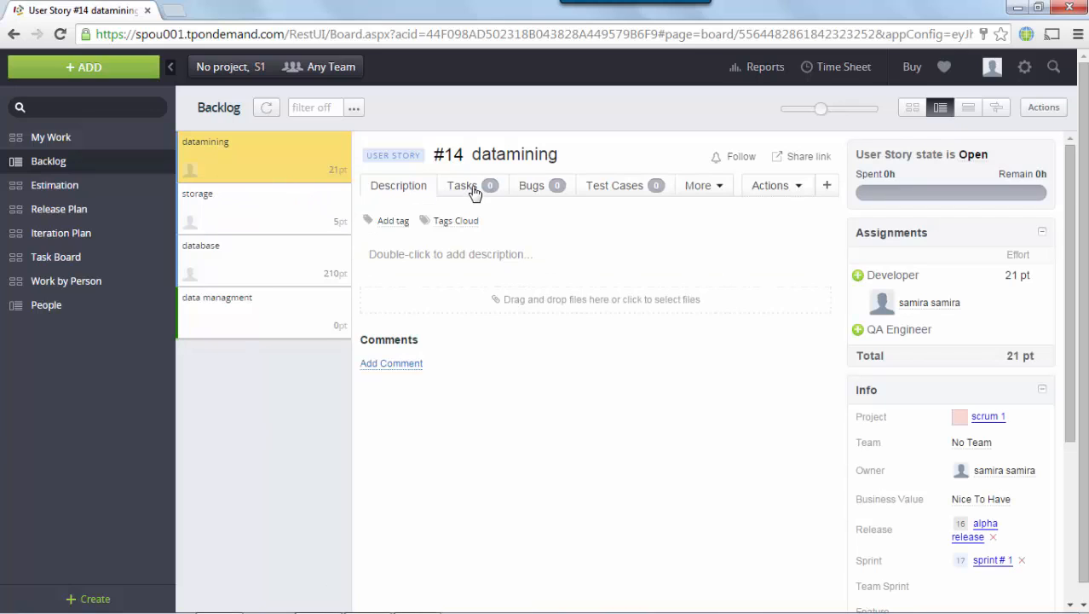
{"action": "left_click", "coordinate": [462, 184]}
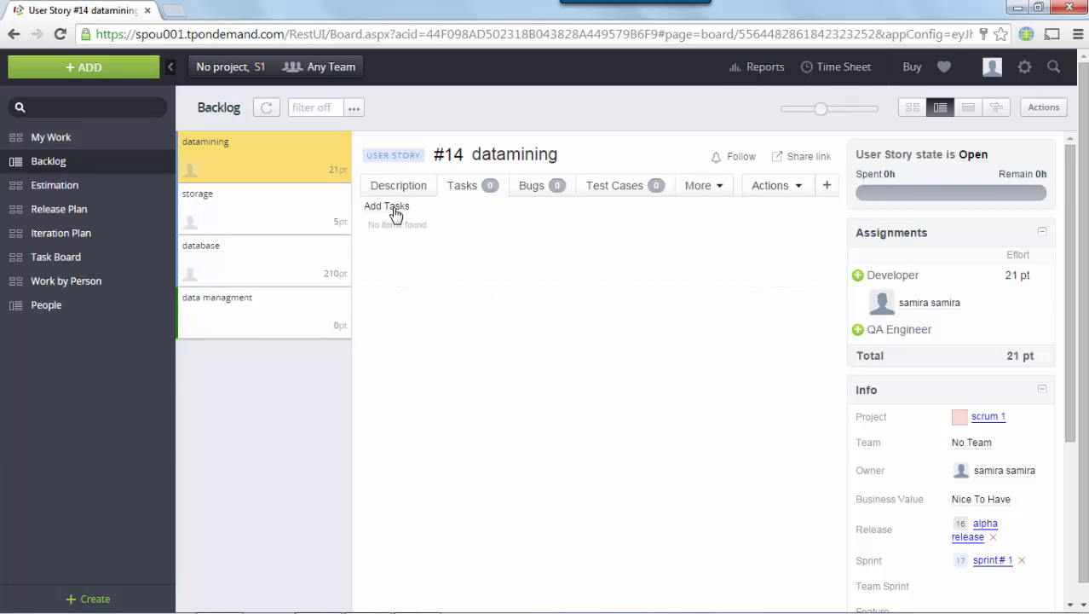
{"action": "left_click", "coordinate": [387, 205]}
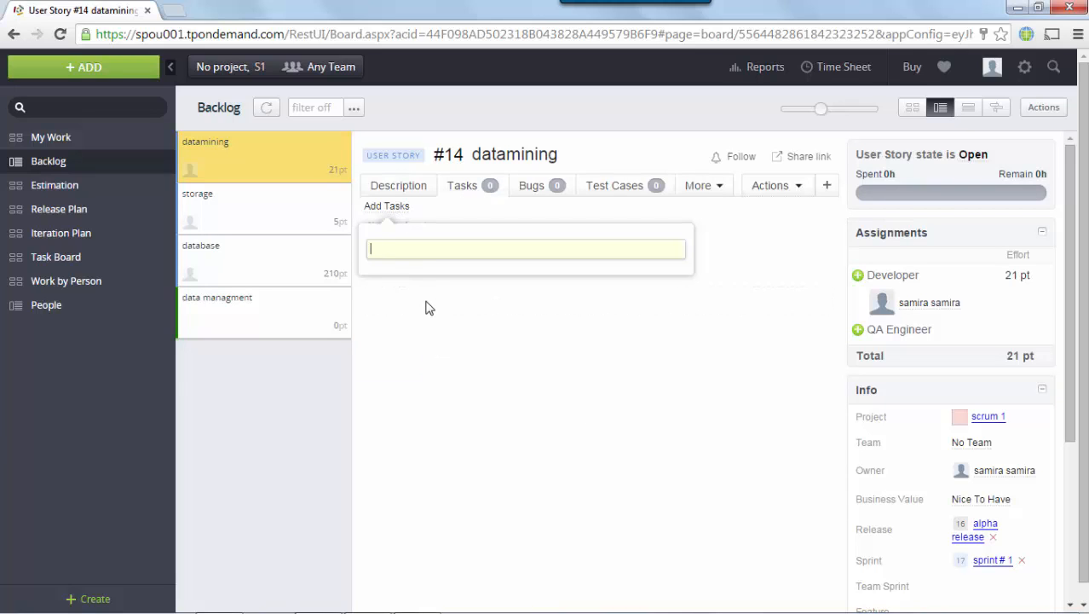
Add tasks 'task 1' and 'task 2' to datamining and enter 'task 3' as a third
{"action": "type", "text": "task"}
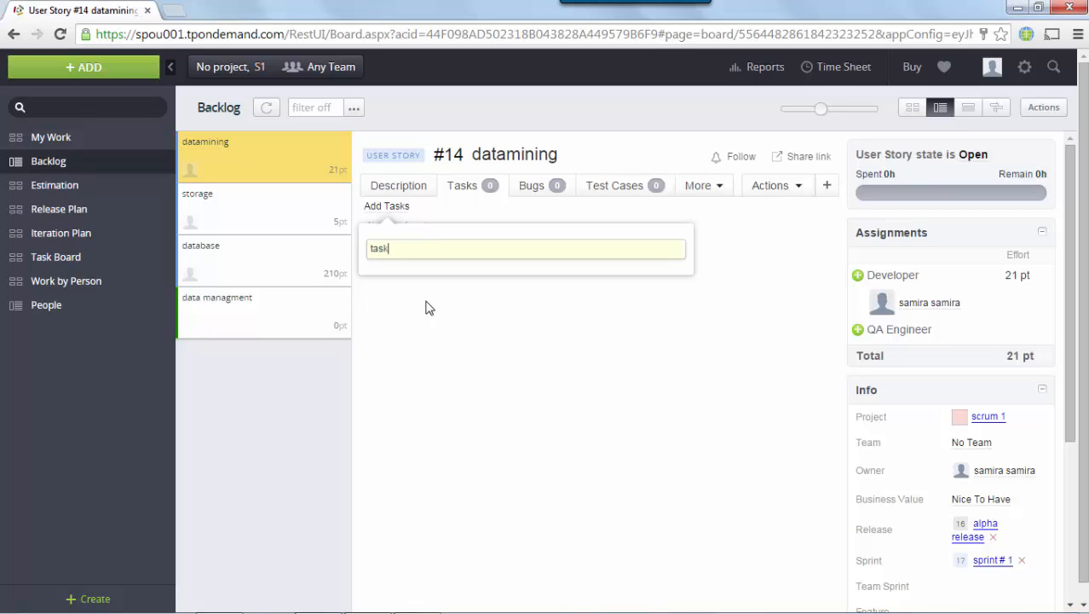
{"action": "type", "text": "1"}
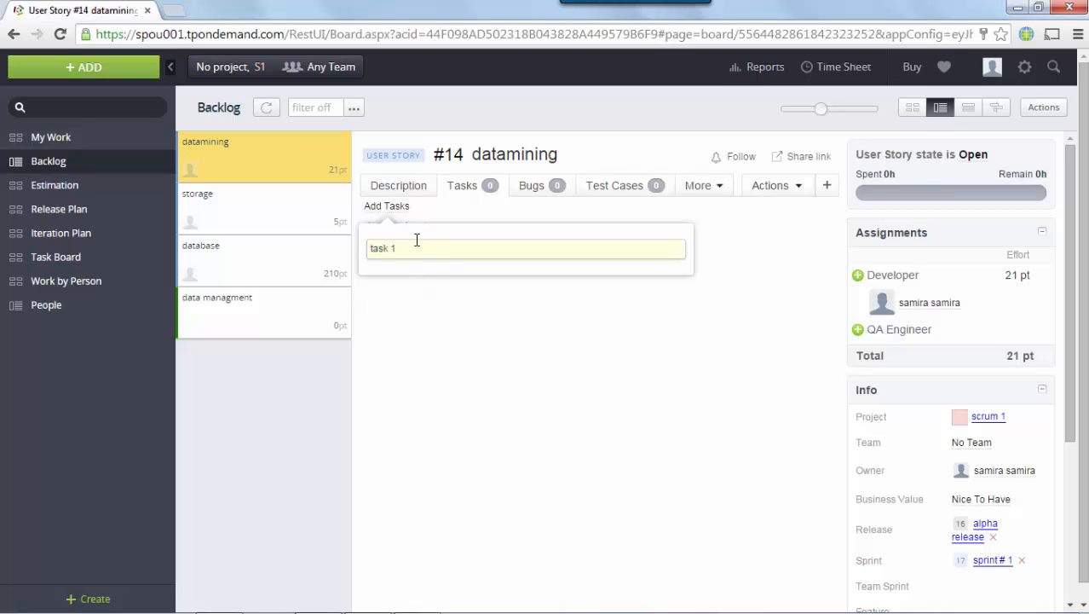
{"action": "key", "text": "Return"}
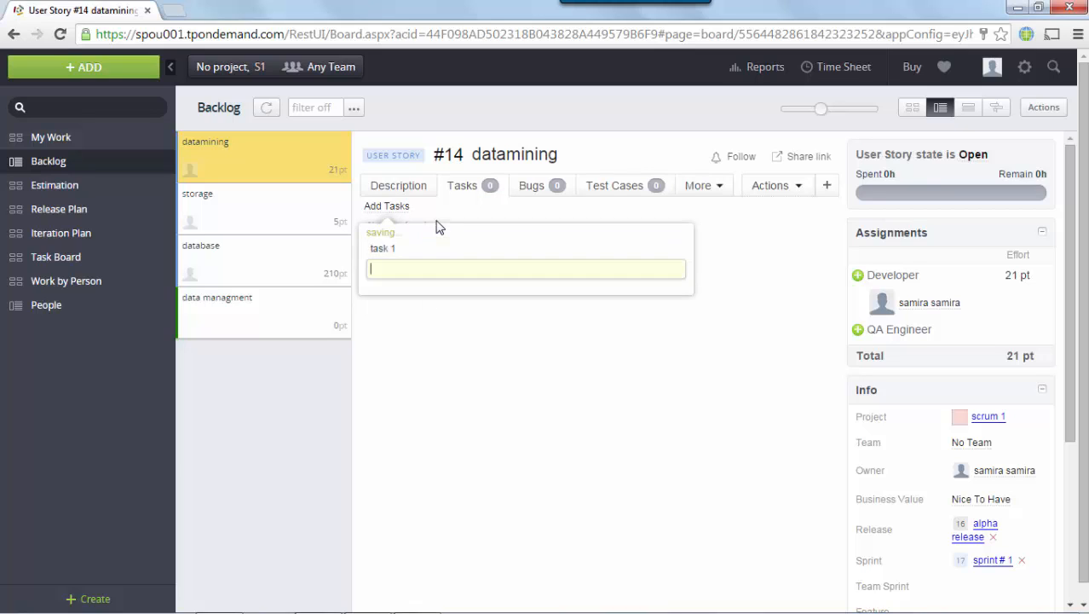
{"action": "type", "text": "tas"}
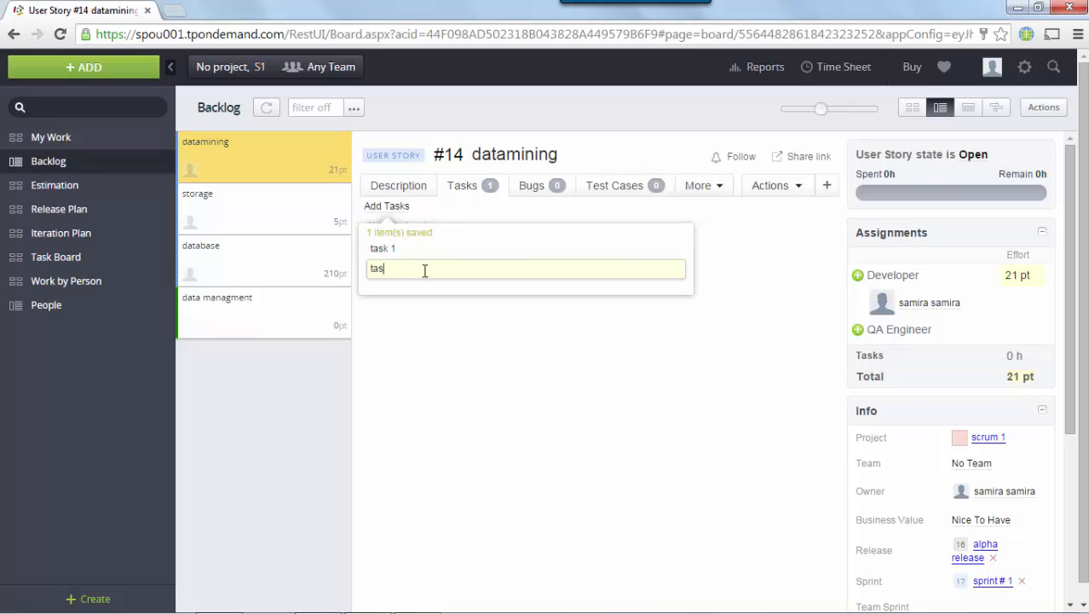
{"action": "key", "text": "Return"}
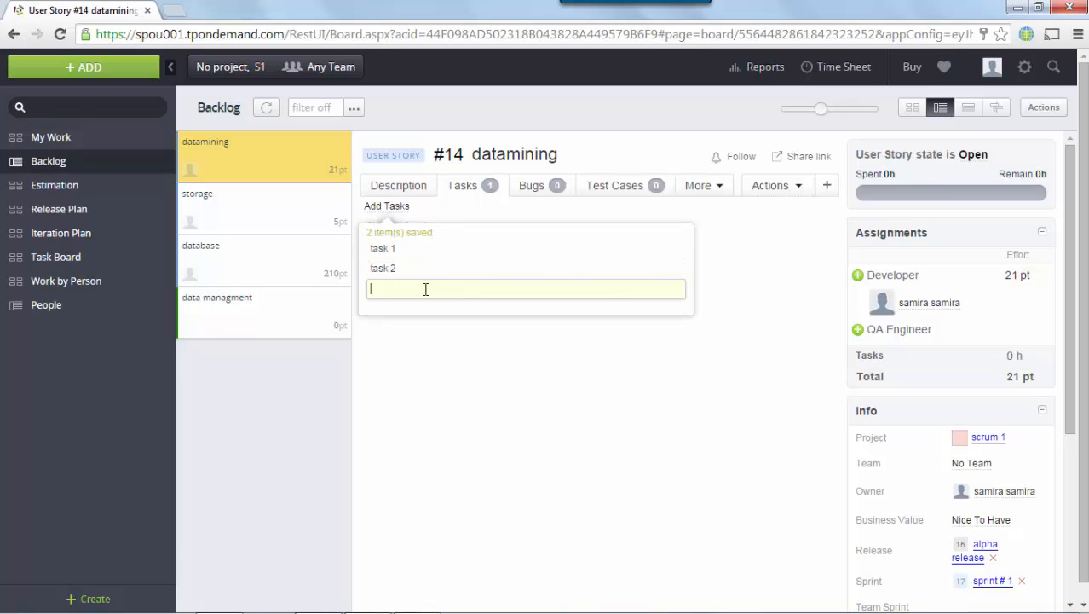
{"action": "type", "text": "task 3"}
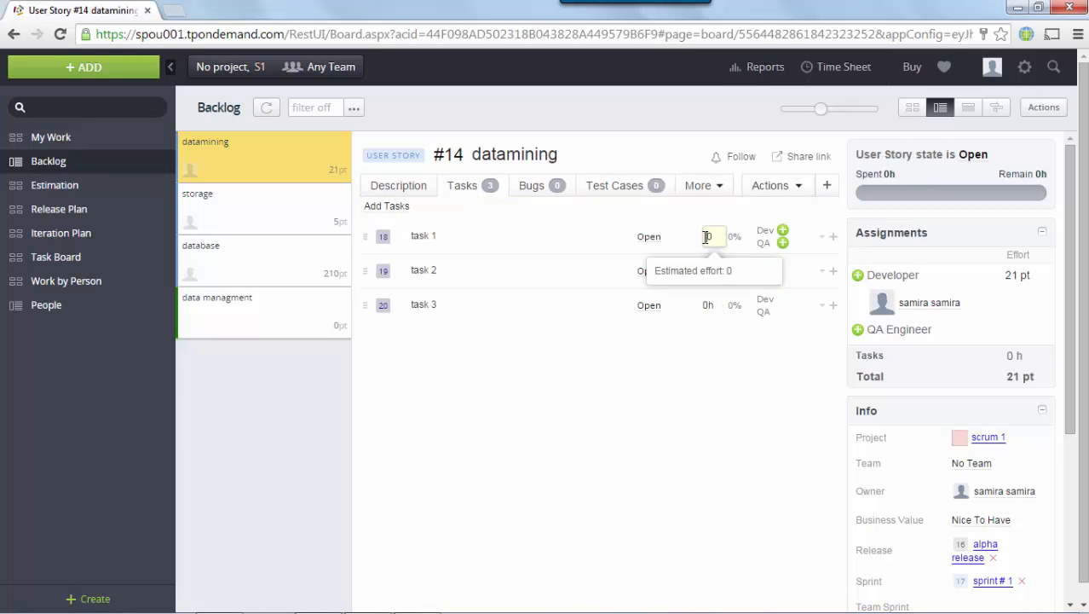
Estimate the datamining tasks at 4h, 5h and 7h for 16h remaining
{"action": "type", "text": "40"}
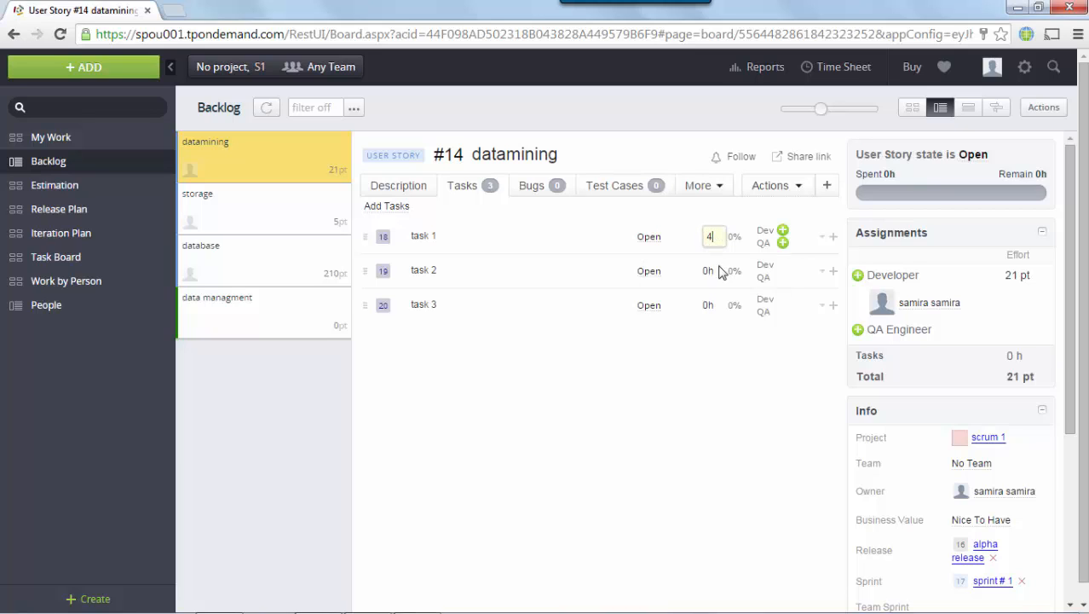
{"action": "mouse_move", "coordinate": [709, 269]}
{"action": "type", "text": "5"}
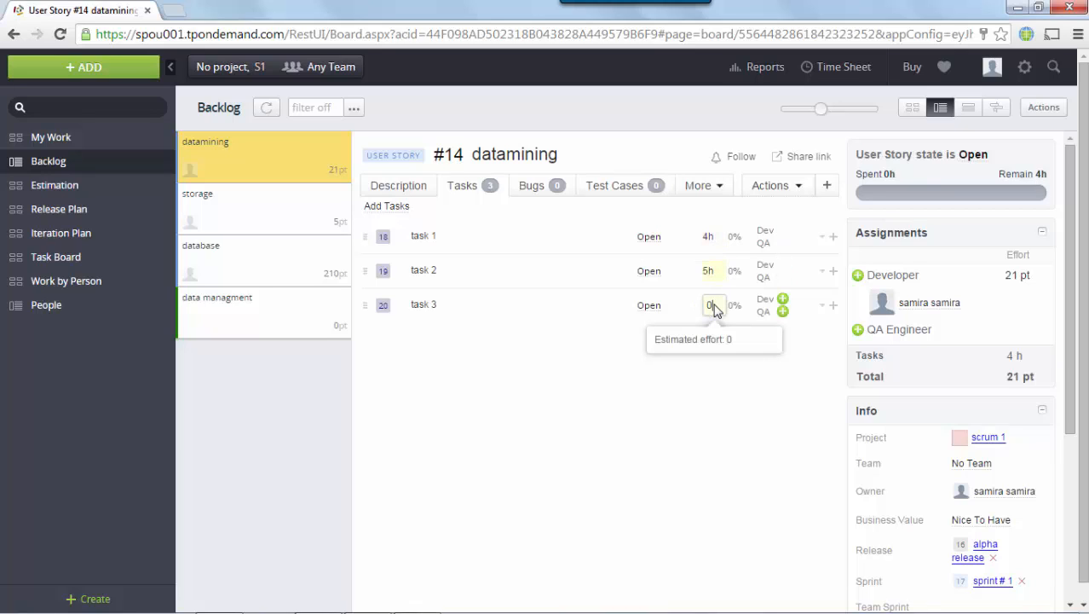
{"action": "type", "text": "7"}
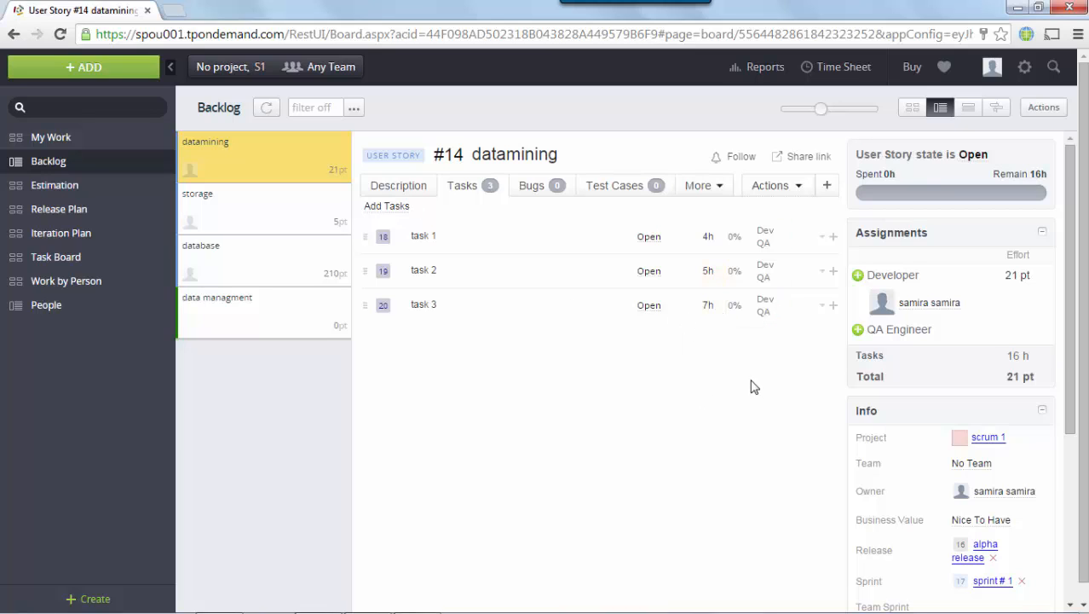
{"action": "mouse_move", "coordinate": [646, 414]}
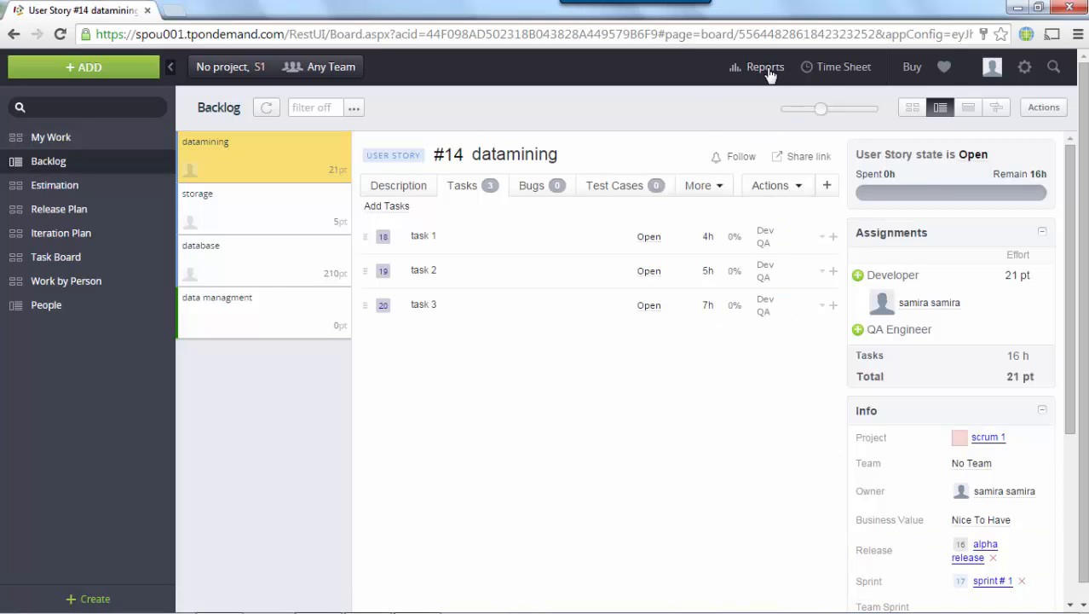
{"action": "left_click", "coordinate": [763, 67]}
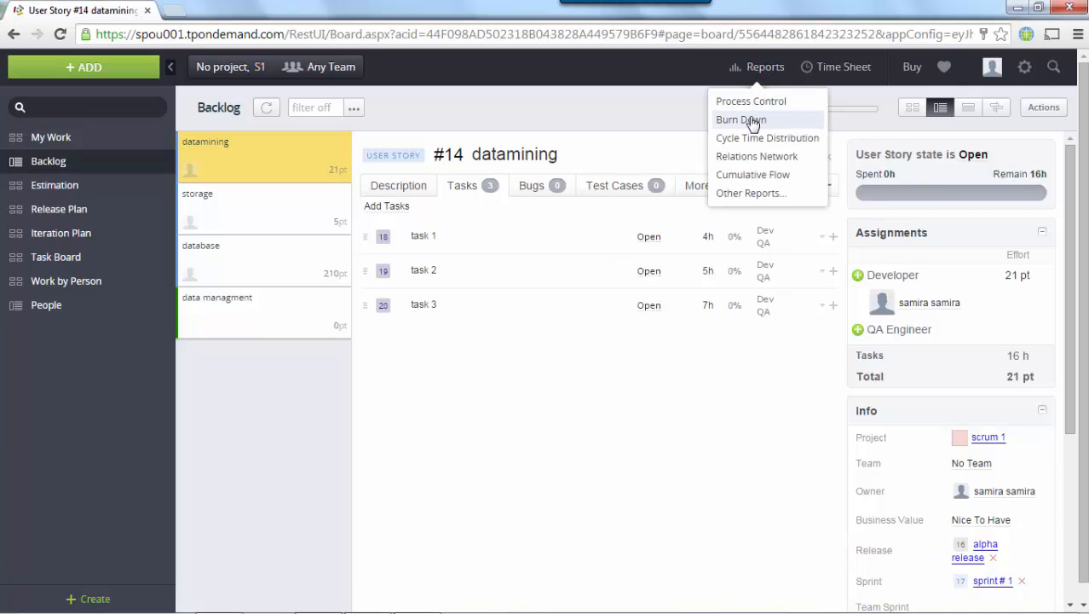
{"action": "left_click", "coordinate": [740, 120]}
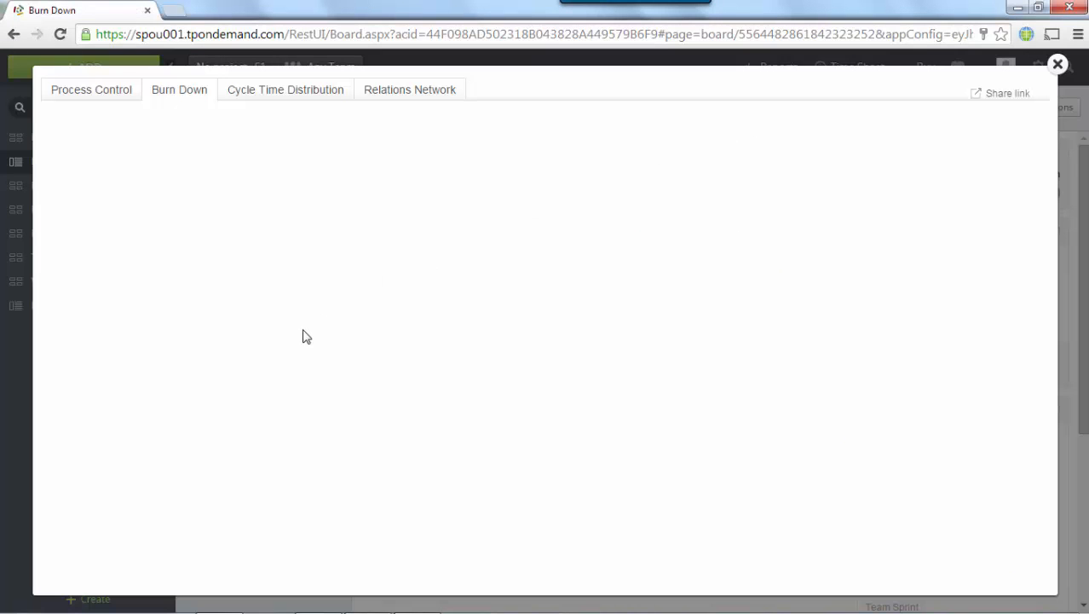
{"action": "left_click", "coordinate": [179, 89]}
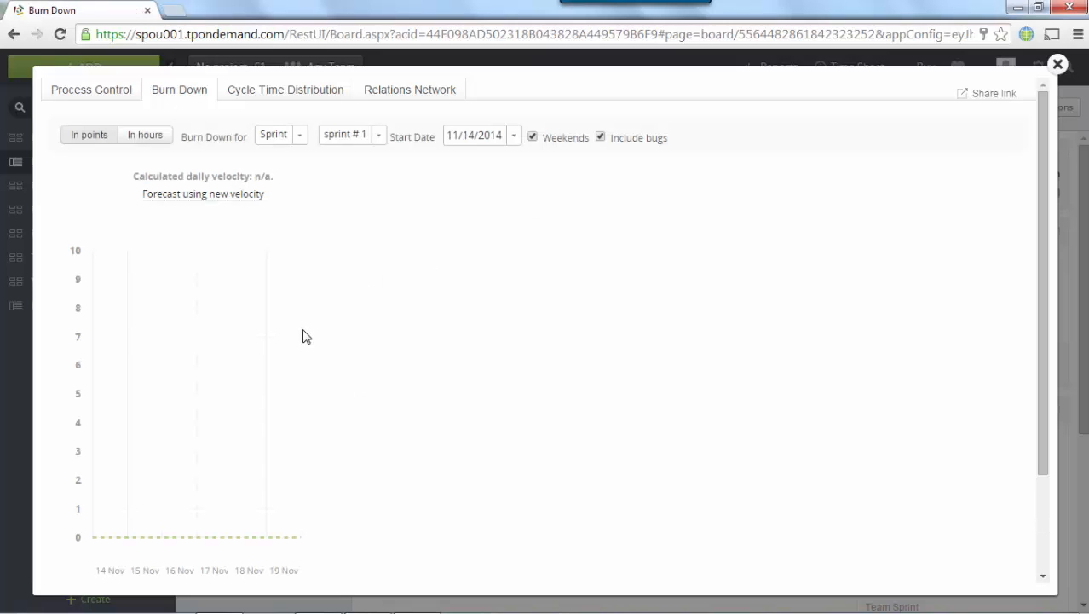
{"action": "left_click", "coordinate": [300, 134]}
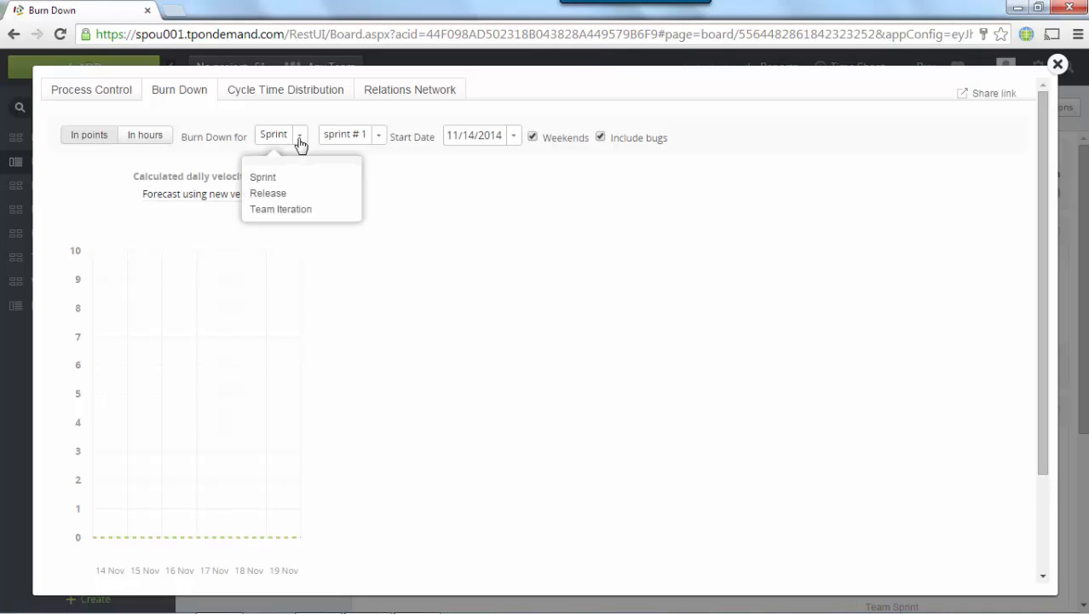
{"action": "left_click", "coordinate": [268, 193]}
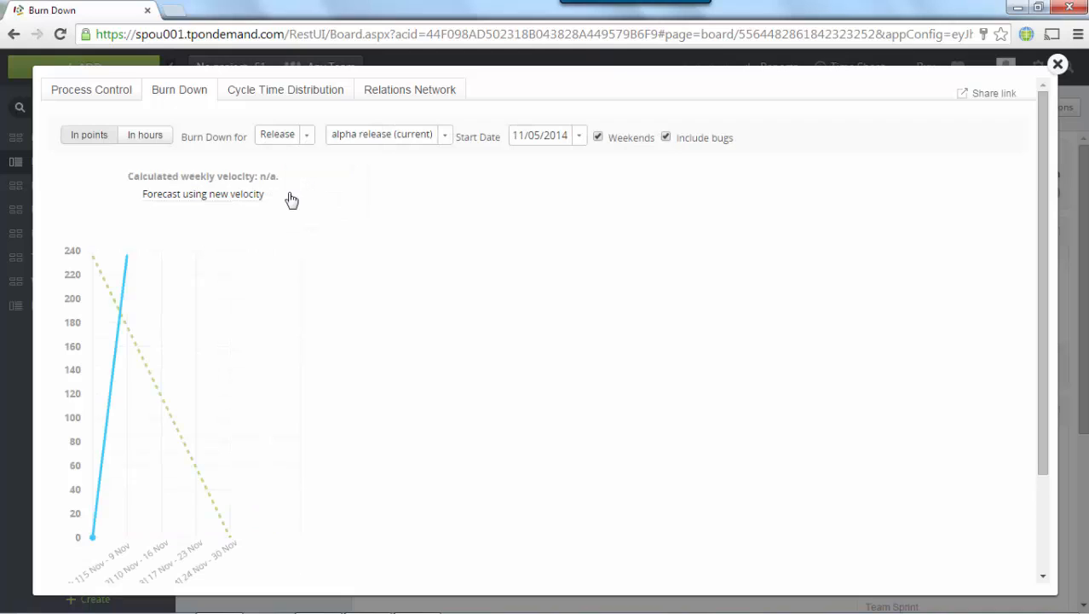
{"action": "mouse_move", "coordinate": [480, 277]}
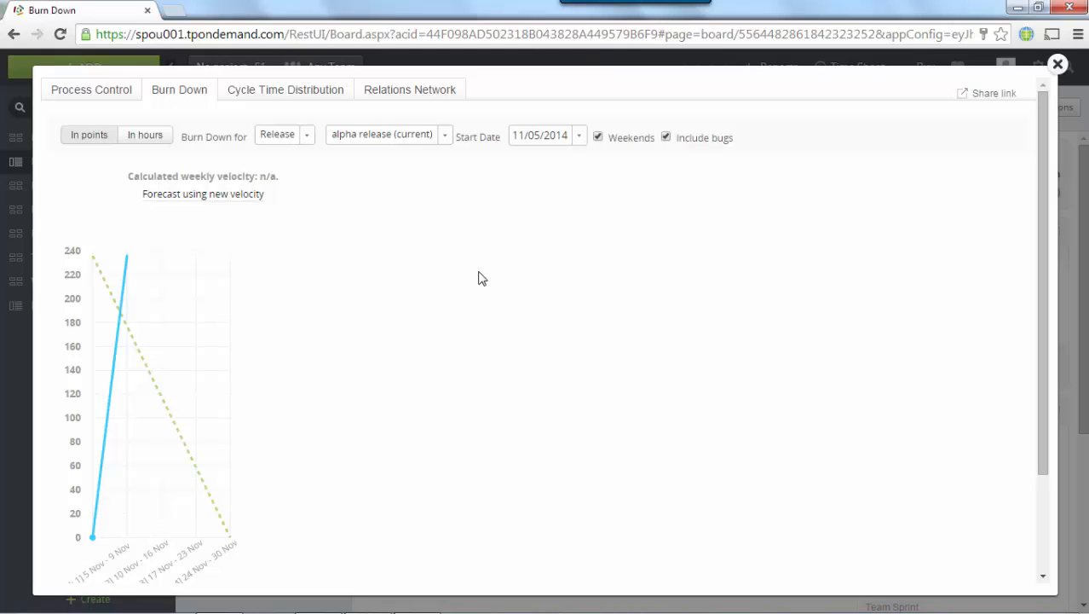
{"action": "mouse_move", "coordinate": [716, 166]}
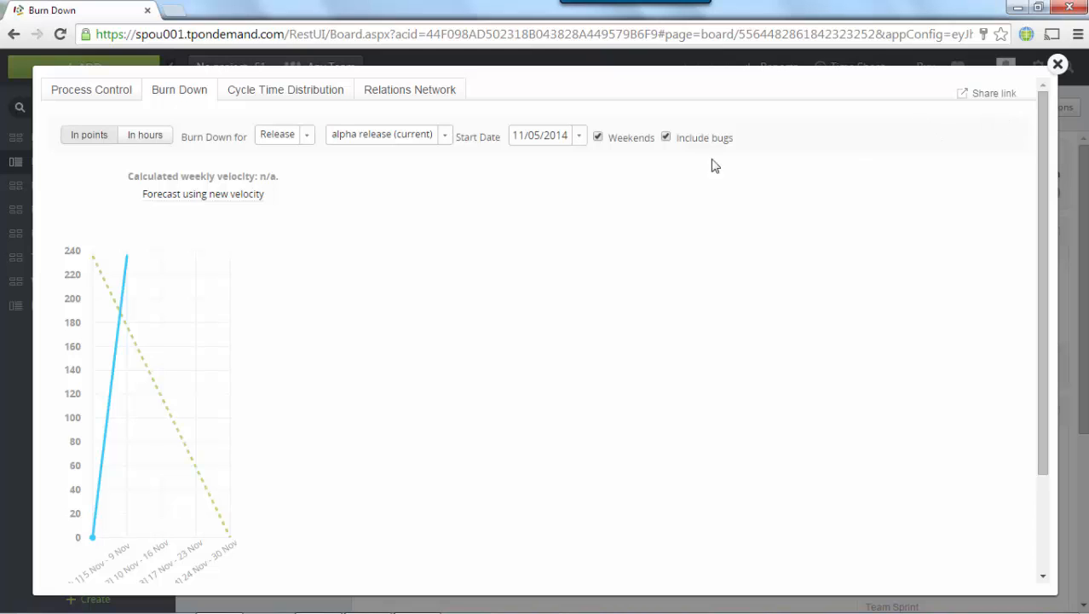
{"action": "mouse_move", "coordinate": [552, 78]}
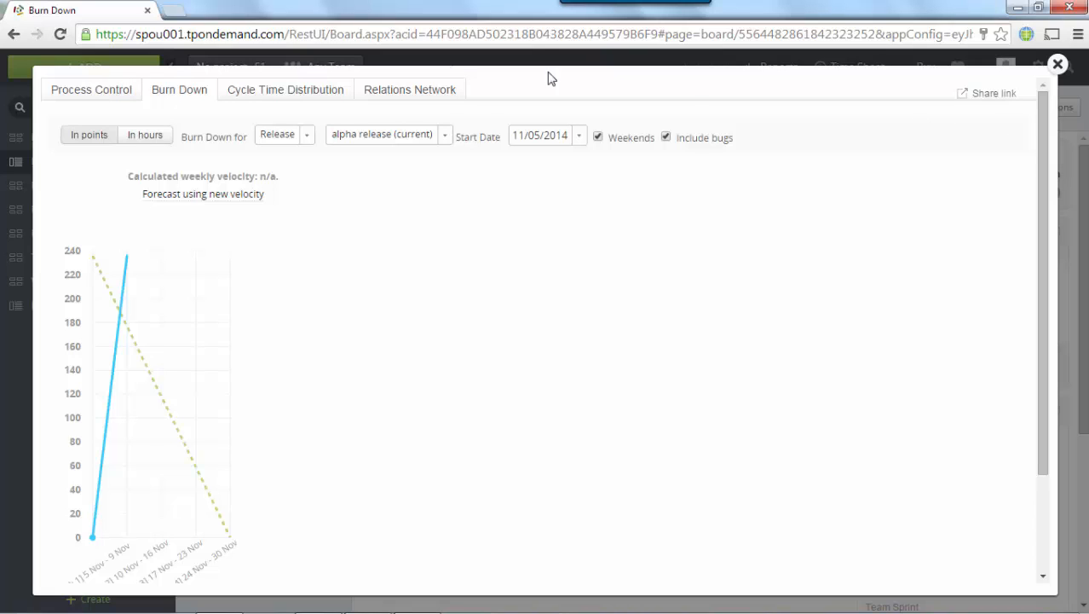
{"action": "left_click", "coordinate": [1057, 65]}
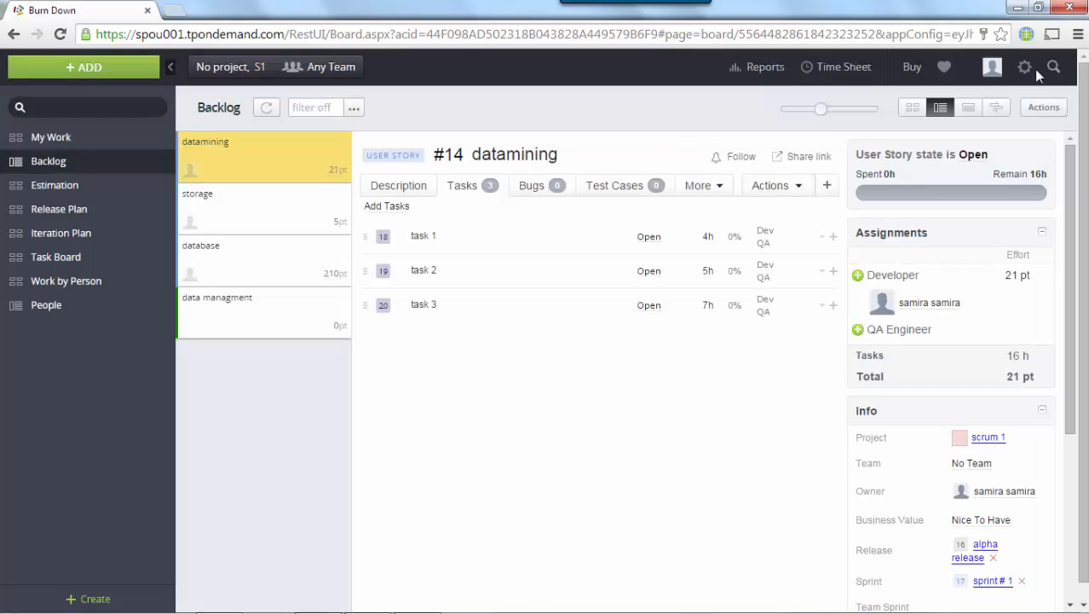
Show the empty My kanban Board and bring up its project and team filter
{"action": "left_click", "coordinate": [69, 496]}
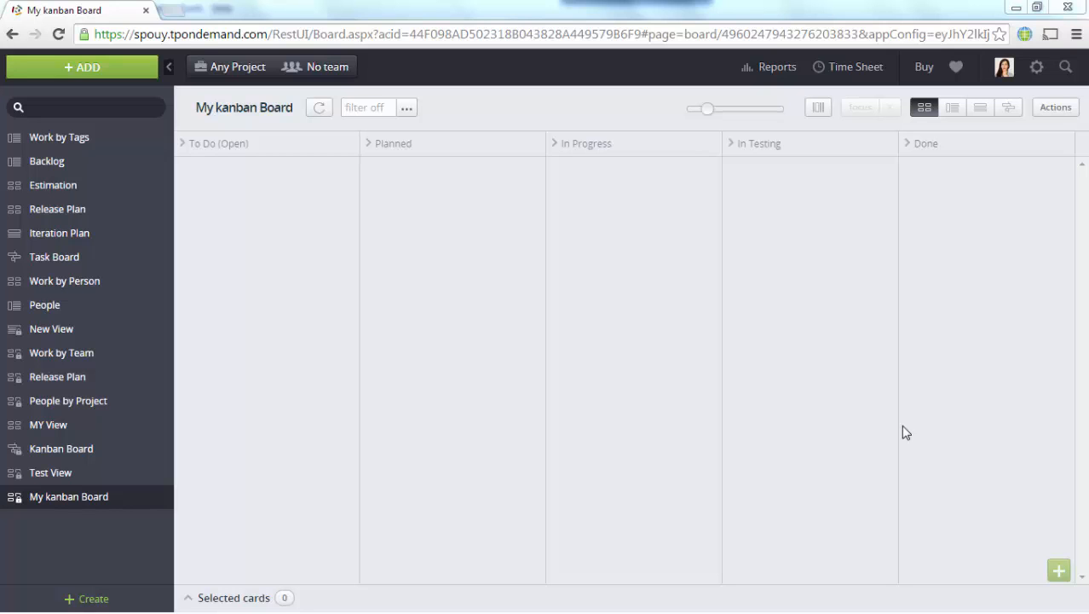
{"action": "mouse_move", "coordinate": [317, 159]}
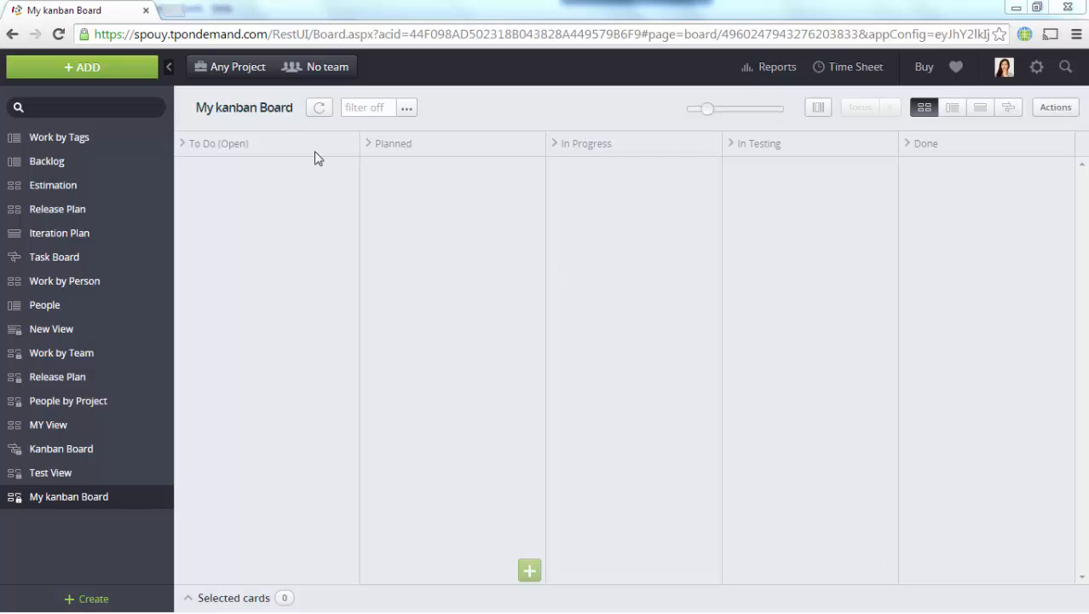
{"action": "left_click", "coordinate": [236, 66]}
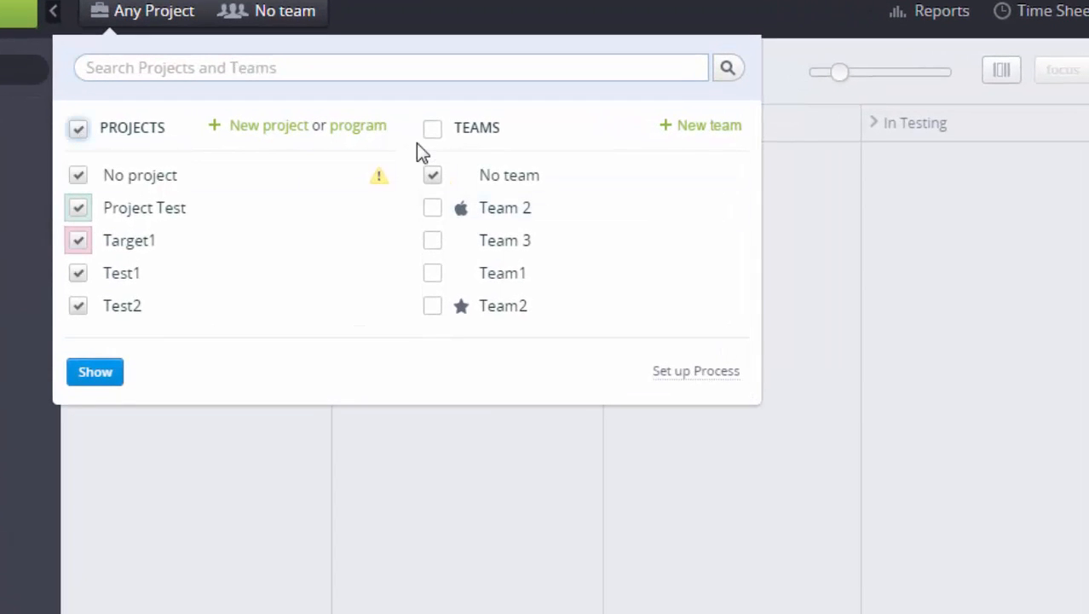
Show all teams with enlarged cards and move the three Planned cards to In Testing
{"action": "left_click", "coordinate": [433, 128]}
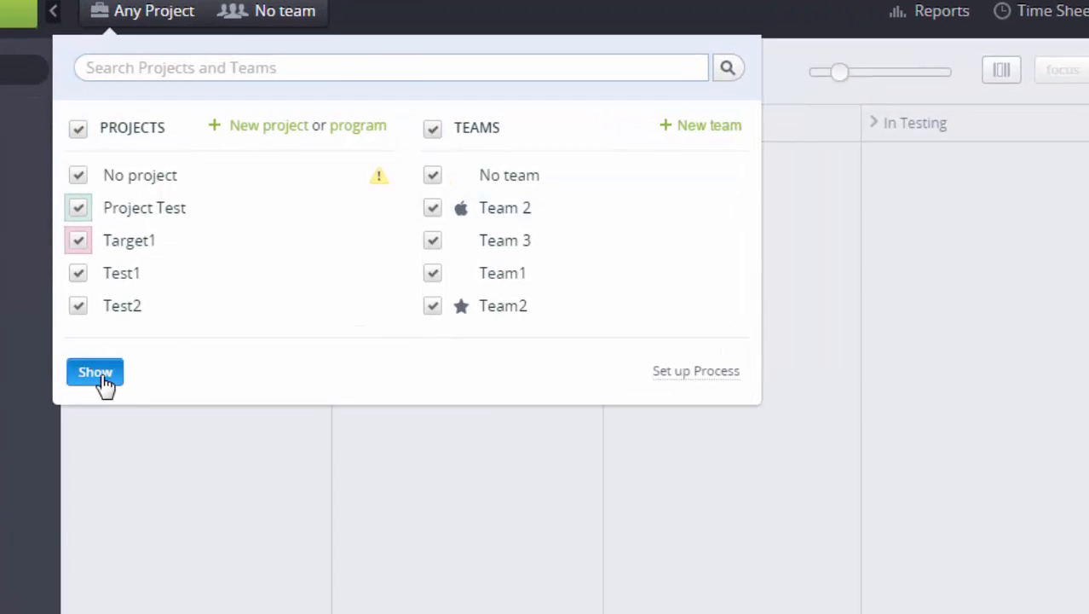
{"action": "left_click", "coordinate": [96, 371]}
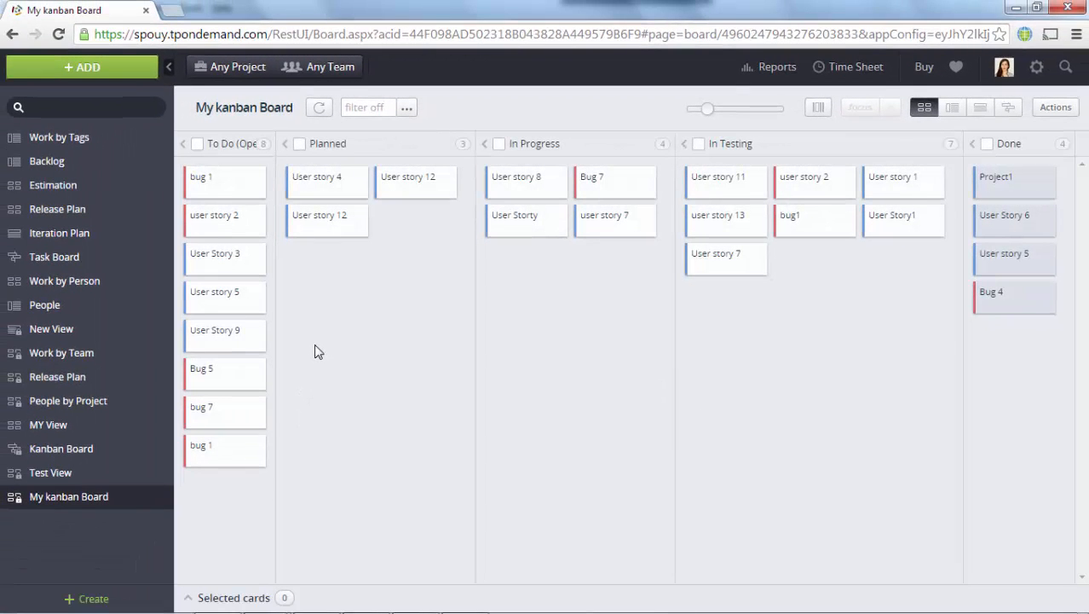
{"action": "mouse_move", "coordinate": [526, 215]}
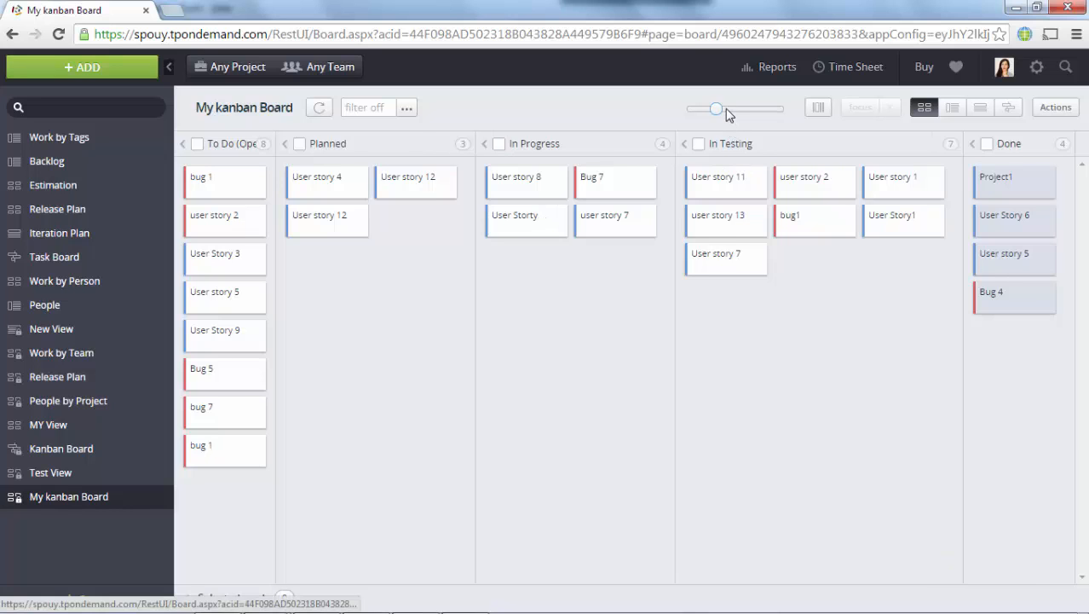
{"action": "left_click_drag", "start_coordinate": [716, 109], "coordinate": [726, 109]}
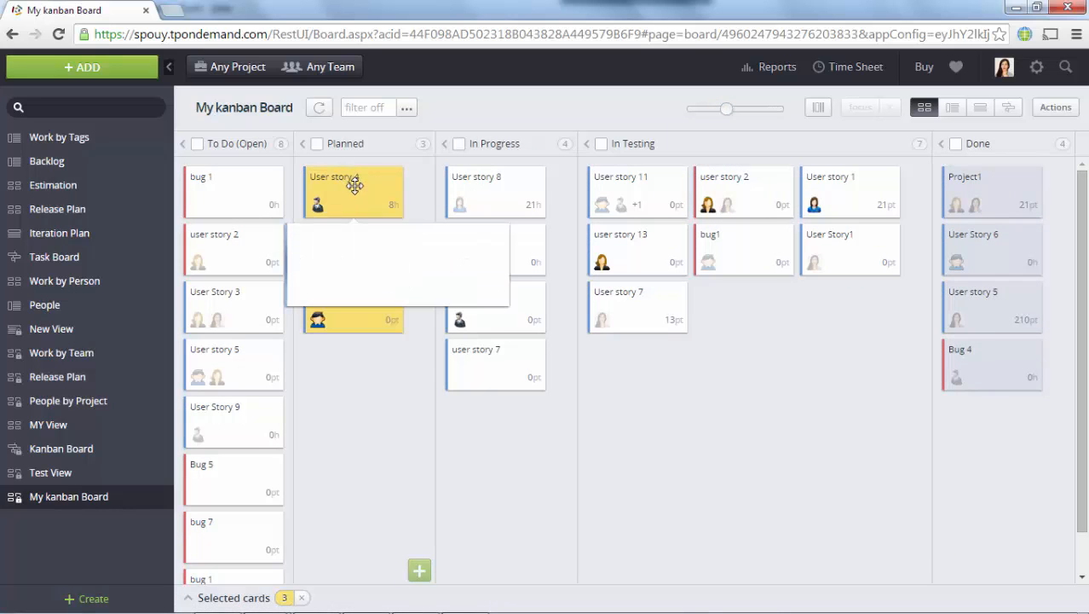
{"action": "left_click_drag", "start_coordinate": [355, 191], "coordinate": [707, 372]}
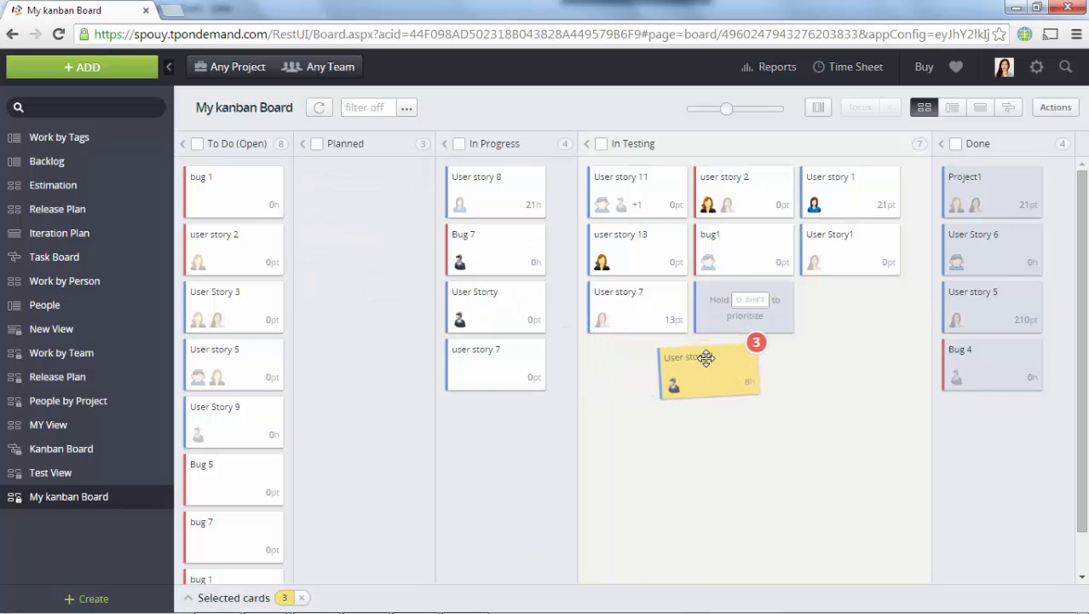
{"action": "left_click", "coordinate": [1055, 106]}
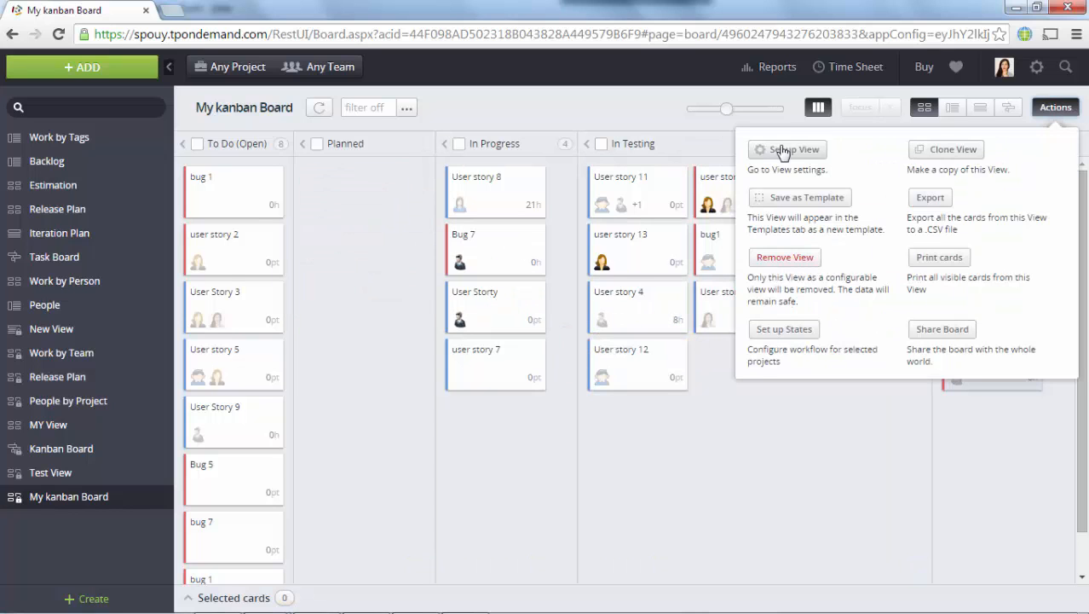
Set the board's horizontal lanes to Person in Setup View and finish the setup
{"action": "left_click", "coordinate": [795, 150]}
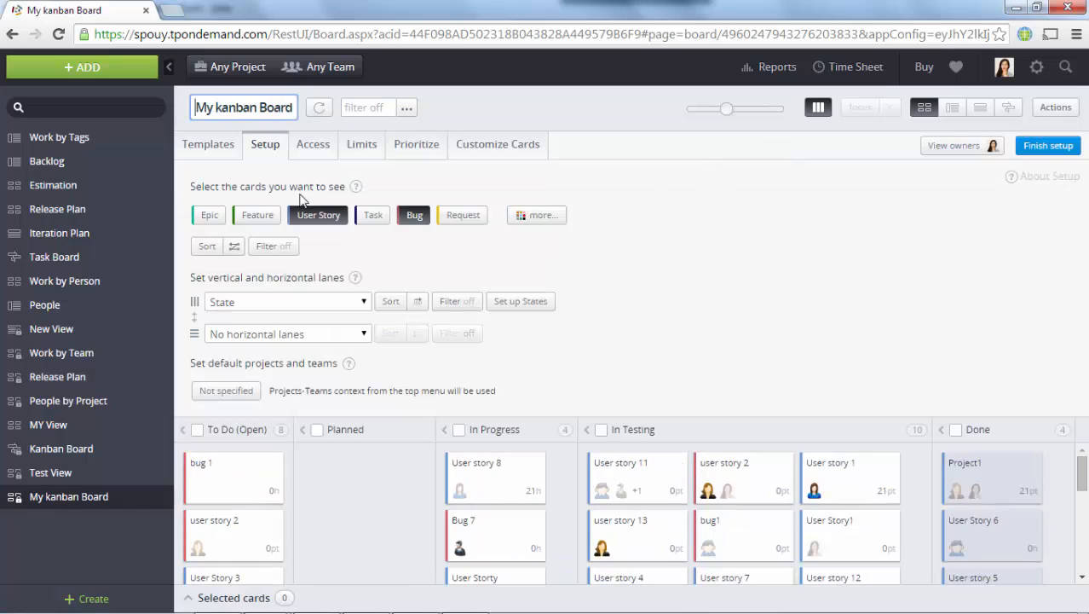
{"action": "mouse_move", "coordinate": [347, 307]}
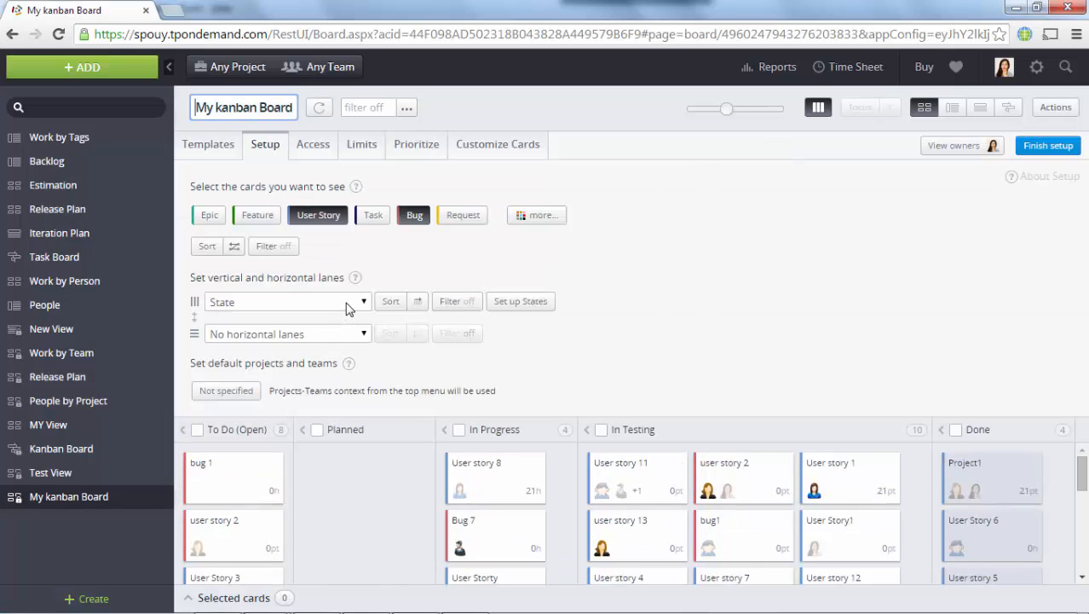
{"action": "mouse_move", "coordinate": [358, 339]}
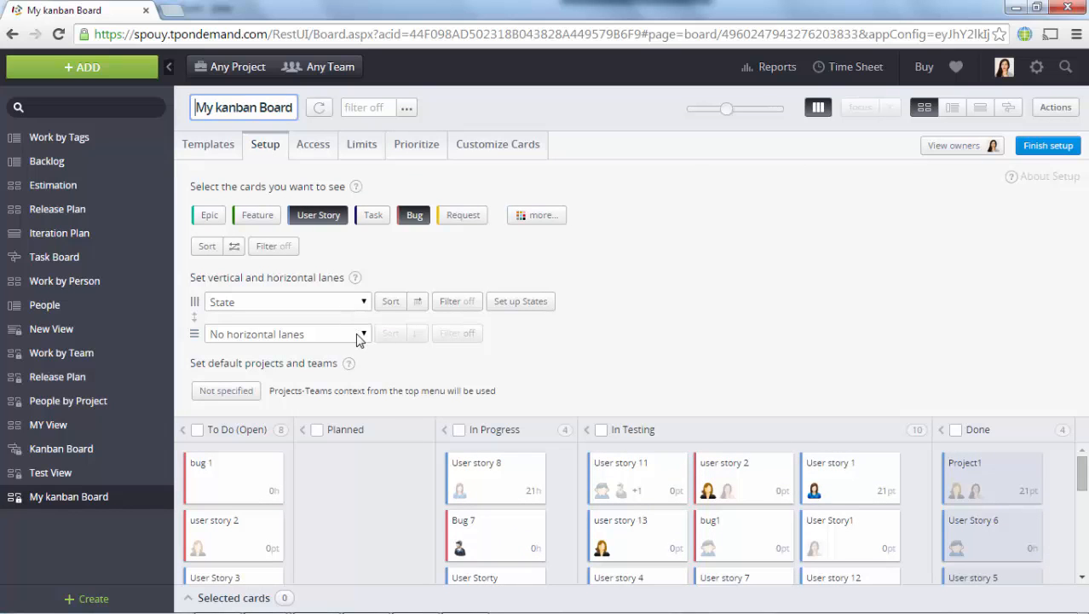
{"action": "left_click", "coordinate": [364, 333]}
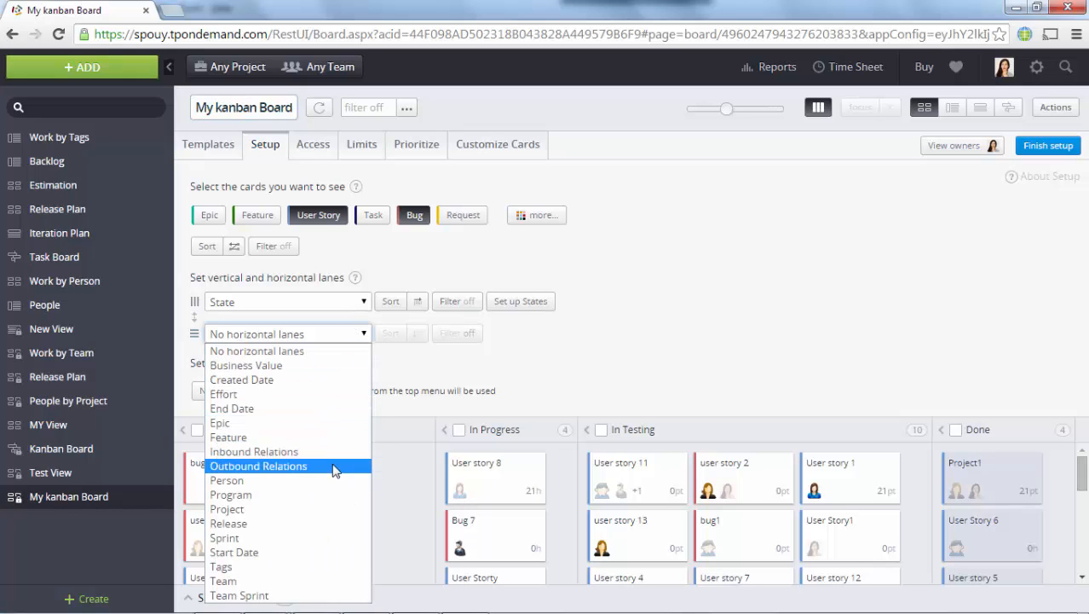
{"action": "left_click", "coordinate": [227, 481]}
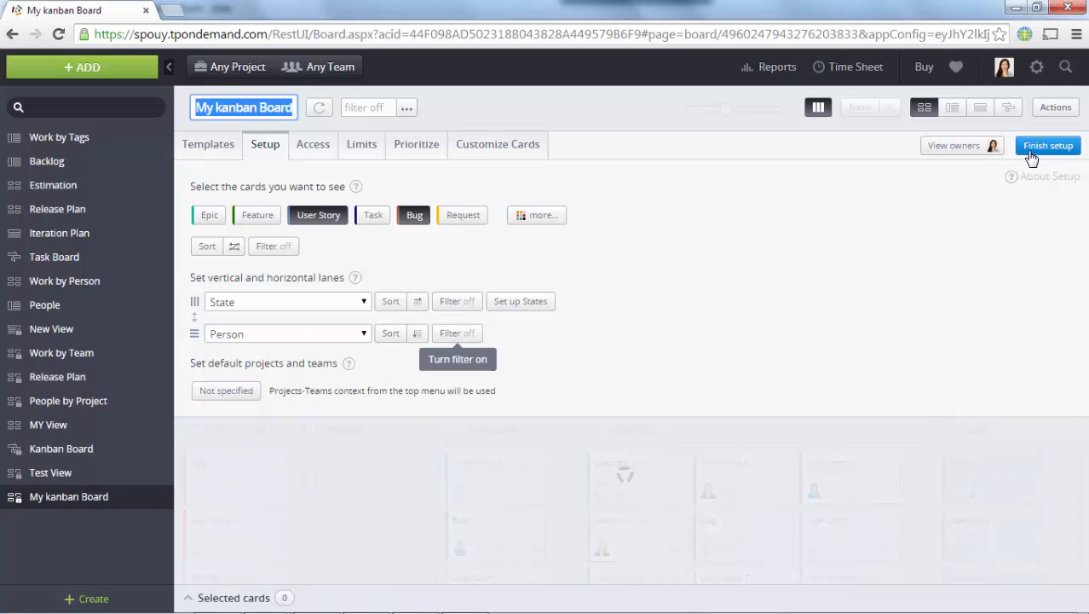
{"action": "left_click", "coordinate": [1048, 145]}
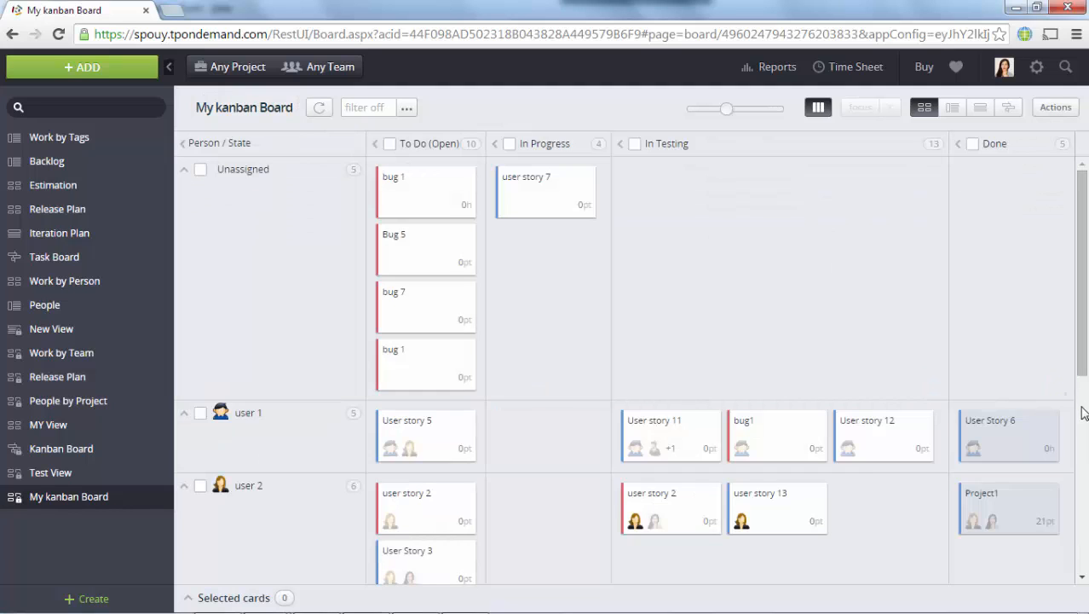
{"action": "scroll", "scroll_direction": "down", "scroll_amount": 3}
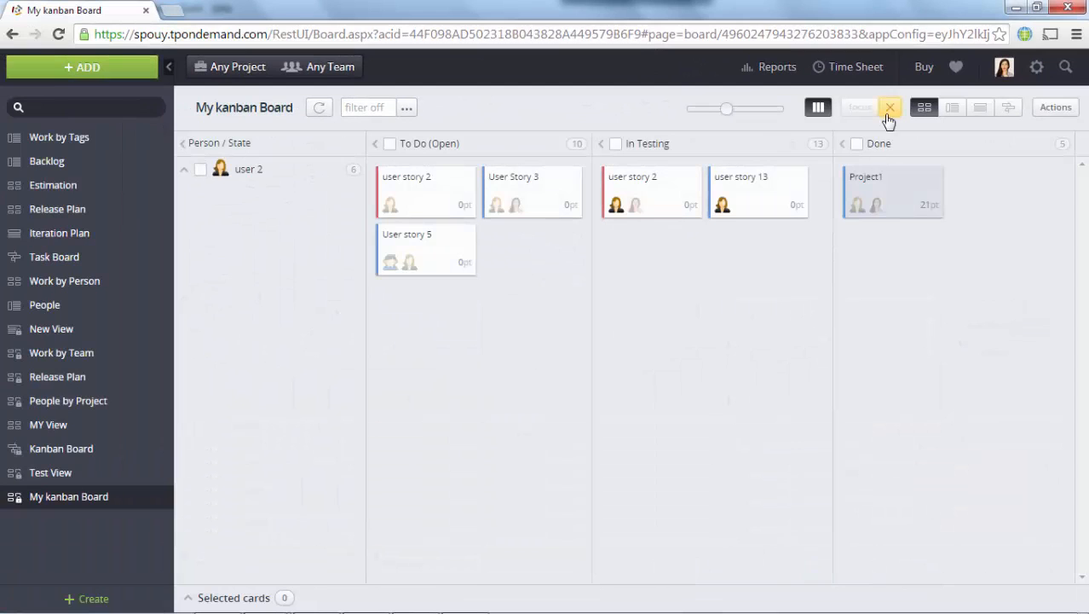
{"action": "left_click", "coordinate": [890, 106]}
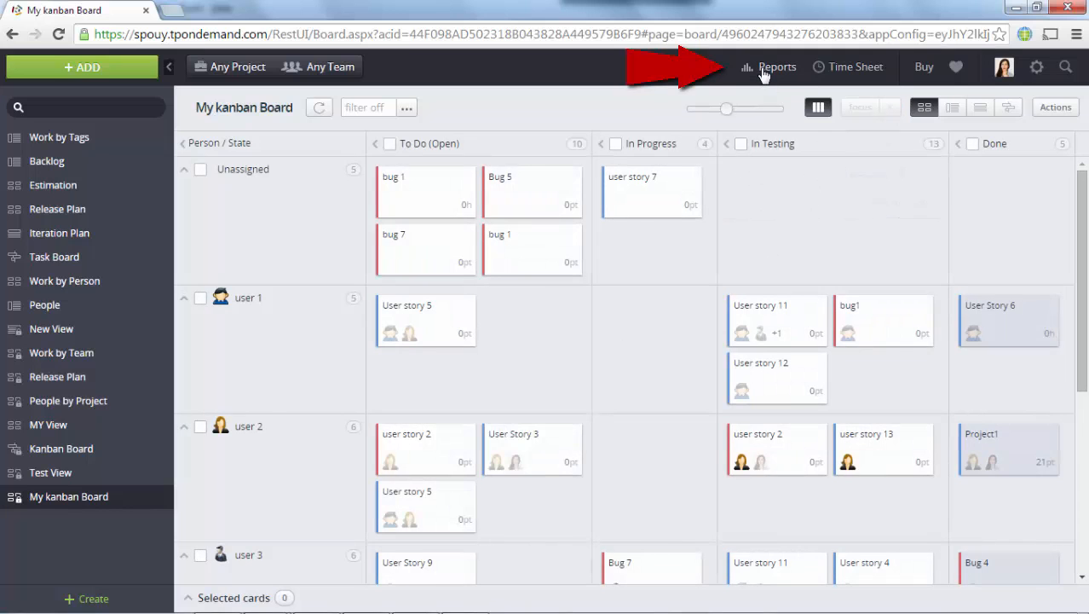
View the Process Control report for user stories and bugs over 180 days
{"action": "left_click", "coordinate": [775, 66]}
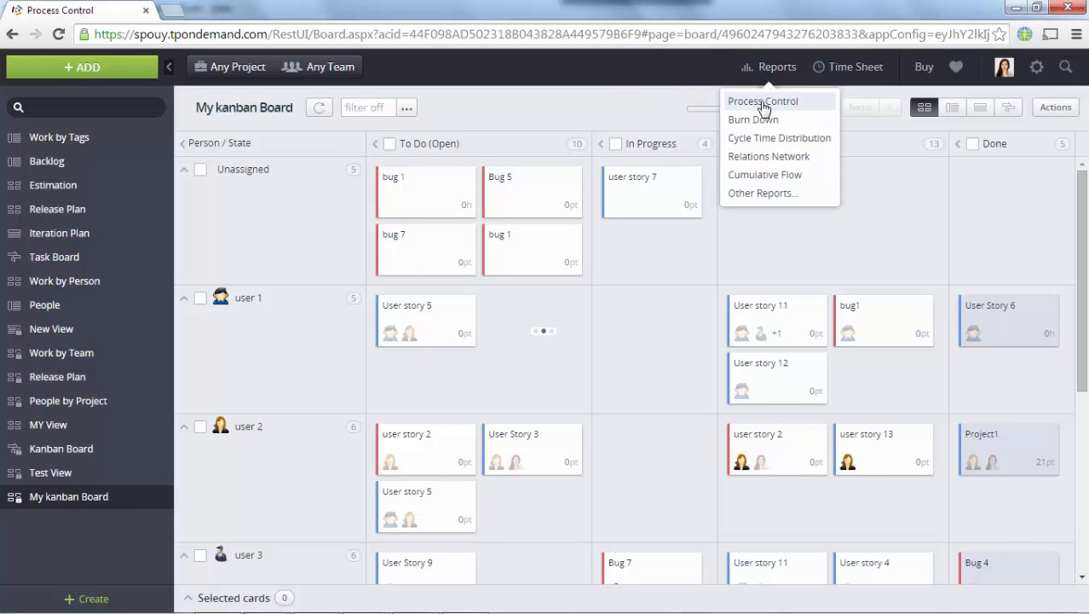
{"action": "left_click", "coordinate": [779, 136]}
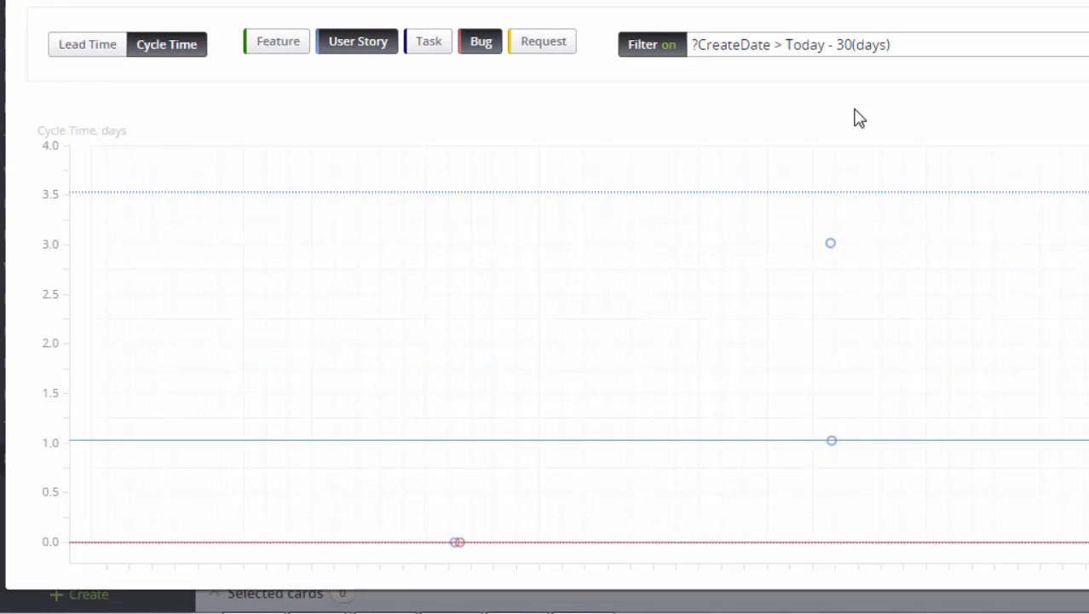
{"action": "mouse_move", "coordinate": [859, 143]}
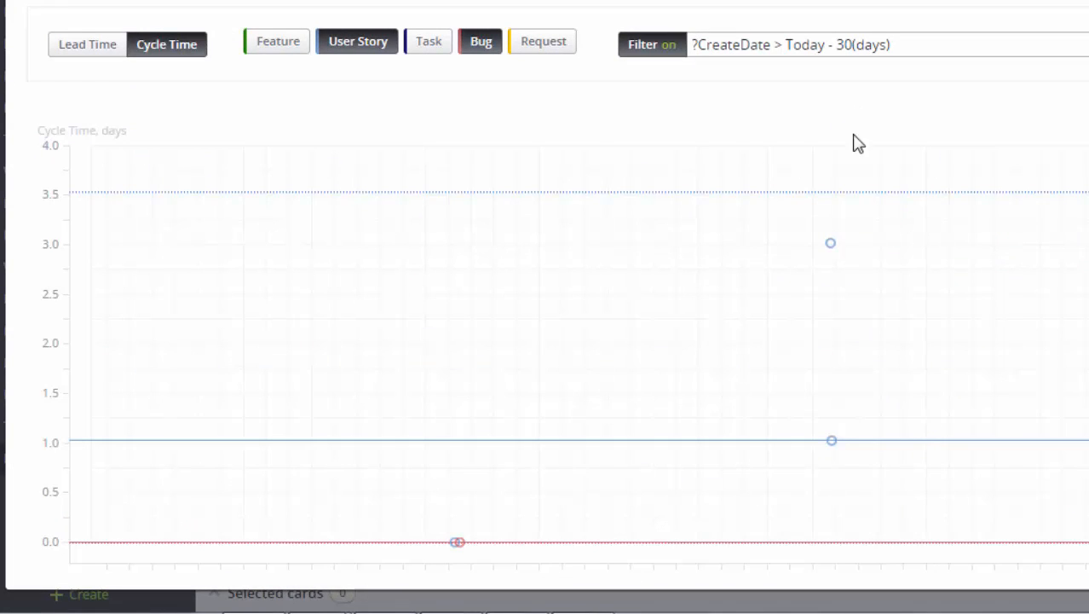
{"action": "mouse_move", "coordinate": [832, 252]}
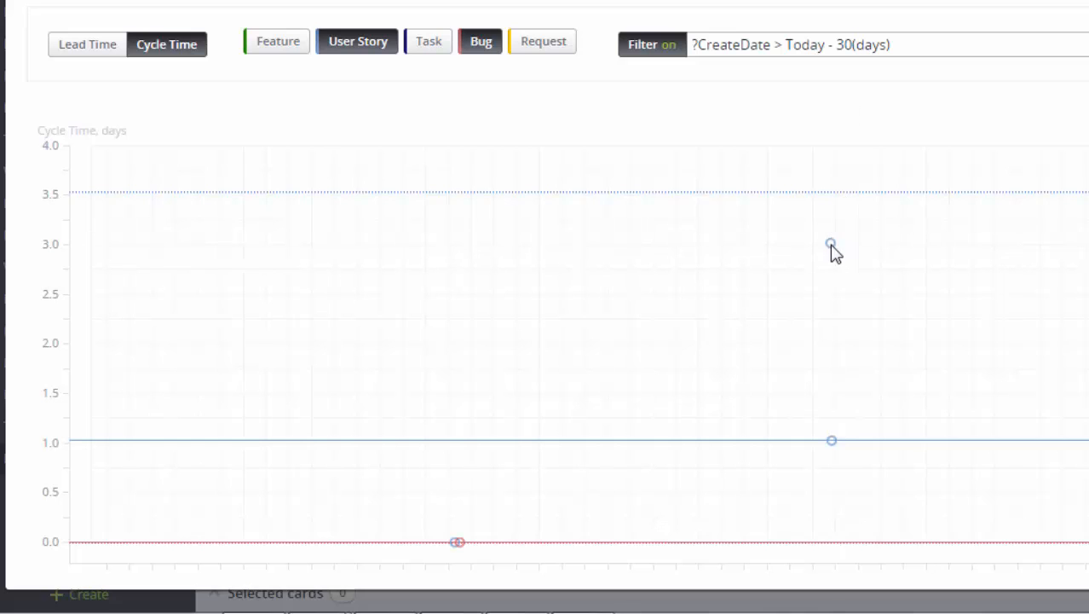
{"action": "mouse_move", "coordinate": [830, 245]}
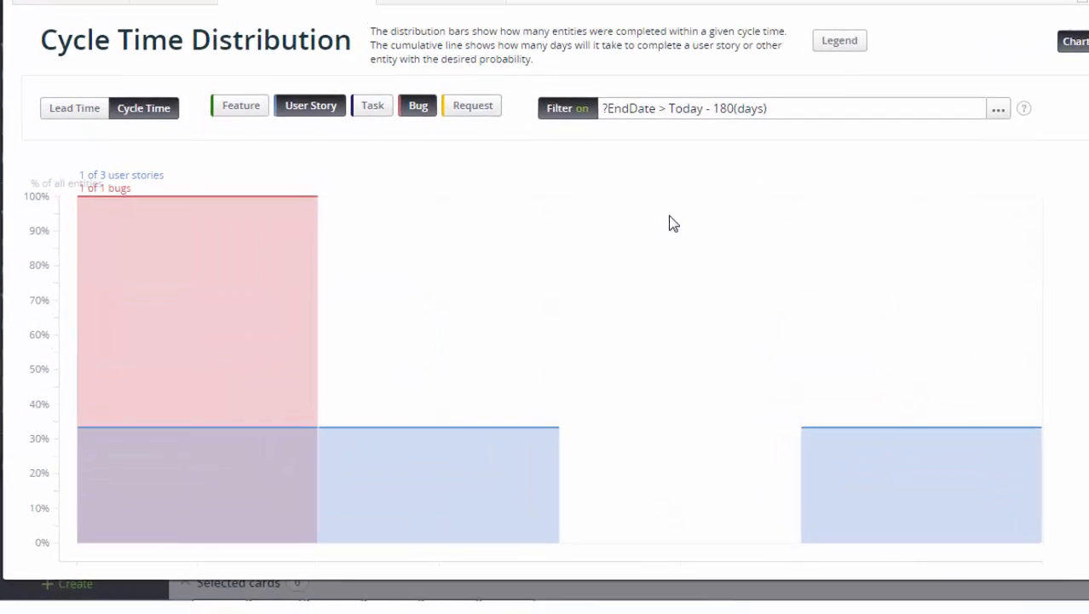
{"action": "scroll", "scroll_direction": "down", "scroll_amount": 3}
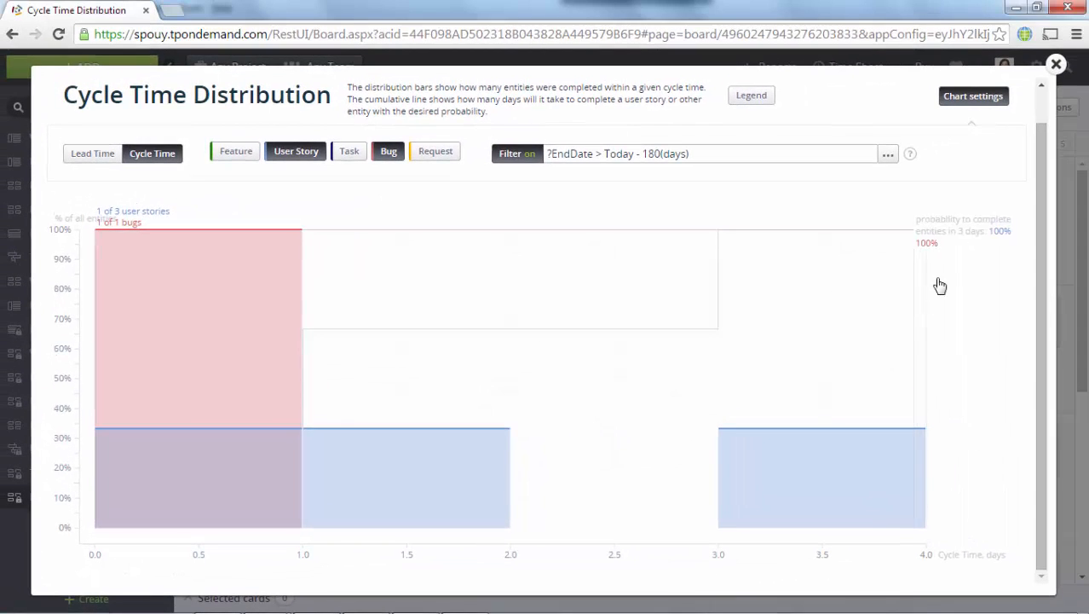
{"action": "scroll", "scroll_direction": "up", "scroll_amount": 3}
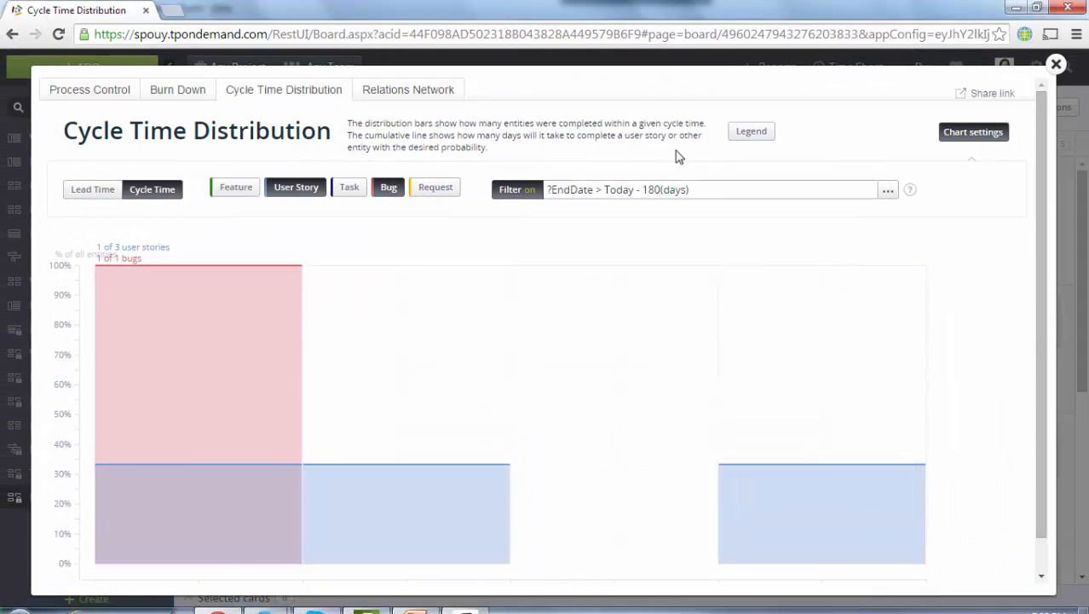
View the Relations Network with the name filter off, then close the reports window
{"action": "left_click", "coordinate": [408, 89]}
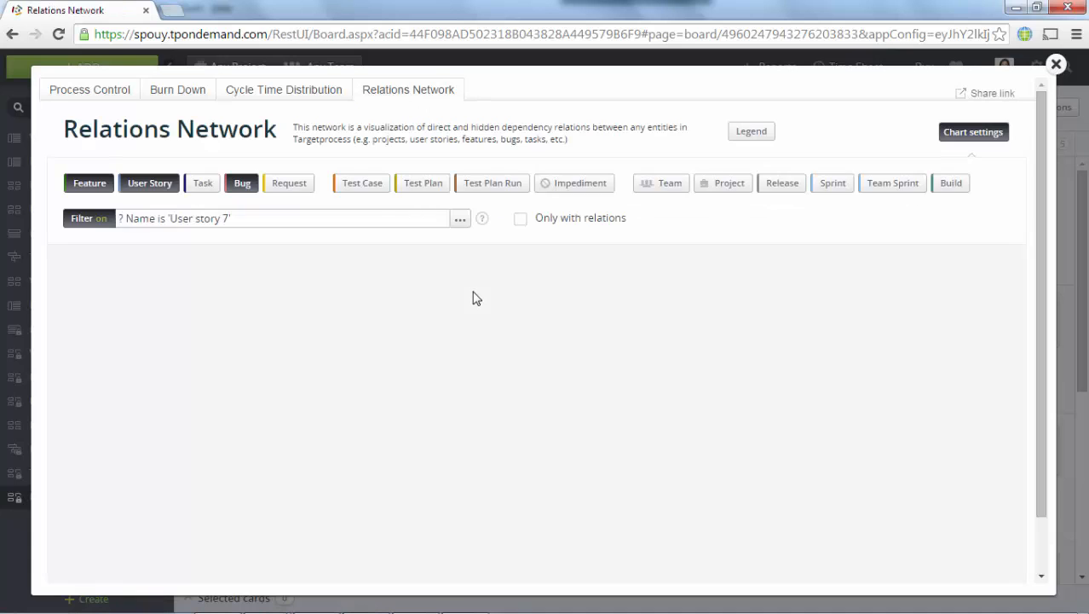
{"action": "left_click", "coordinate": [362, 183]}
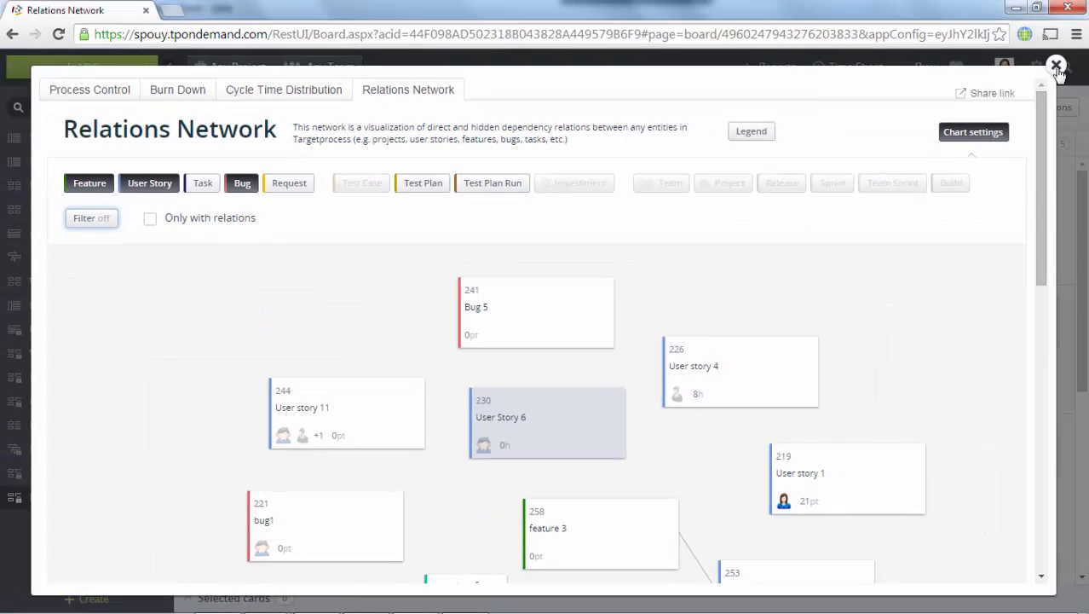
{"action": "left_click", "coordinate": [1057, 65]}
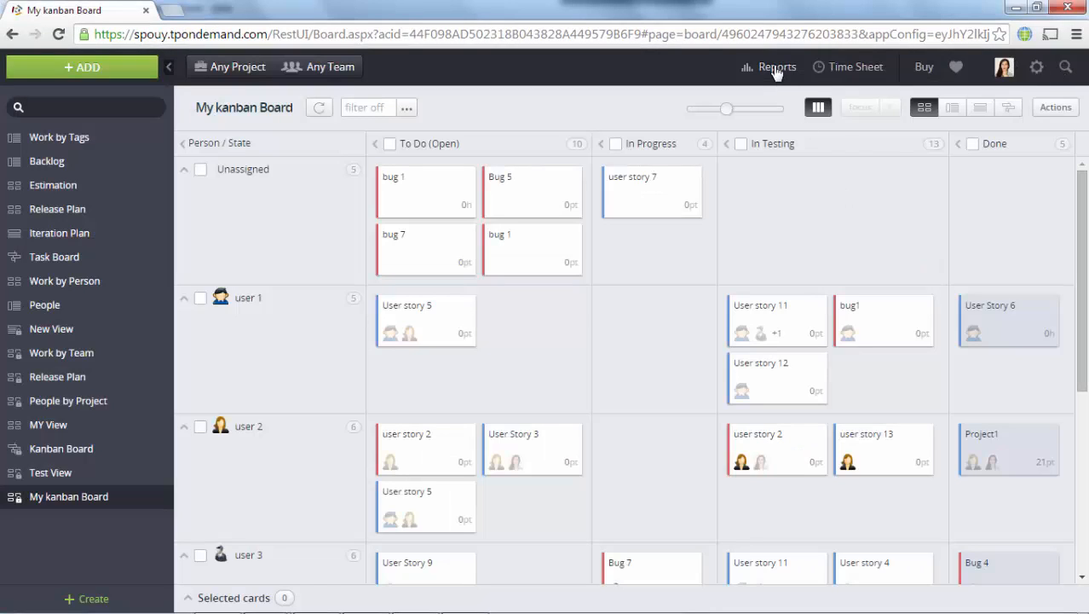
{"action": "left_click", "coordinate": [777, 66]}
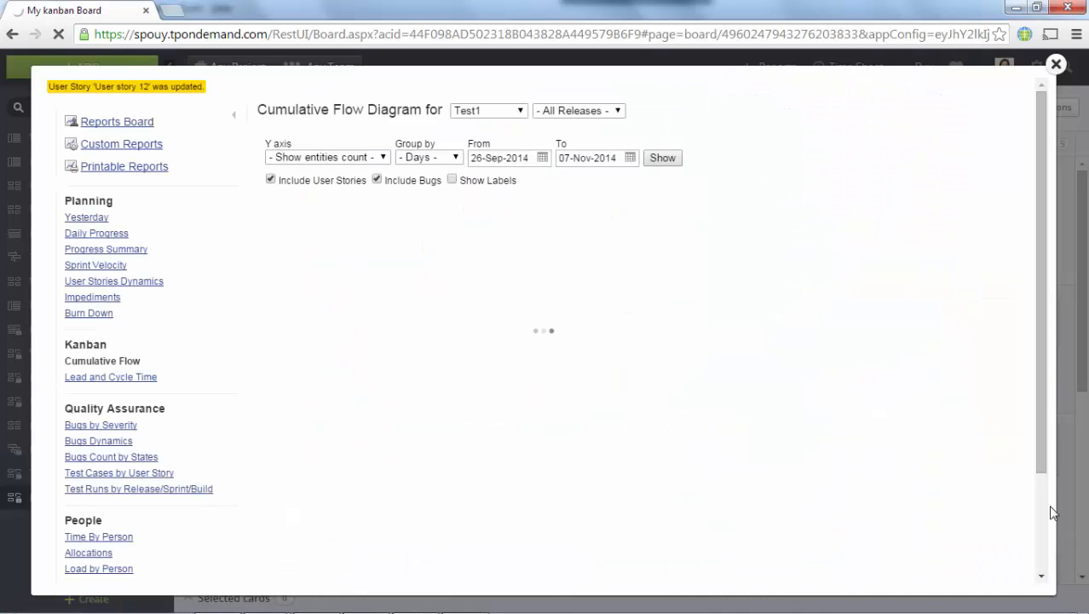
{"action": "left_click", "coordinate": [662, 157]}
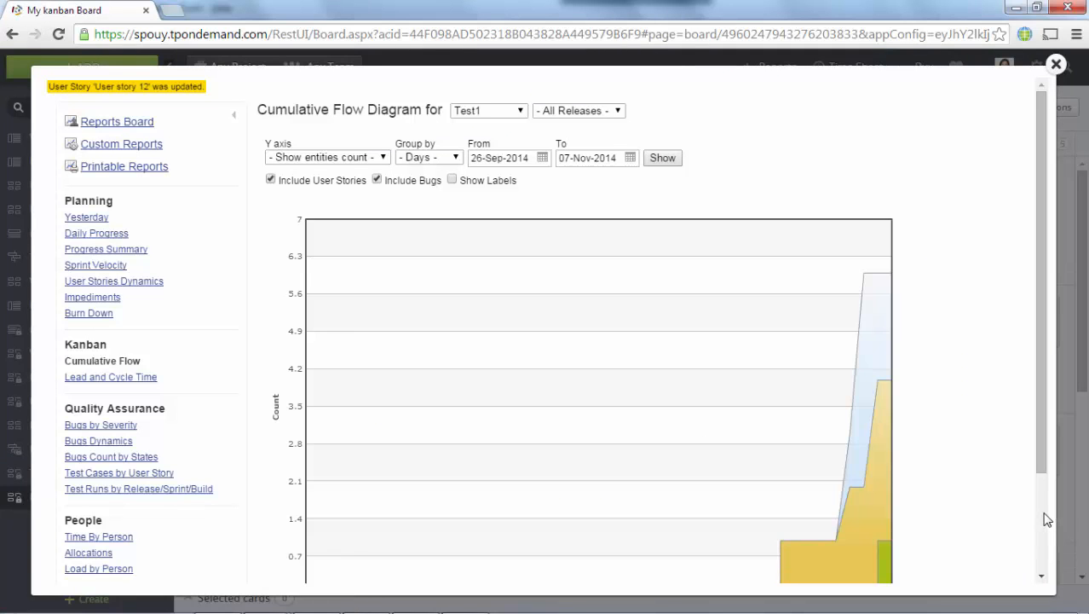
{"action": "scroll", "scroll_direction": "down", "scroll_amount": 3}
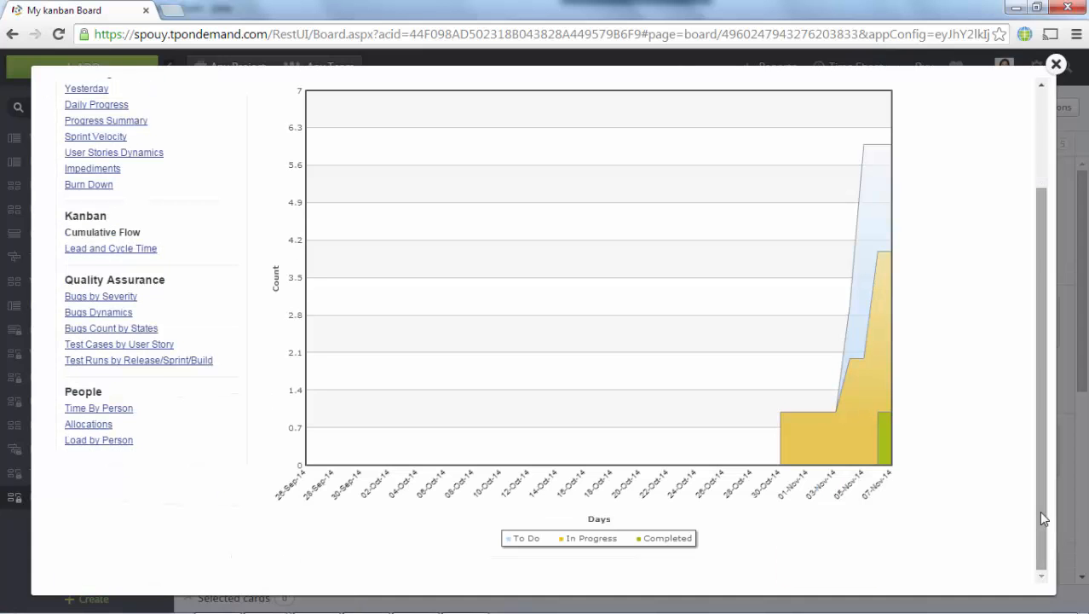
{"action": "scroll", "scroll_direction": "up", "scroll_amount": 3}
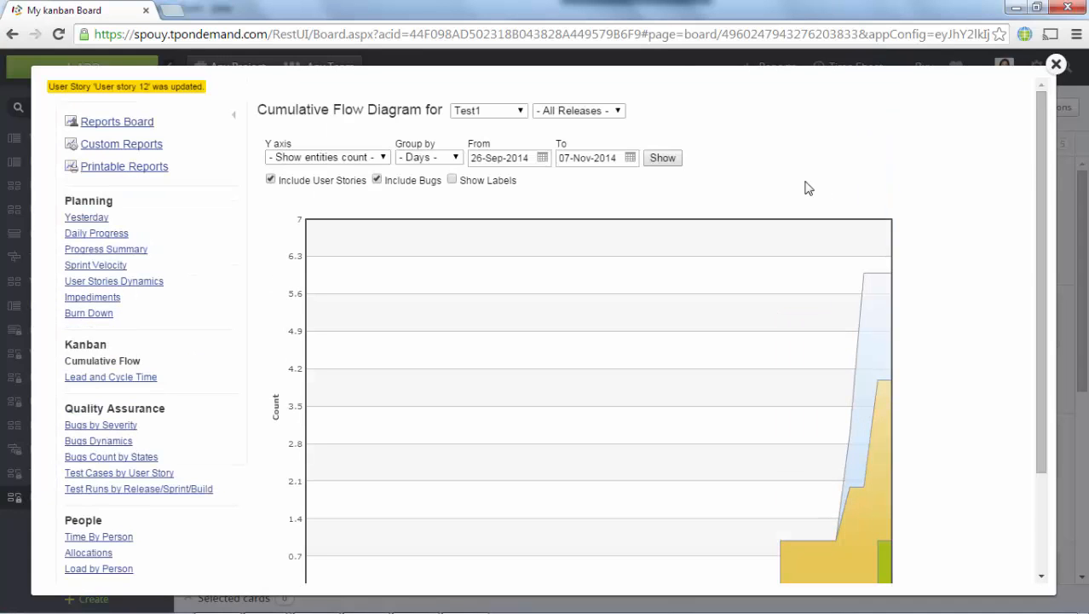
{"action": "left_click", "coordinate": [487, 109]}
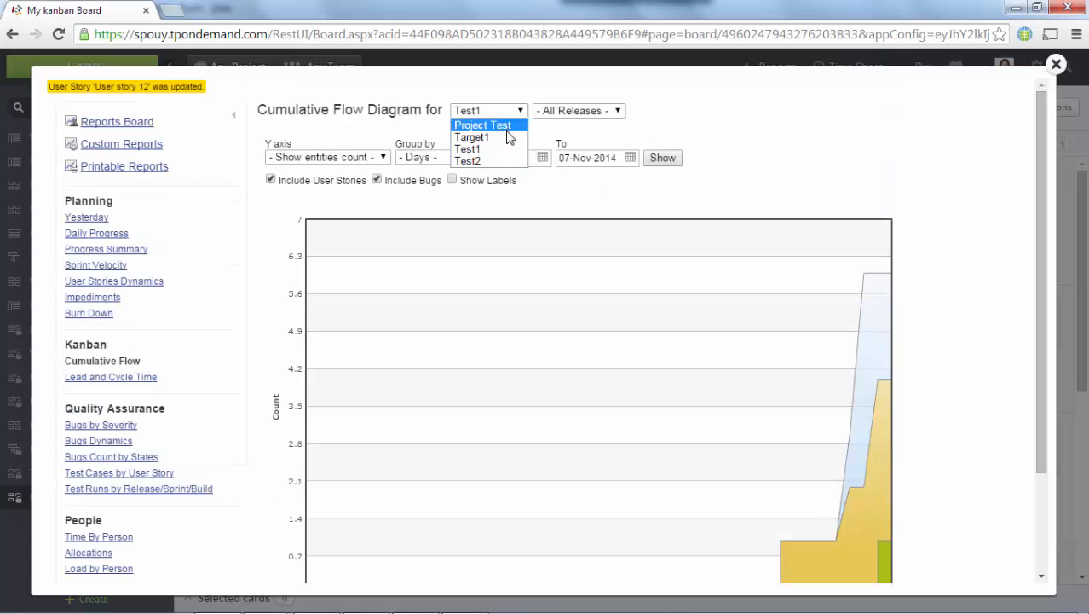
{"action": "left_click", "coordinate": [470, 137]}
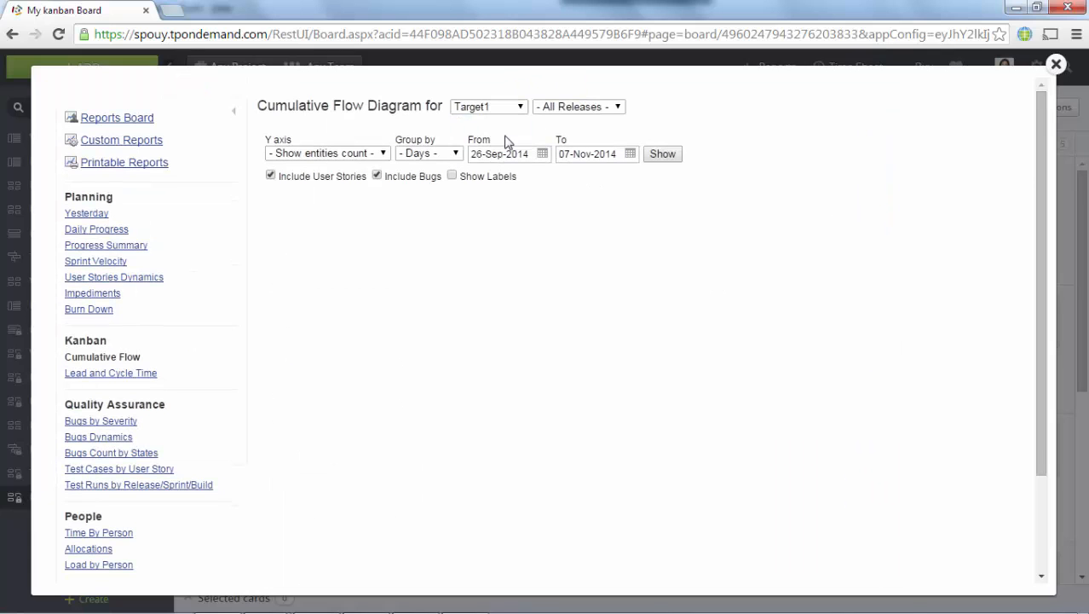
{"action": "left_click", "coordinate": [662, 154]}
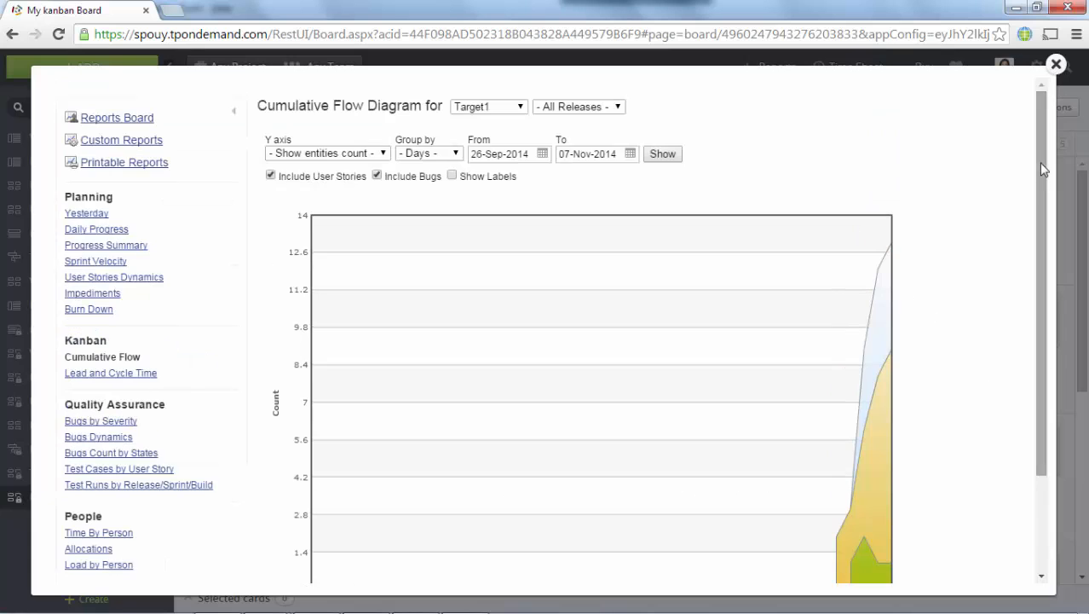
{"action": "left_click", "coordinate": [1056, 64]}
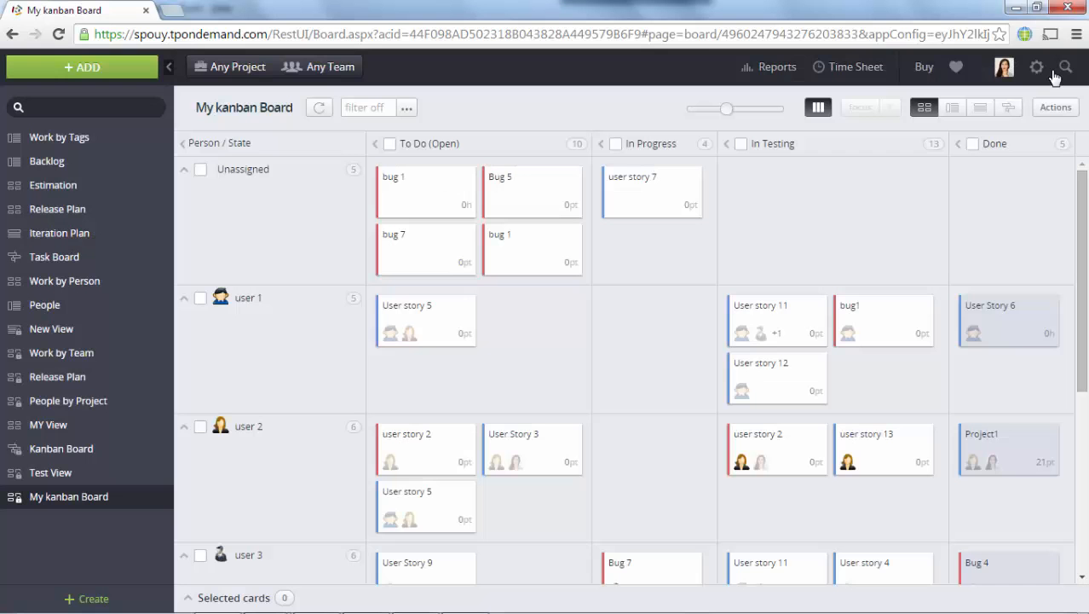